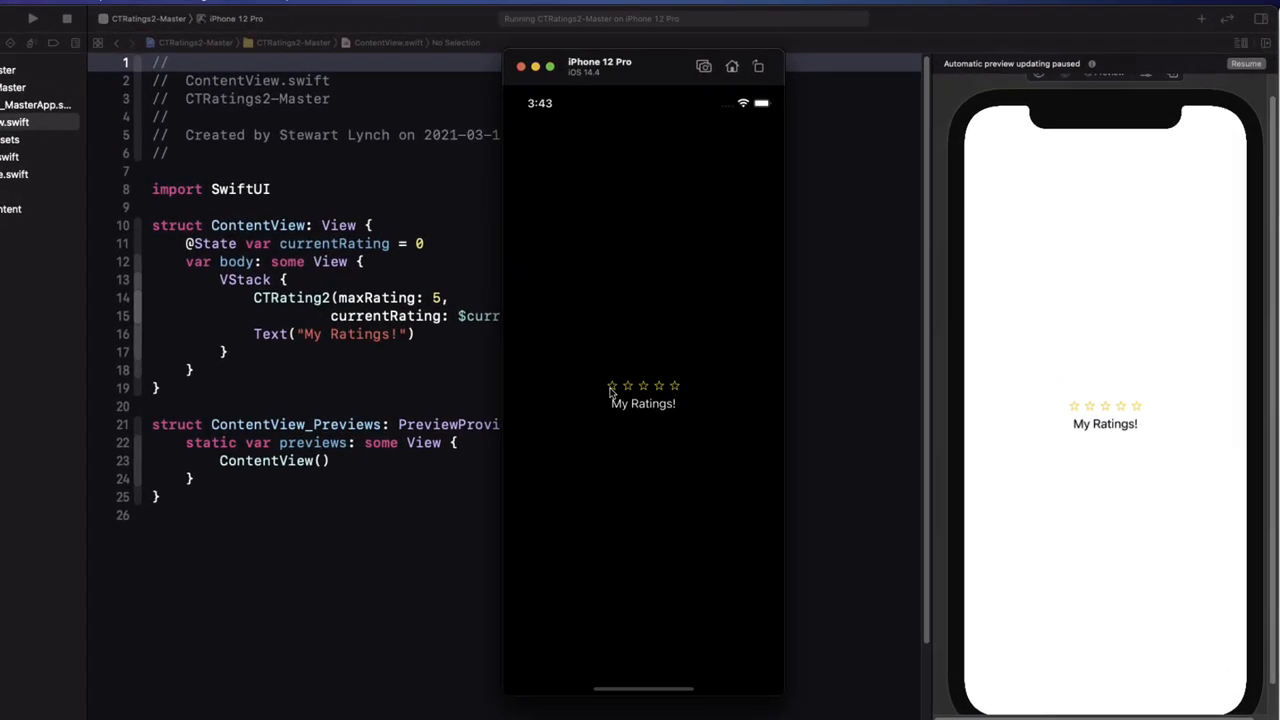
Step: Tap the simulator's stars to change the test rating between three and two stars
{"action": "left_click", "coordinate": [643, 385]}
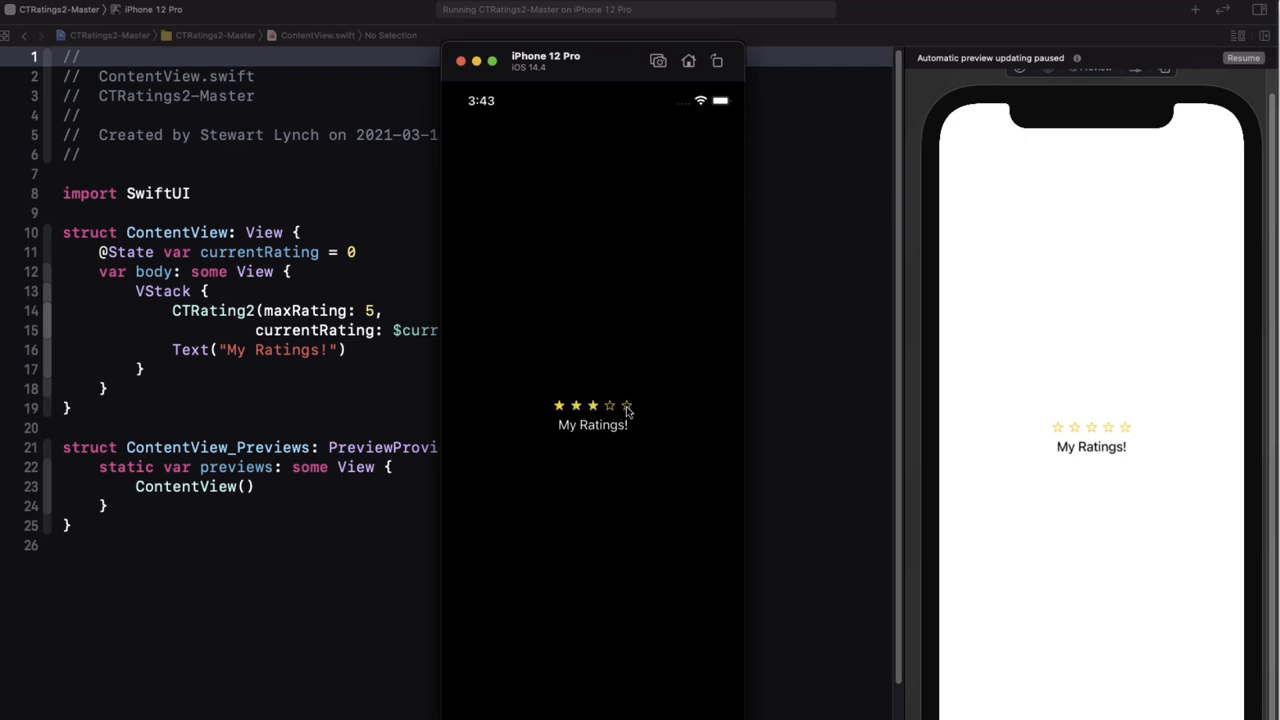
{"action": "left_click", "coordinate": [575, 406]}
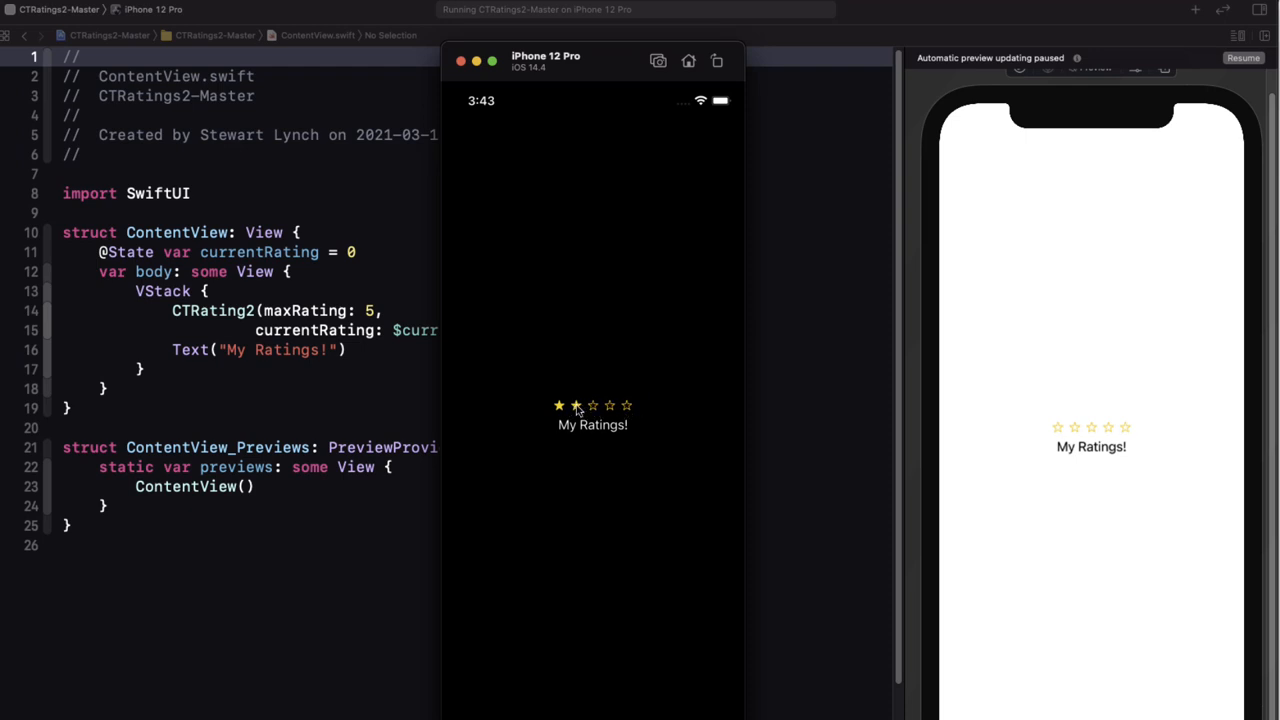
{"action": "left_click", "coordinate": [575, 405]}
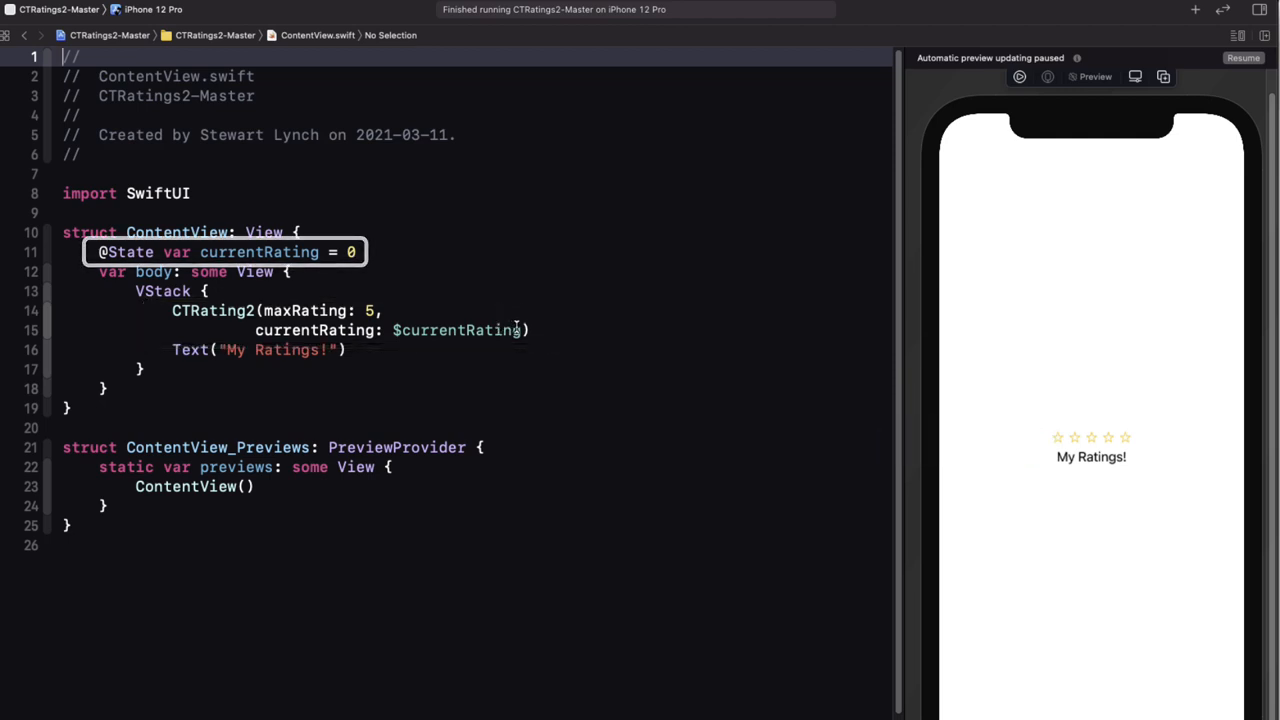
Step: Give the CTRating2 call width 40, red color and heart image, then run Live Preview
{"action": "left_click", "coordinate": [212, 310]}
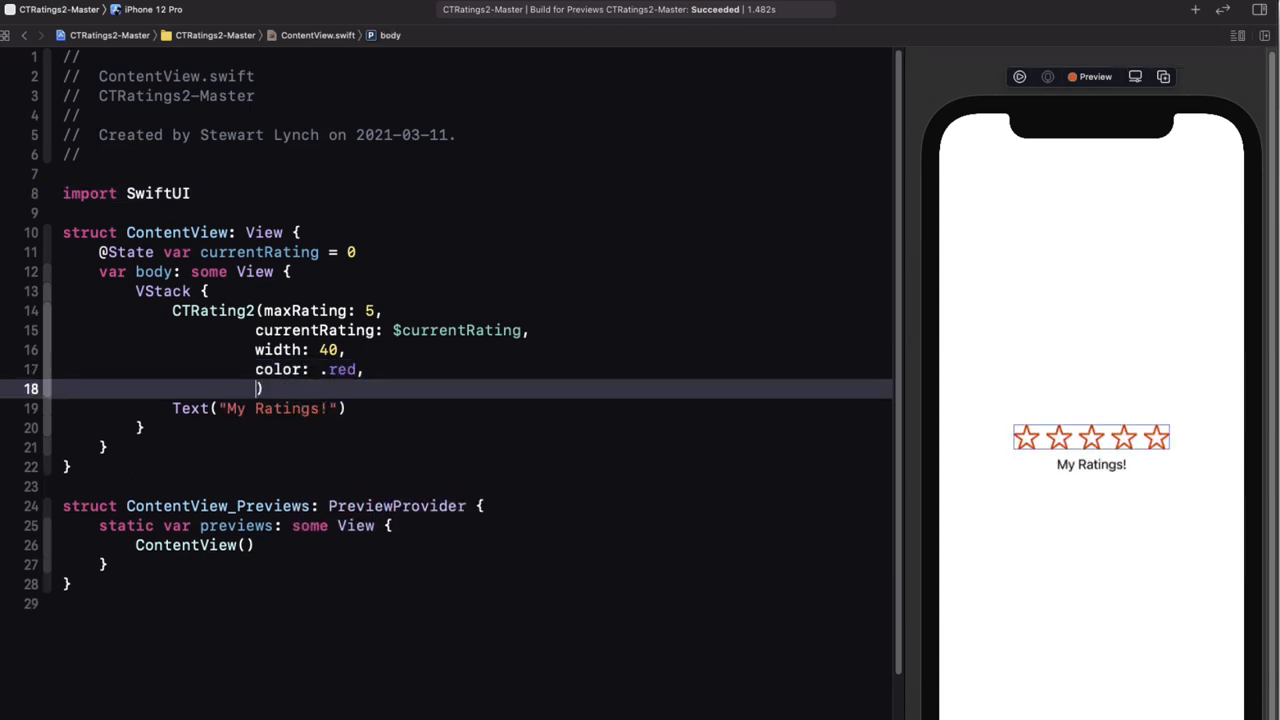
{"action": "type", "text": "ratingImage: ."}
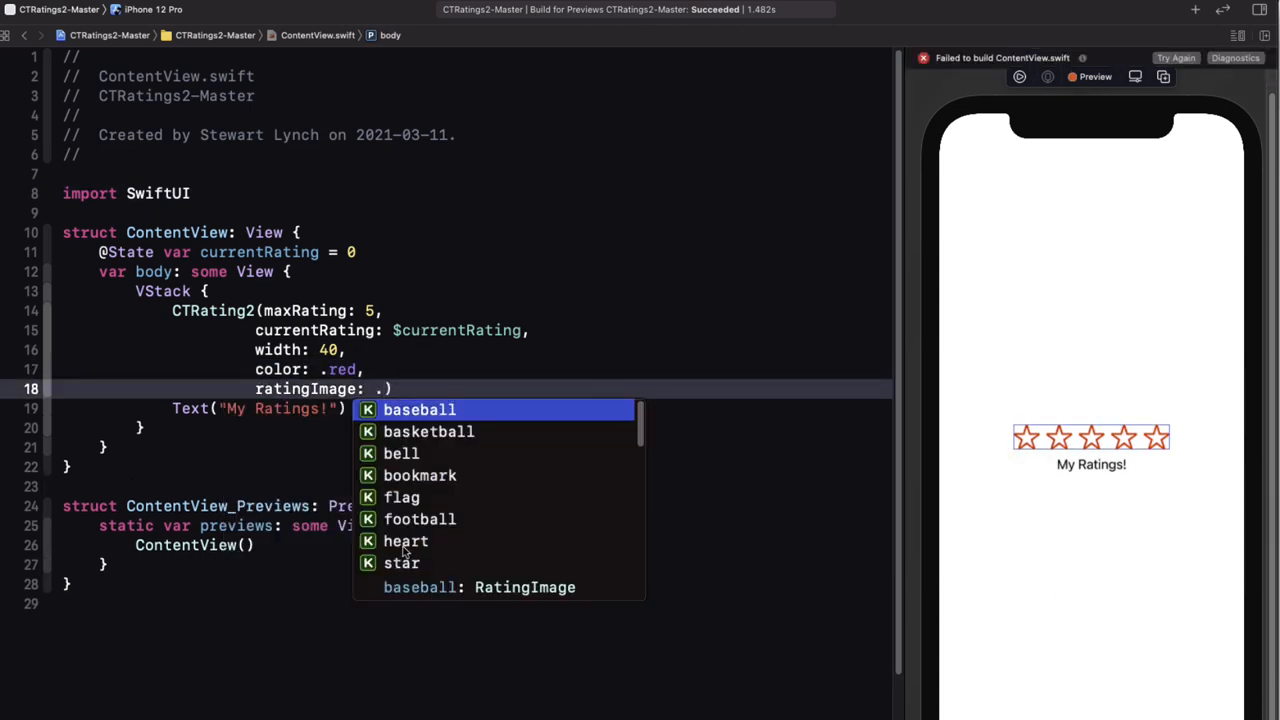
{"action": "left_click", "coordinate": [405, 540]}
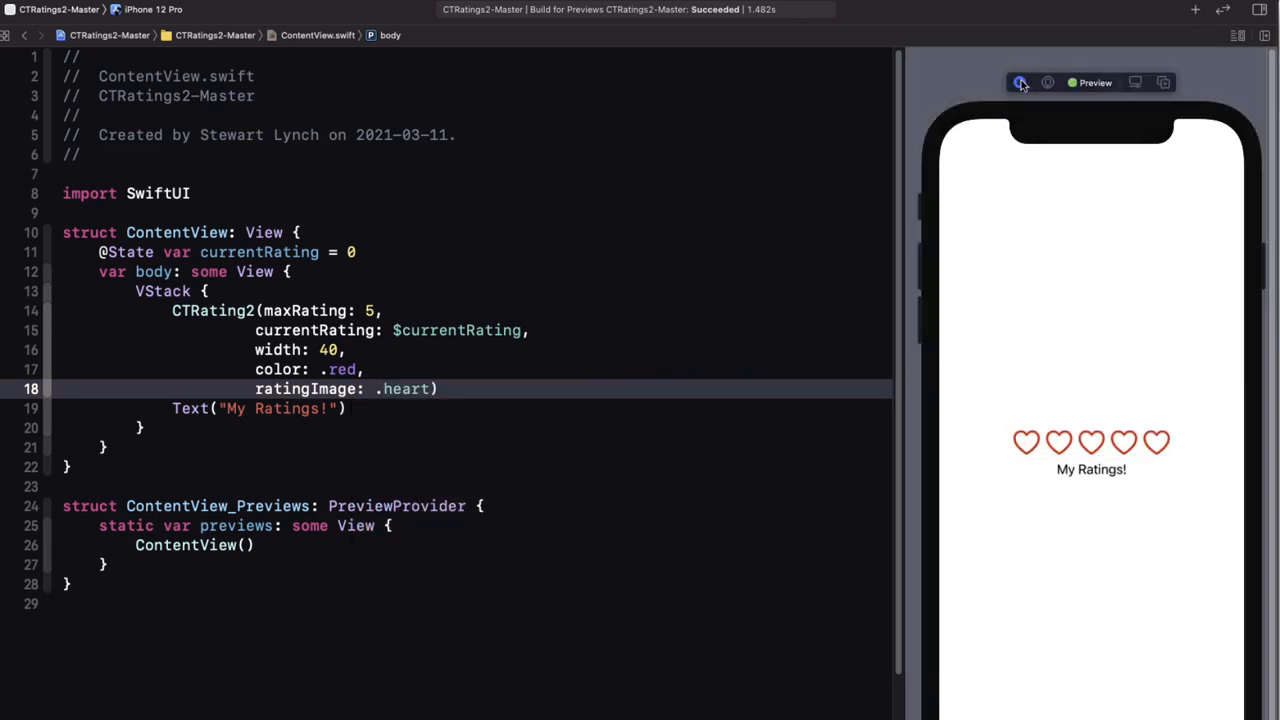
{"action": "left_click", "coordinate": [1026, 442]}
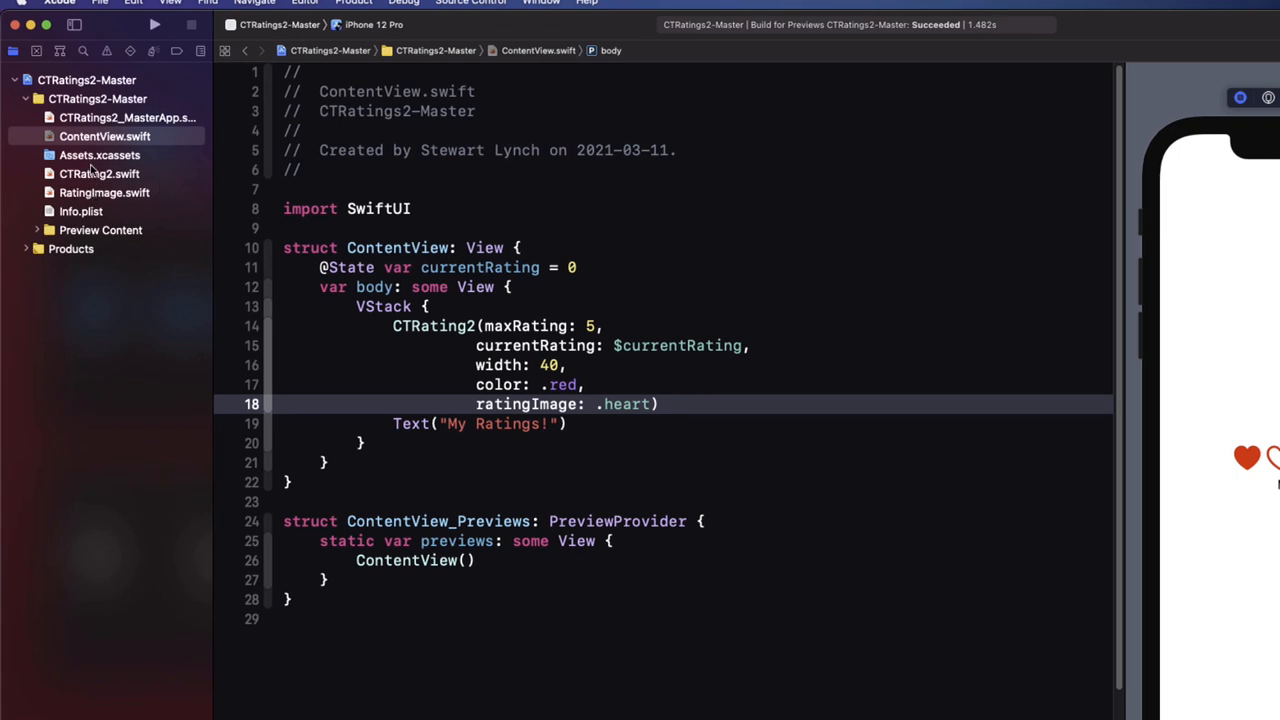
Step: Browse Assets.xcassets and CTRating2.swift, ending on the RatingImage.swift enum source
{"action": "left_click", "coordinate": [99, 155]}
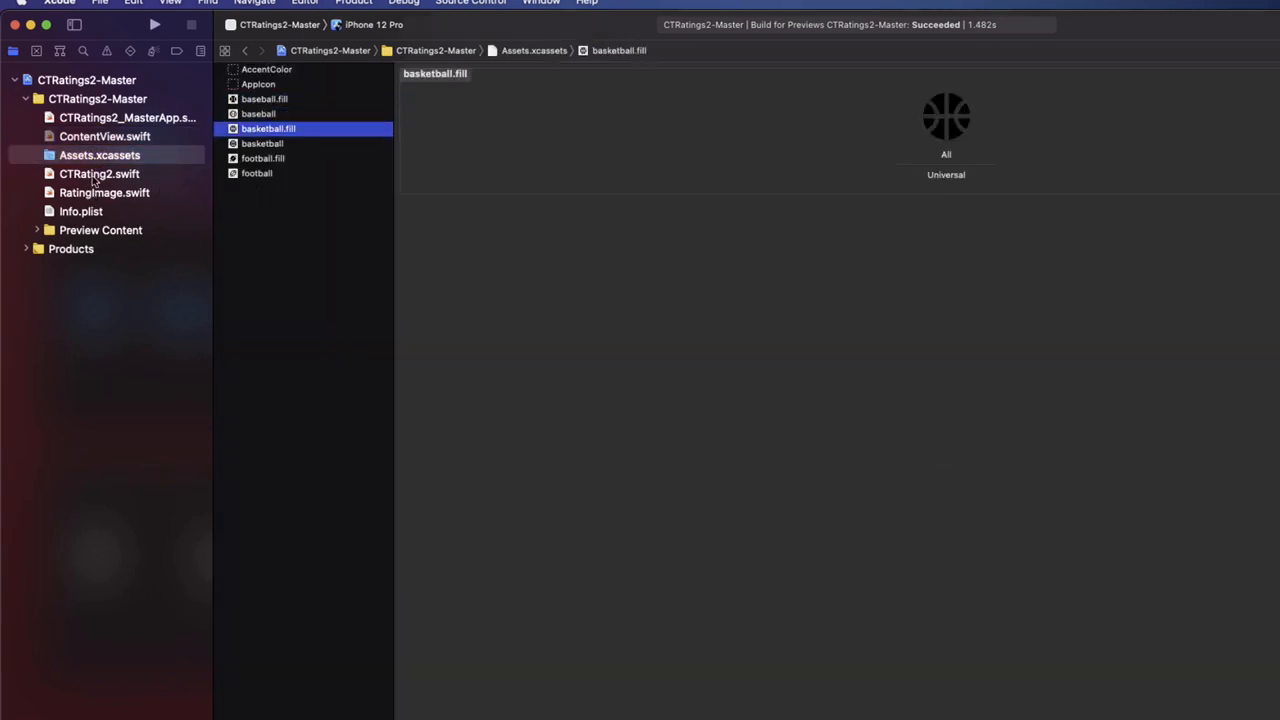
{"action": "left_click", "coordinate": [99, 173]}
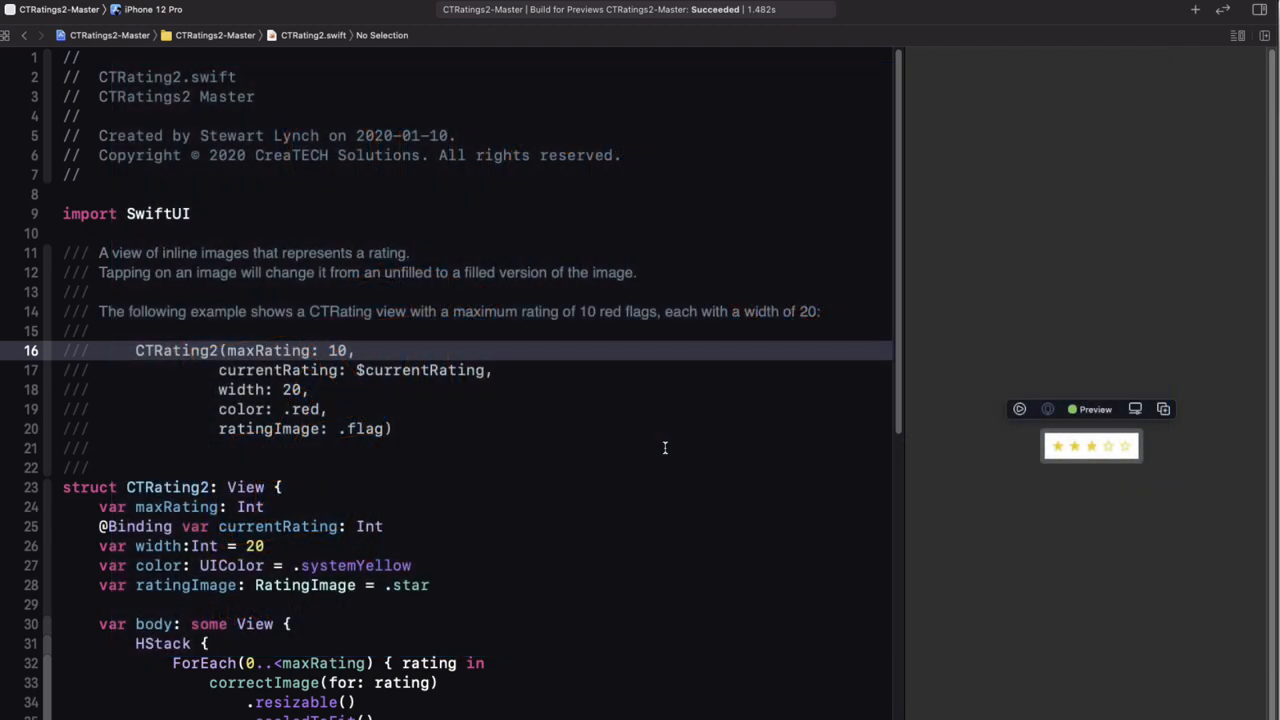
{"action": "scroll", "scroll_direction": "down", "scroll_amount": 3}
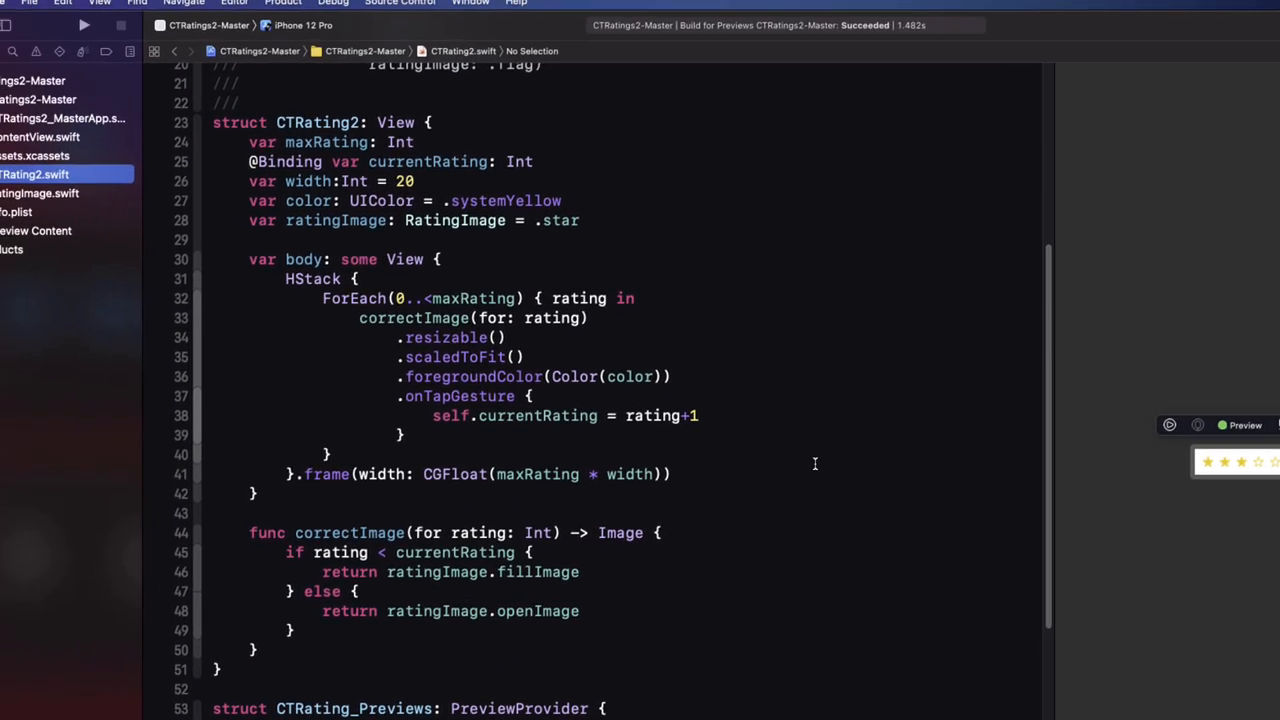
{"action": "left_click", "coordinate": [104, 200]}
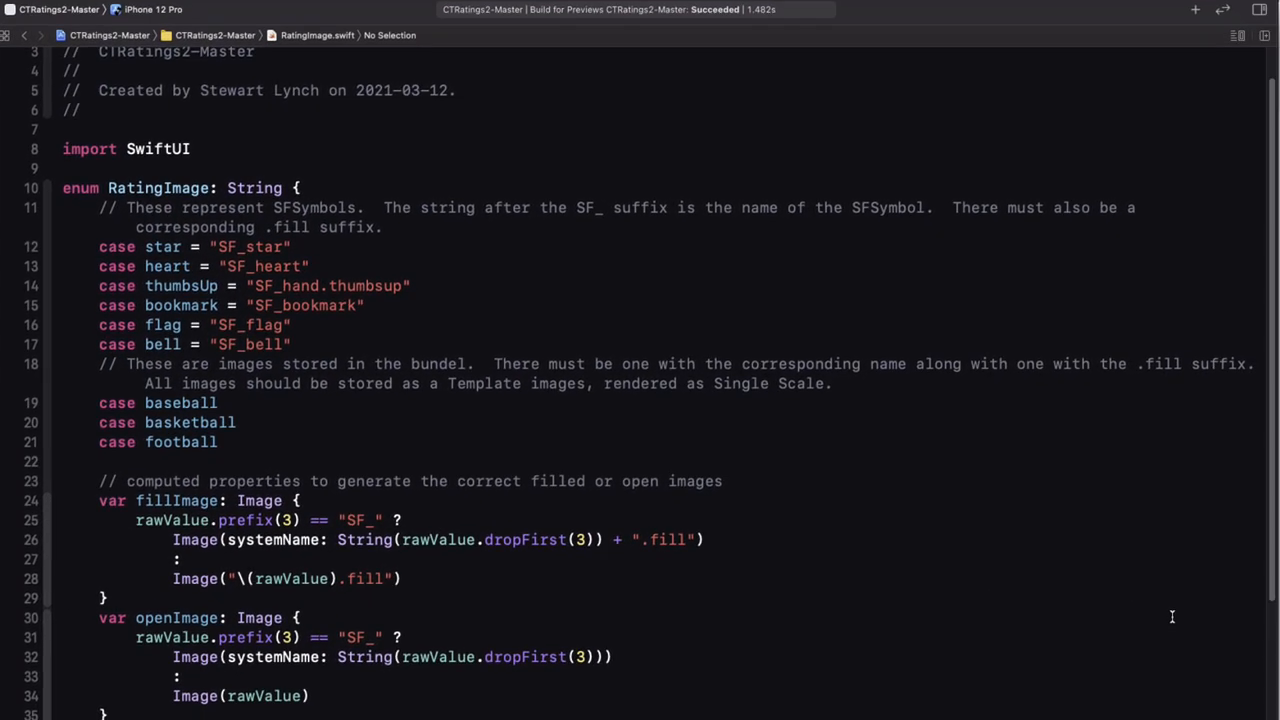
{"action": "left_click_drag", "start_coordinate": [98, 247], "coordinate": [291, 344]}
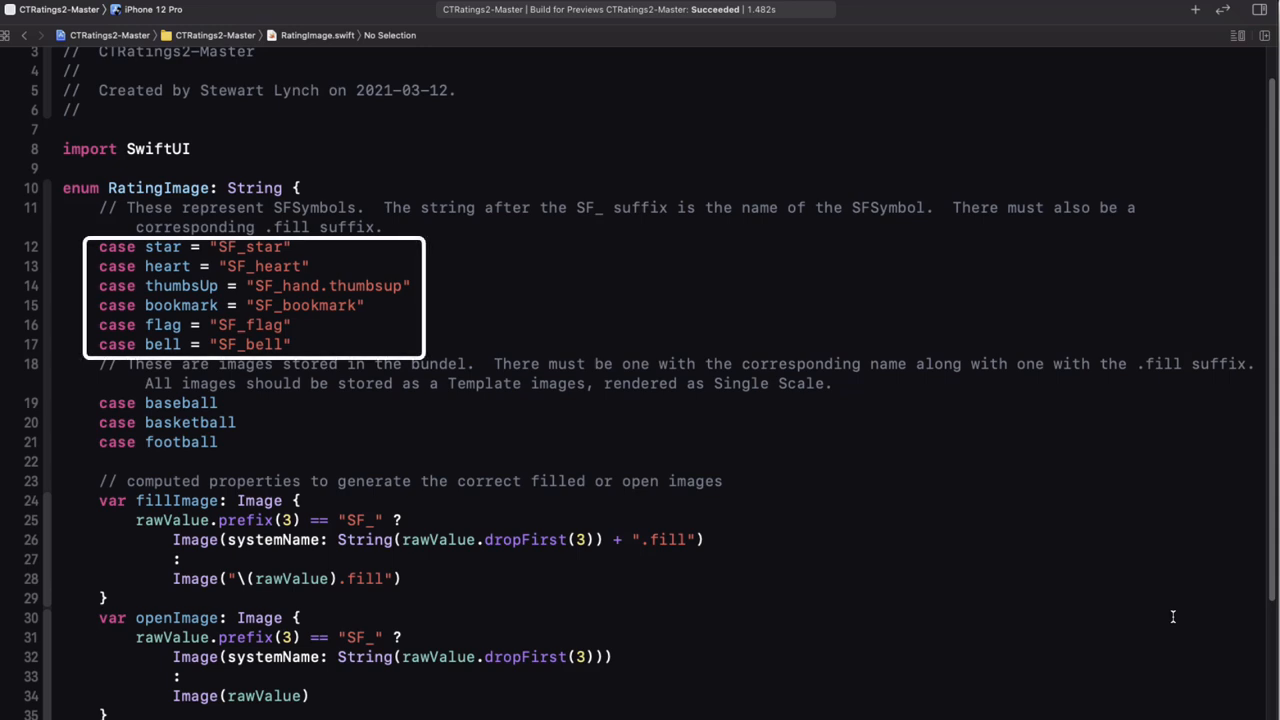
{"action": "mouse_move", "coordinate": [870, 499]}
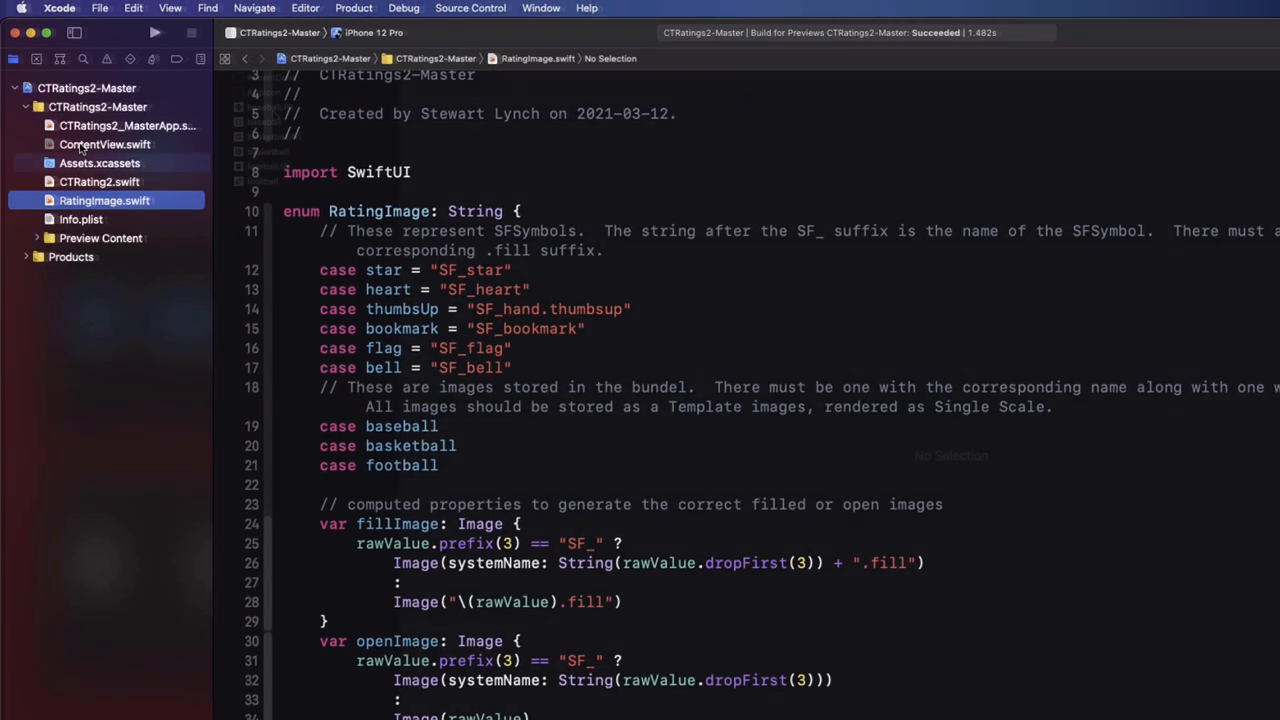
Step: Inspect the filled and open baseball and basketball image sets in Assets.xcassets
{"action": "left_click", "coordinate": [99, 163]}
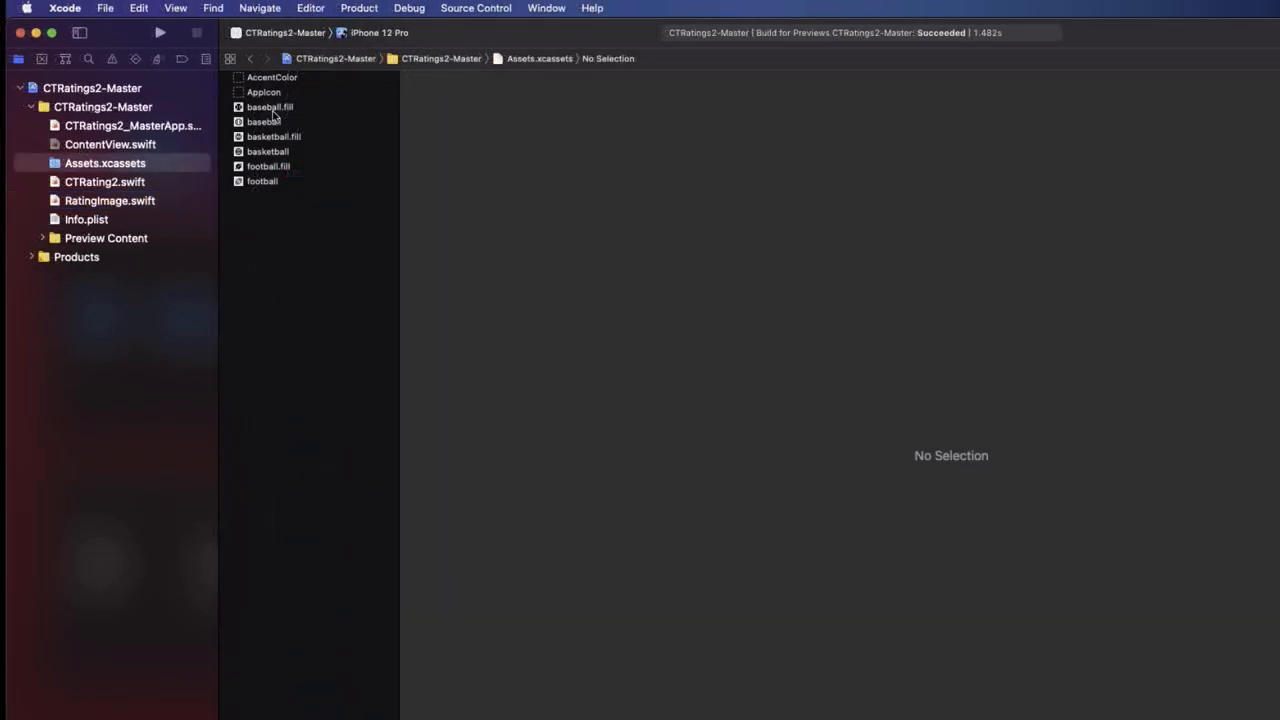
{"action": "left_click", "coordinate": [270, 107]}
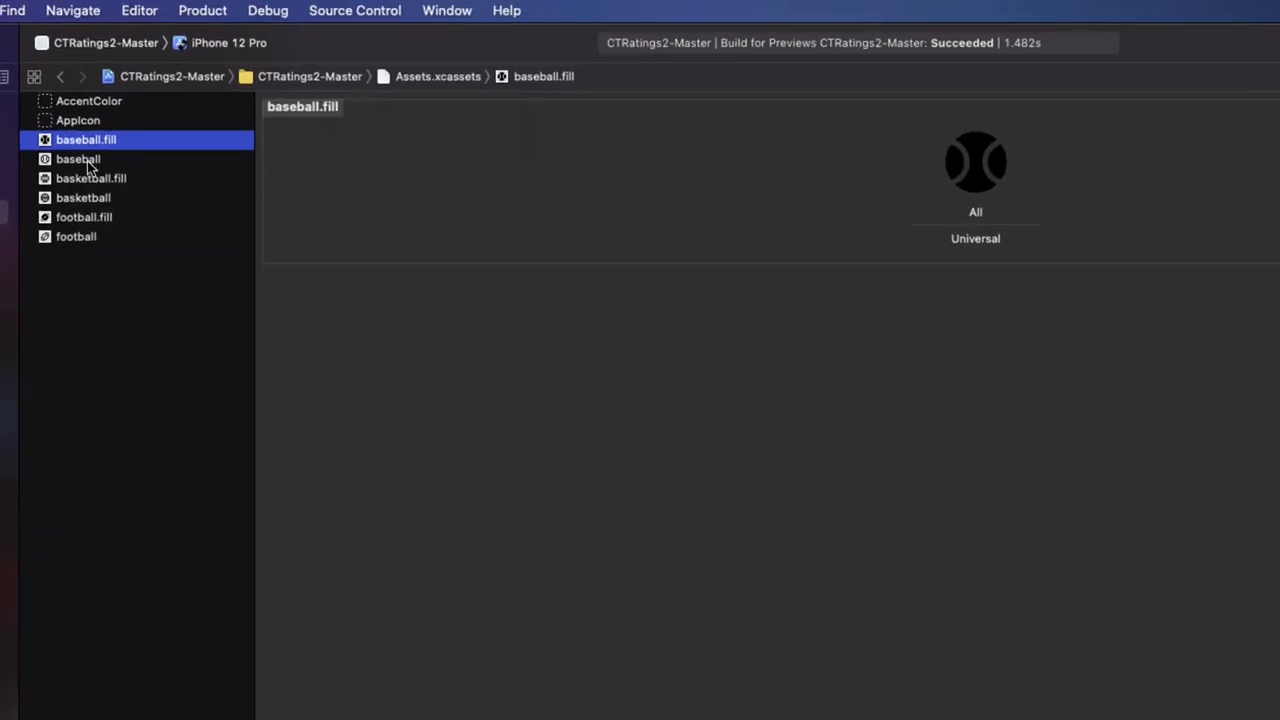
{"action": "left_click", "coordinate": [78, 159]}
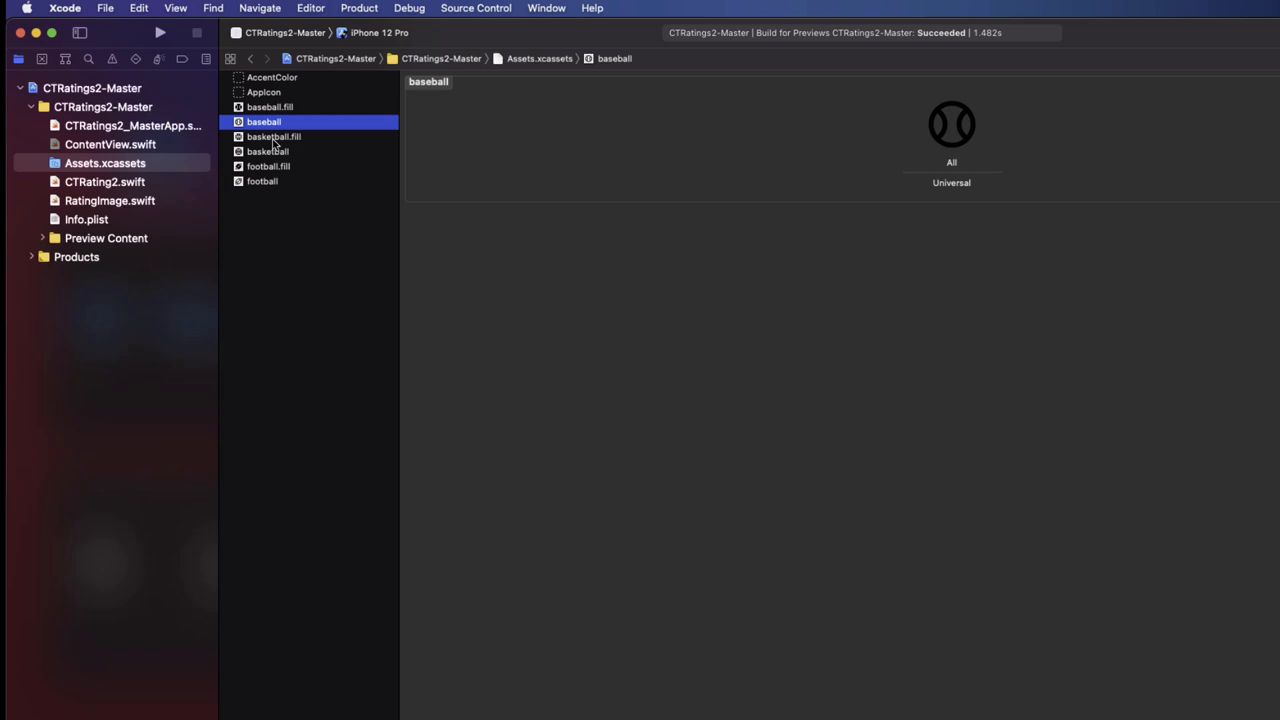
{"action": "left_click", "coordinate": [109, 200]}
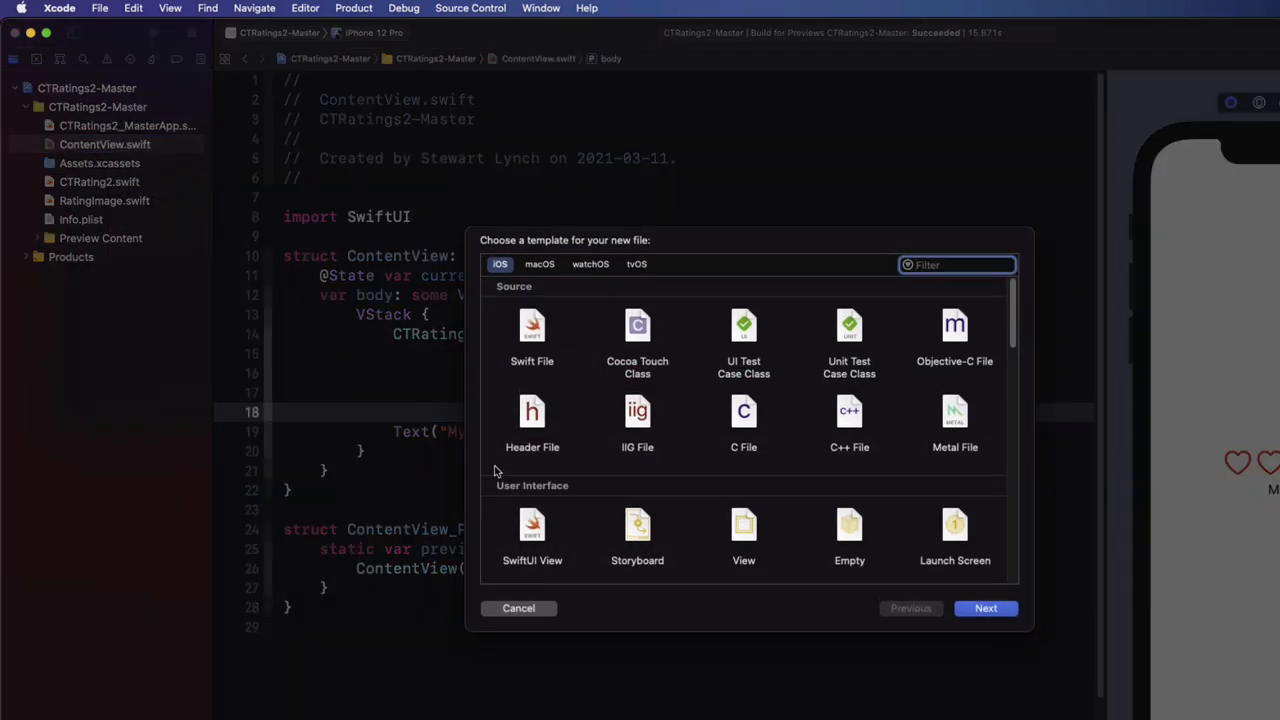
Step: Create the CTRating2Images asset catalog and move the six sports image sets into it
{"action": "left_click", "coordinate": [985, 608]}
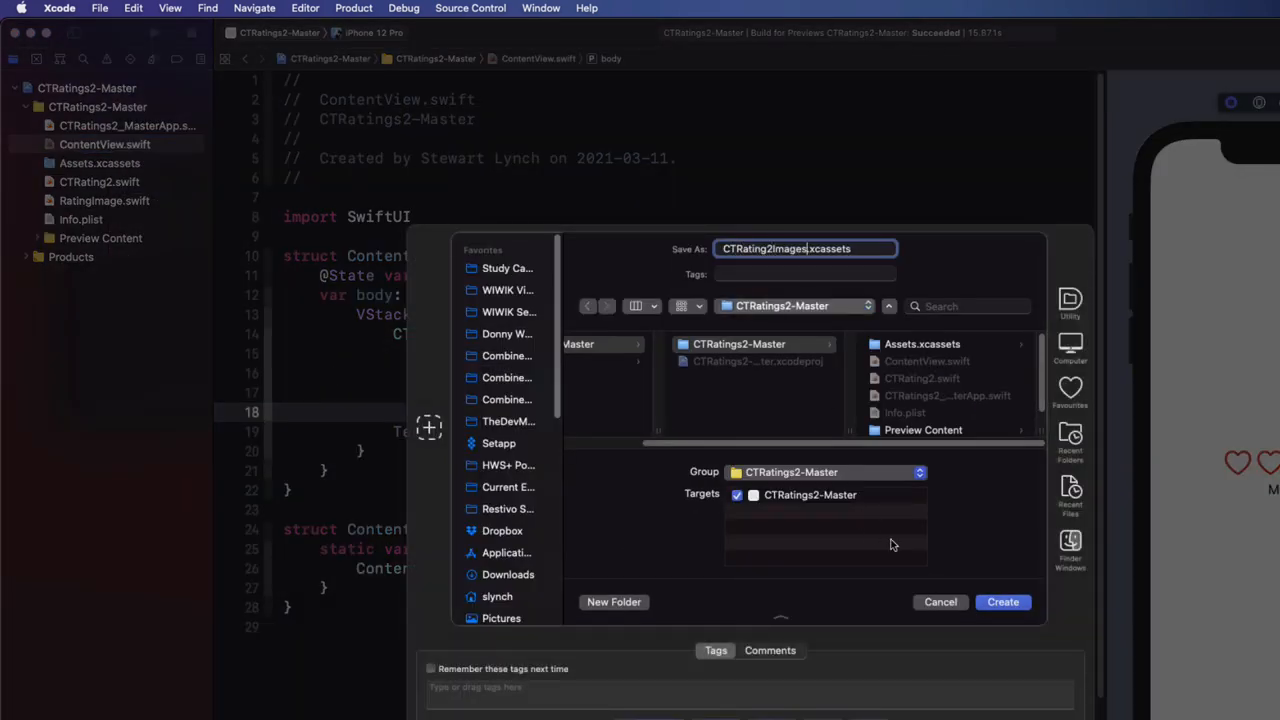
{"action": "left_click", "coordinate": [1002, 601]}
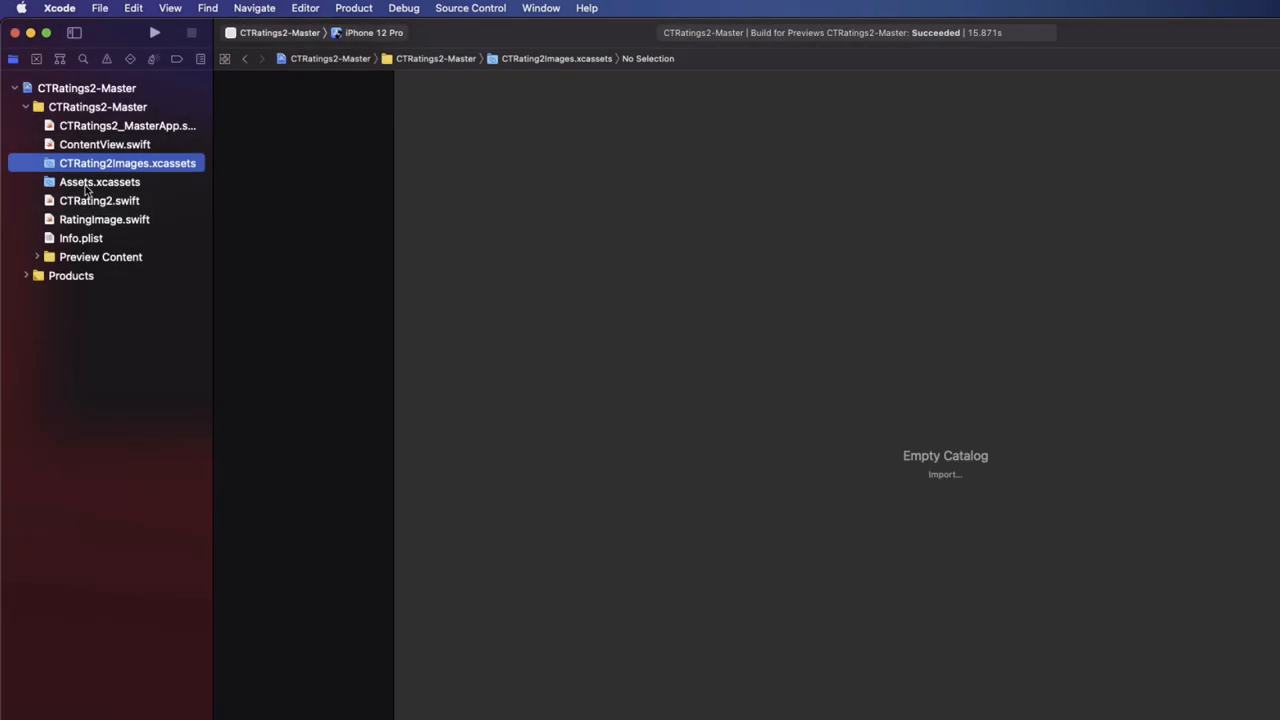
{"action": "left_click", "coordinate": [99, 182]}
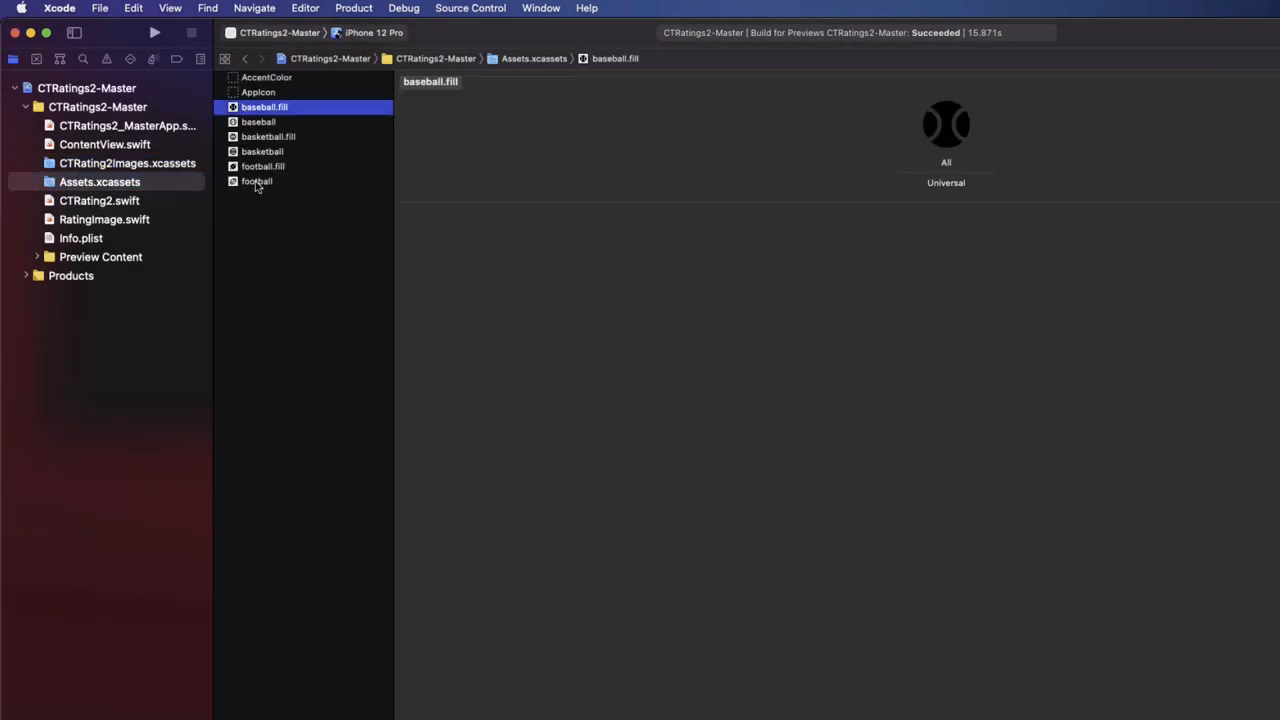
{"action": "left_click", "coordinate": [99, 181]}
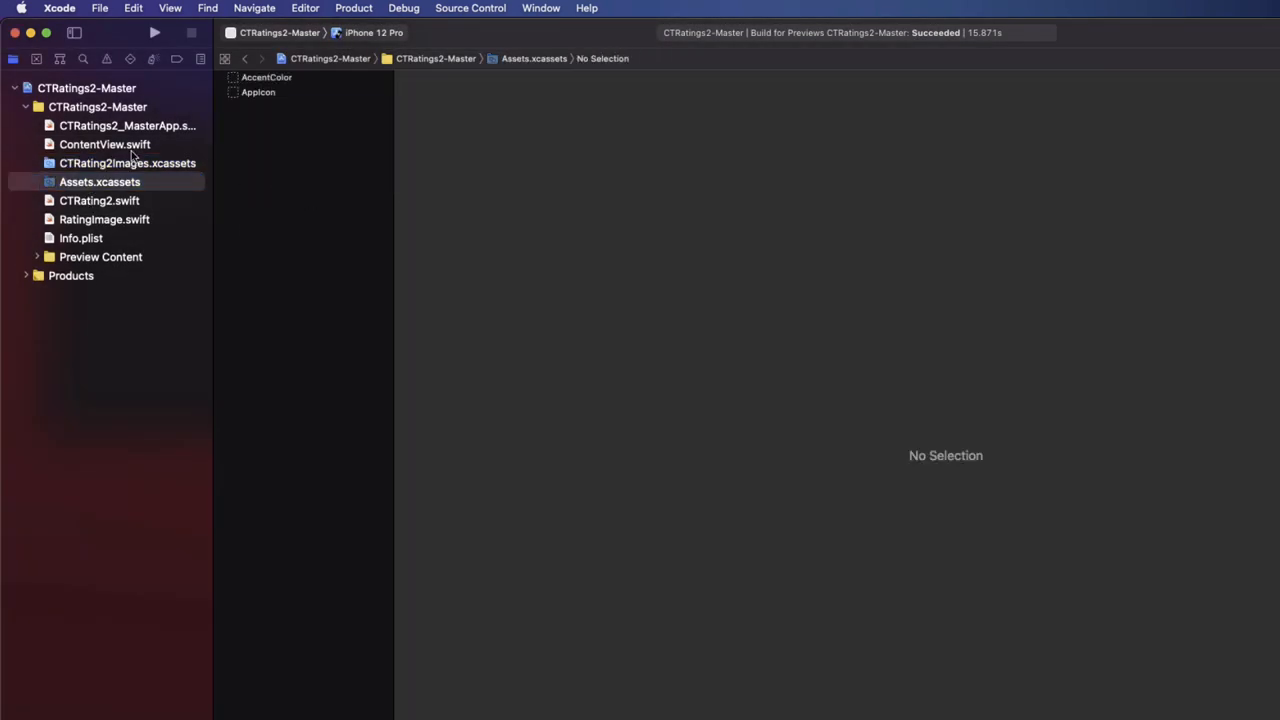
{"action": "left_click", "coordinate": [127, 163]}
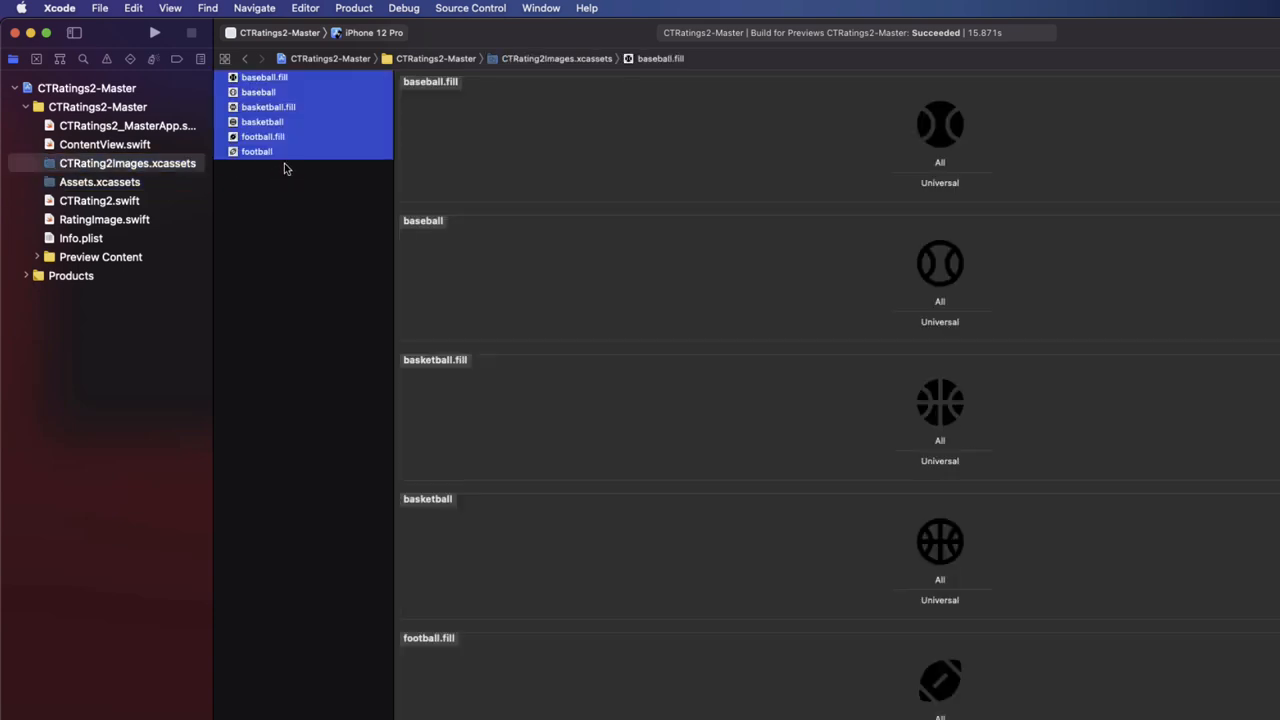
{"action": "left_click", "coordinate": [104, 144]}
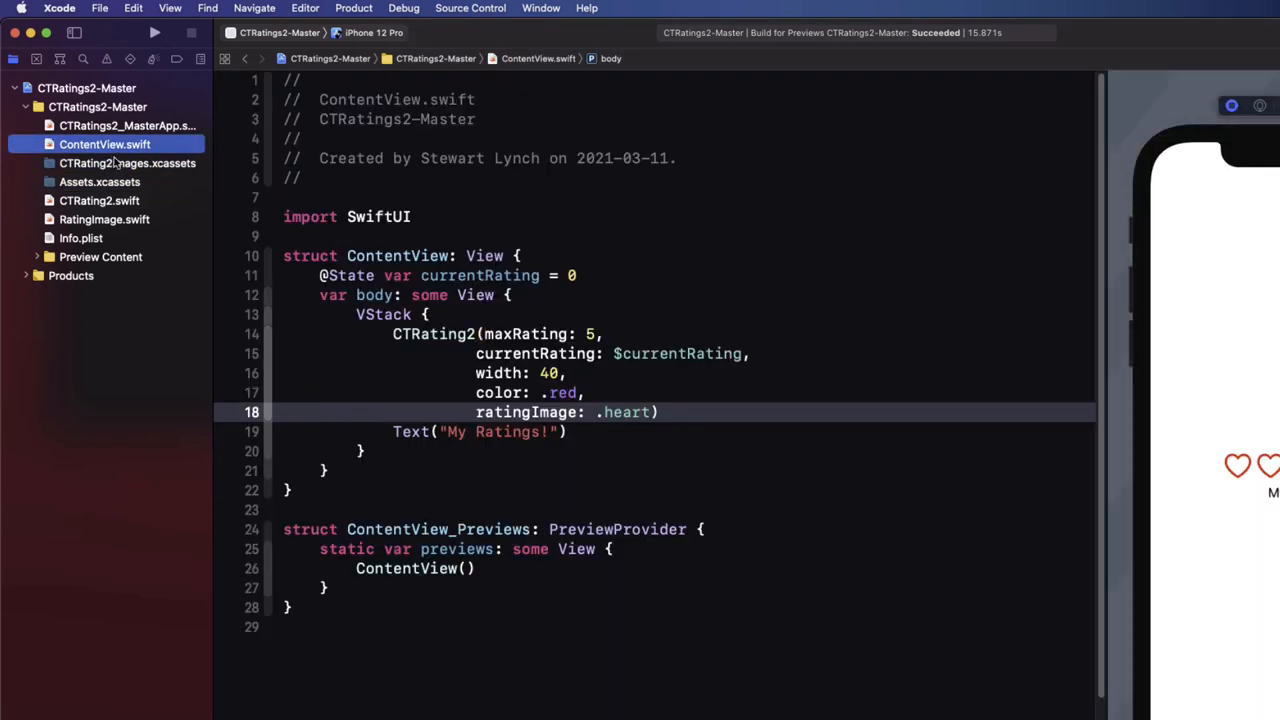
{"action": "left_click", "coordinate": [99, 8]}
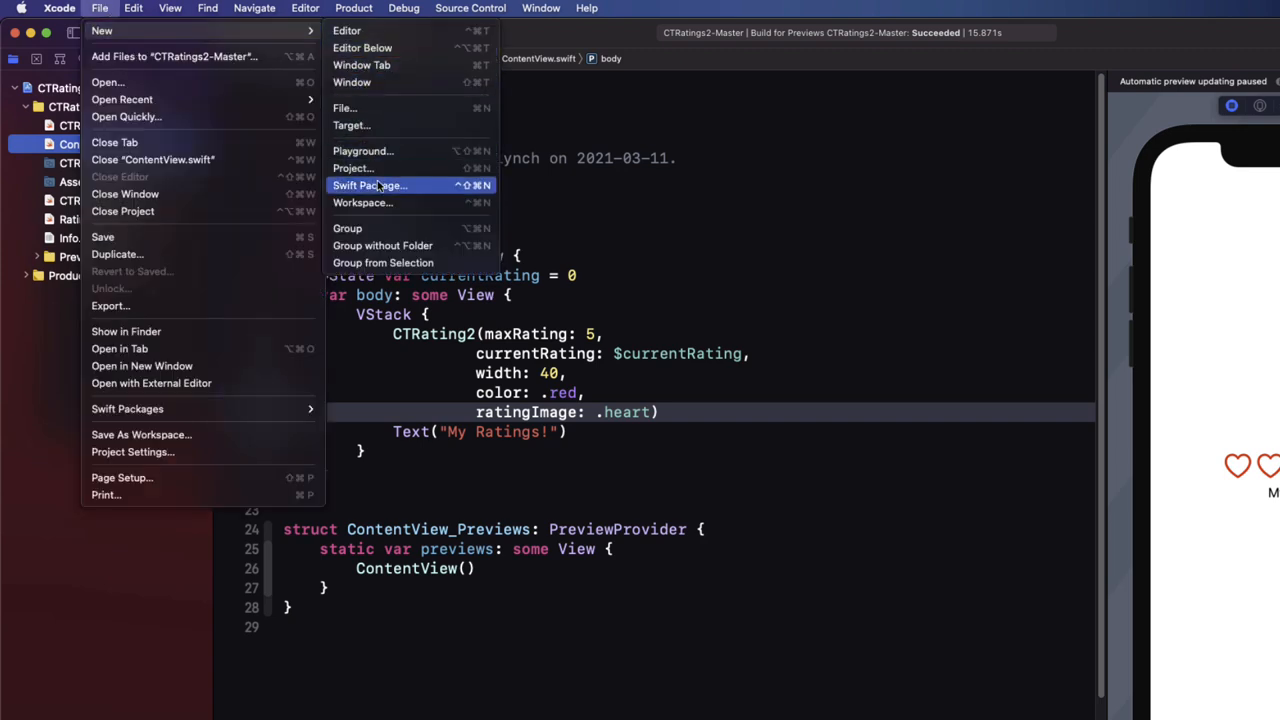
Step: Create the CTRating2 Swift package, adding it to the CTRatings2-Master project and group
{"action": "left_click", "coordinate": [369, 185]}
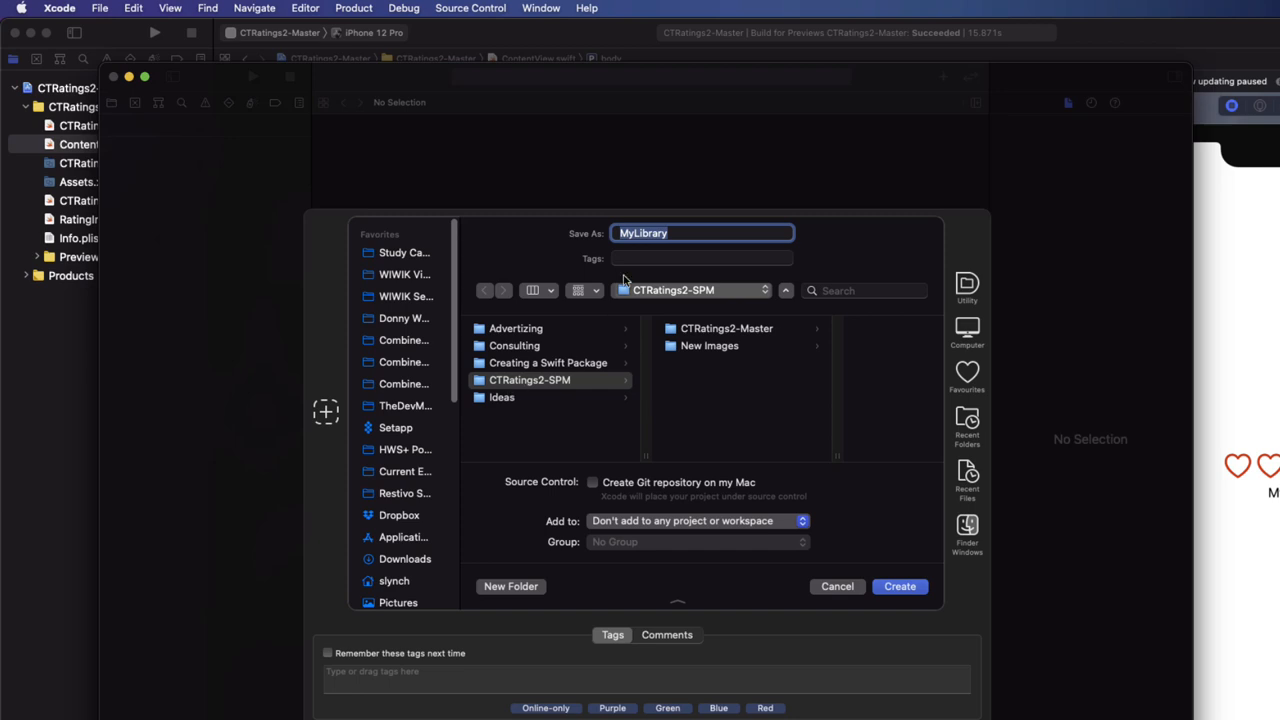
{"action": "type", "text": "CTRating2"}
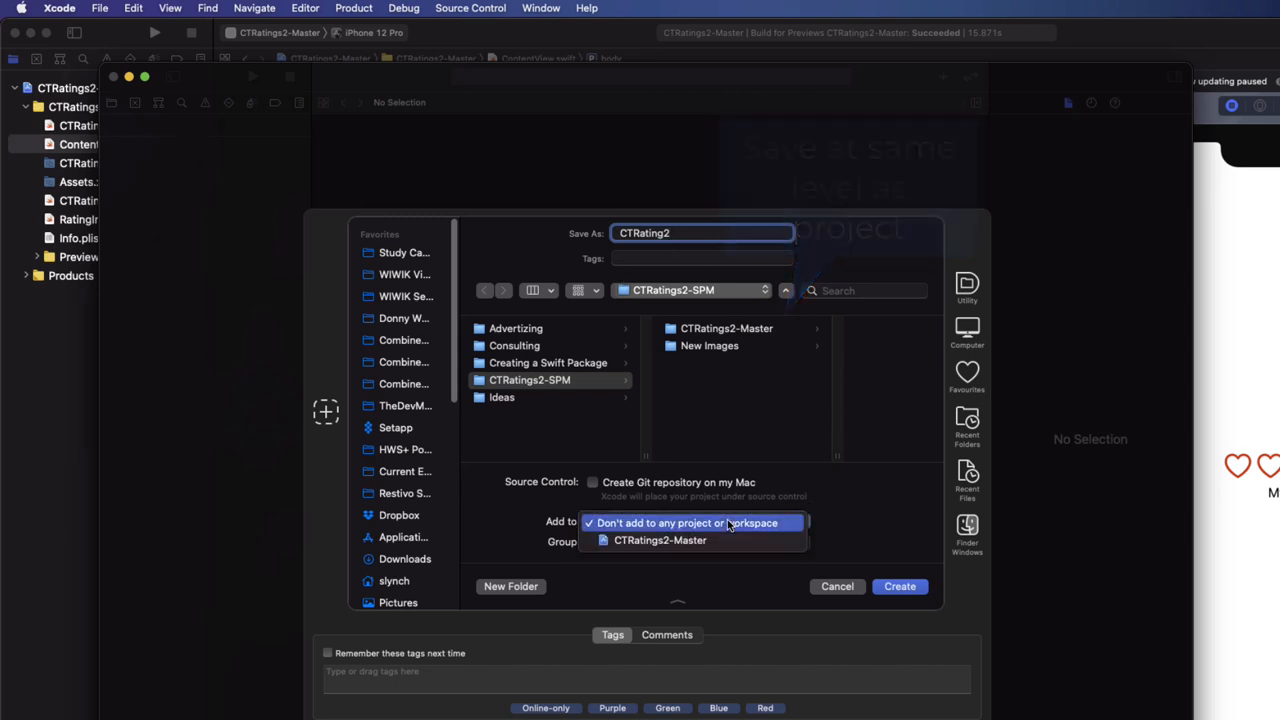
{"action": "left_click", "coordinate": [660, 540]}
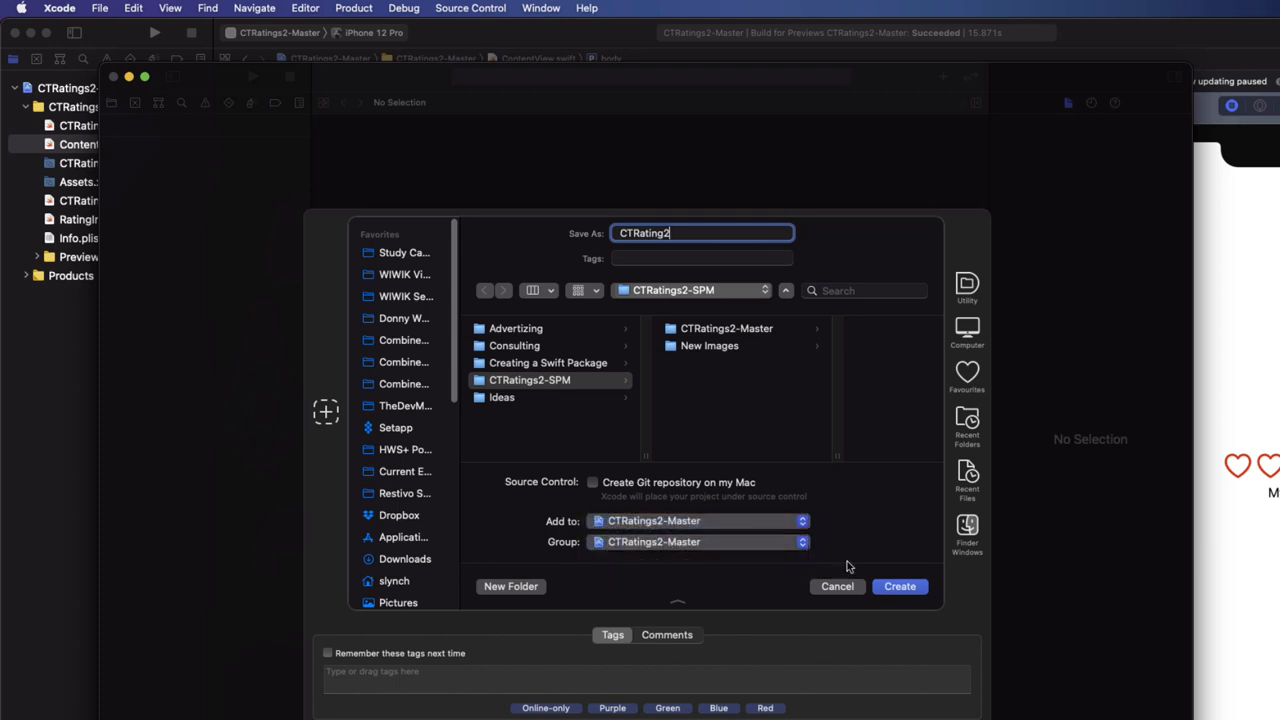
{"action": "left_click", "coordinate": [899, 586]}
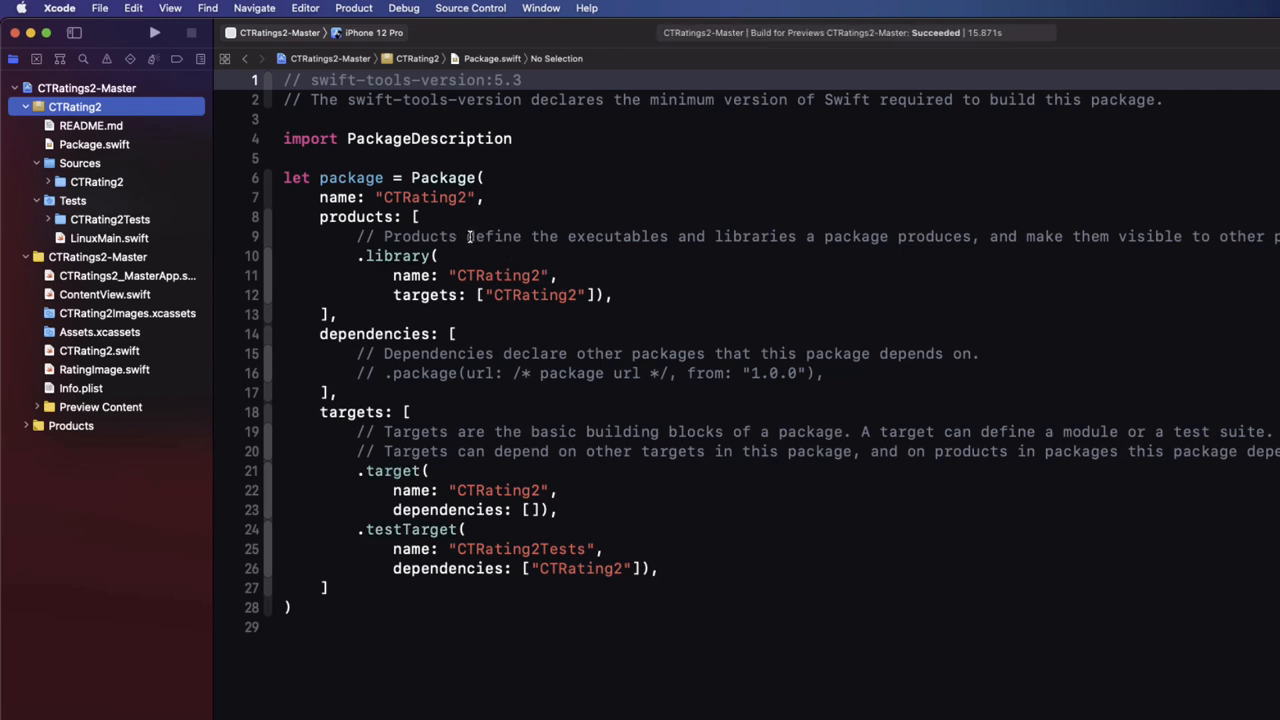
Step: Add platforms: [.iOS(.v13)], after the package name in Package.swift
{"action": "left_click", "coordinate": [485, 197]}
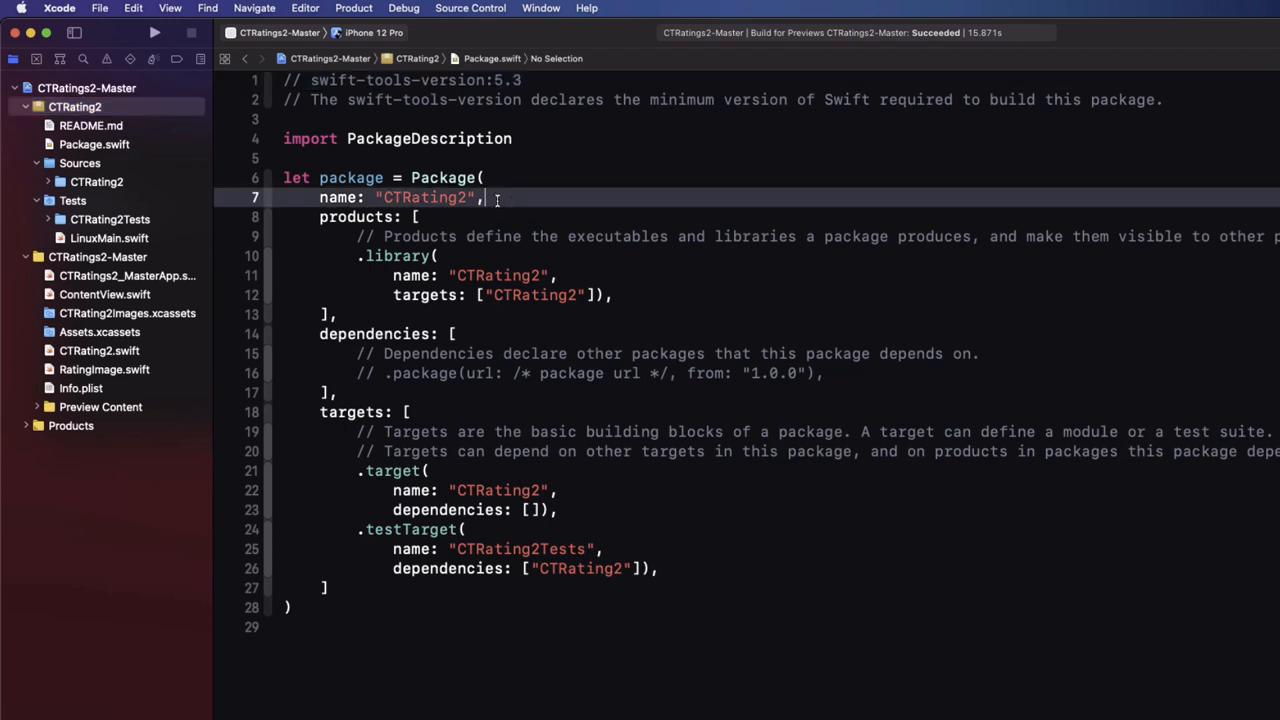
{"action": "type", "text": "platforms: [.iOS(version: SupportedPlatform.IOSVersion"}
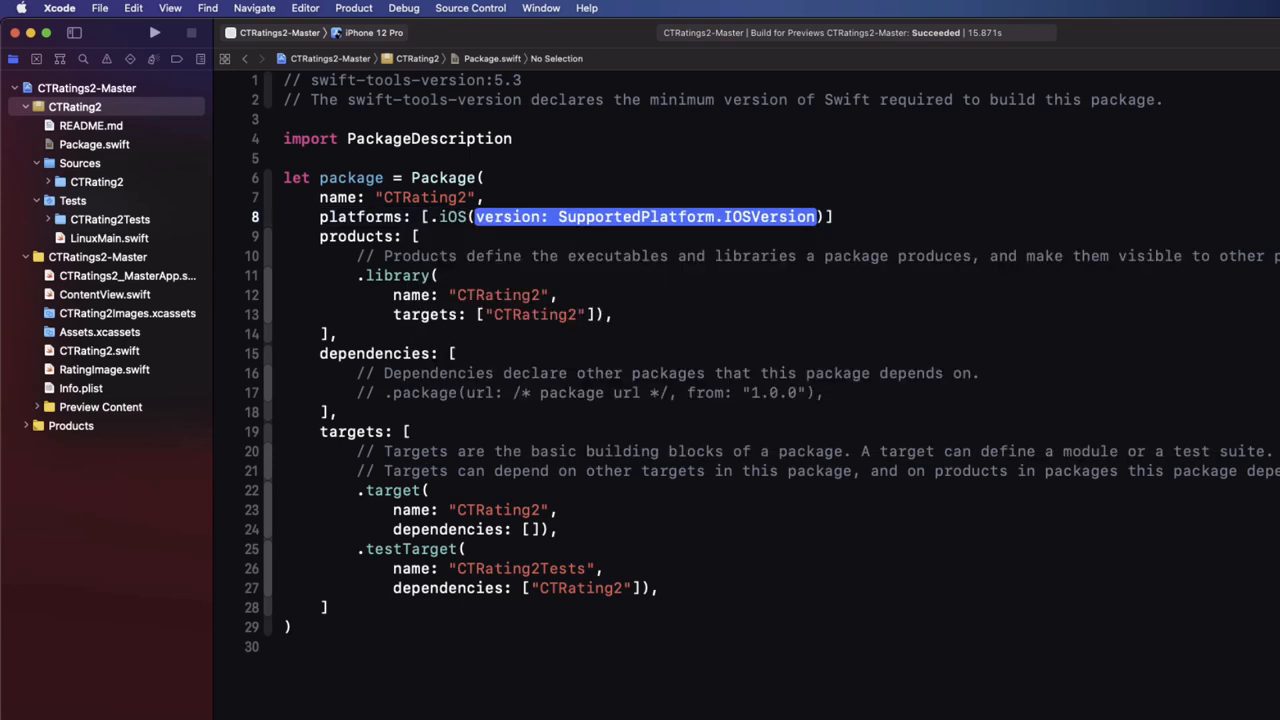
{"action": "type", "text": ".v13"}
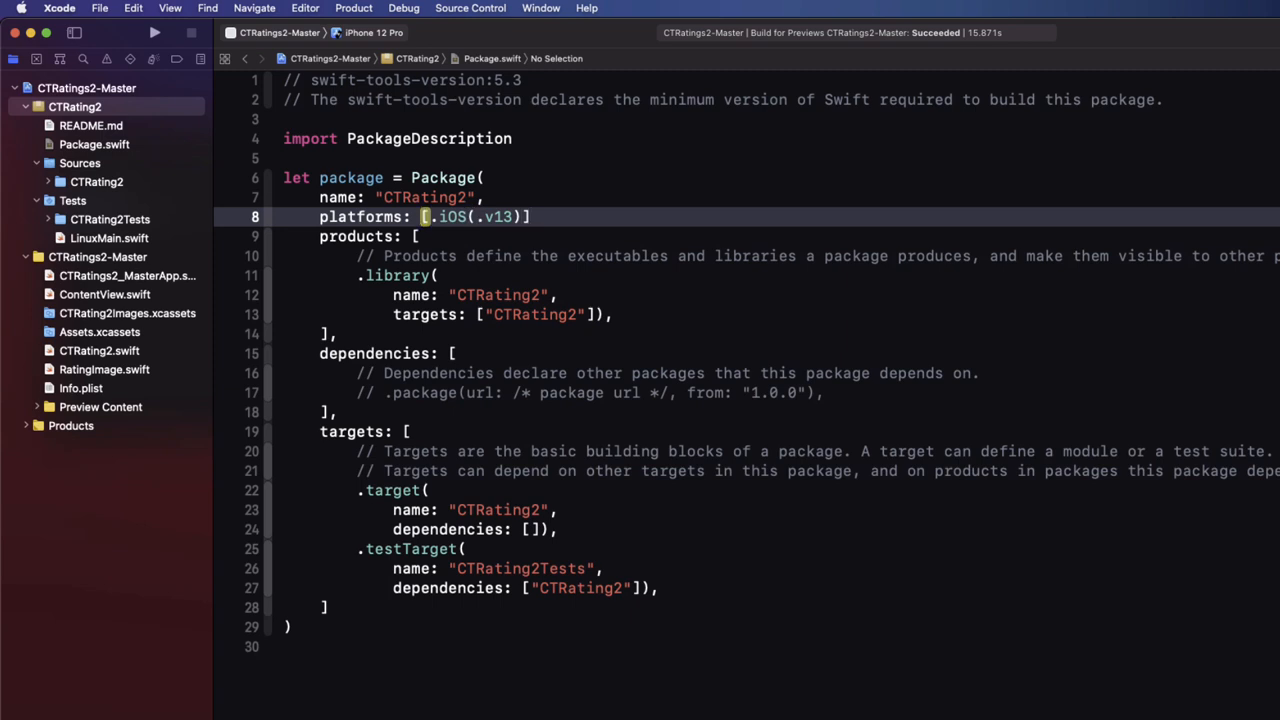
{"action": "type", "text": ","}
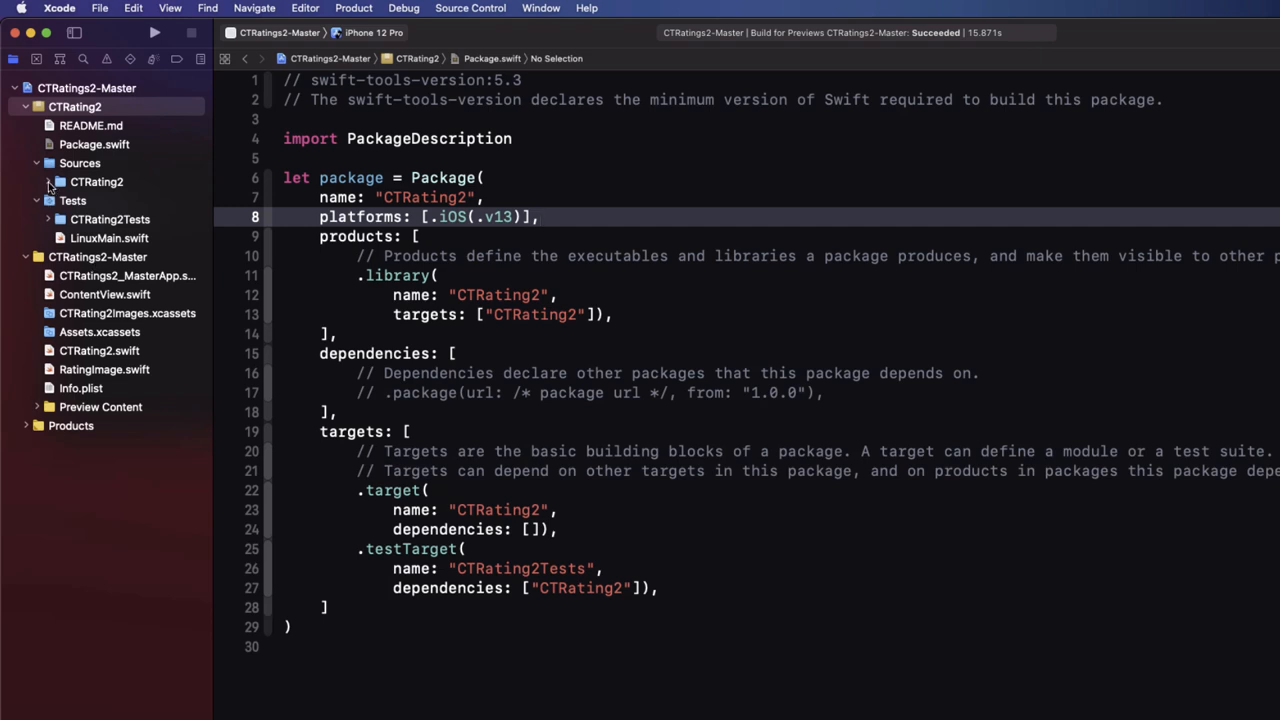
Step: Move CTRating2Images.xcassets into Sources/CTRating2 and copy the catalog's name
{"action": "left_click", "coordinate": [48, 181]}
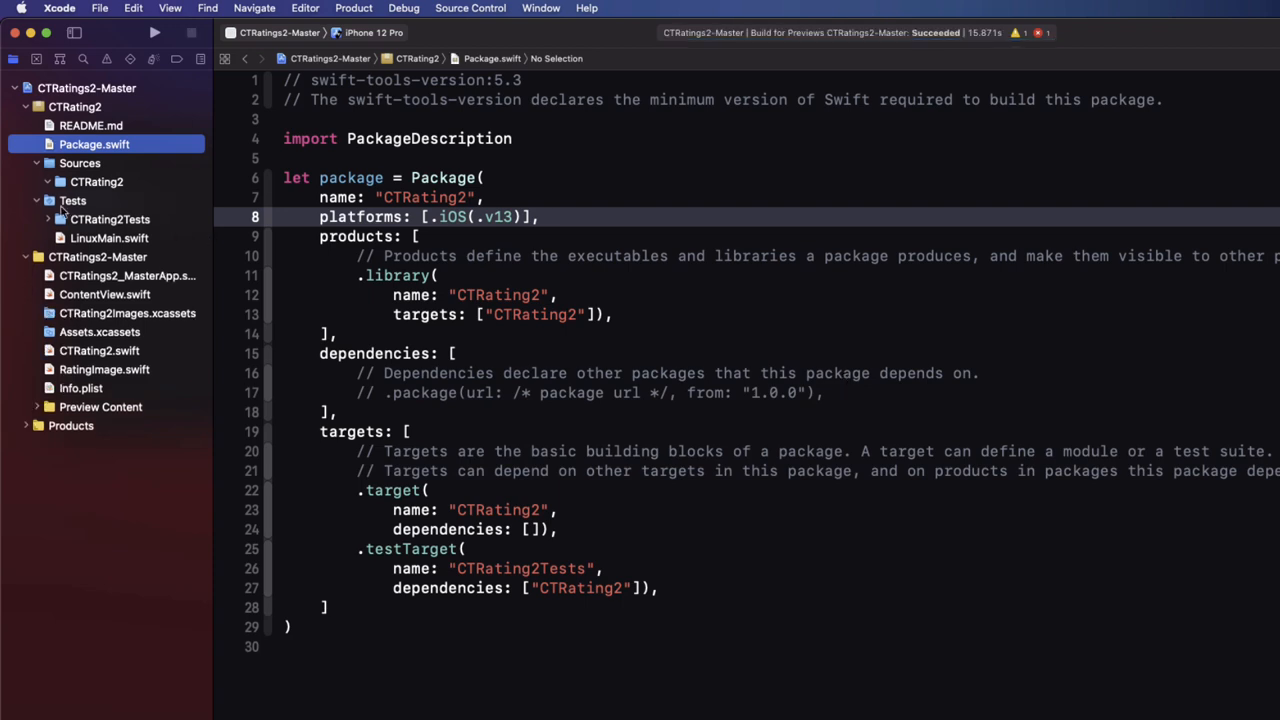
{"action": "left_click", "coordinate": [99, 350]}
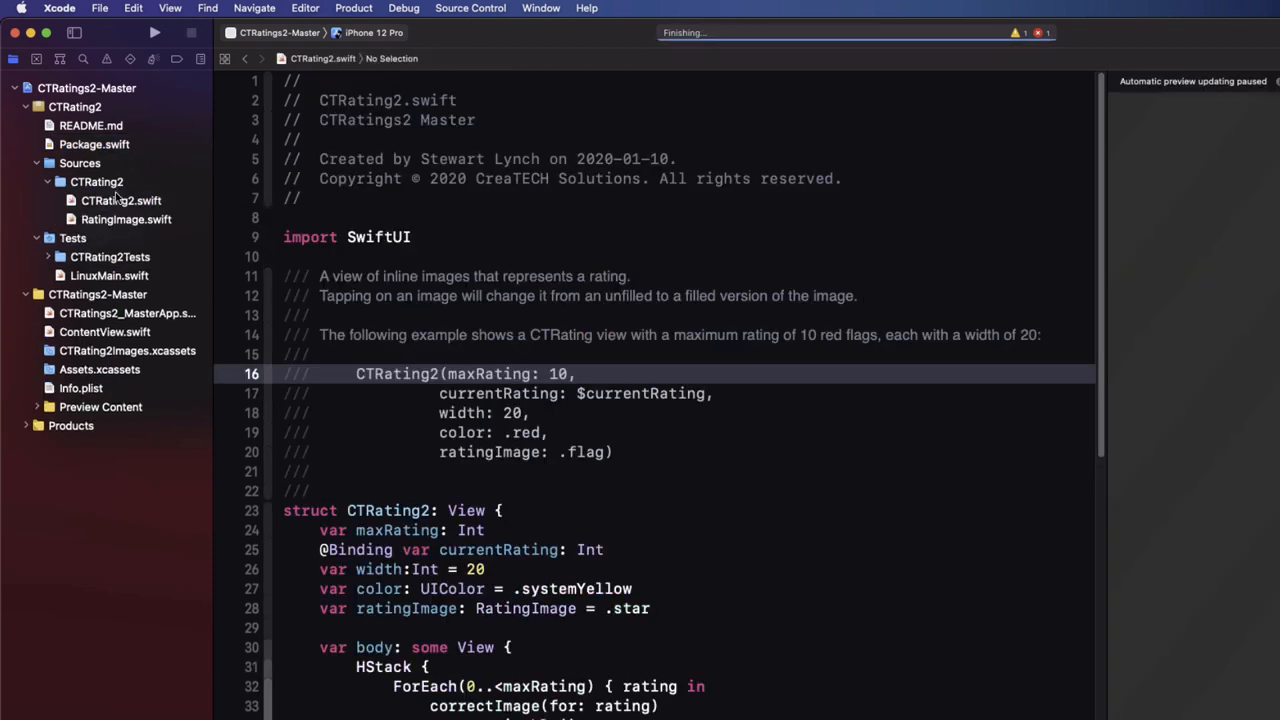
{"action": "left_click", "coordinate": [137, 219]}
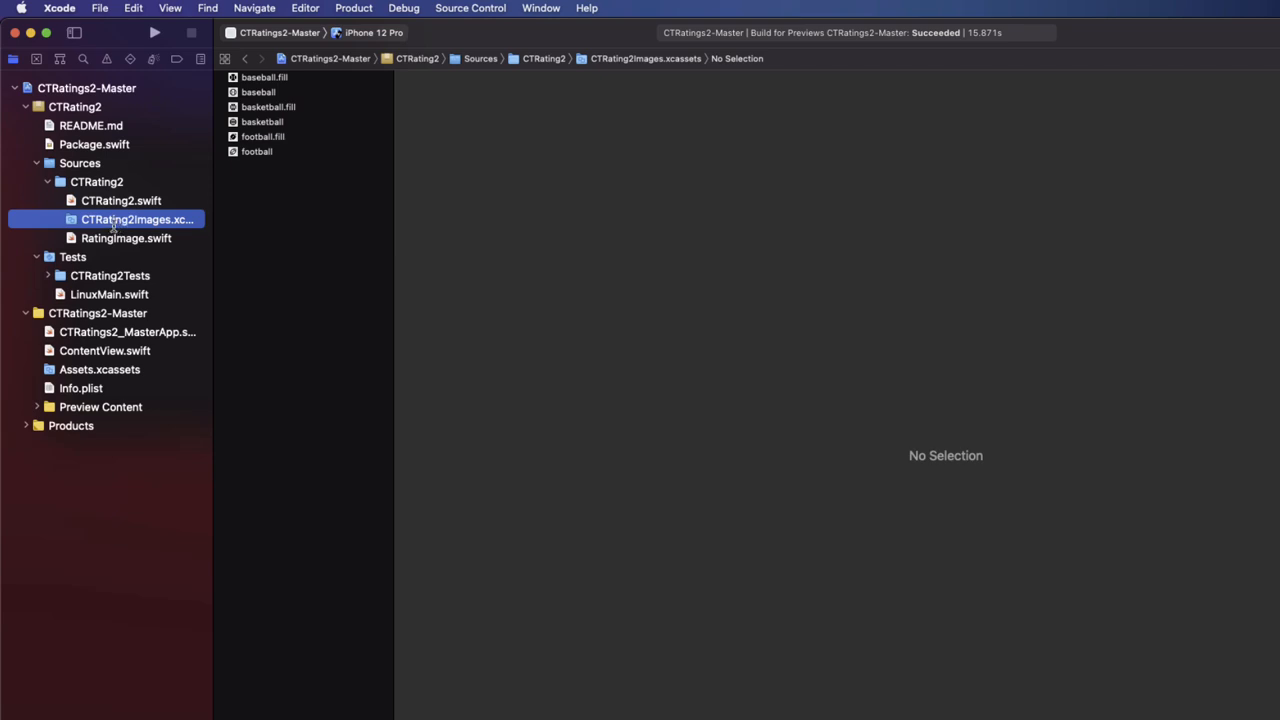
{"action": "double_click", "coordinate": [137, 219]}
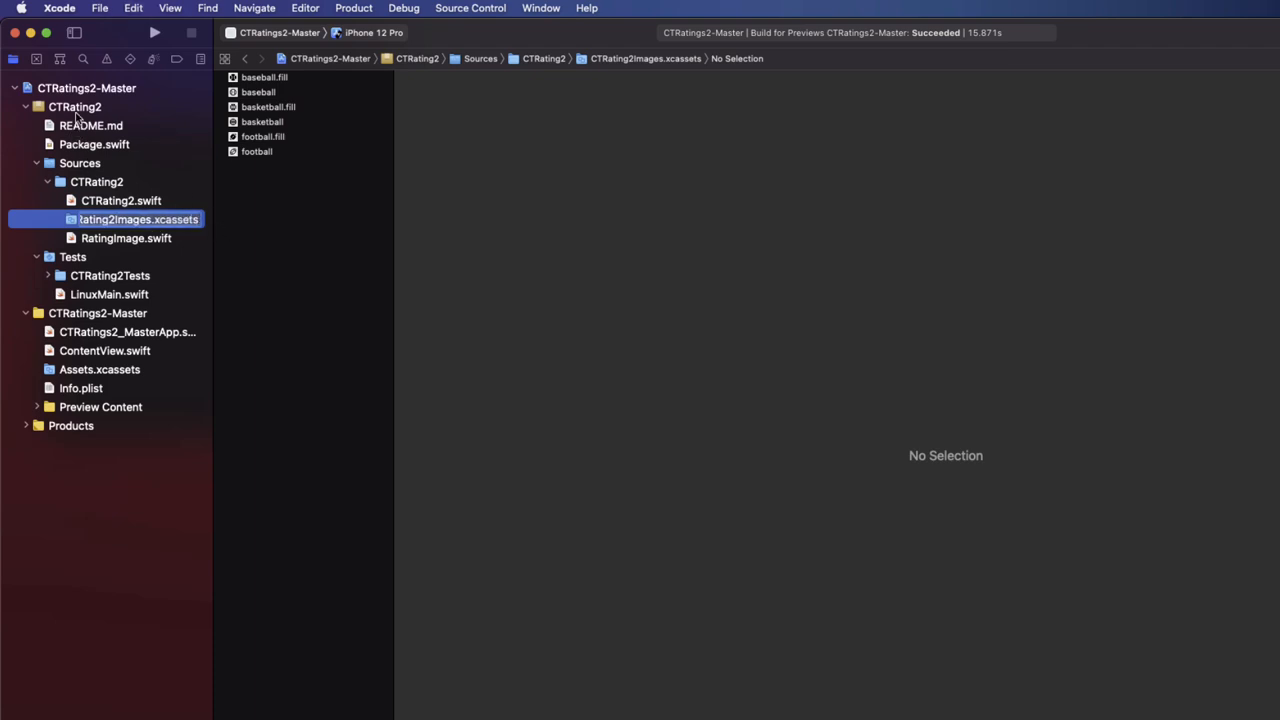
{"action": "mouse_move", "coordinate": [85, 143]}
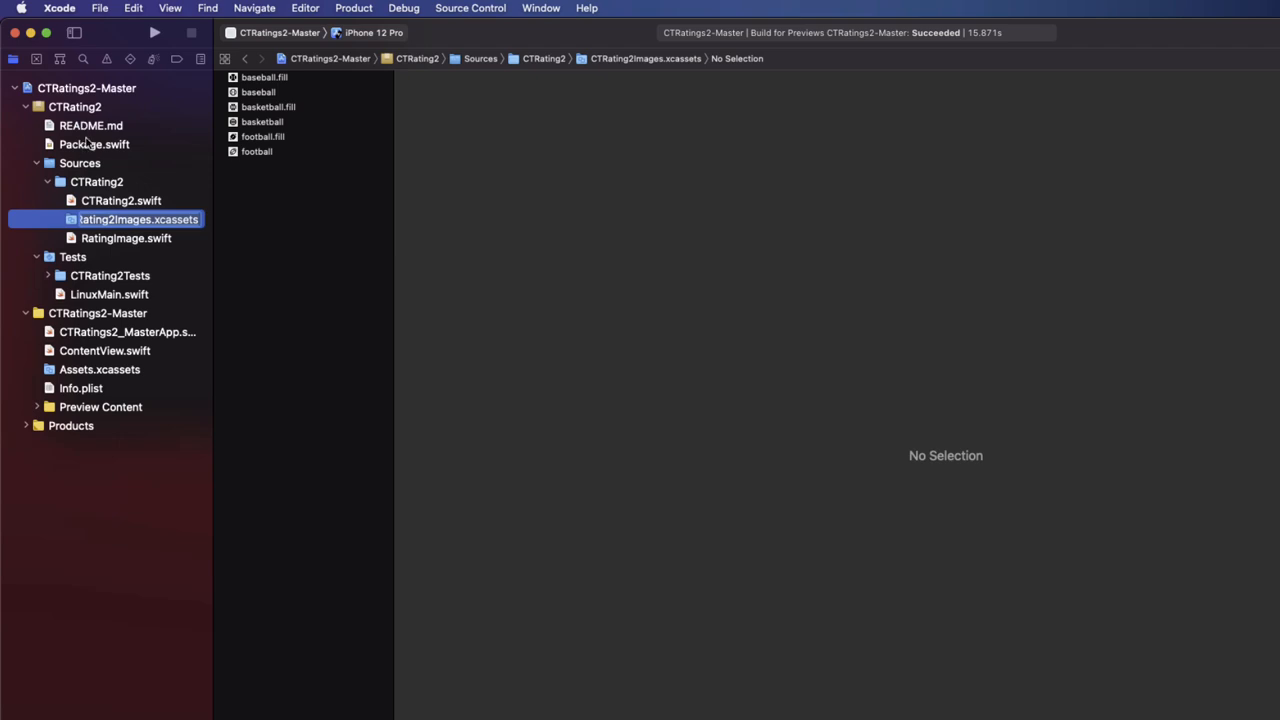
{"action": "left_click", "coordinate": [94, 144]}
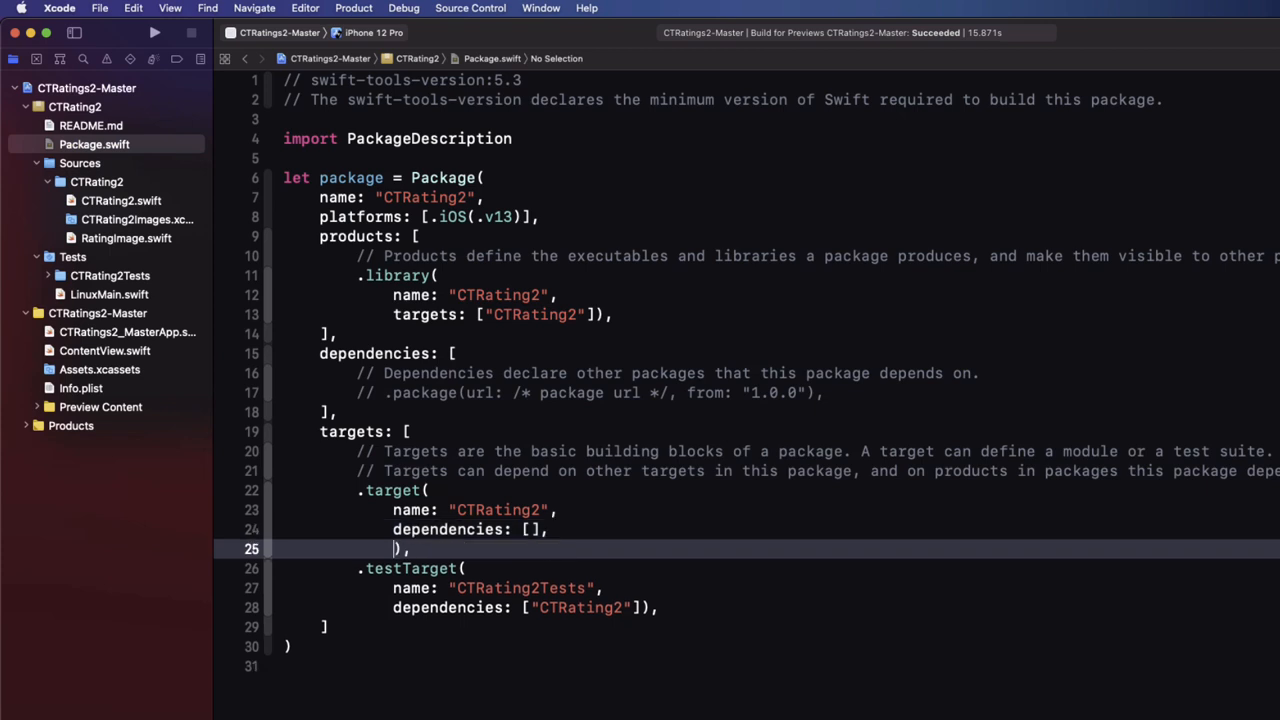
Step: Add resources: [.process("CTRating2Images.xcassets")] to the CTRating2 target
{"action": "type", "text": "resources:"}
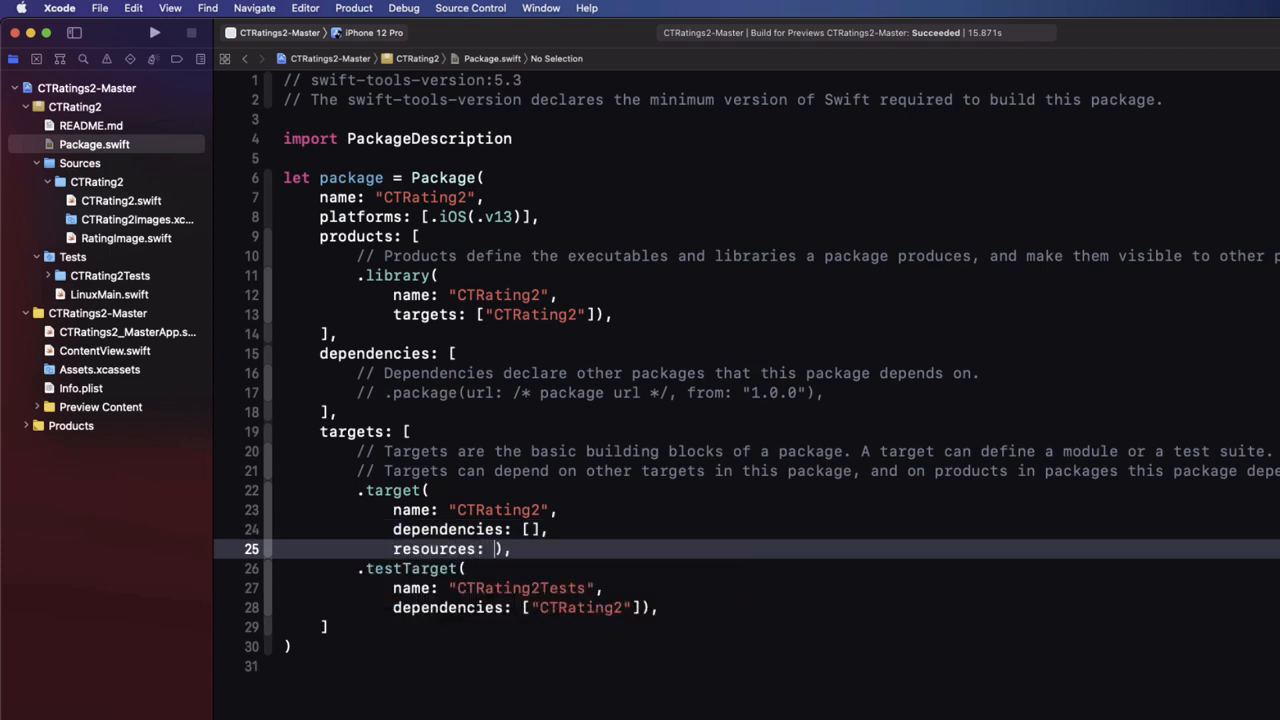
{"action": "type", "text": "[.process(path: String"}
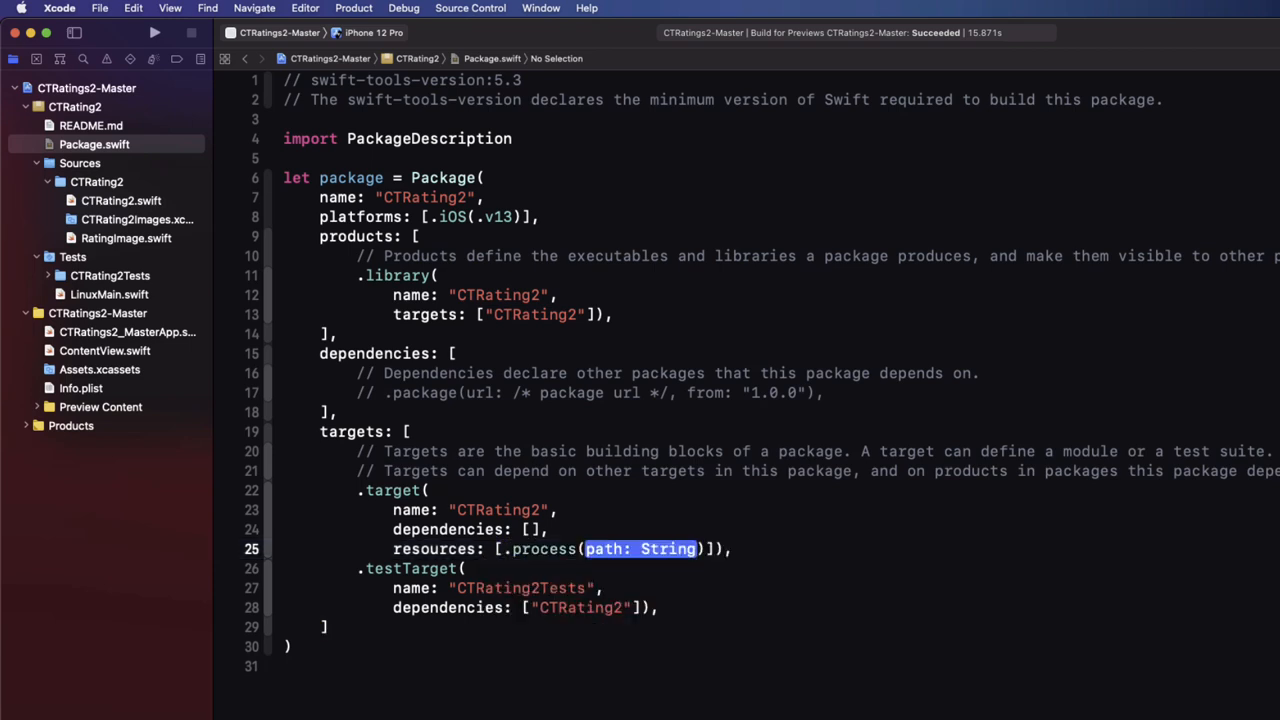
{"action": "type", "text": "\"\""}
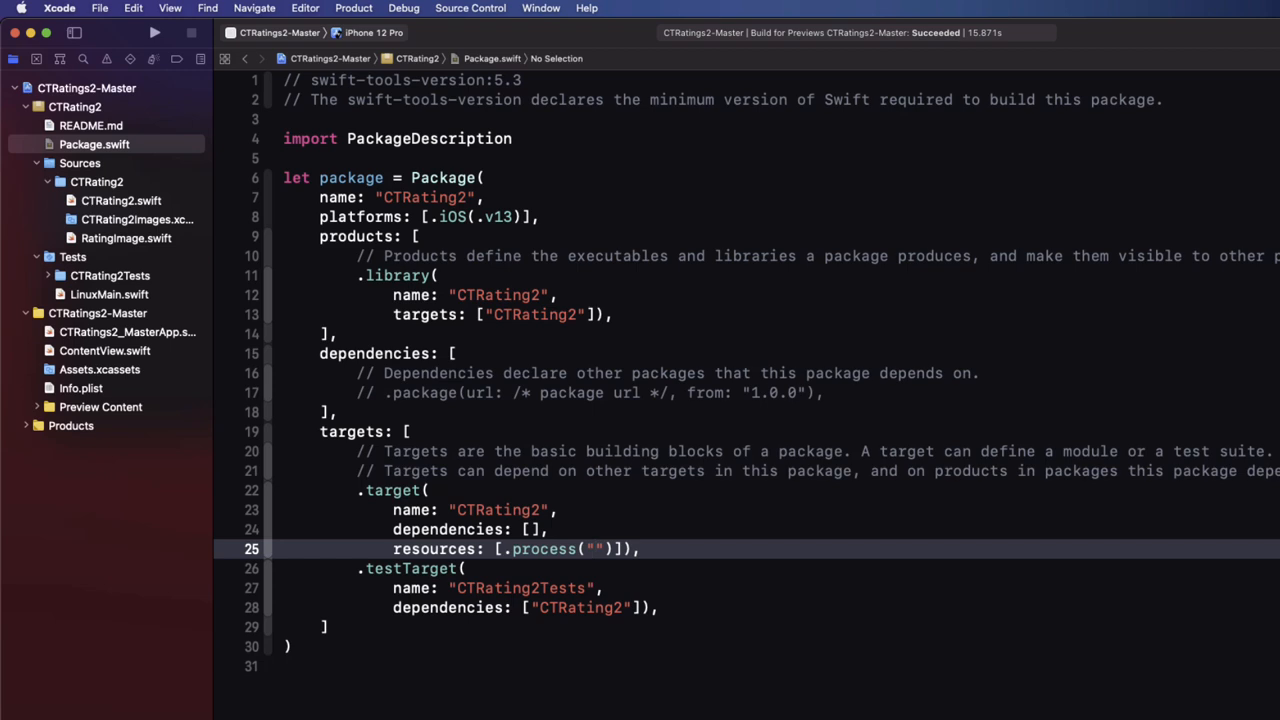
{"action": "type", "text": "CTRating2Images.xcassets"}
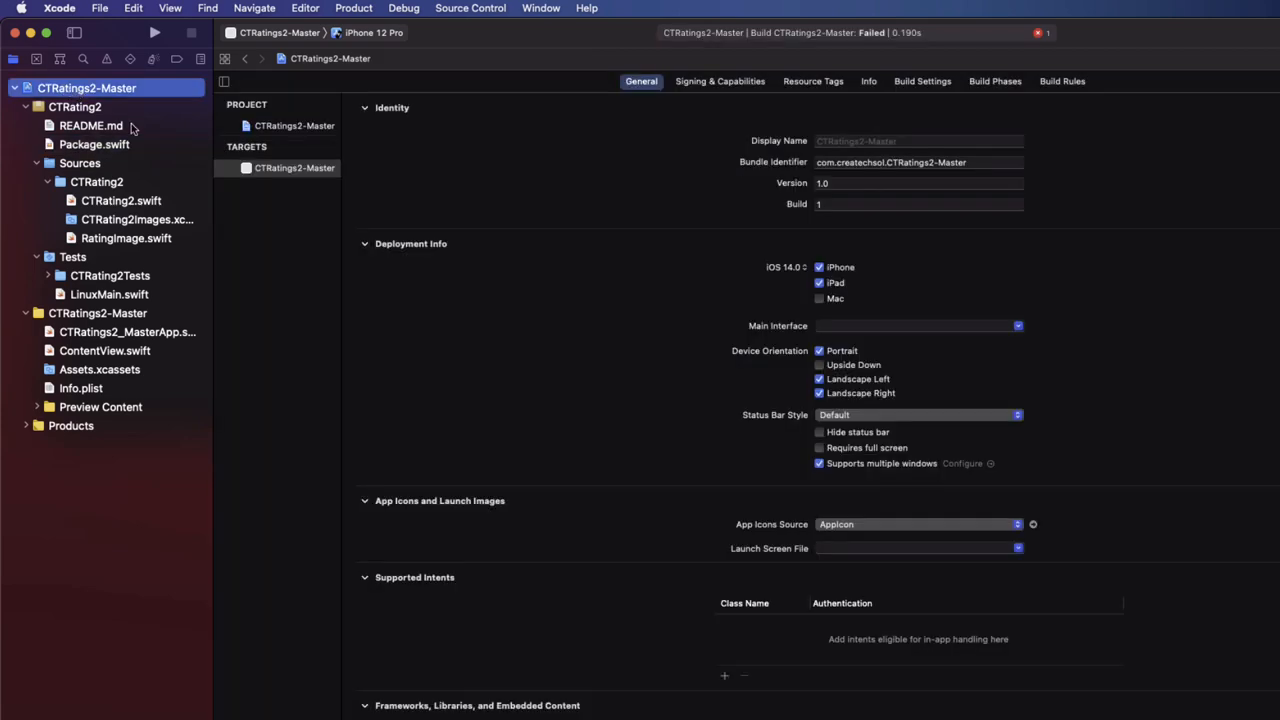
{"action": "scroll", "scroll_direction": "down", "scroll_amount": 3}
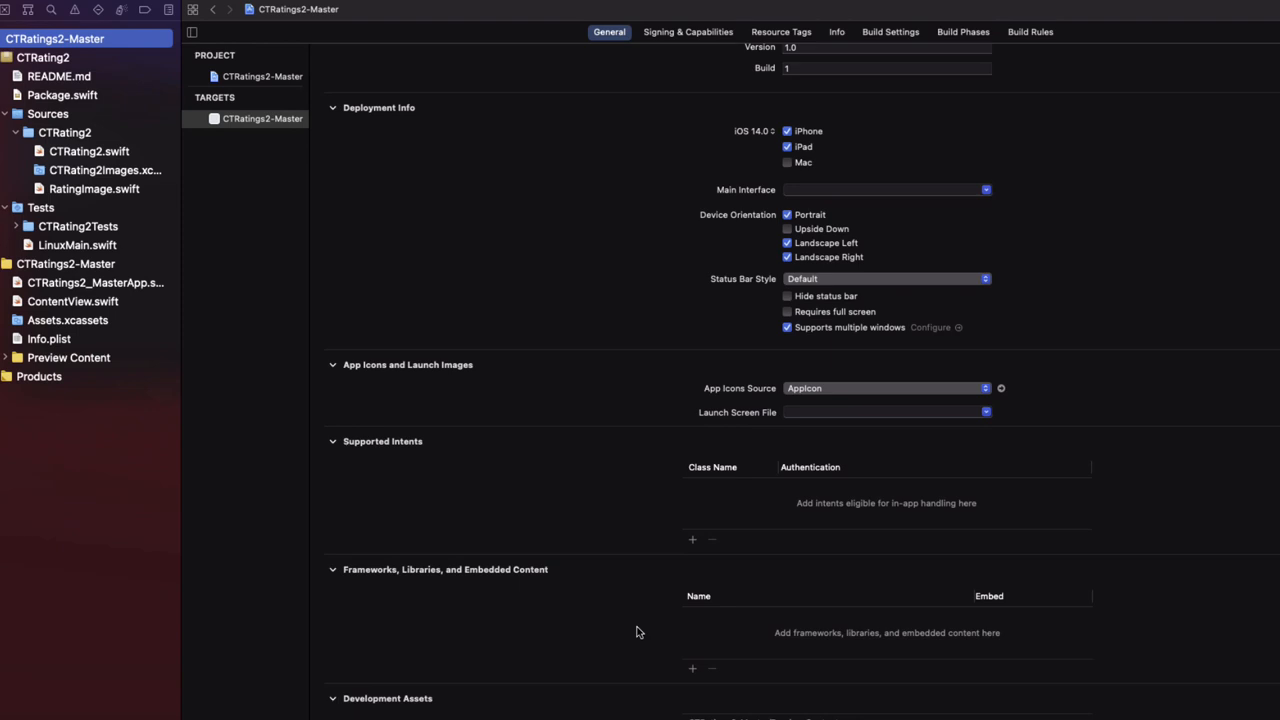
Step: Add the CTRating2 library under the app's Frameworks, Libraries, and Embedded Content
{"action": "left_click", "coordinate": [692, 668]}
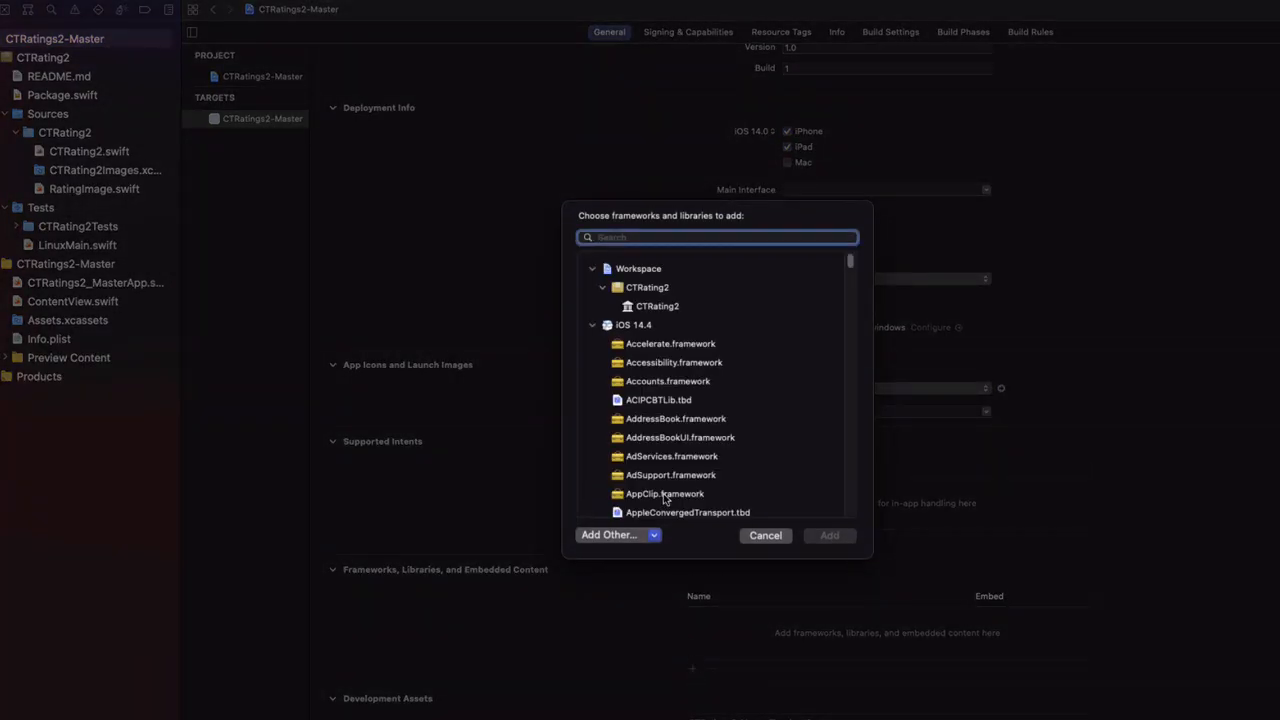
{"action": "left_click", "coordinate": [657, 306]}
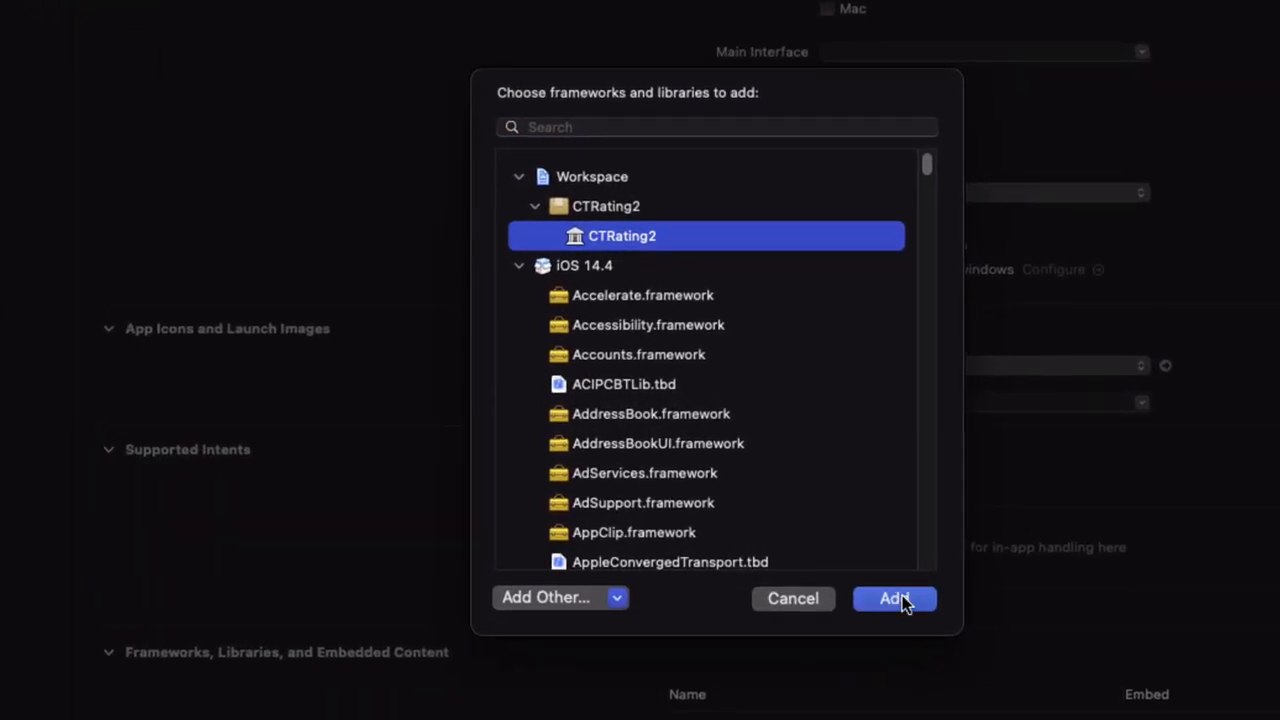
{"action": "left_click", "coordinate": [894, 598]}
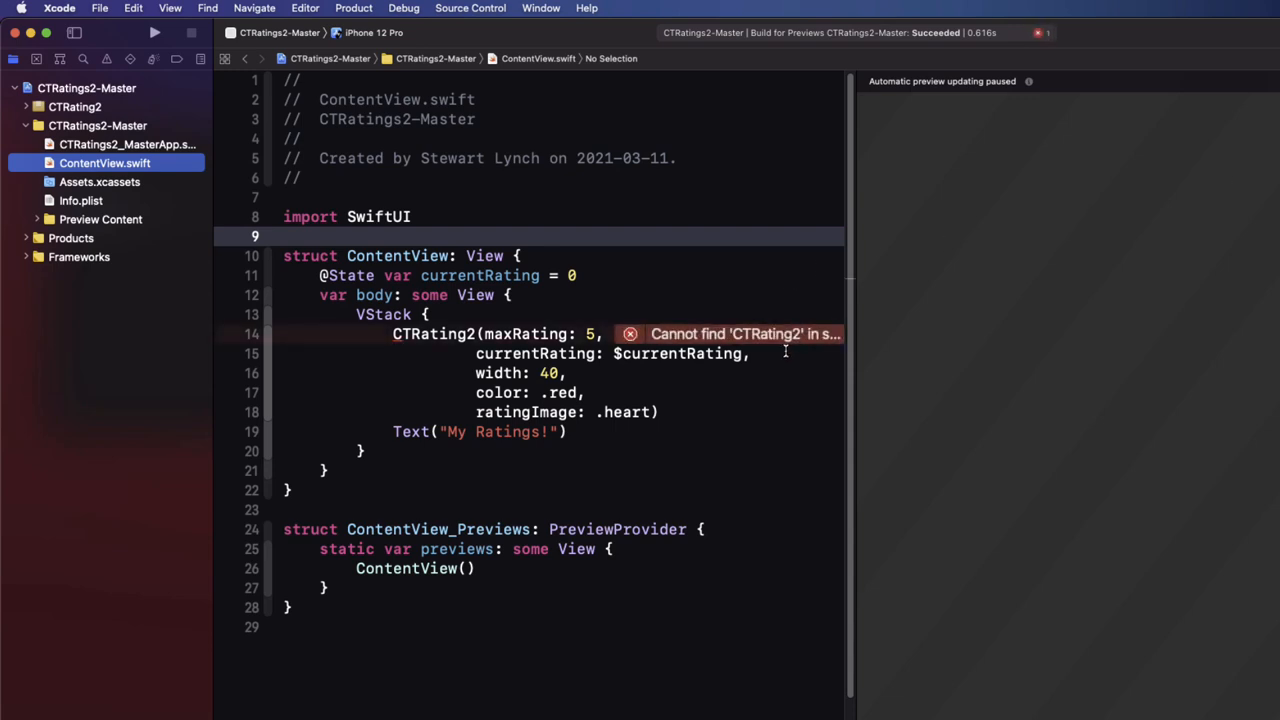
Step: Add 'import CTRating2' on a new line below 'import SwiftUI' in ContentView
{"action": "left_click", "coordinate": [442, 217]}
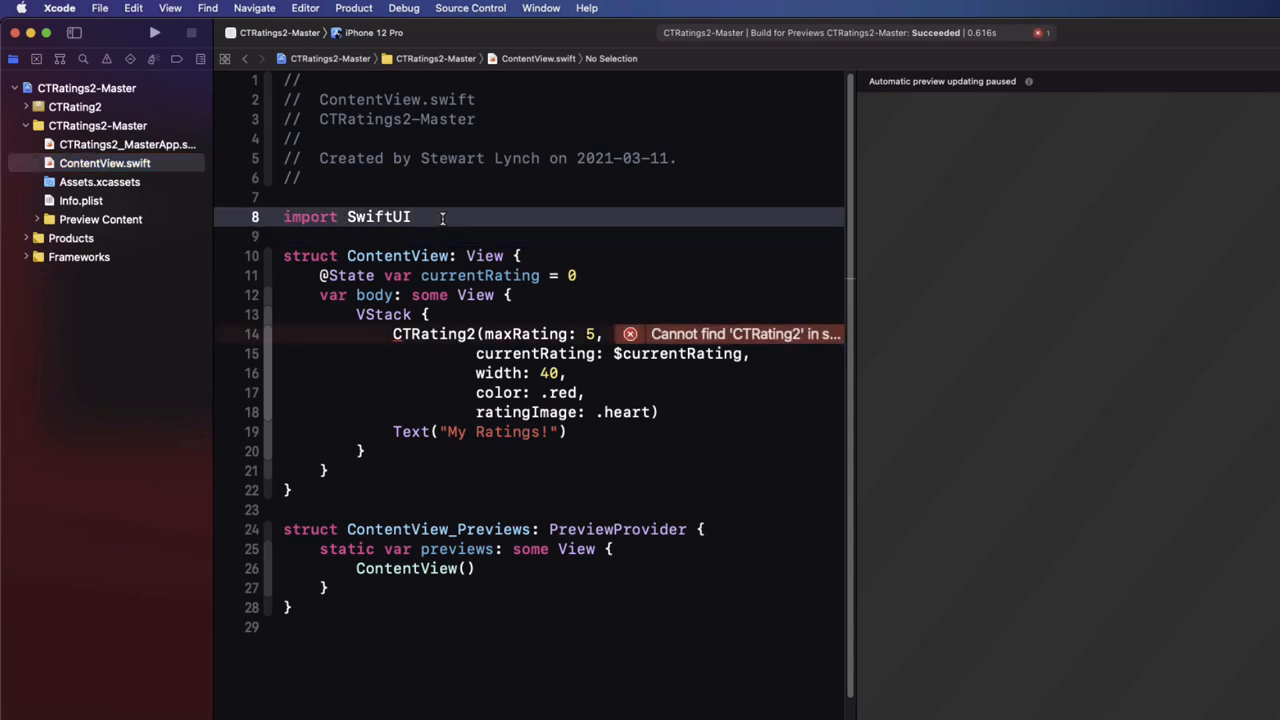
{"action": "type", "text": "import CT"}
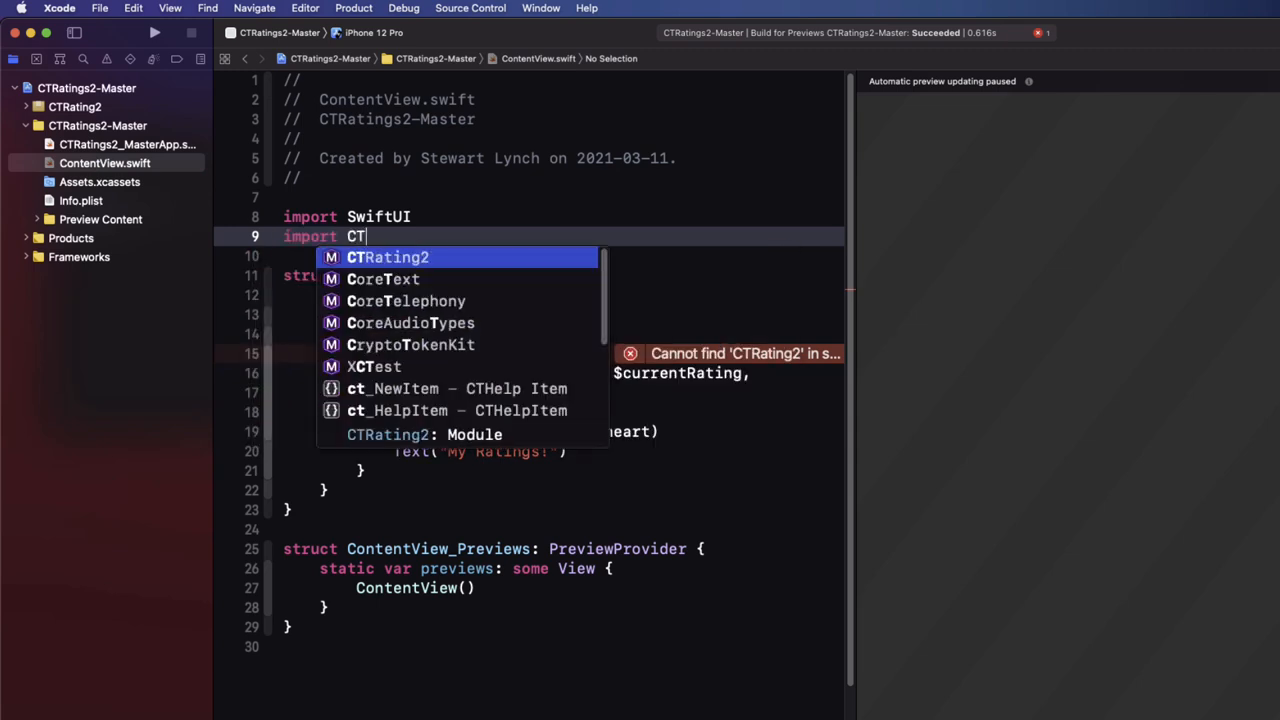
{"action": "left_click", "coordinate": [387, 257]}
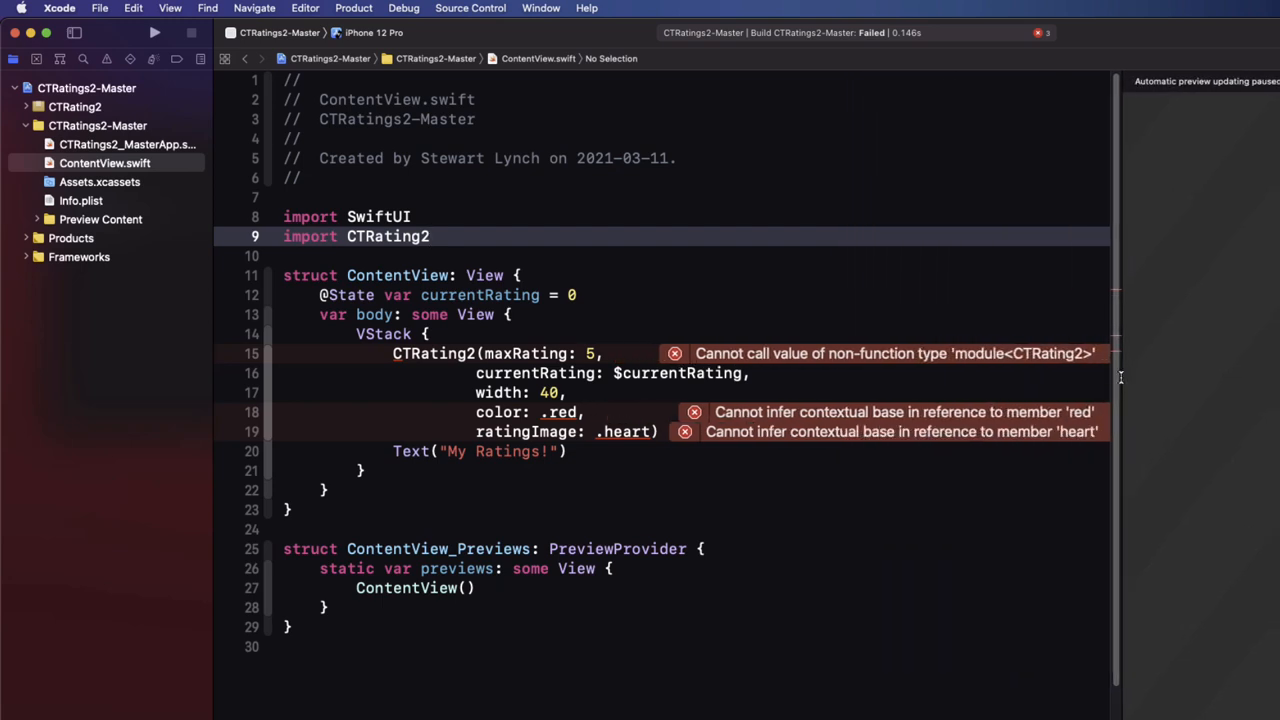
{"action": "mouse_move", "coordinate": [1100, 460]}
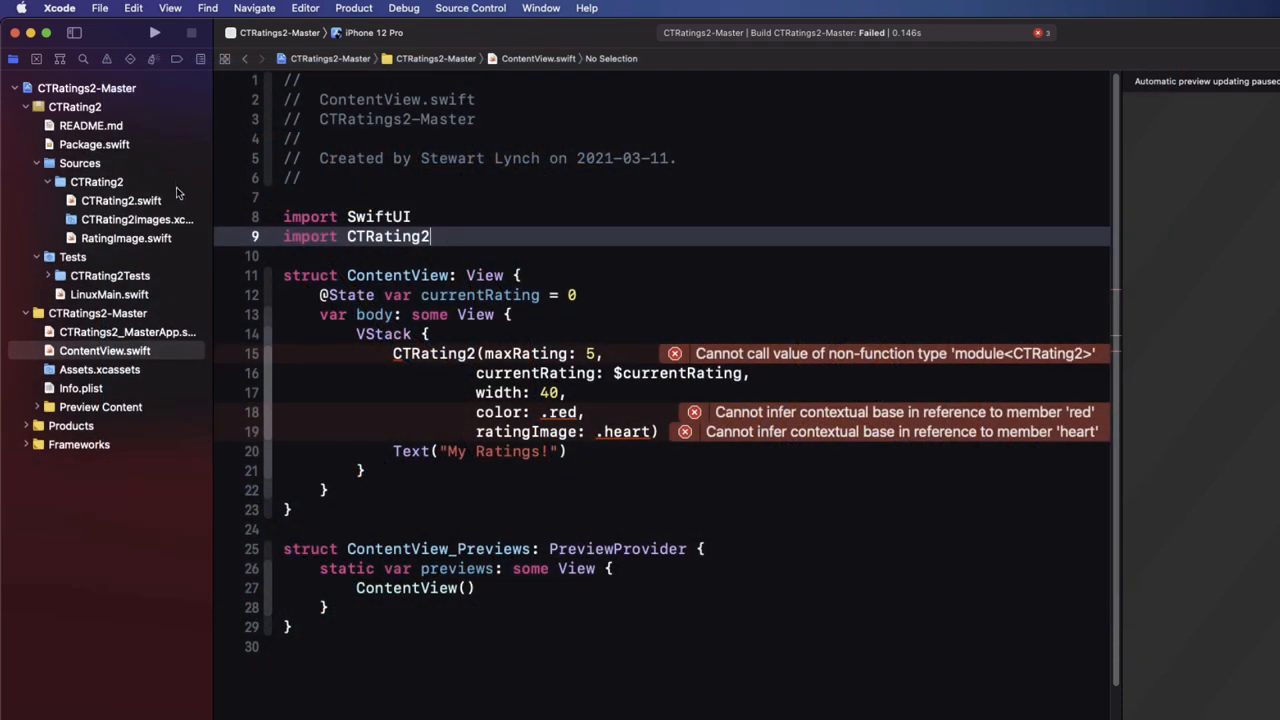
Step: Open CTRating2.swift and declare the CTRating2 struct and its body property public
{"action": "left_click", "coordinate": [121, 200]}
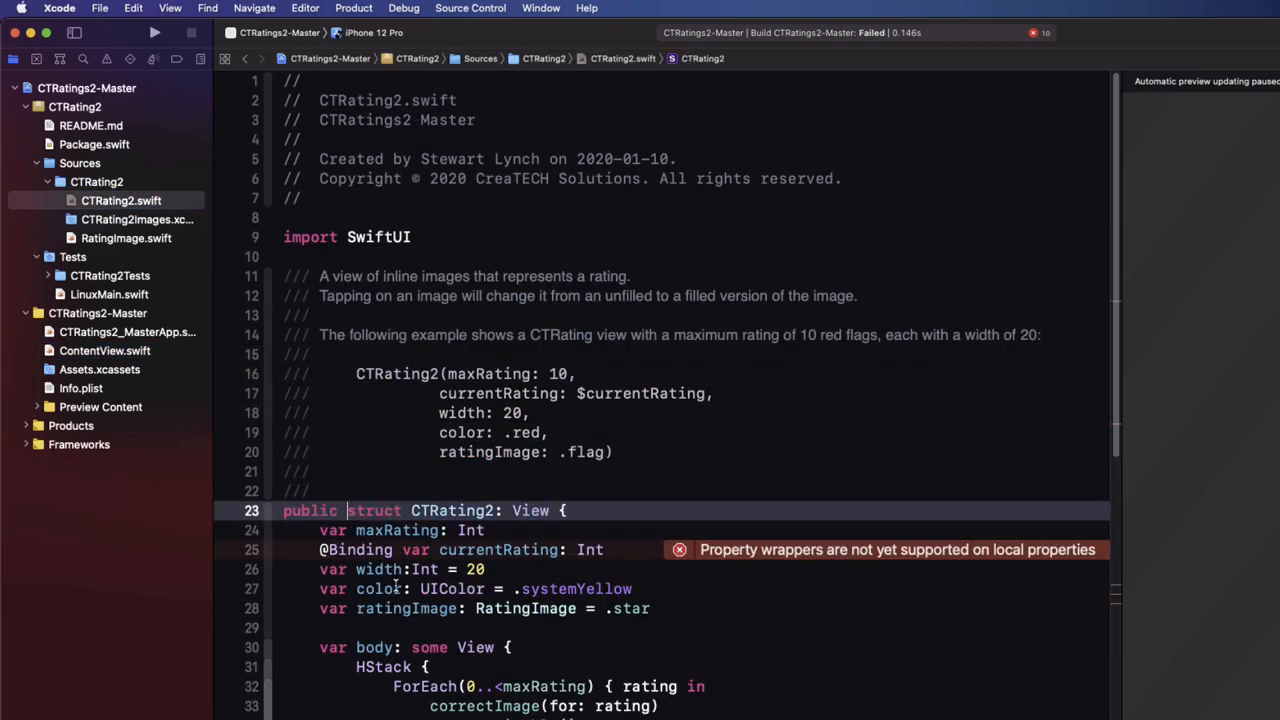
{"action": "scroll", "scroll_direction": "down", "scroll_amount": 3}
{"action": "type", "text": "public "}
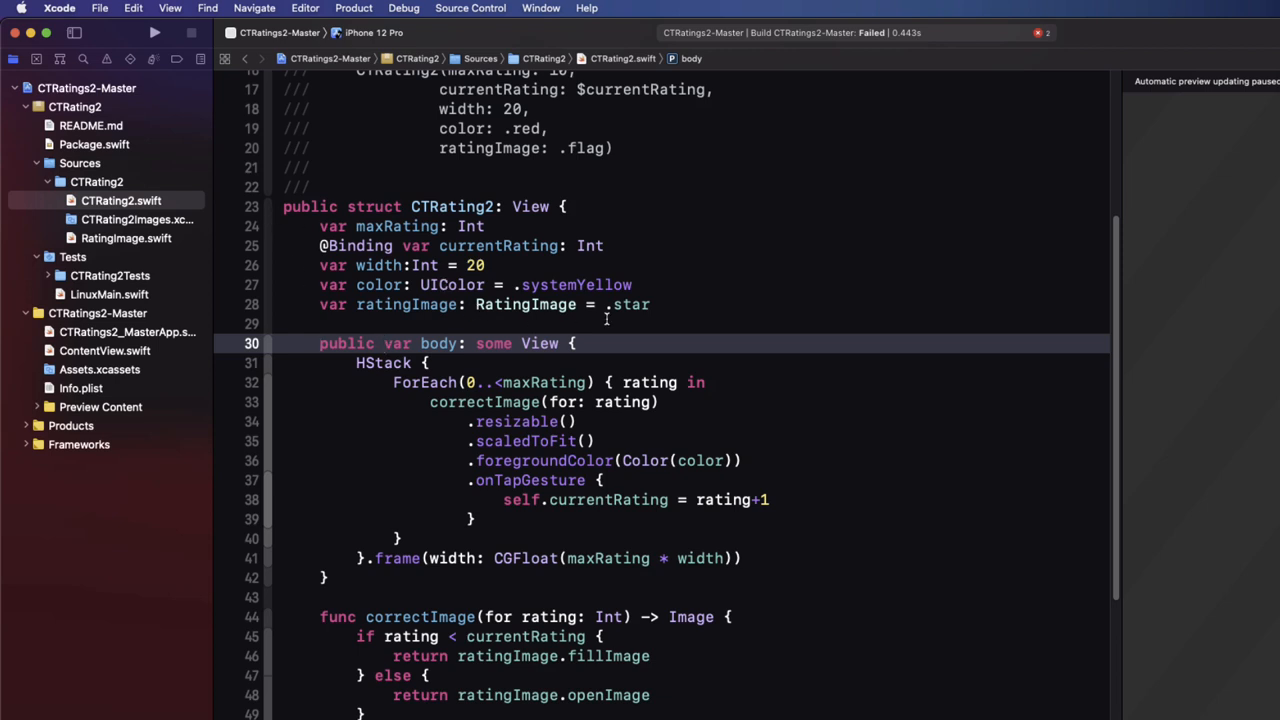
{"action": "left_click", "coordinate": [665, 304]}
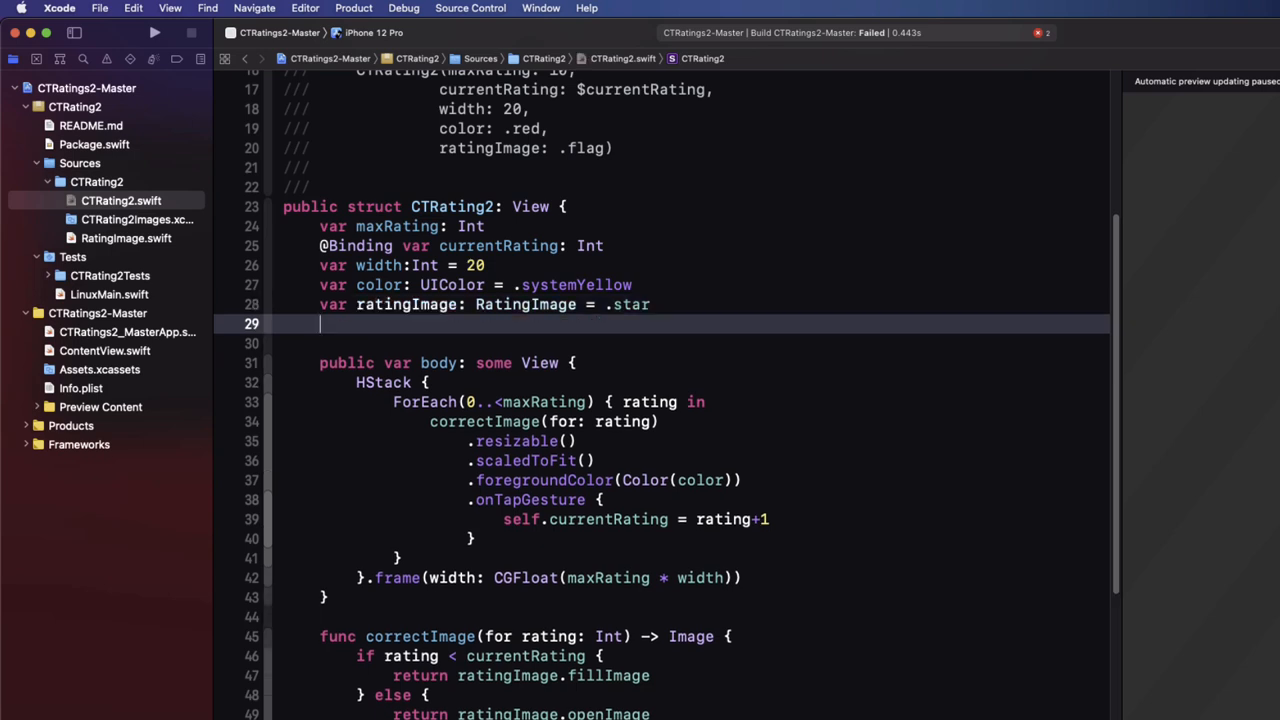
Step: Declare a public init taking maxRating, currentRating Binding<Int>, width = 20, color .systemYellow and ratingImage
{"action": "type", "text": "pub"}
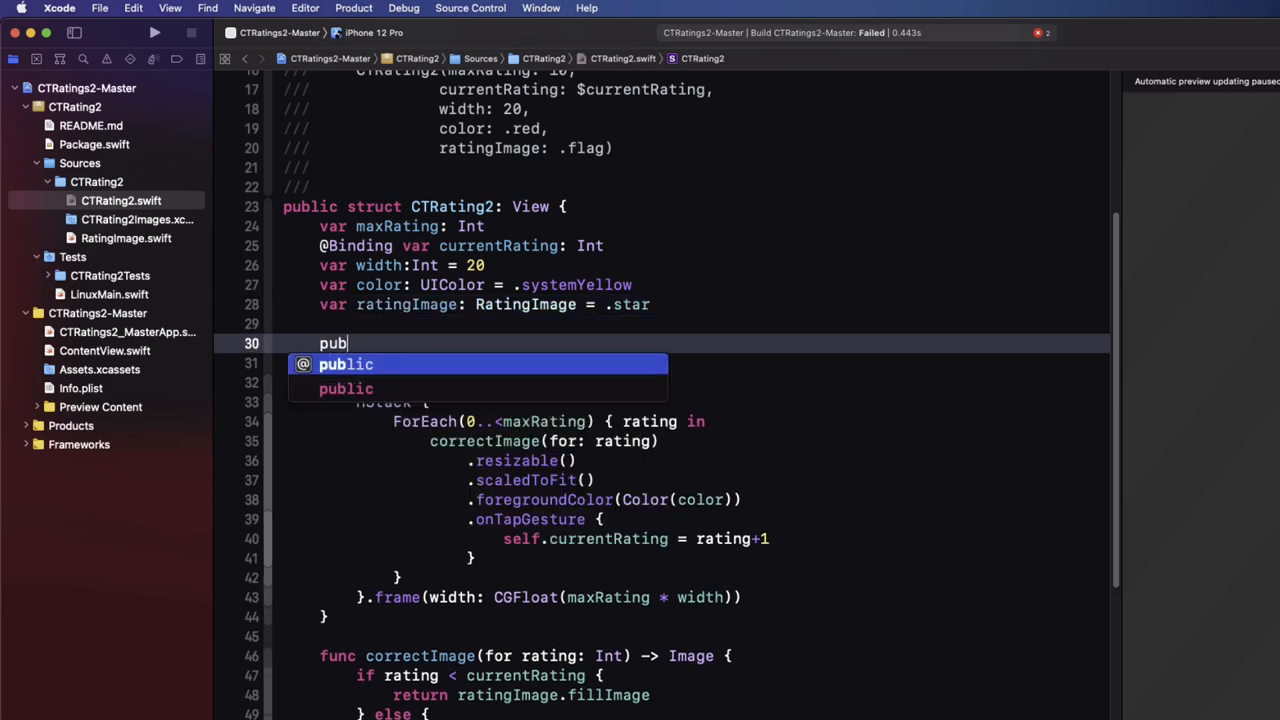
{"action": "type", "text": "lic init(max"}
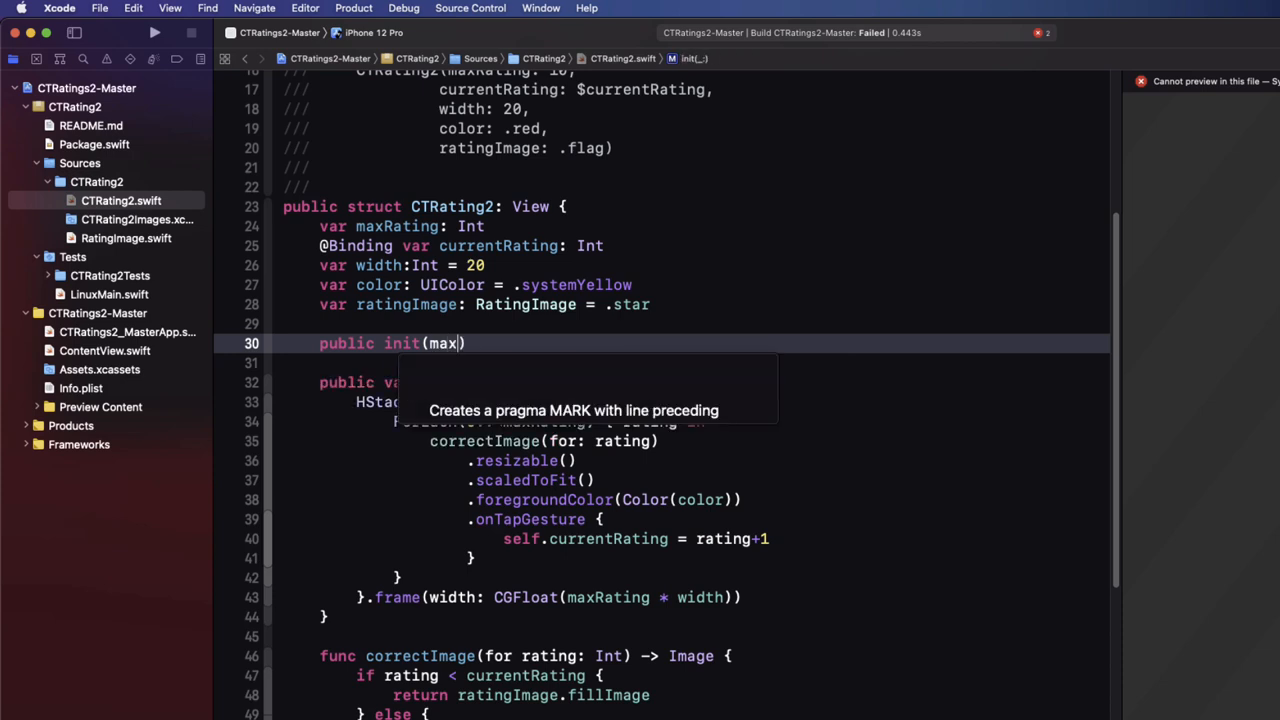
{"action": "type", "text": "Rating: Int,"}
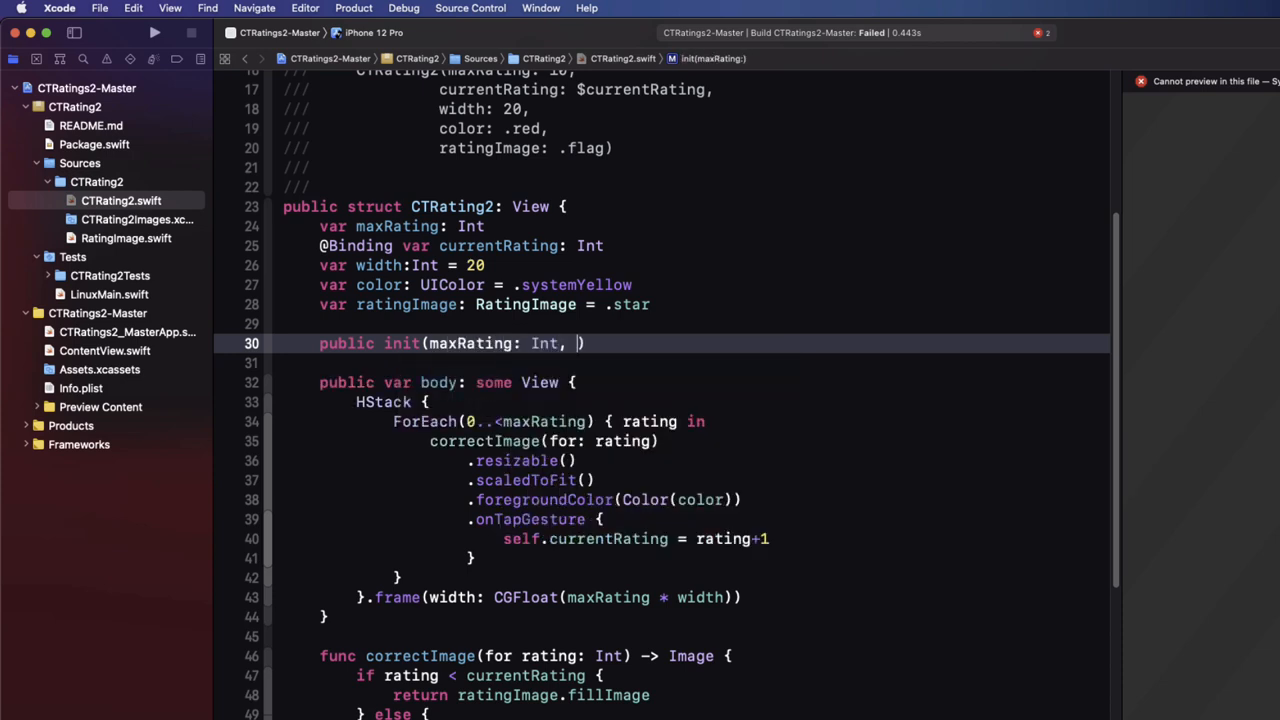
{"action": "type", "text": "currentRating:"}
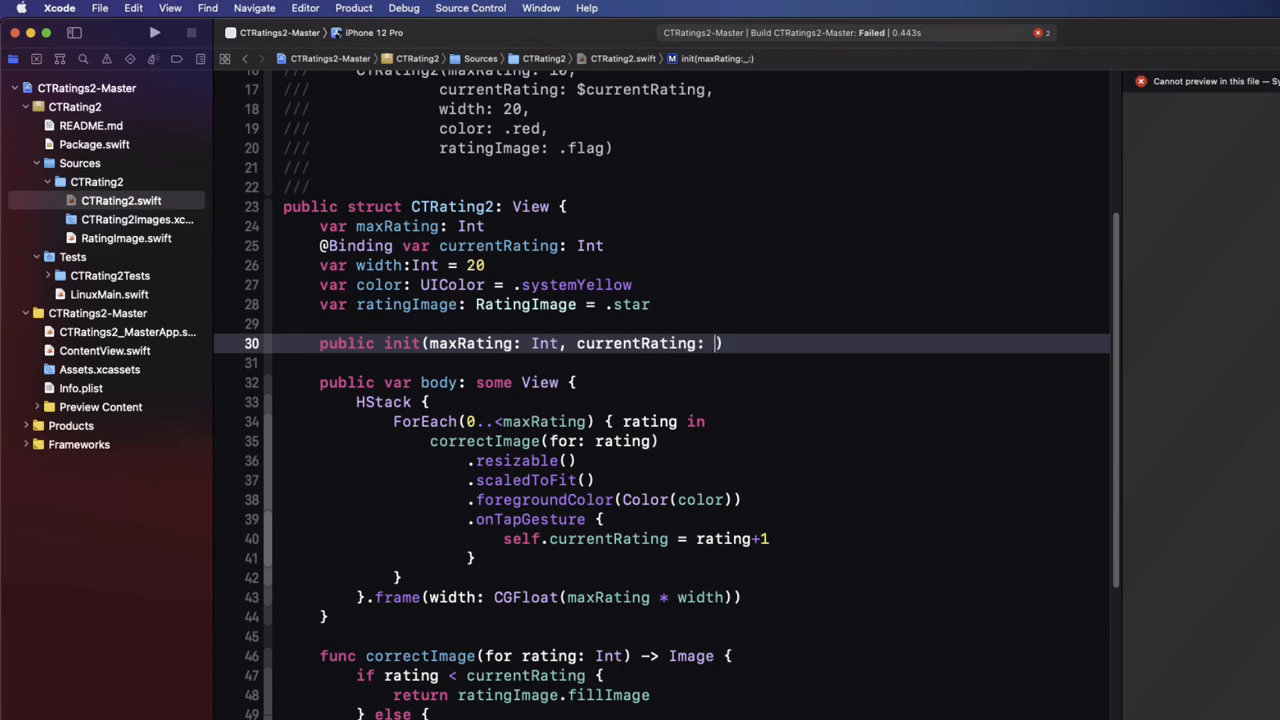
{"action": "type", "text": "Binding<"}
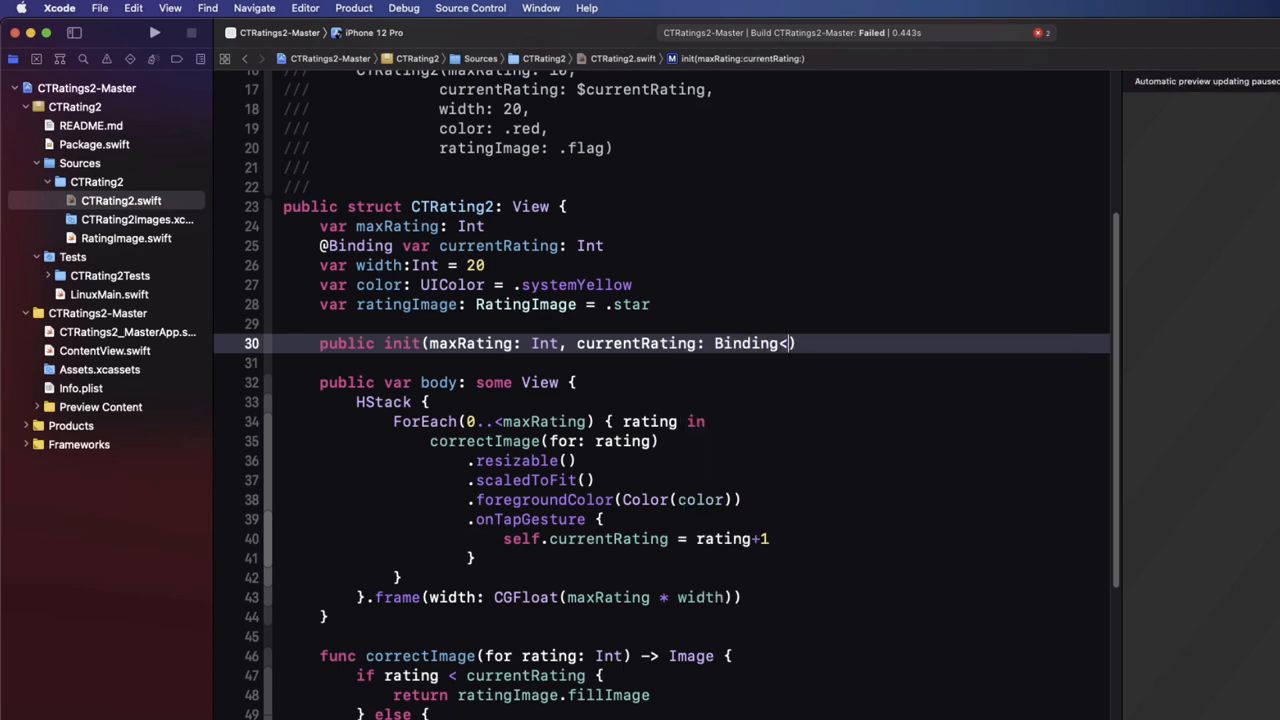
{"action": "type", "text": "Int>,"}
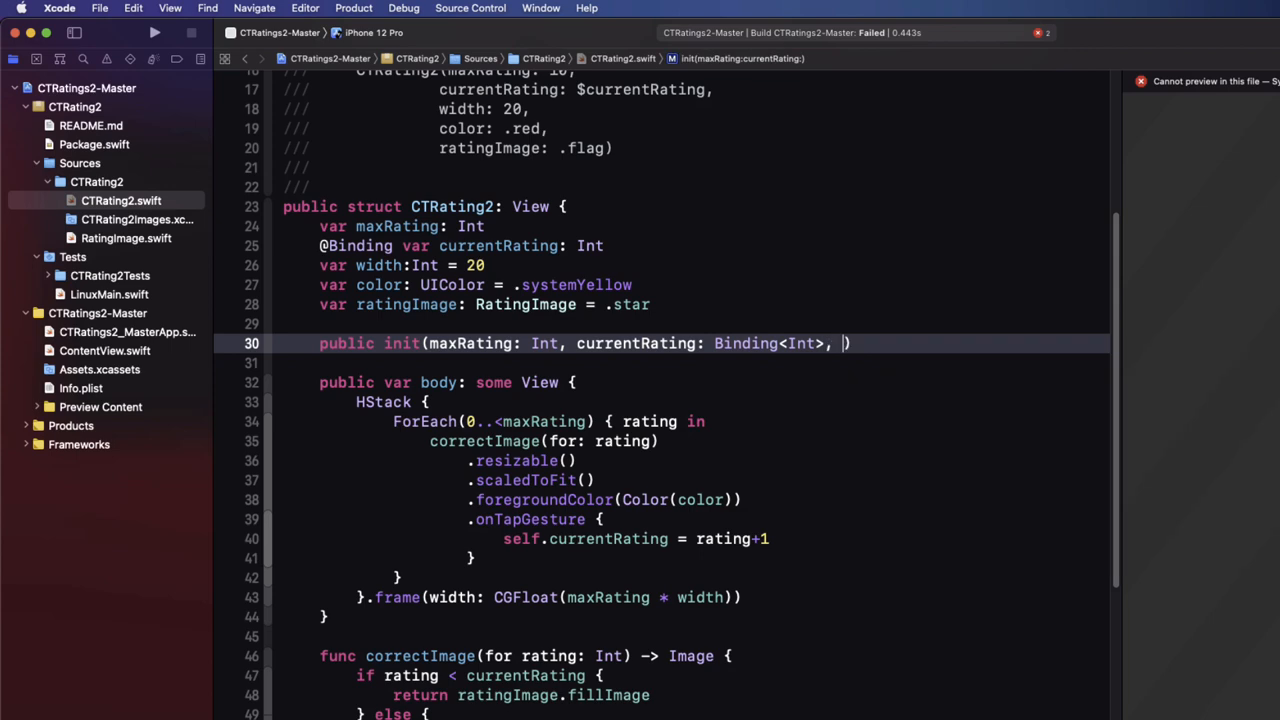
{"action": "type", "text": "width: Int = 20, color: UIColor ="}
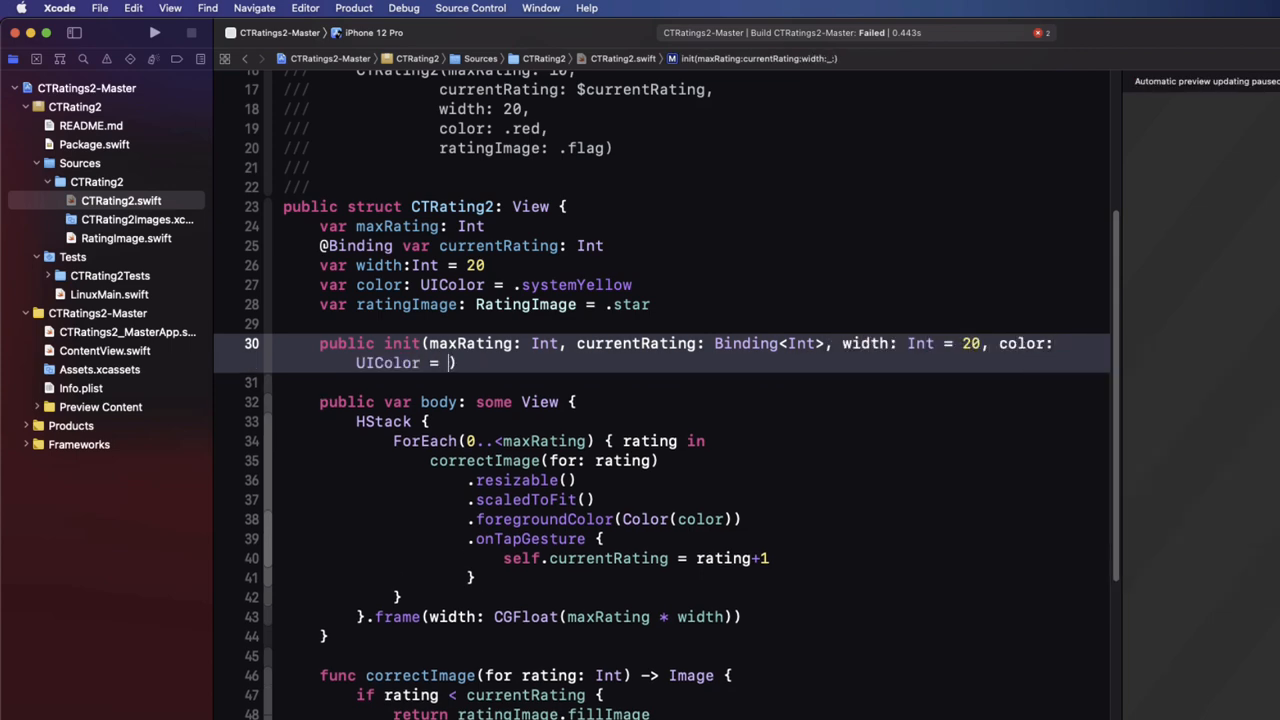
{"action": "type", "text": ".systemYellow, ratingImage: RatingImage = .star"}
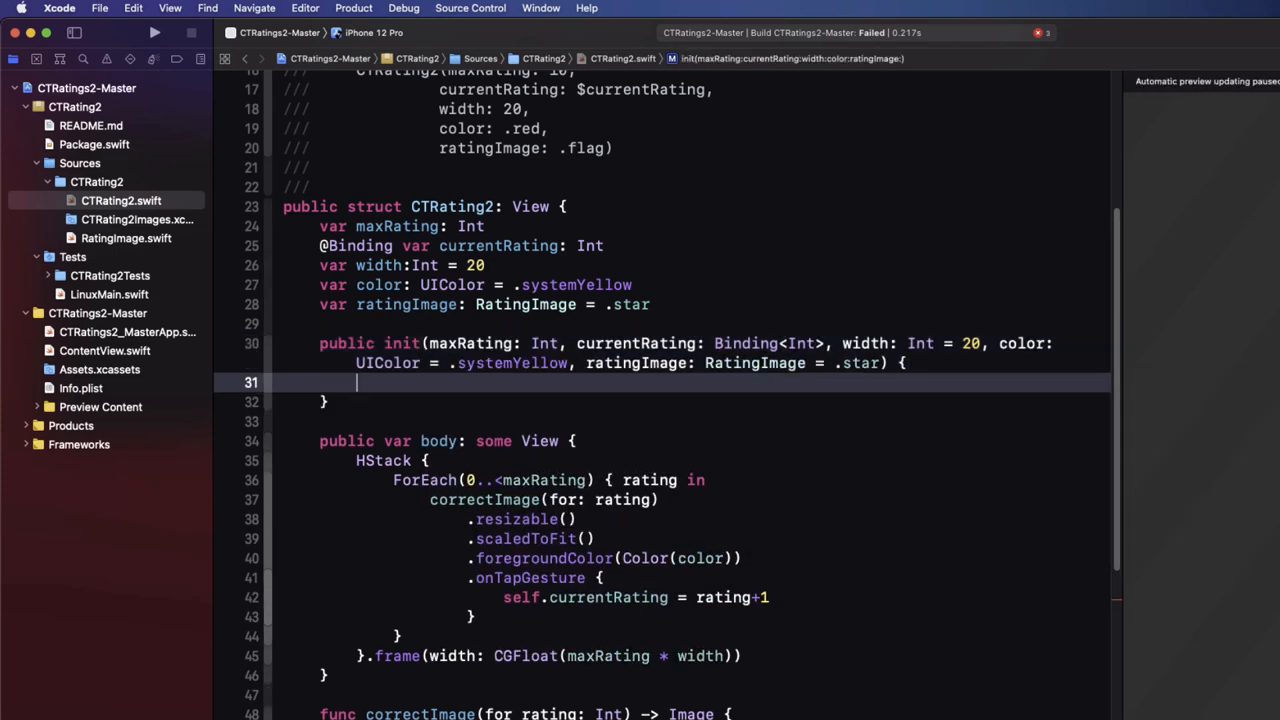
Step: Assign maxRating, _currentRating, width, color and ratingImage to self in the init body
{"action": "type", "text": "self.maxRating"}
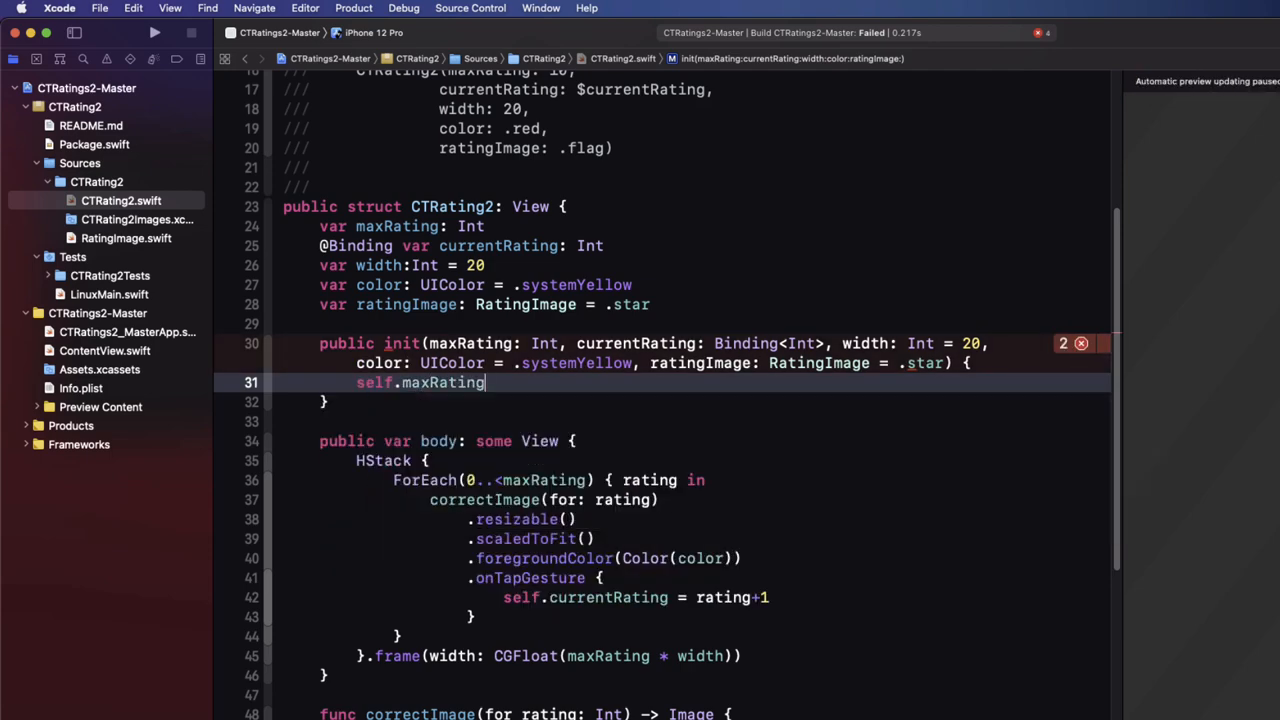
{"action": "type", "text": "= maxRating"}
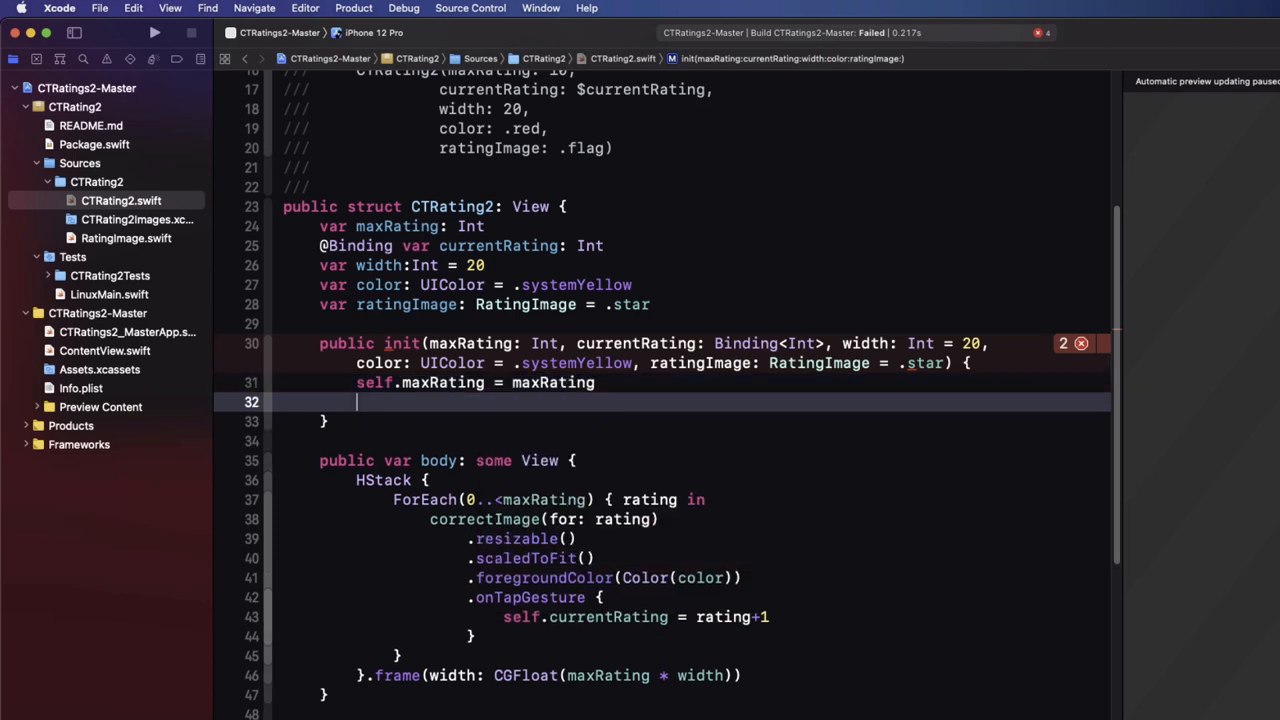
{"action": "type", "text": "self._currentRating = currentRating"}
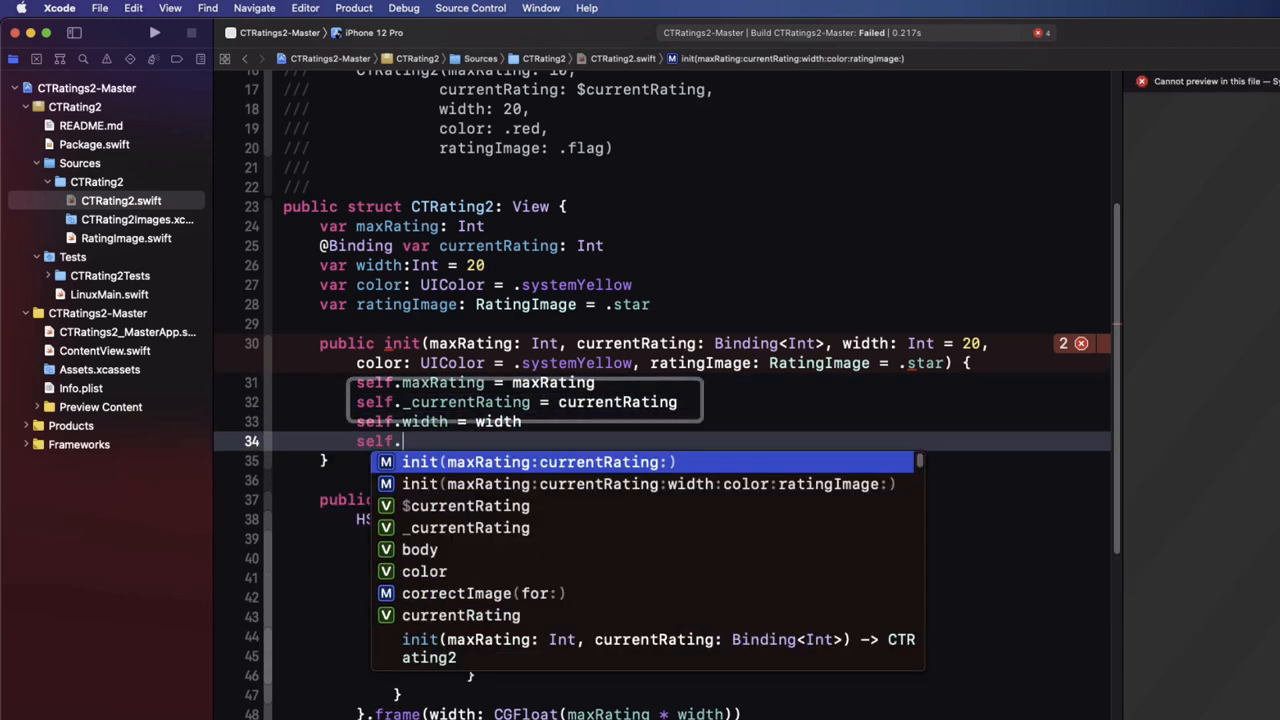
{"action": "type", "text": "ratingImage = ratingImage"}
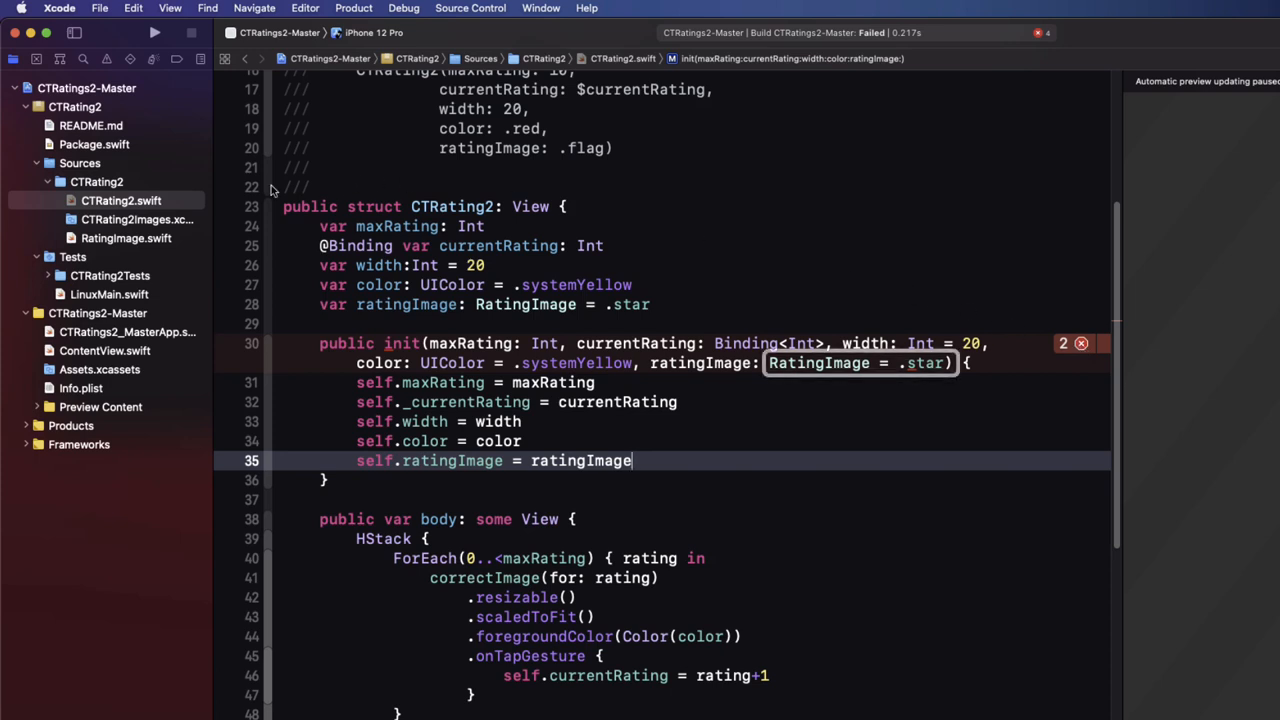
{"action": "mouse_move", "coordinate": [216, 190]}
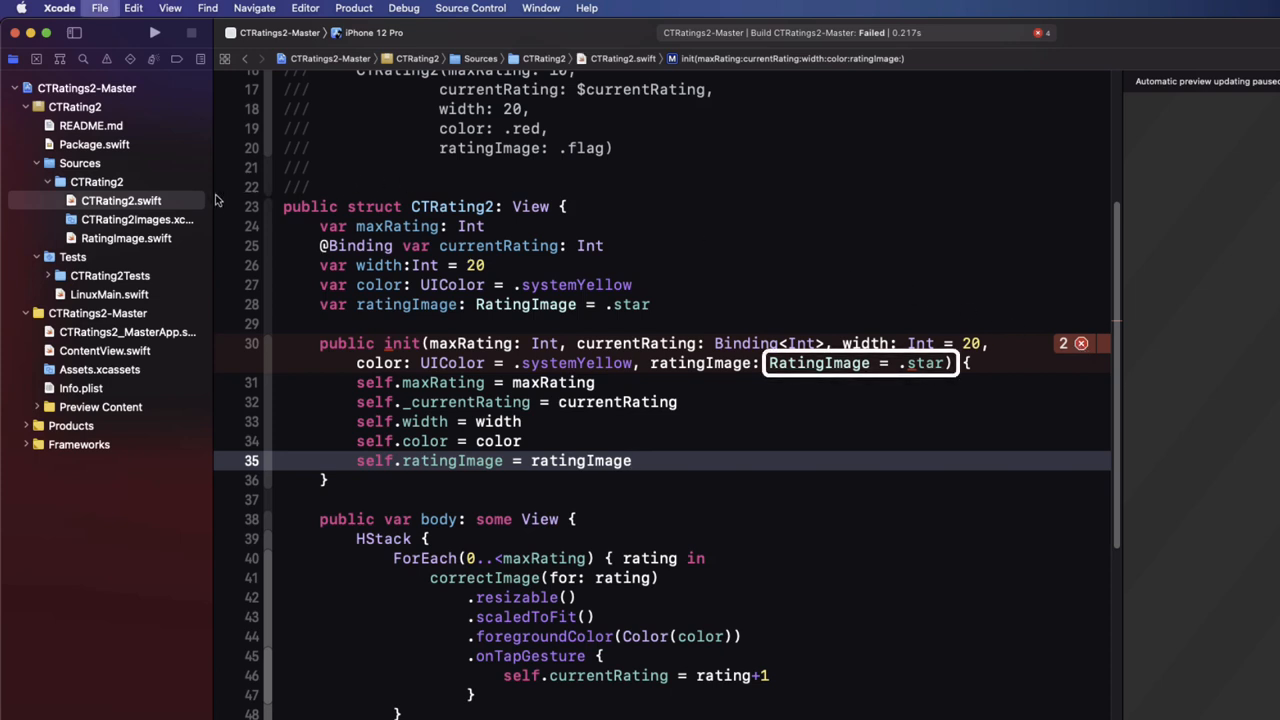
Step: Make the RatingImage enum public and add bundle: .module to both Image initializers
{"action": "left_click", "coordinate": [126, 238]}
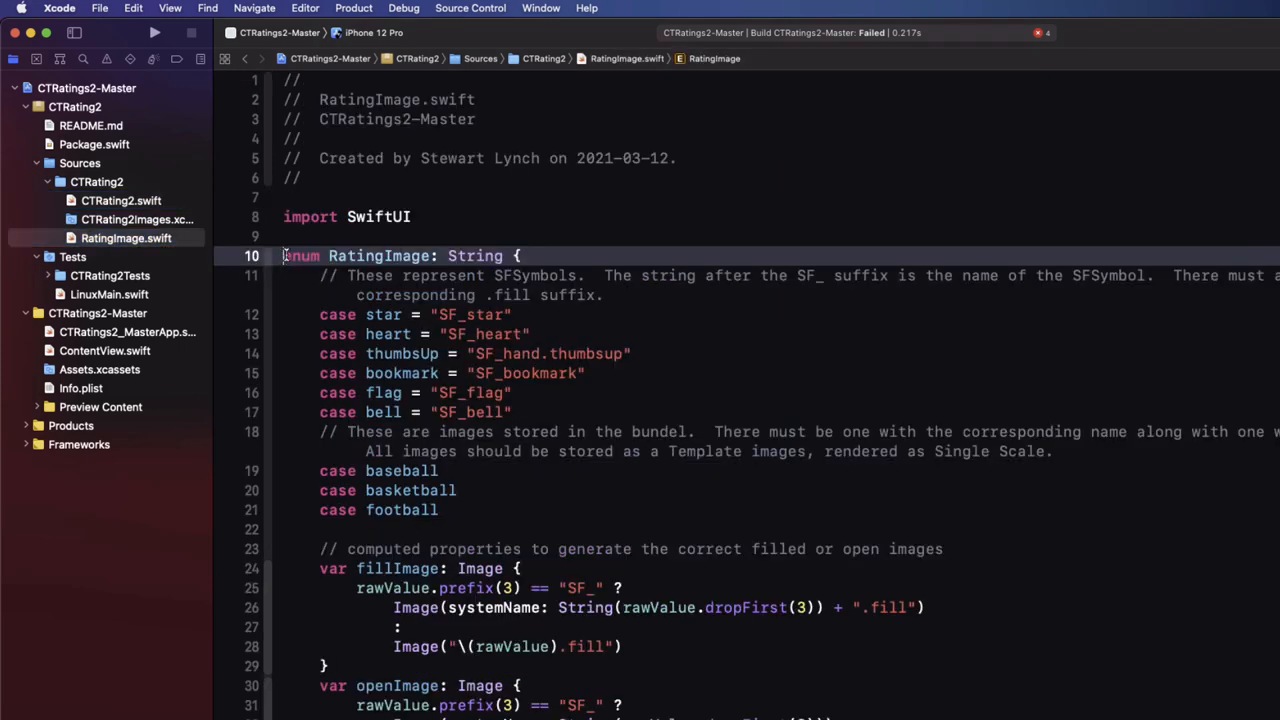
{"action": "type", "text": "public"}
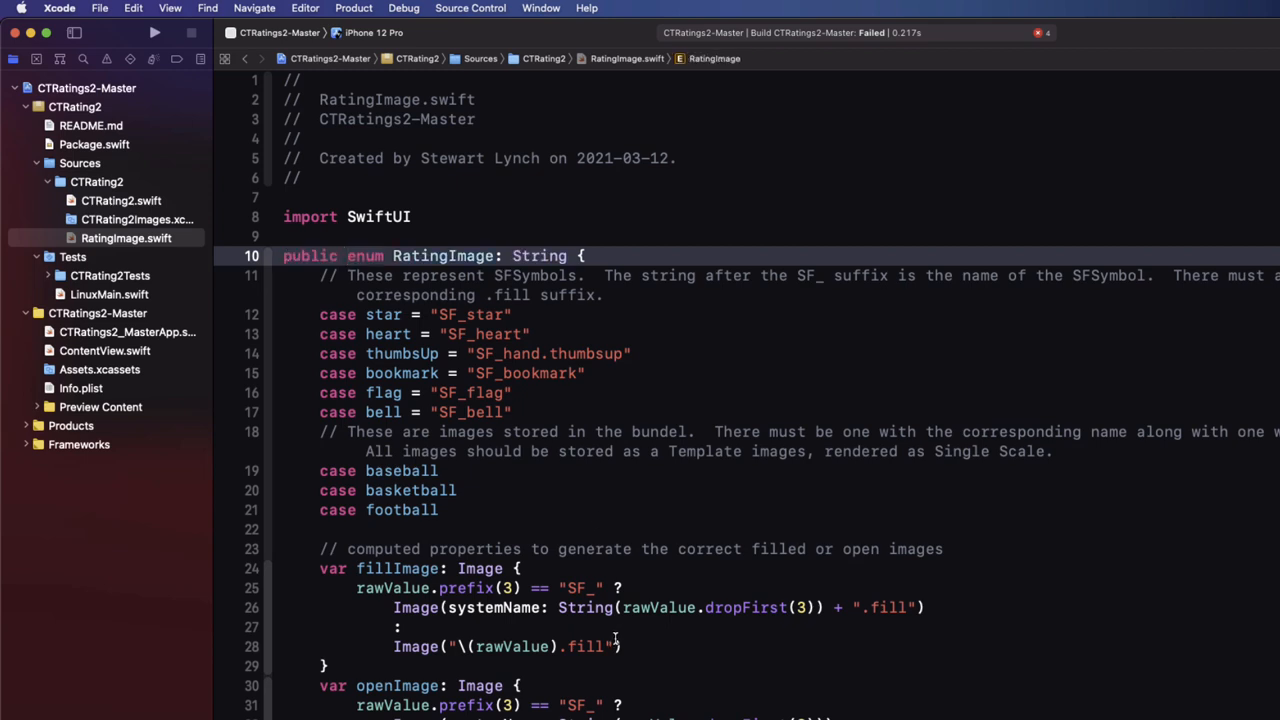
{"action": "scroll", "scroll_direction": "down", "scroll_amount": 3}
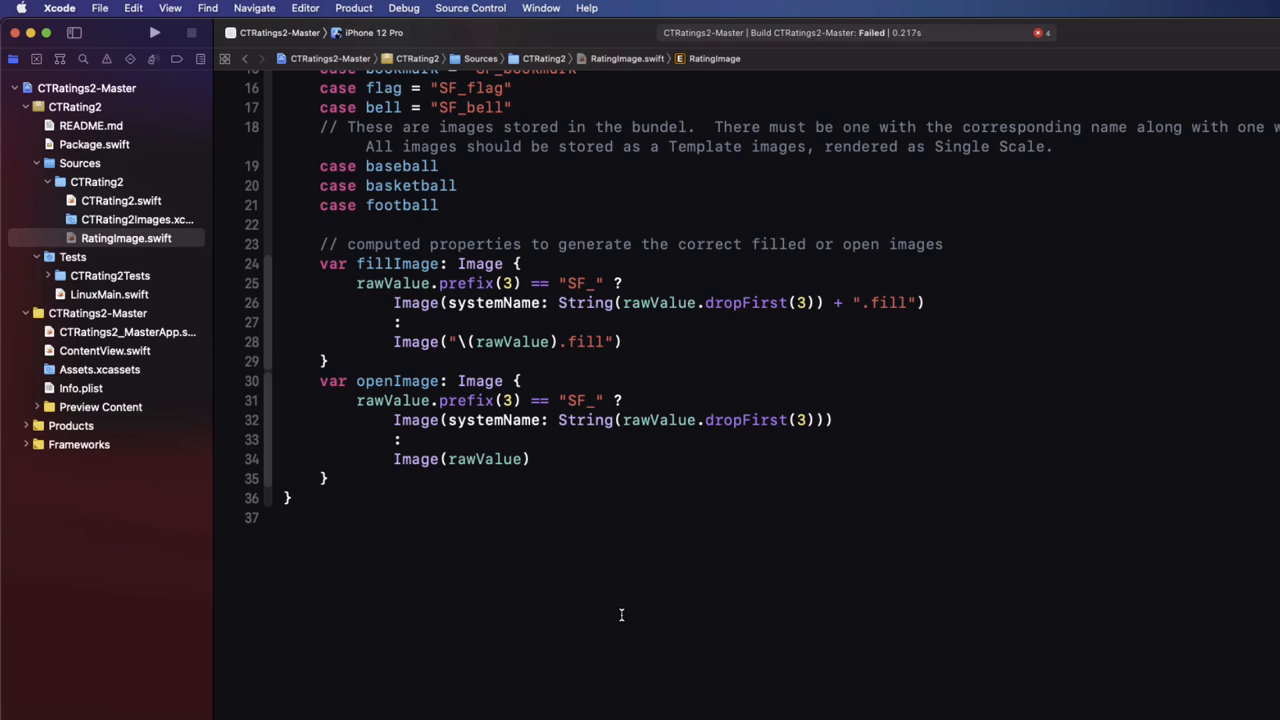
{"action": "type", "text": ", bundle: Bundle?"}
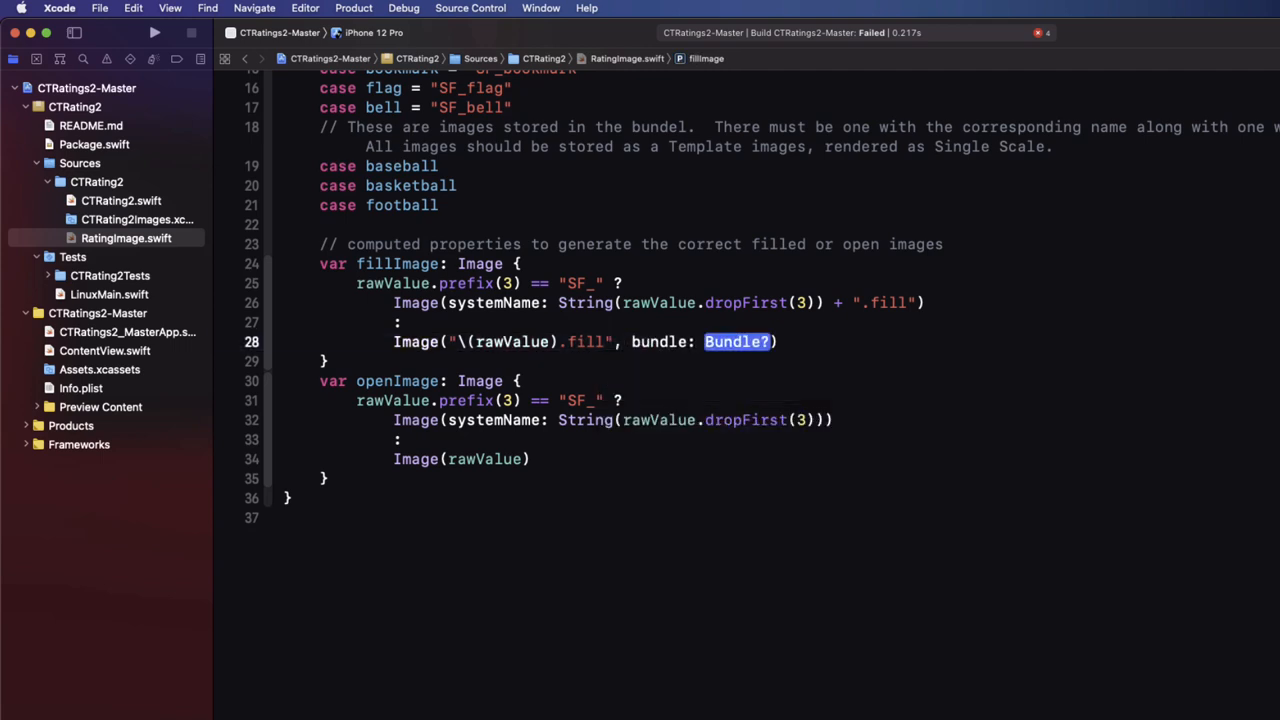
{"action": "type", "text": ".module"}
{"action": "left_click", "coordinate": [466, 459]}
{"action": "type", "text": ", bundle: "}
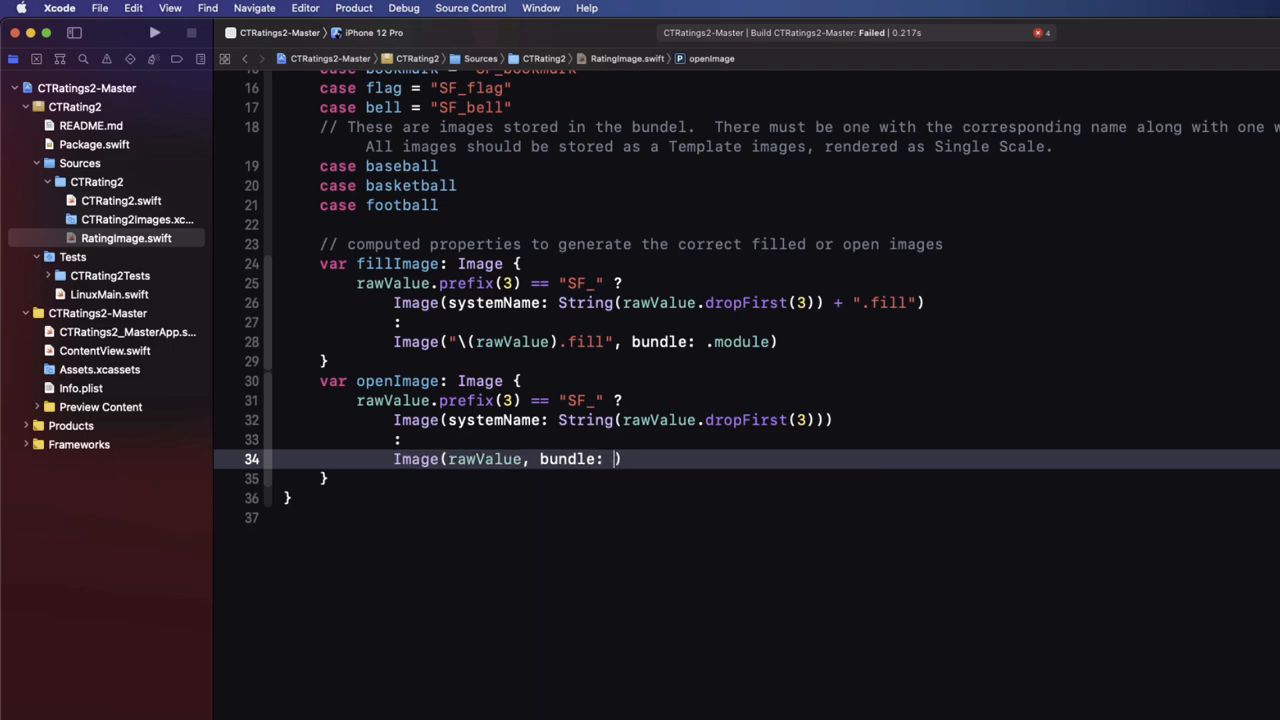
{"action": "type", "text": ".module"}
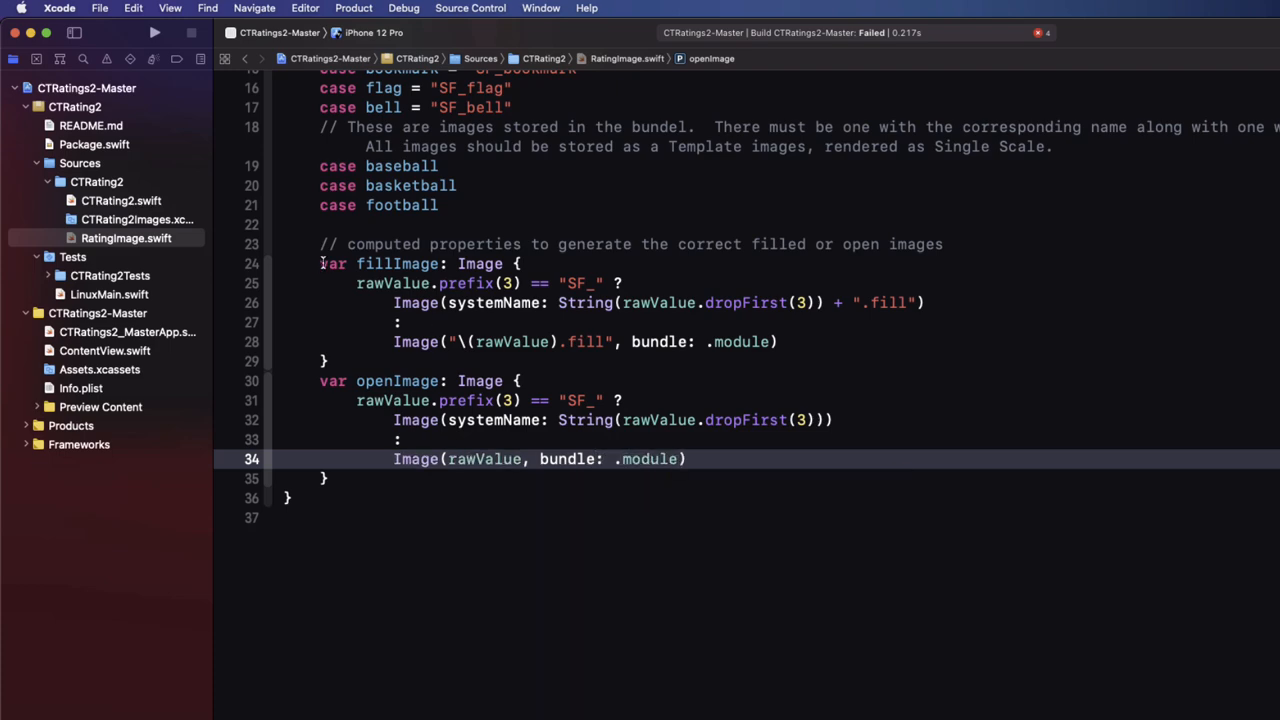
{"action": "left_click", "coordinate": [121, 200]}
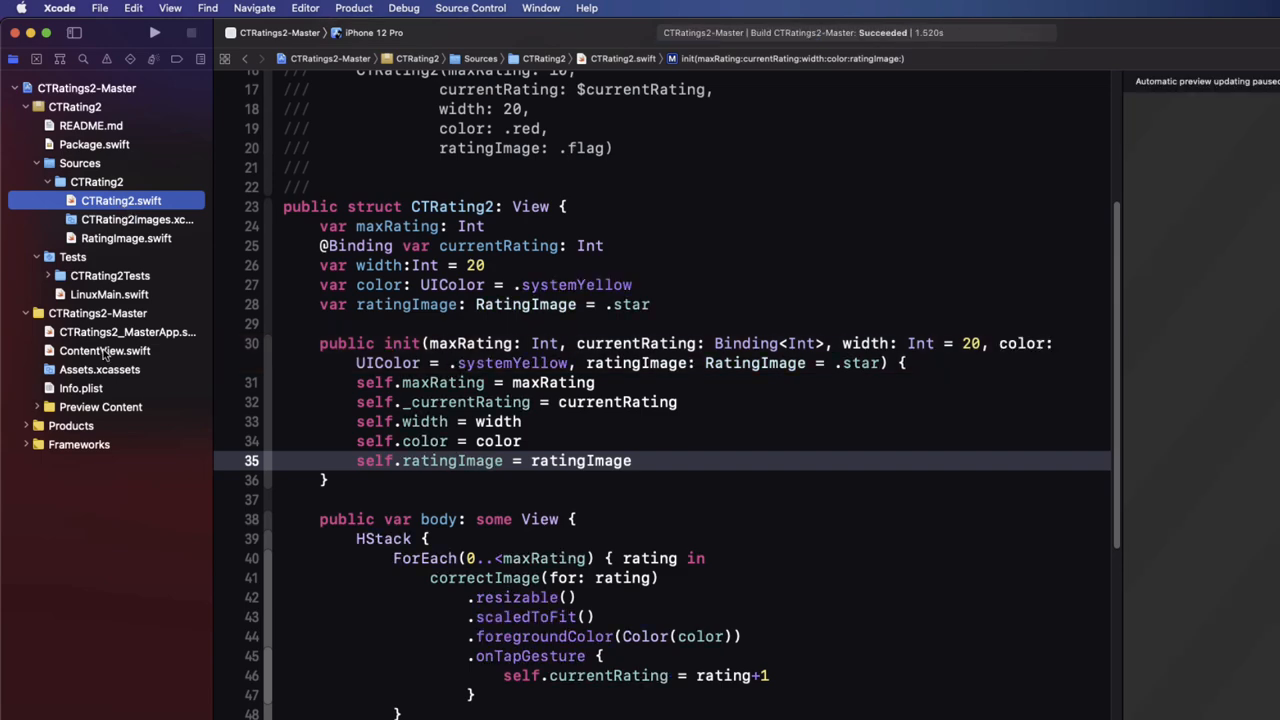
Step: Run ContentView's red hearts in the iPhone 12 Pro simulator, then change ratingImage to .football
{"action": "left_click", "coordinate": [105, 350]}
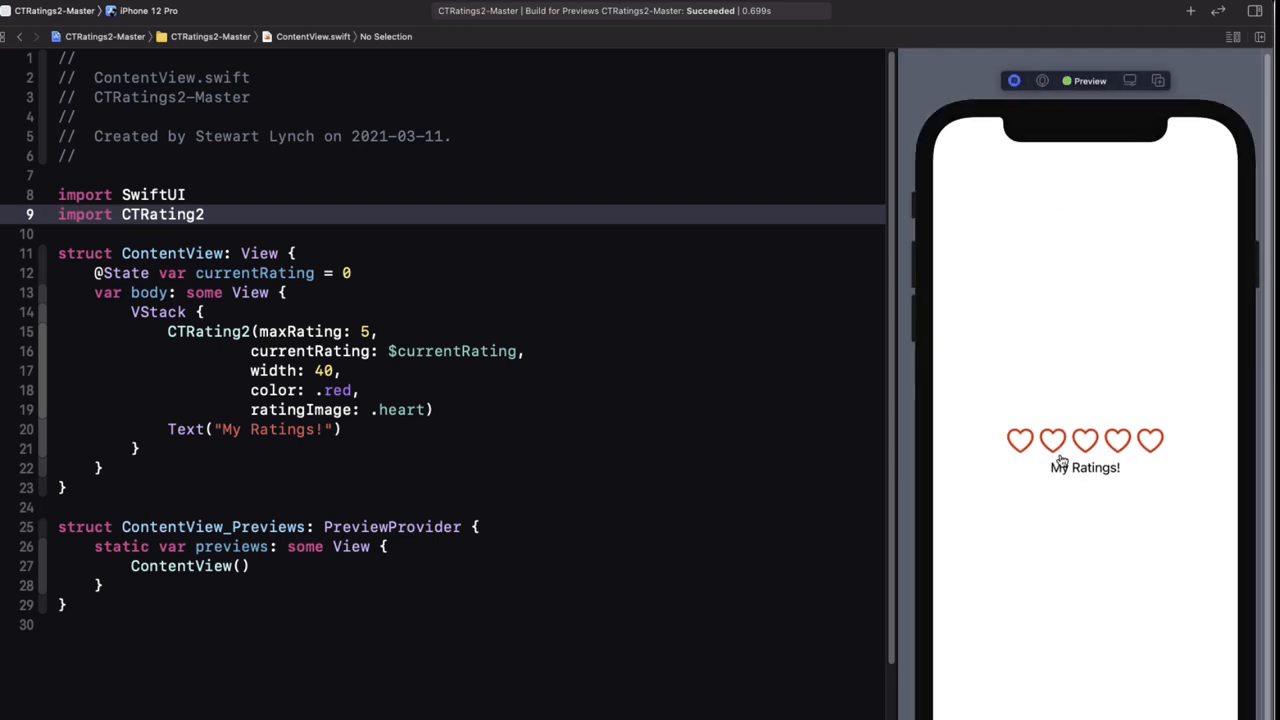
{"action": "left_click", "coordinate": [1085, 440]}
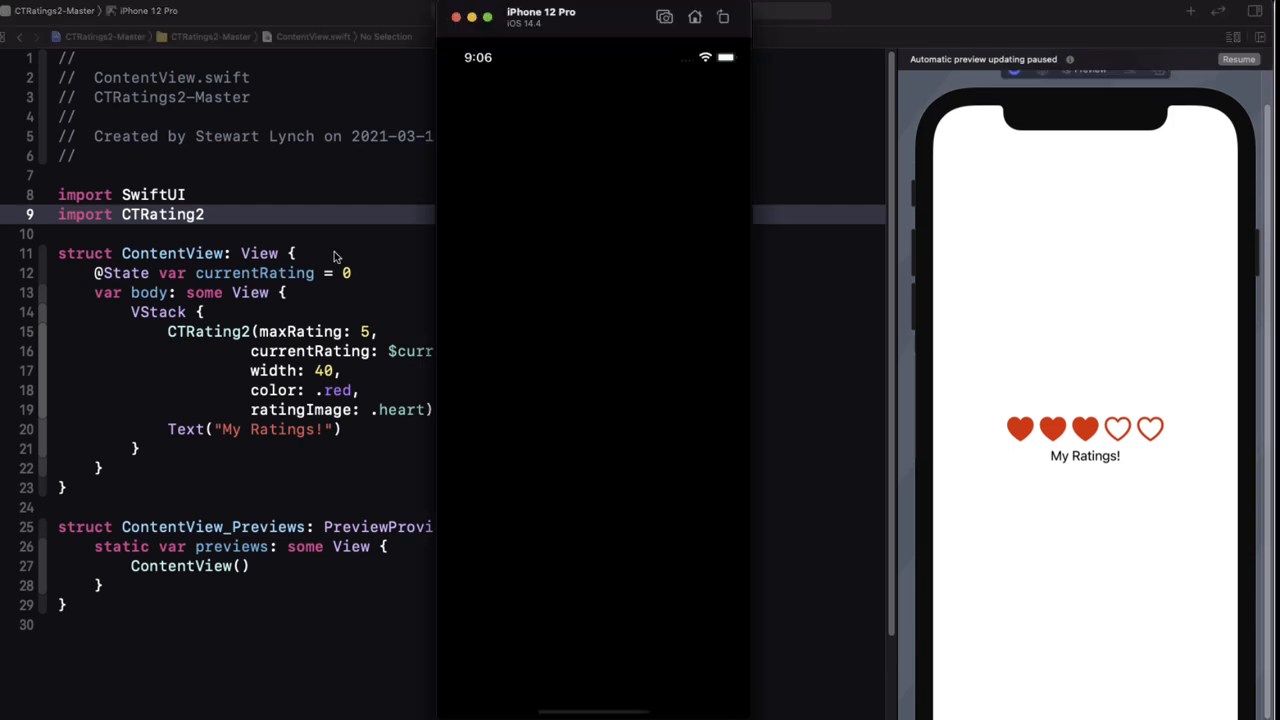
{"action": "mouse_move", "coordinate": [745, 712]}
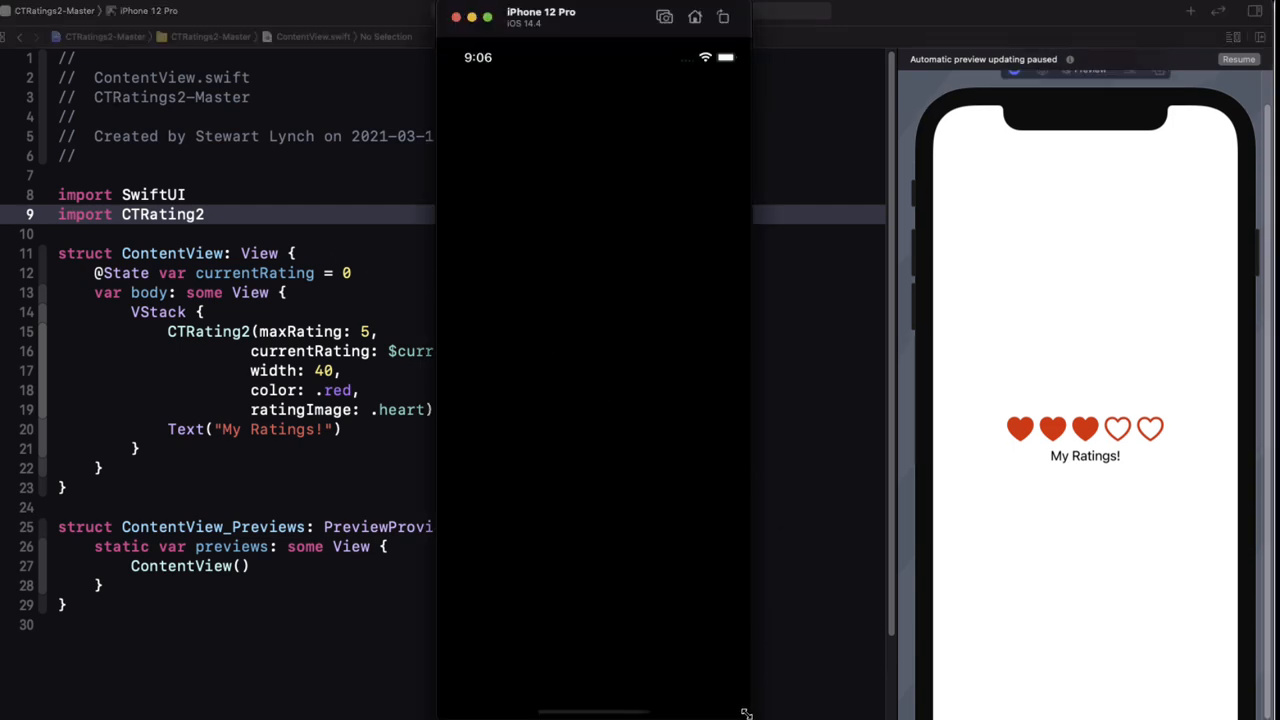
{"action": "left_click", "coordinate": [593, 372]}
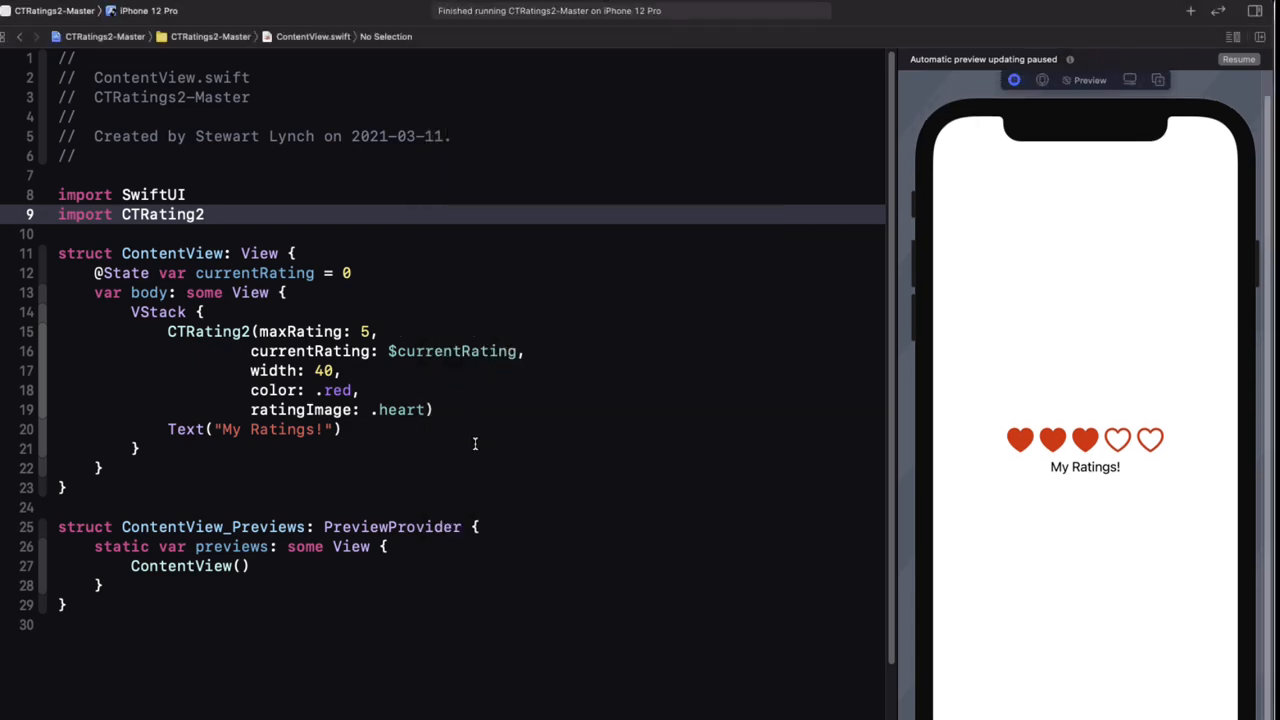
{"action": "left_click", "coordinate": [31, 129]}
{"action": "type", "text": "football"}
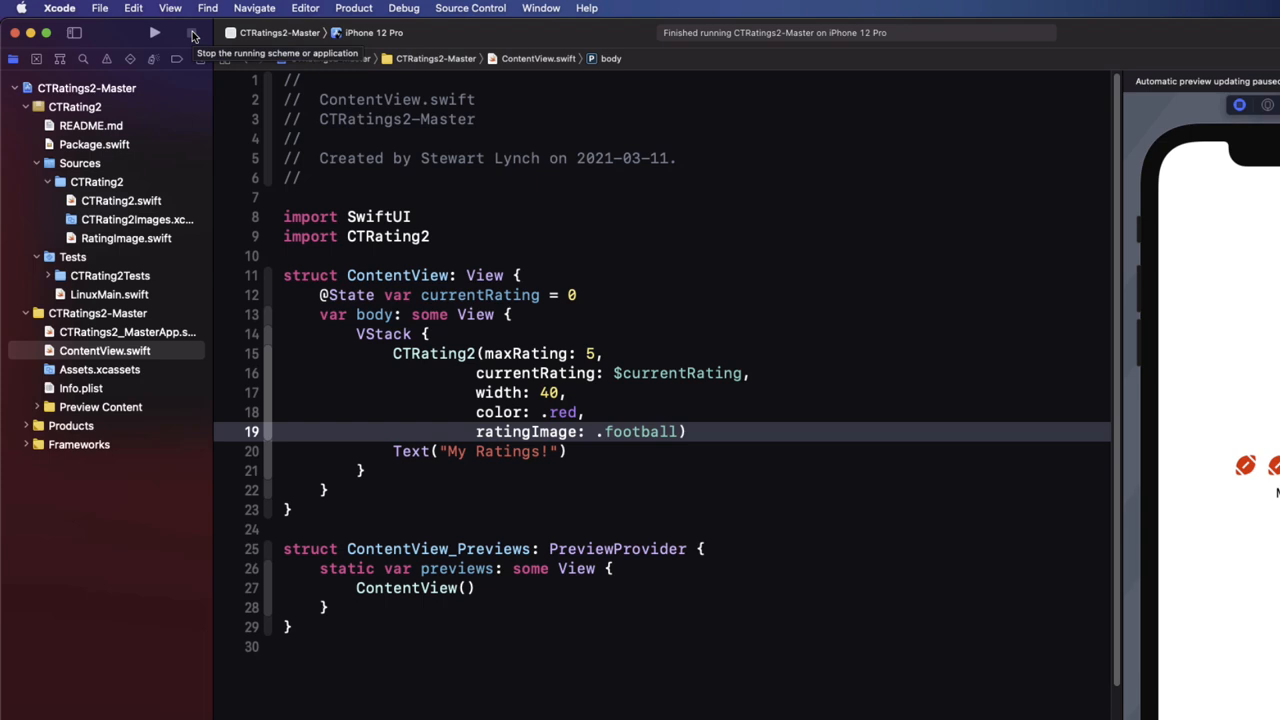
{"action": "mouse_move", "coordinate": [410, 347]}
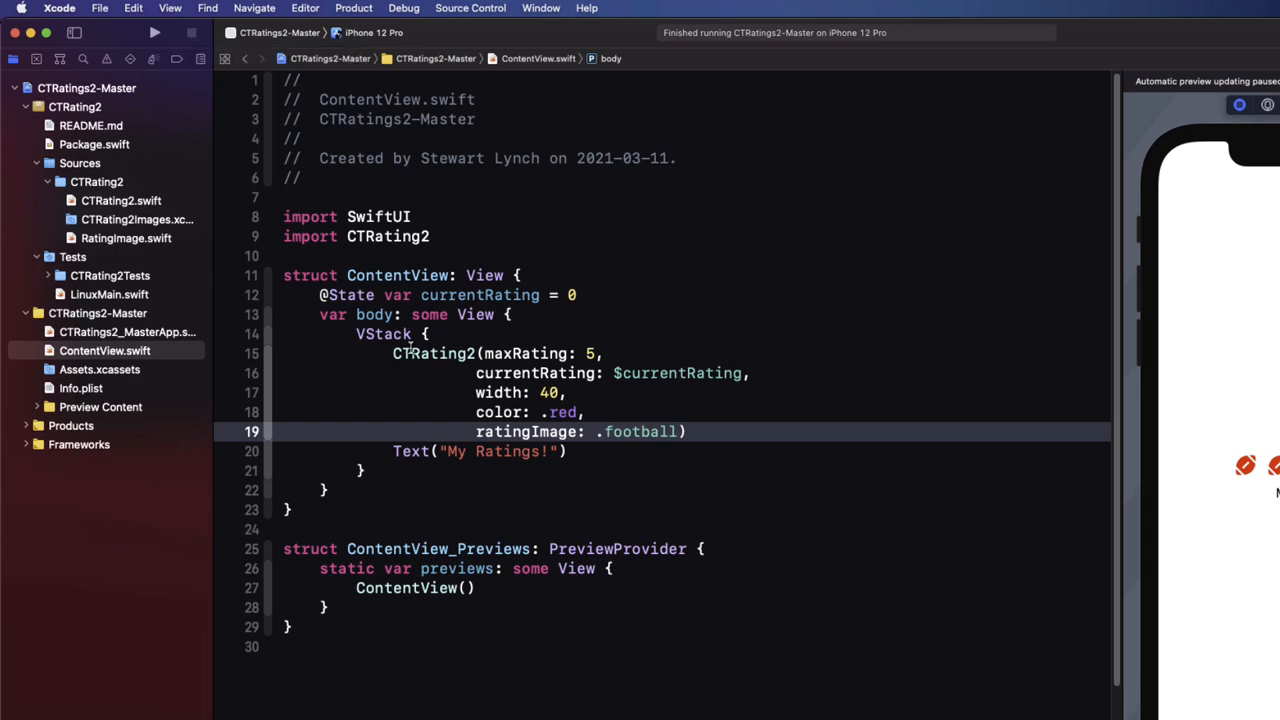
Step: Inspect Quick Help for CTRating2 and its undocumented initializer, then reopen CTRating2.swift
{"action": "left_click", "coordinate": [432, 353]}
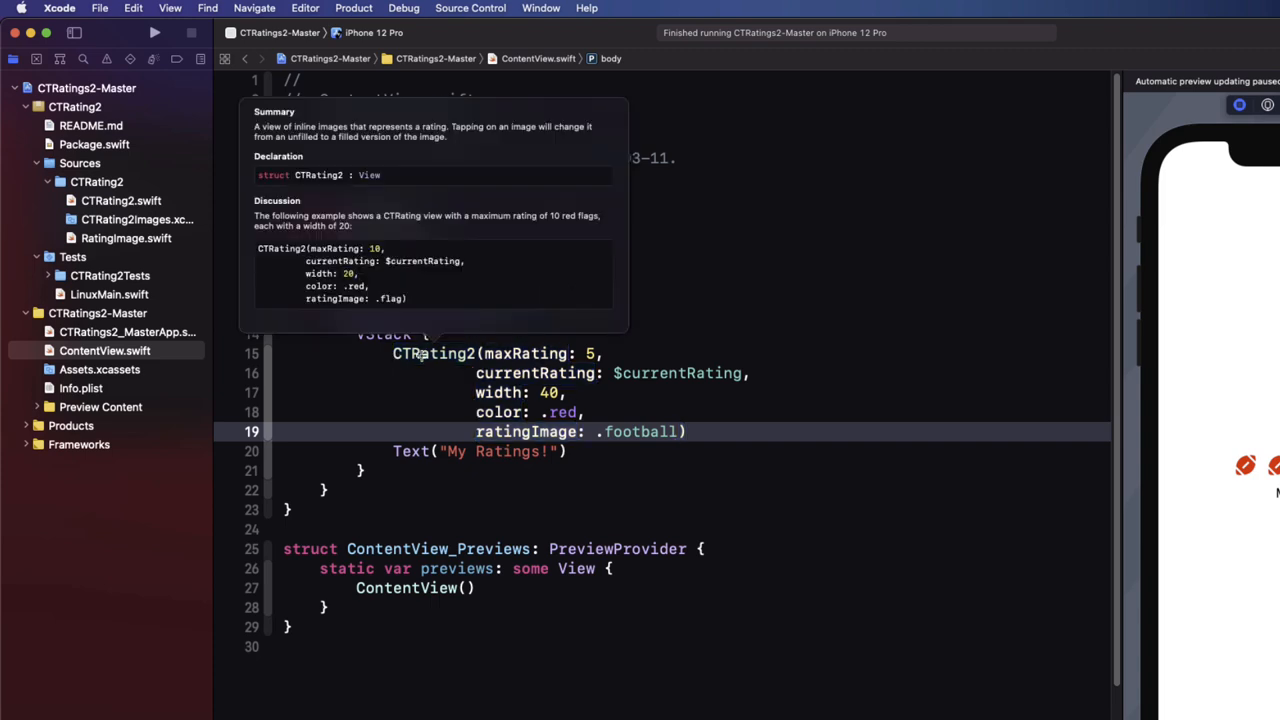
{"action": "double_click", "coordinate": [525, 353]}
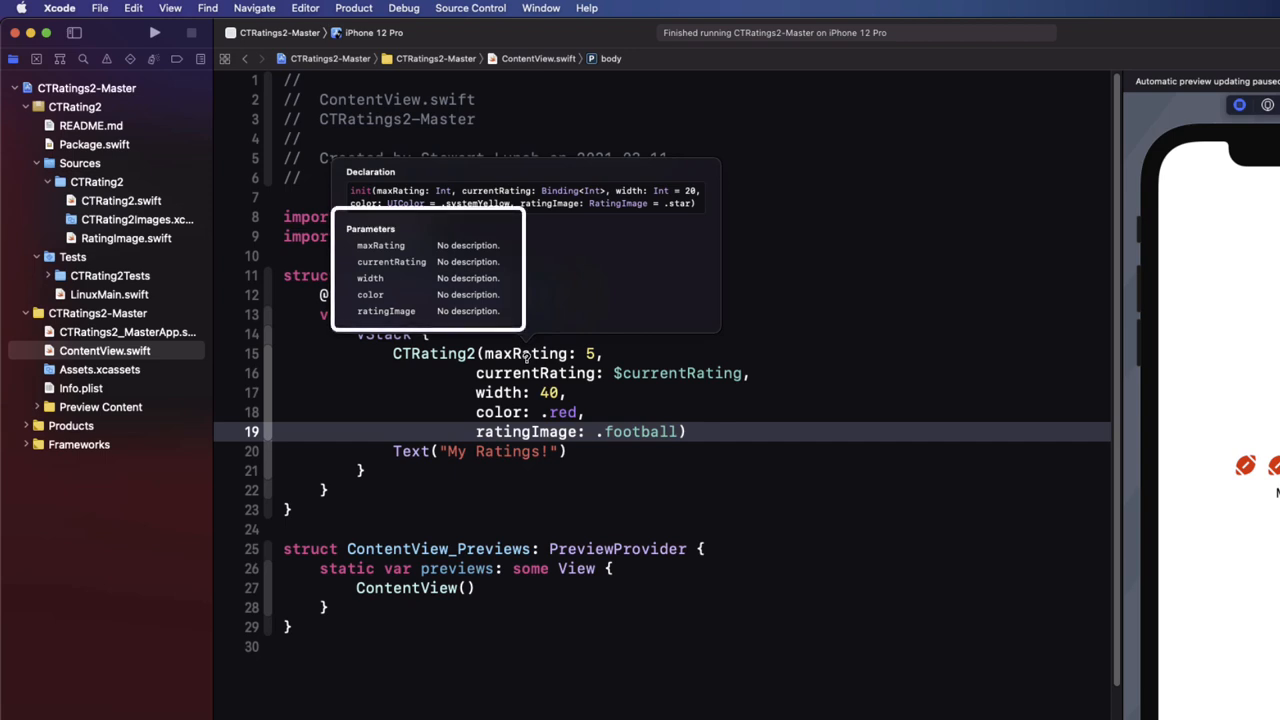
{"action": "mouse_move", "coordinate": [857, 290]}
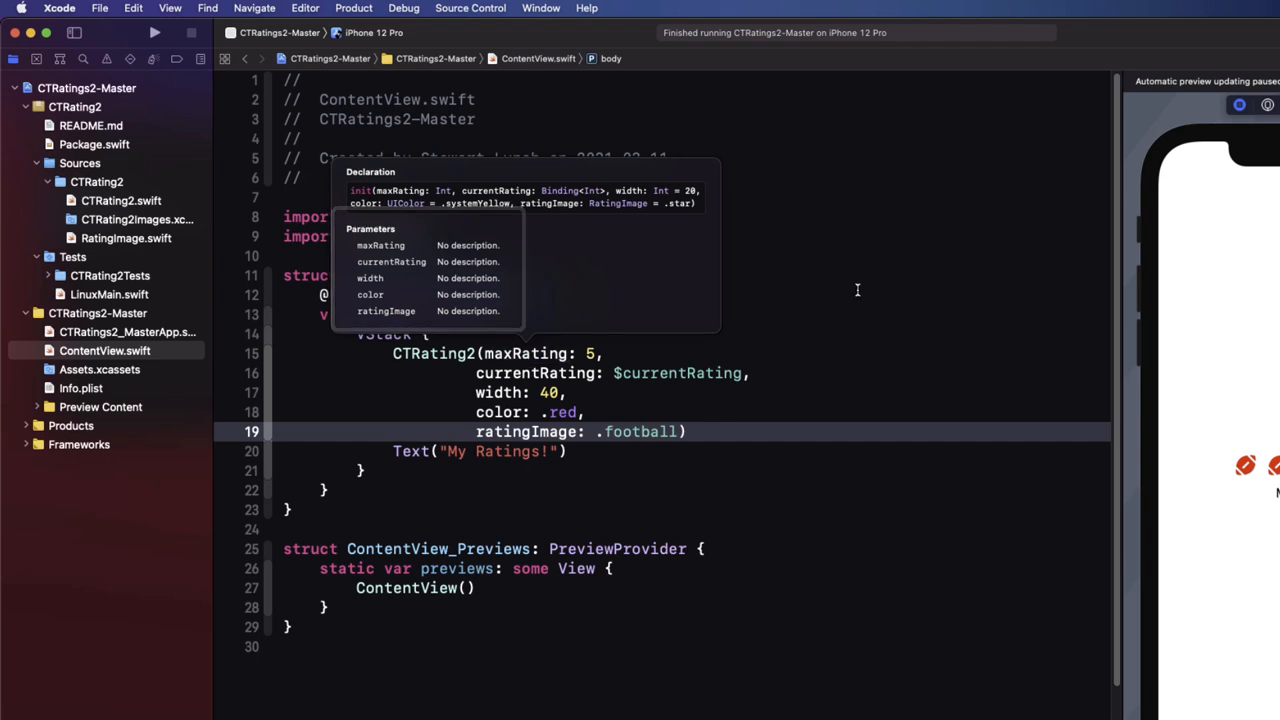
{"action": "left_click", "coordinate": [120, 200]}
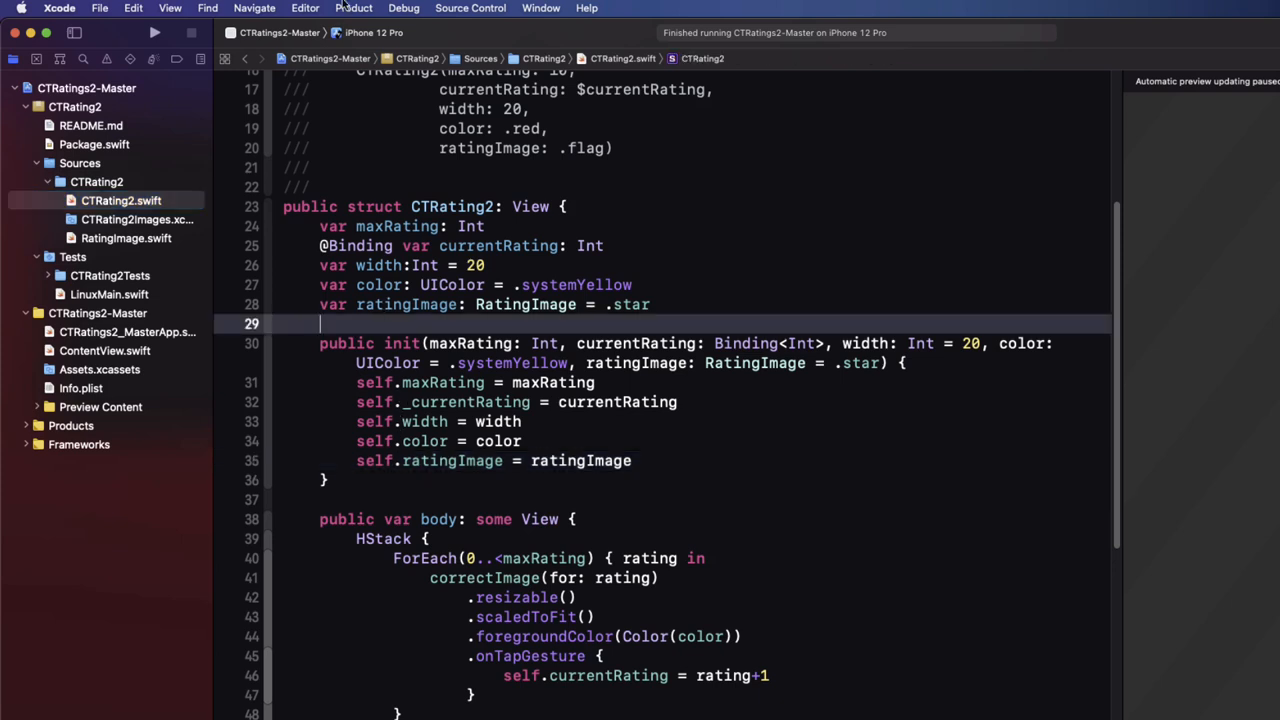
Step: Add a documentation comment to the CTRating2 init, delete the width default, and reopen ContentView
{"action": "left_click", "coordinate": [305, 8]}
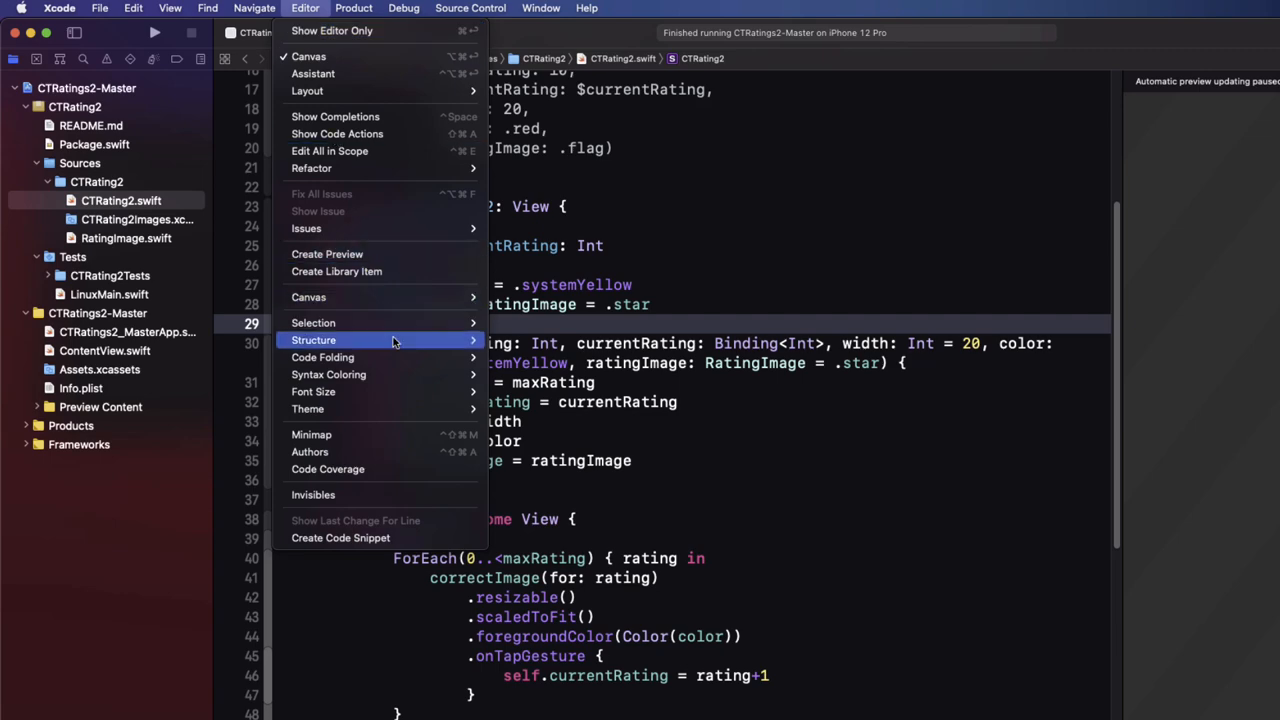
{"action": "mouse_move", "coordinate": [313, 340]}
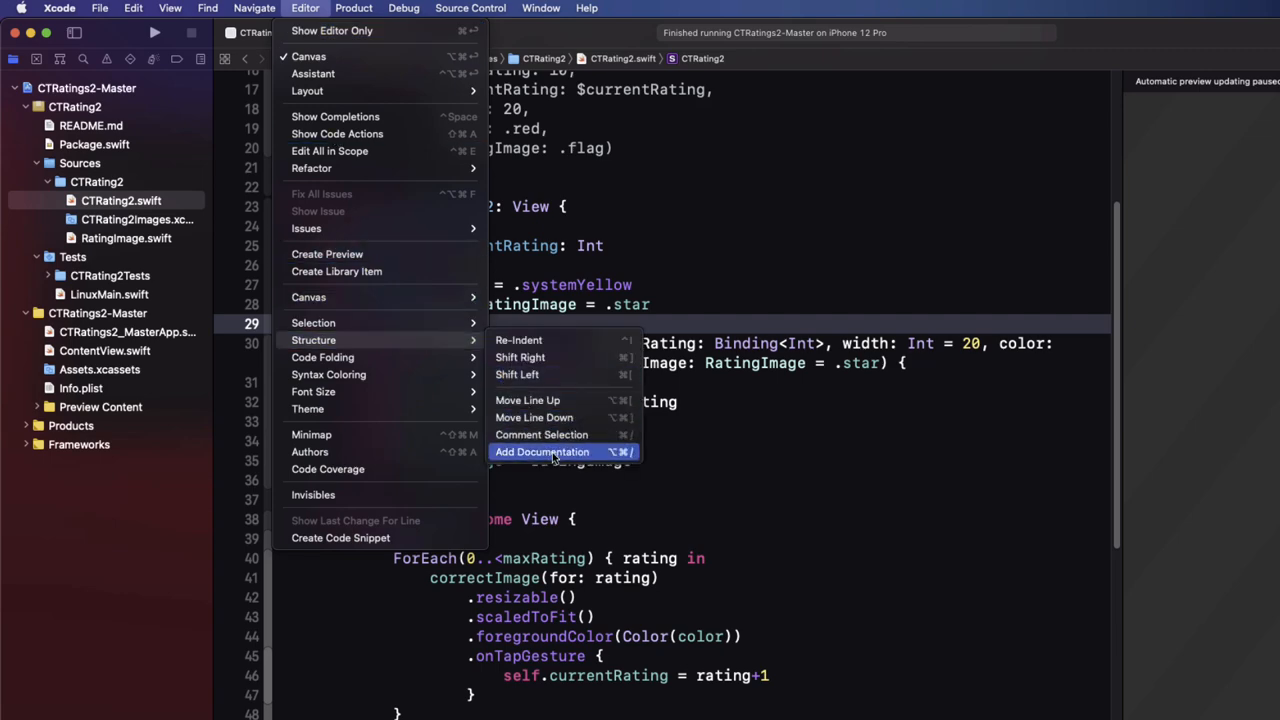
{"action": "left_click", "coordinate": [542, 452]}
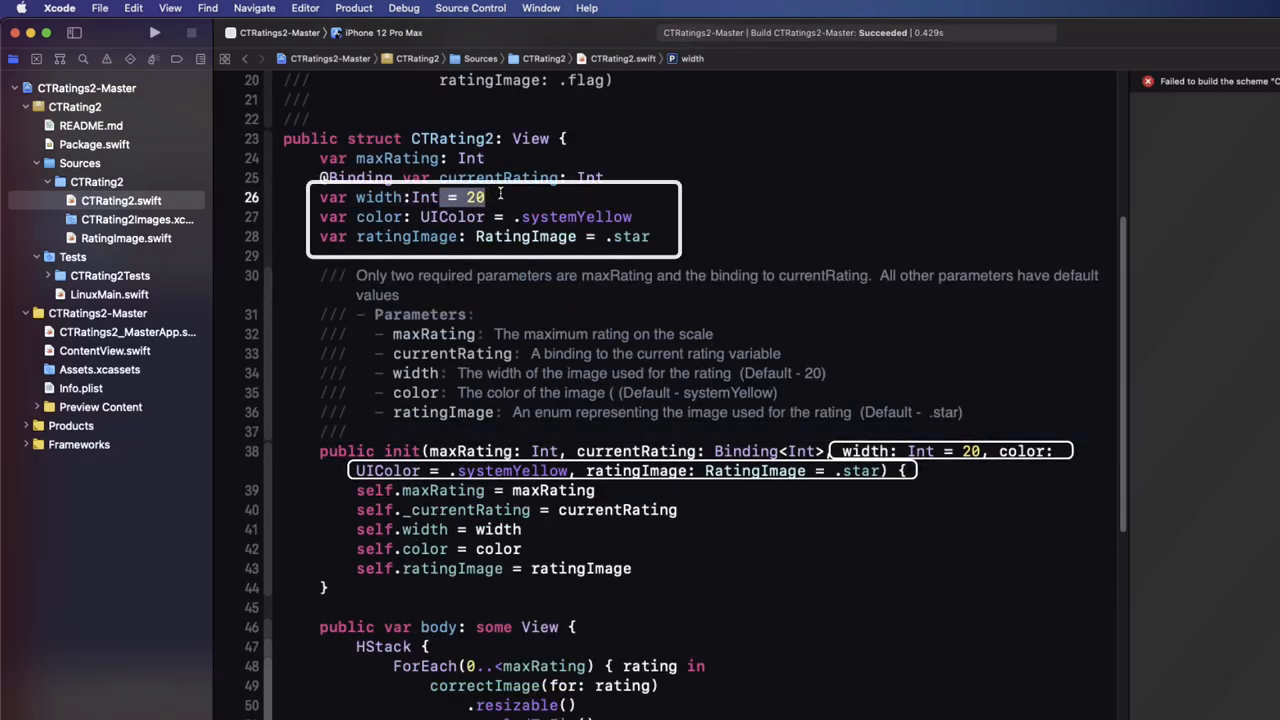
{"action": "key", "text": "delete"}
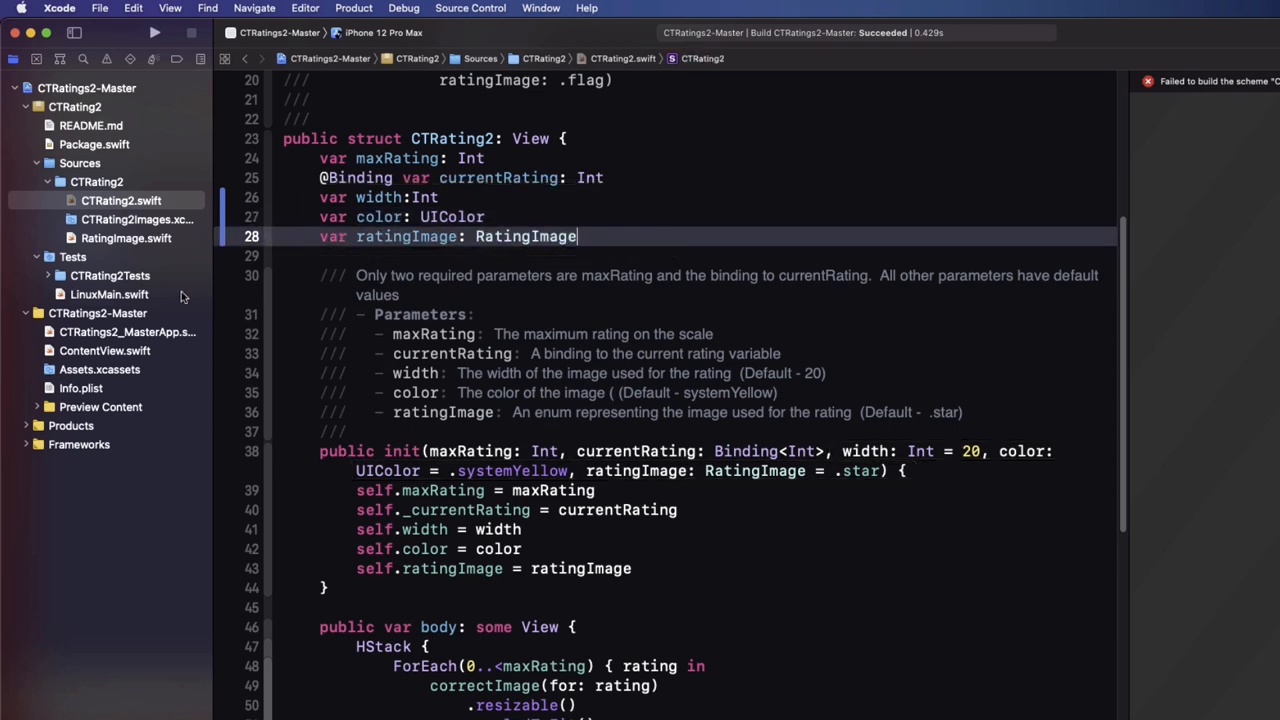
{"action": "left_click", "coordinate": [120, 200]}
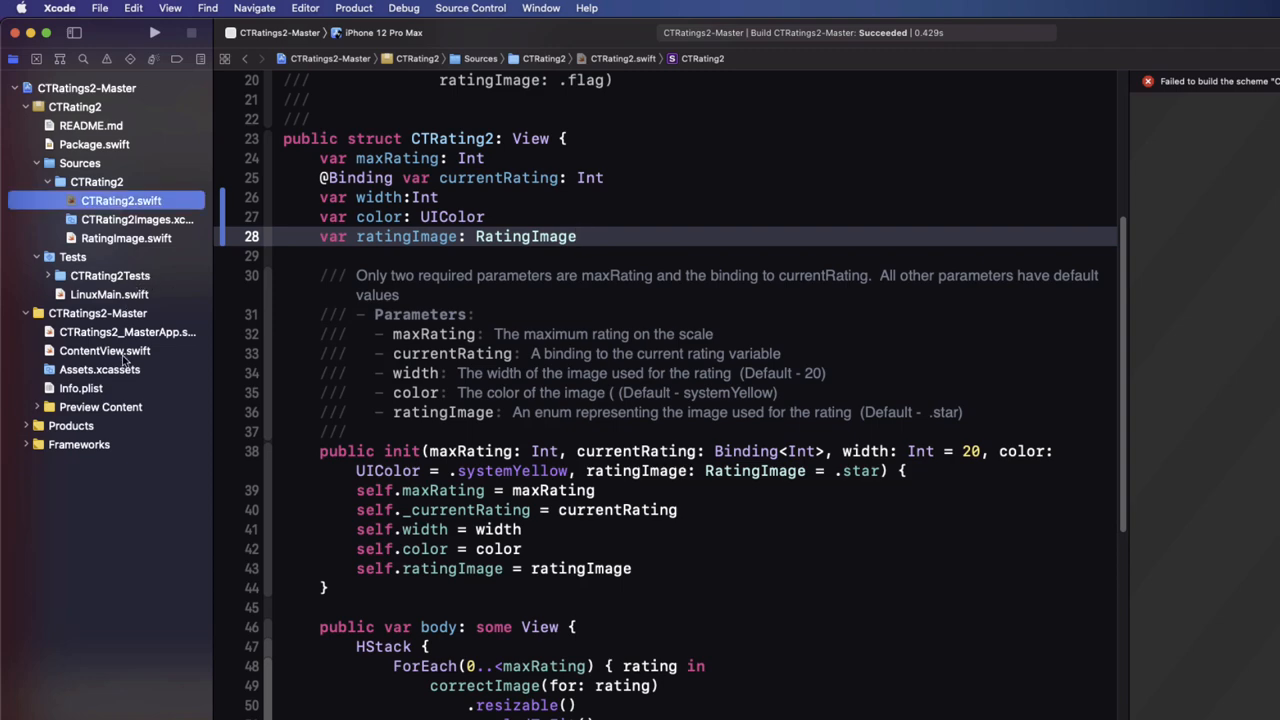
{"action": "left_click", "coordinate": [105, 350]}
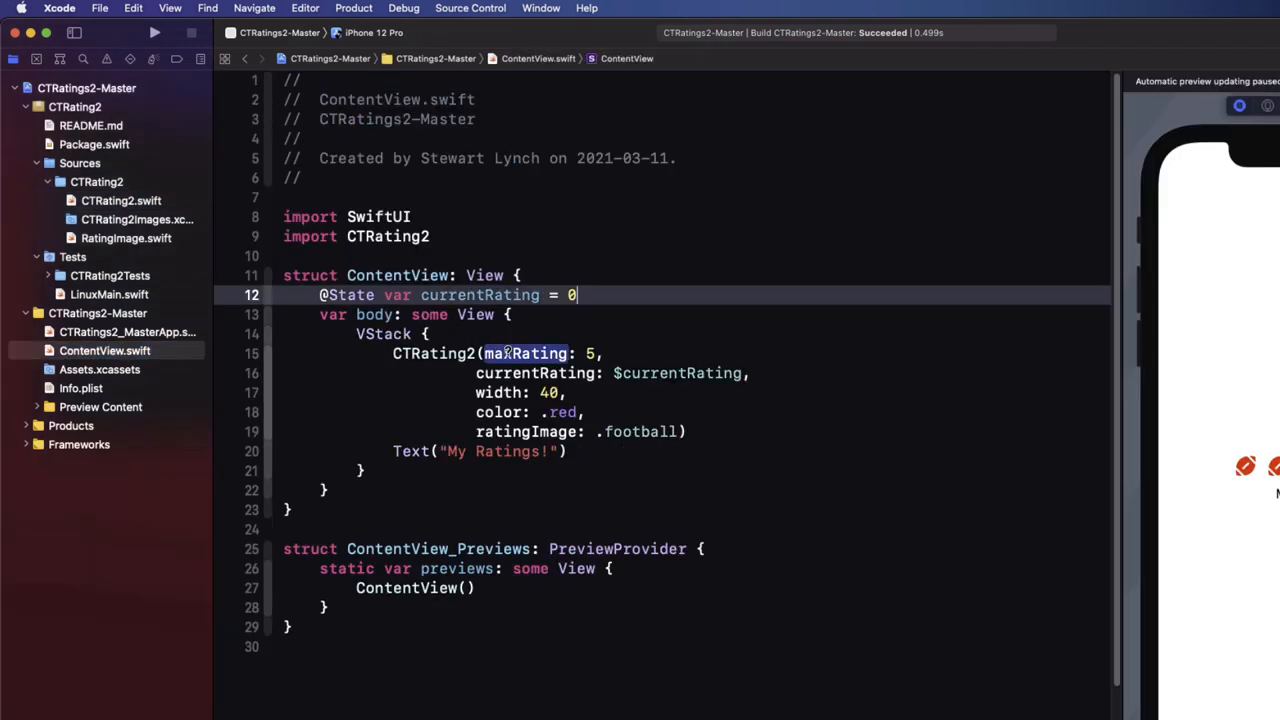
Step: Quit Xcode, leaving the CTRatings2-Master Finder window and simulator home screen visible
{"action": "left_click", "coordinate": [525, 353]}
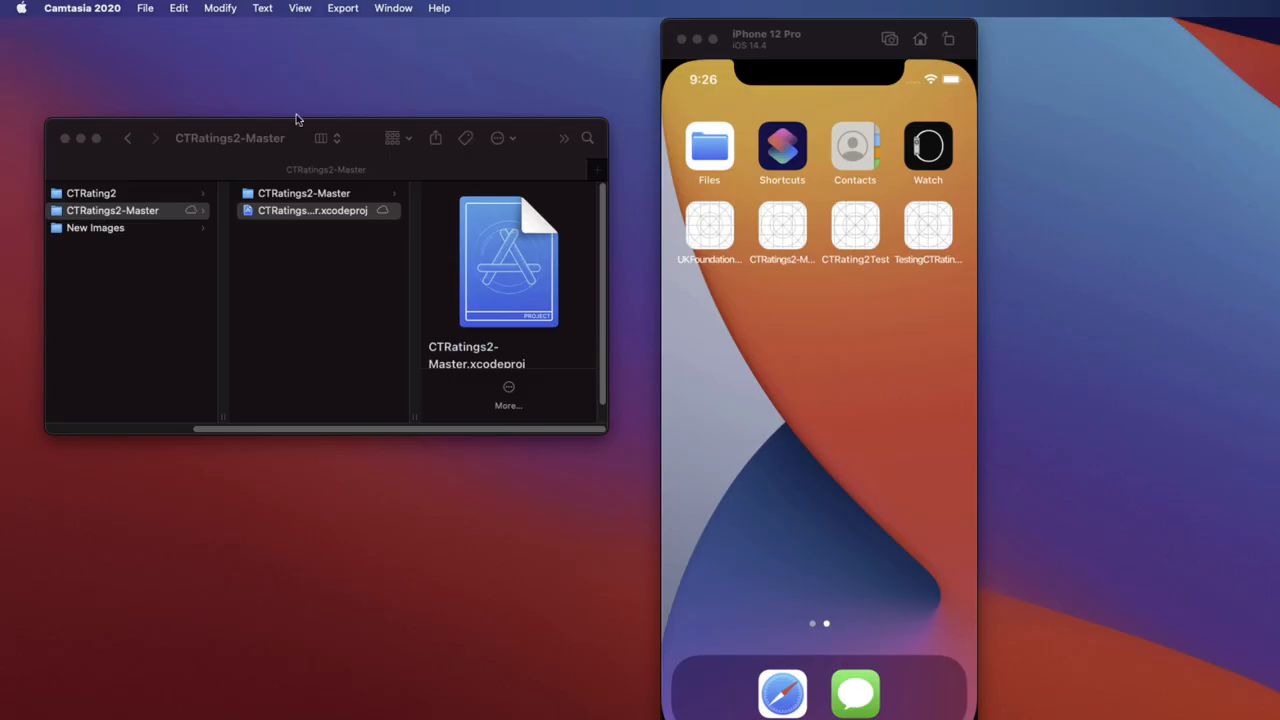
Step: Open the CTRating2 package folder from Finder and select its Package.swift
{"action": "left_click", "coordinate": [318, 210]}
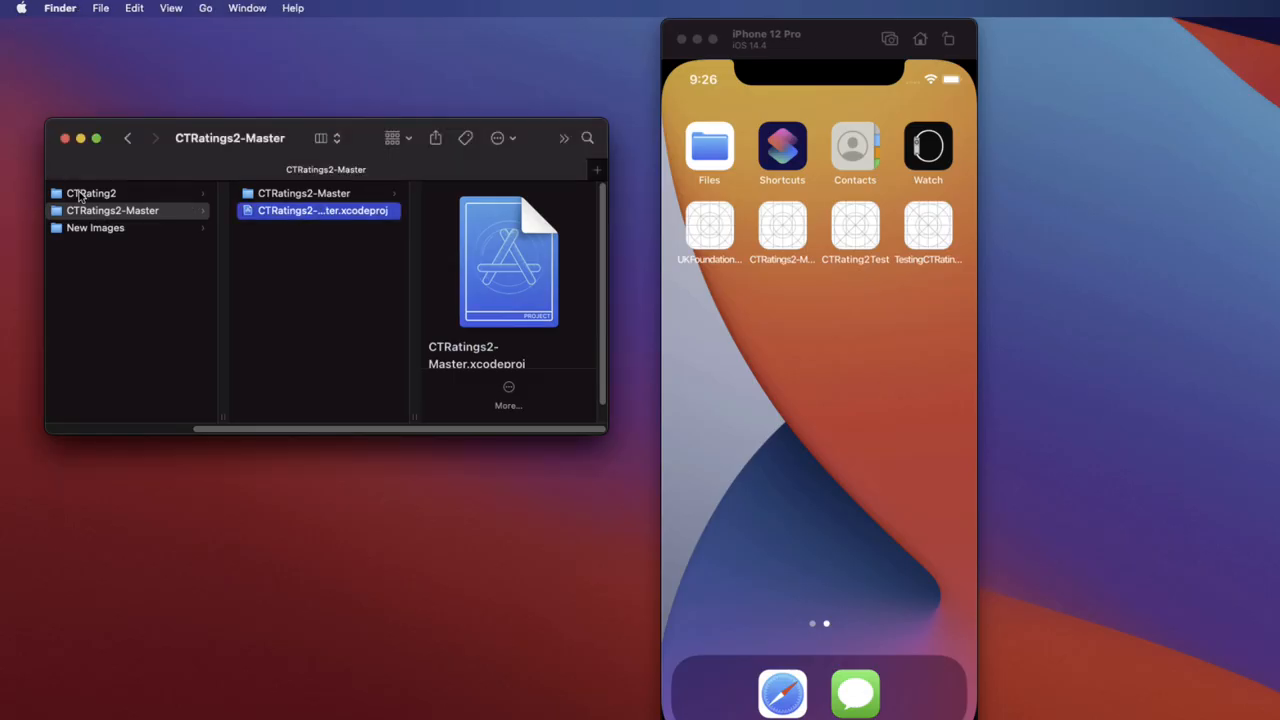
{"action": "left_click", "coordinate": [91, 192]}
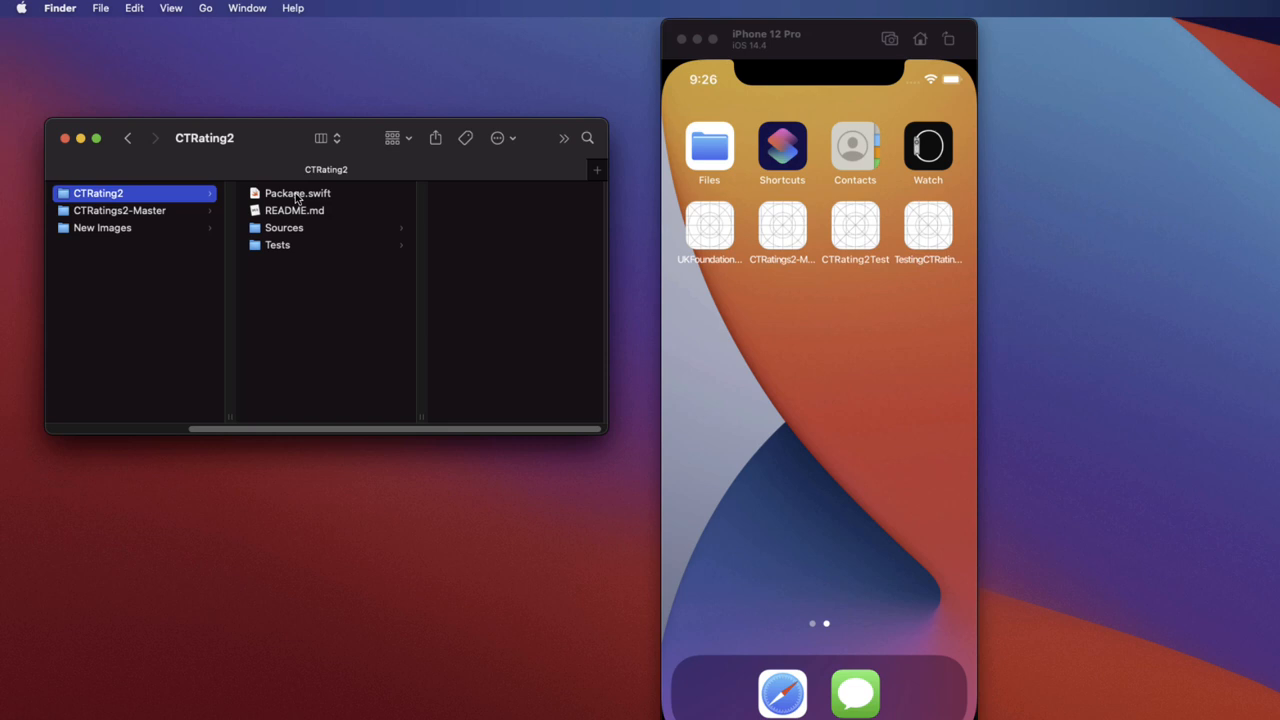
{"action": "left_click", "coordinate": [291, 193]}
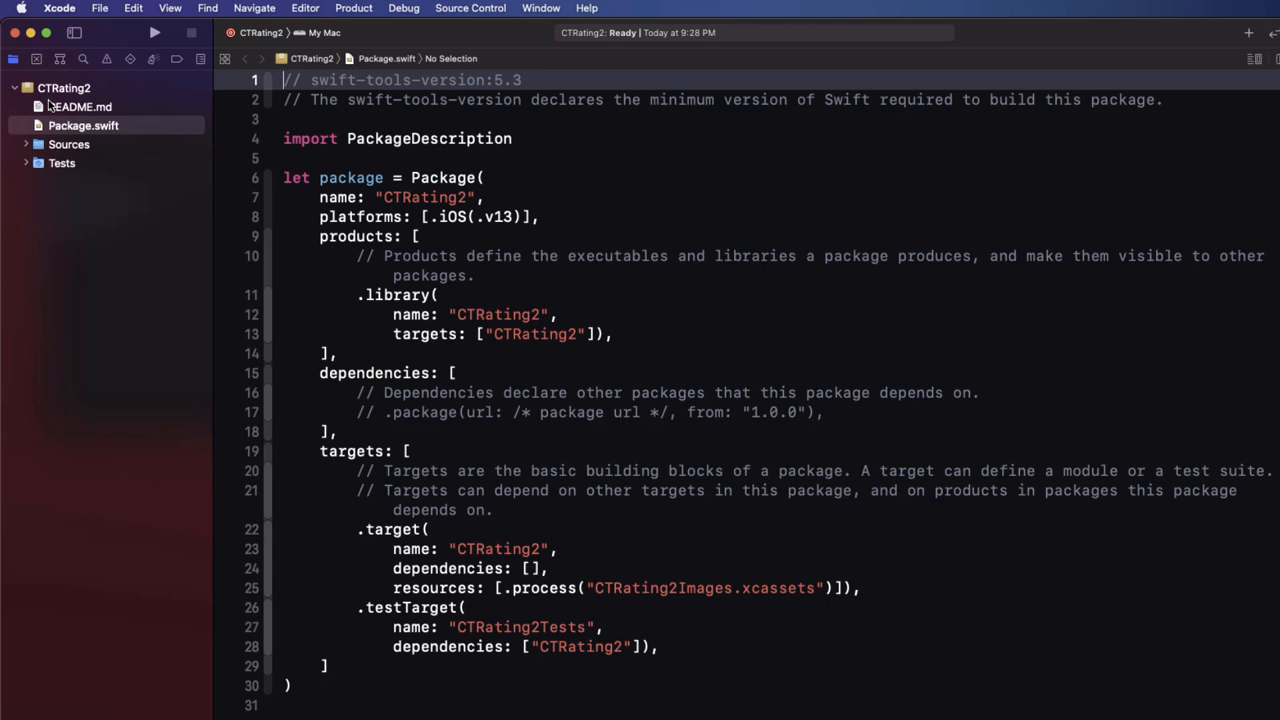
Step: Add 'A custom rating view for SwiftUI' beneath the CTRating2 heading in README.md
{"action": "left_click", "coordinate": [83, 125]}
{"action": "type", "text": "A custom"}
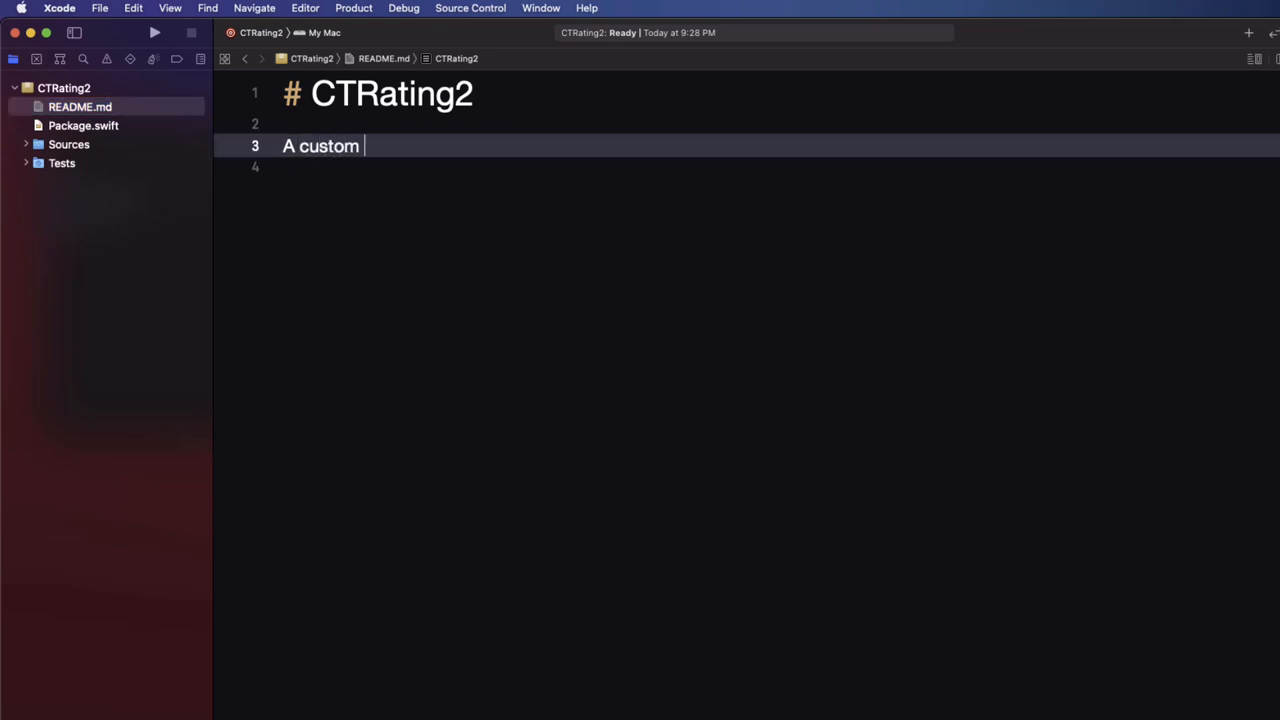
{"action": "type", "text": "rat"}
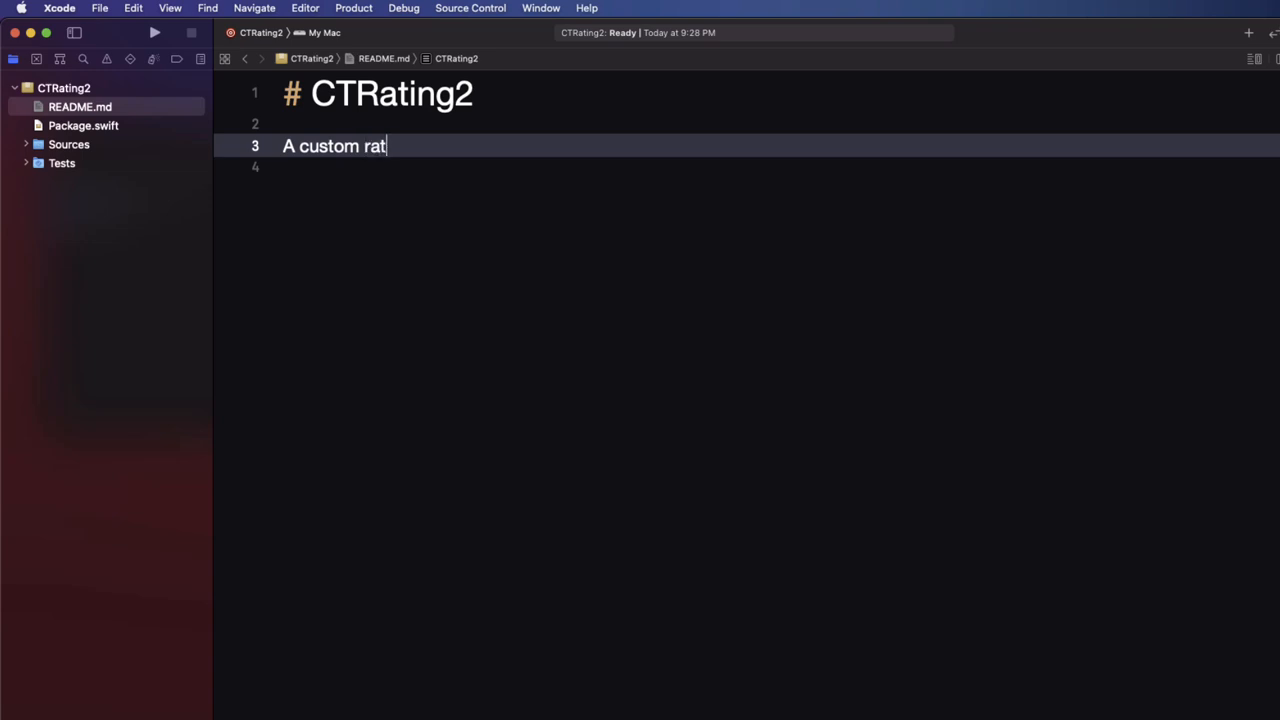
{"action": "type", "text": "ing view for"}
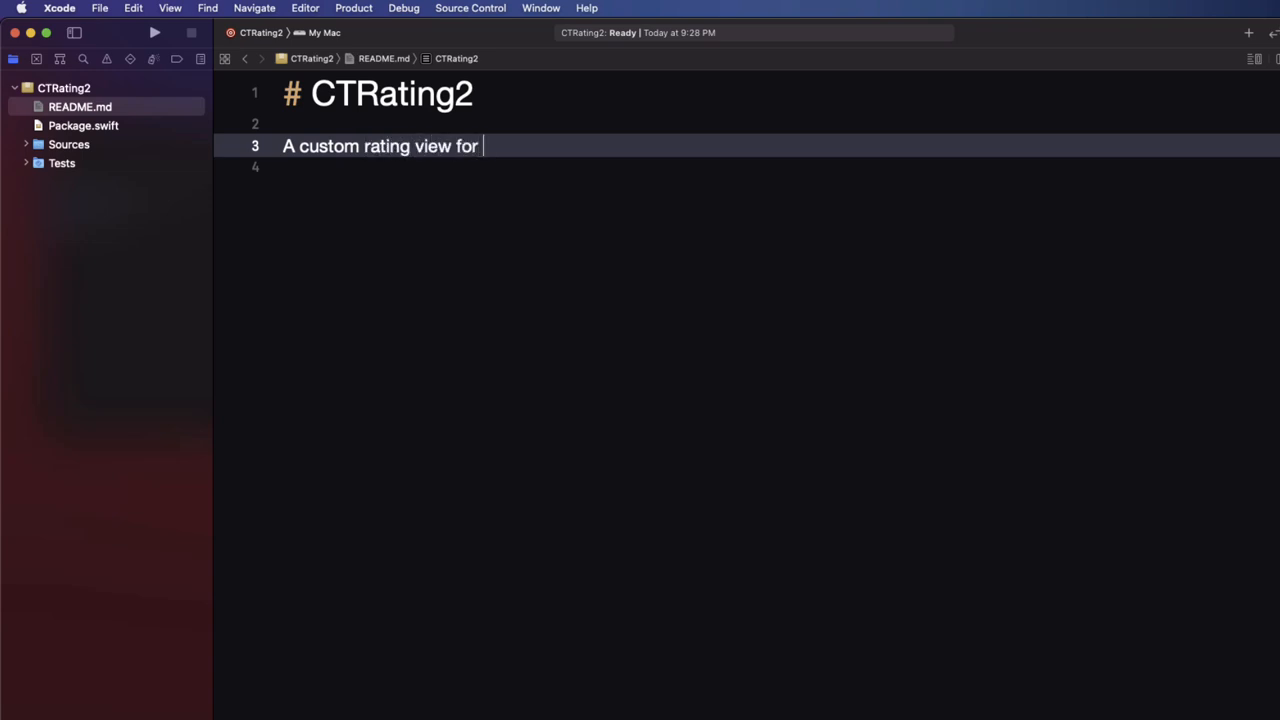
{"action": "type", "text": "SwiftUI"}
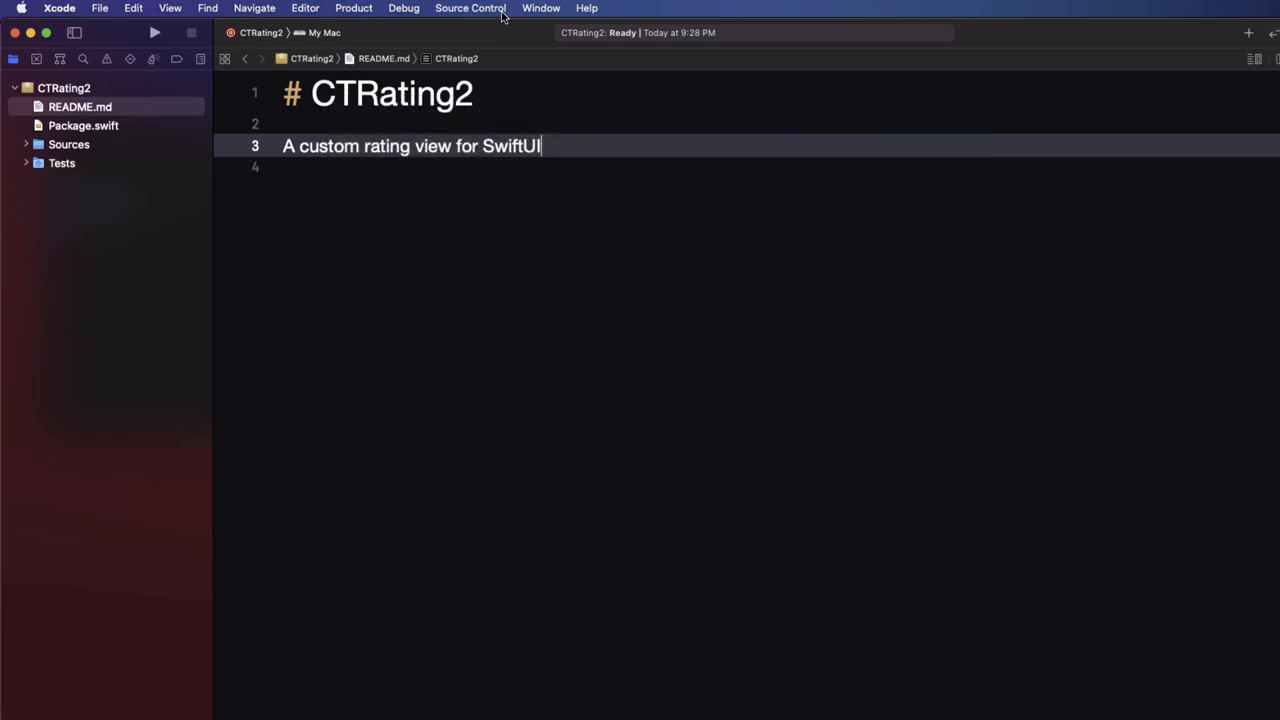
Step: Create a local Git repository for CTRating2 and expand it in the Source Control navigator
{"action": "left_click", "coordinate": [470, 8]}
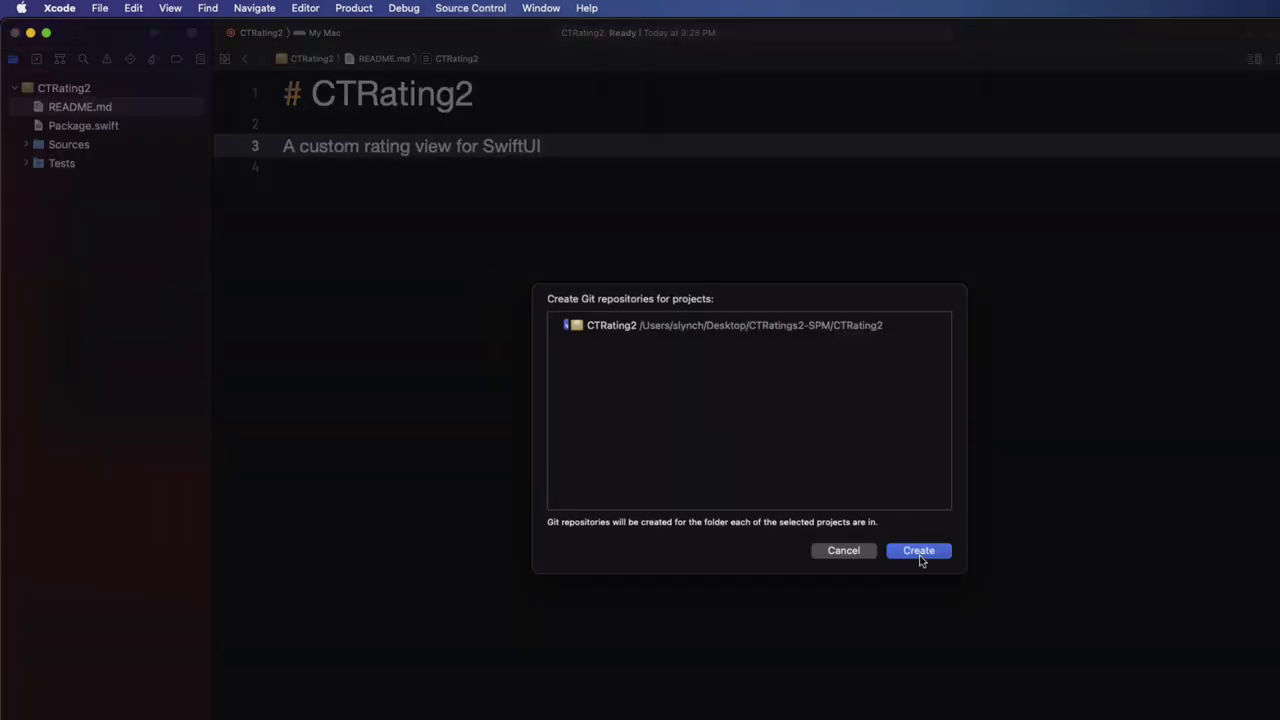
{"action": "left_click", "coordinate": [918, 550]}
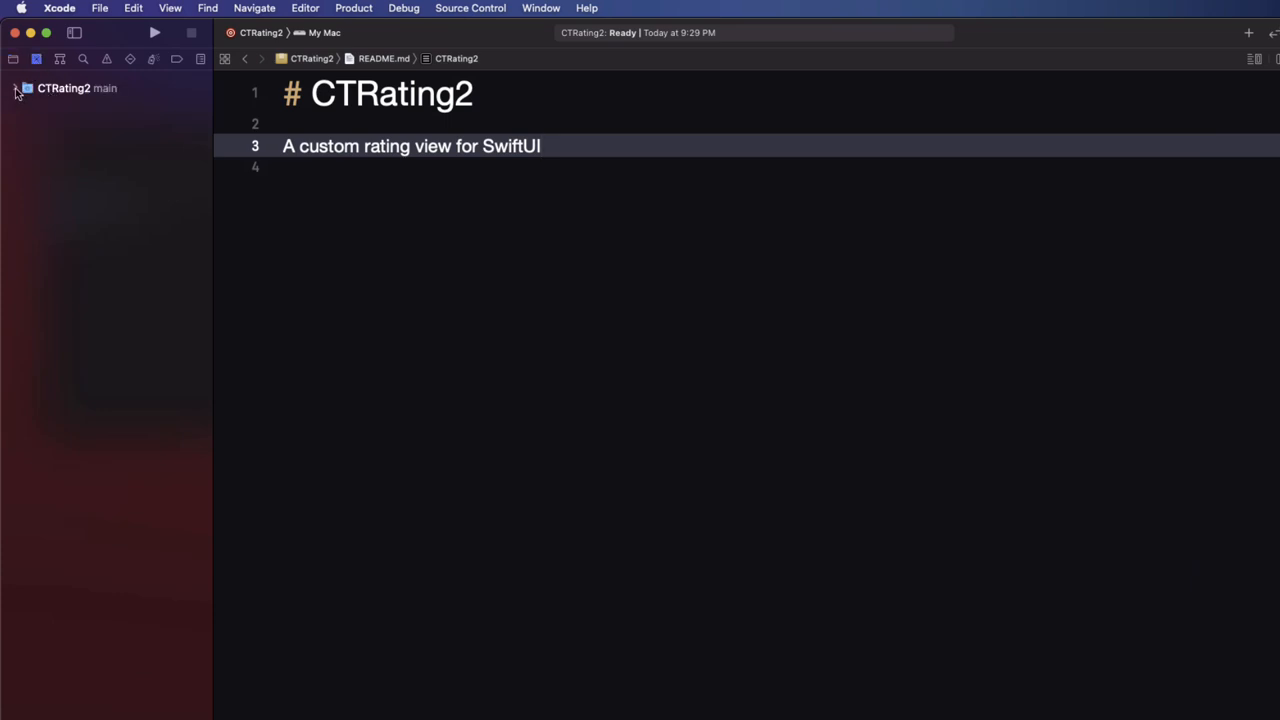
{"action": "left_click", "coordinate": [16, 88]}
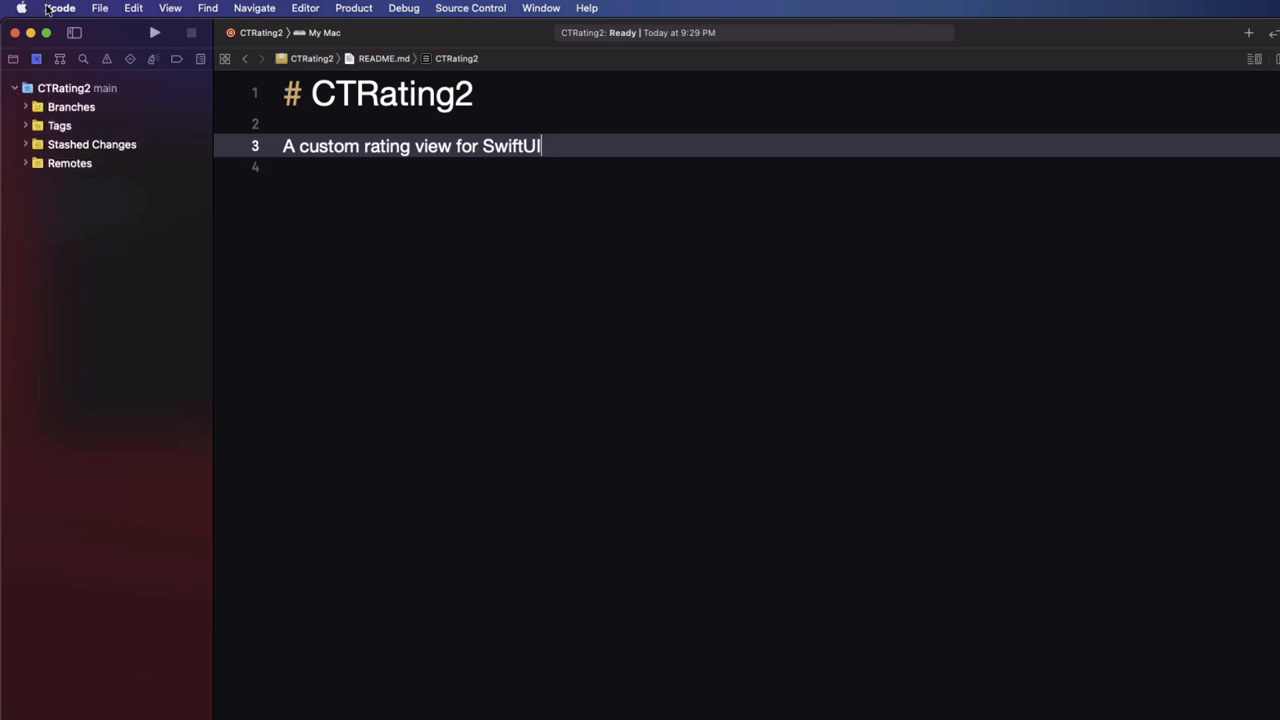
{"action": "left_click", "coordinate": [58, 8]}
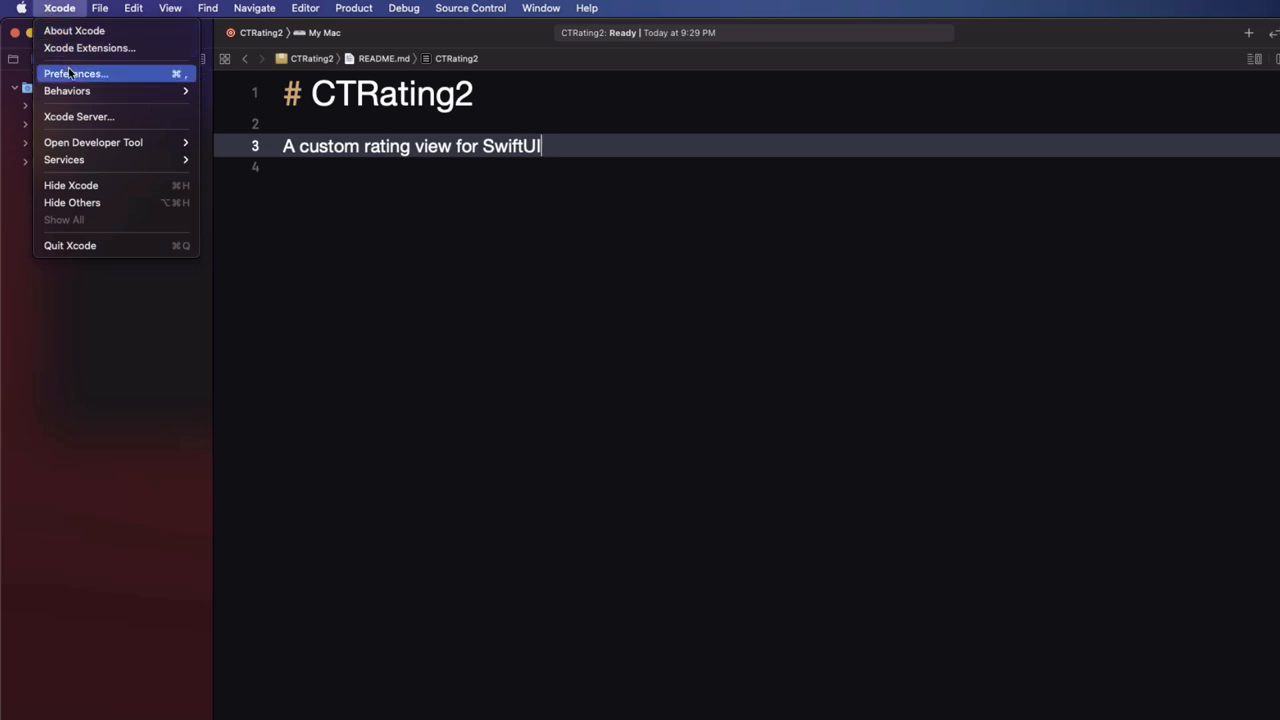
{"action": "left_click", "coordinate": [75, 73]}
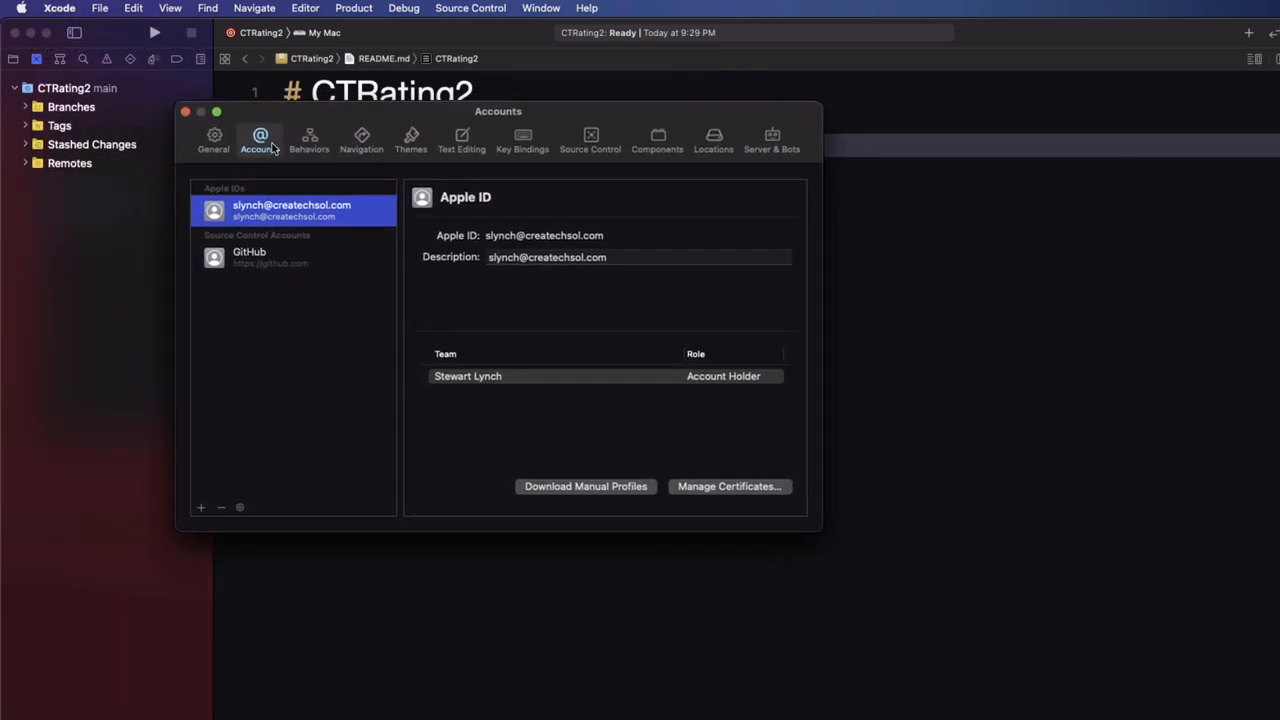
{"action": "left_click", "coordinate": [290, 257]}
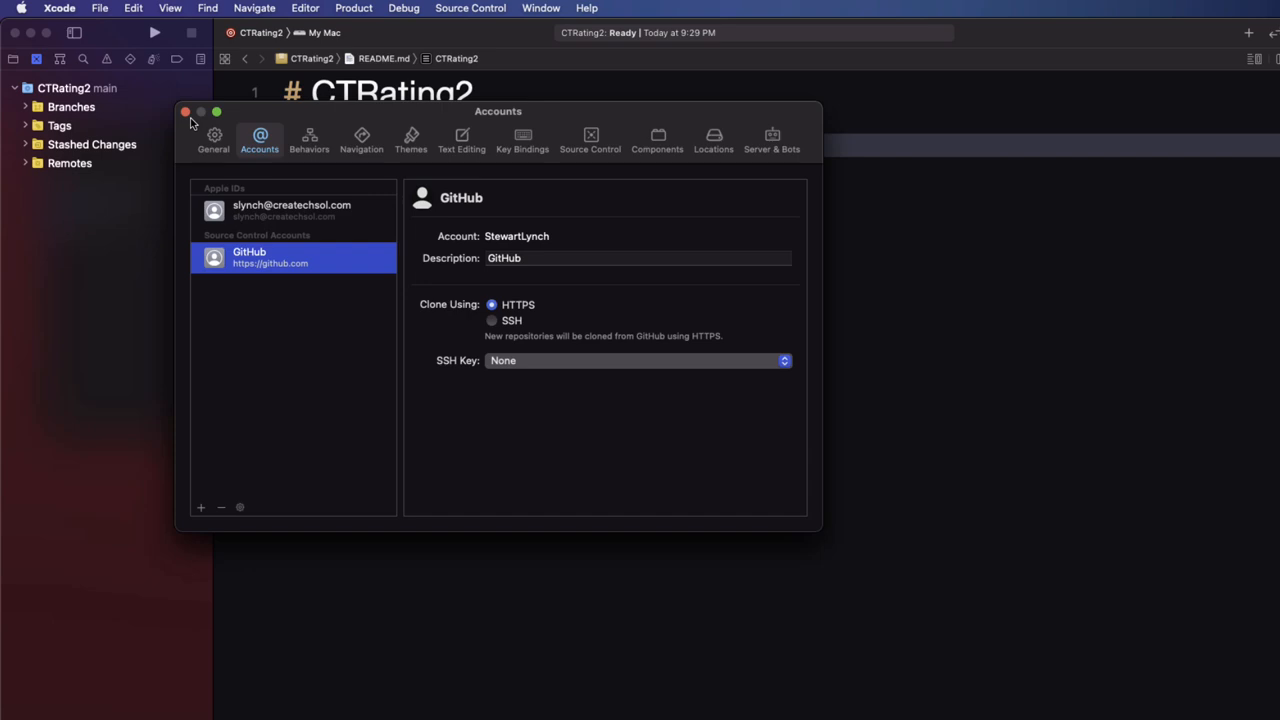
{"action": "left_click", "coordinate": [184, 111]}
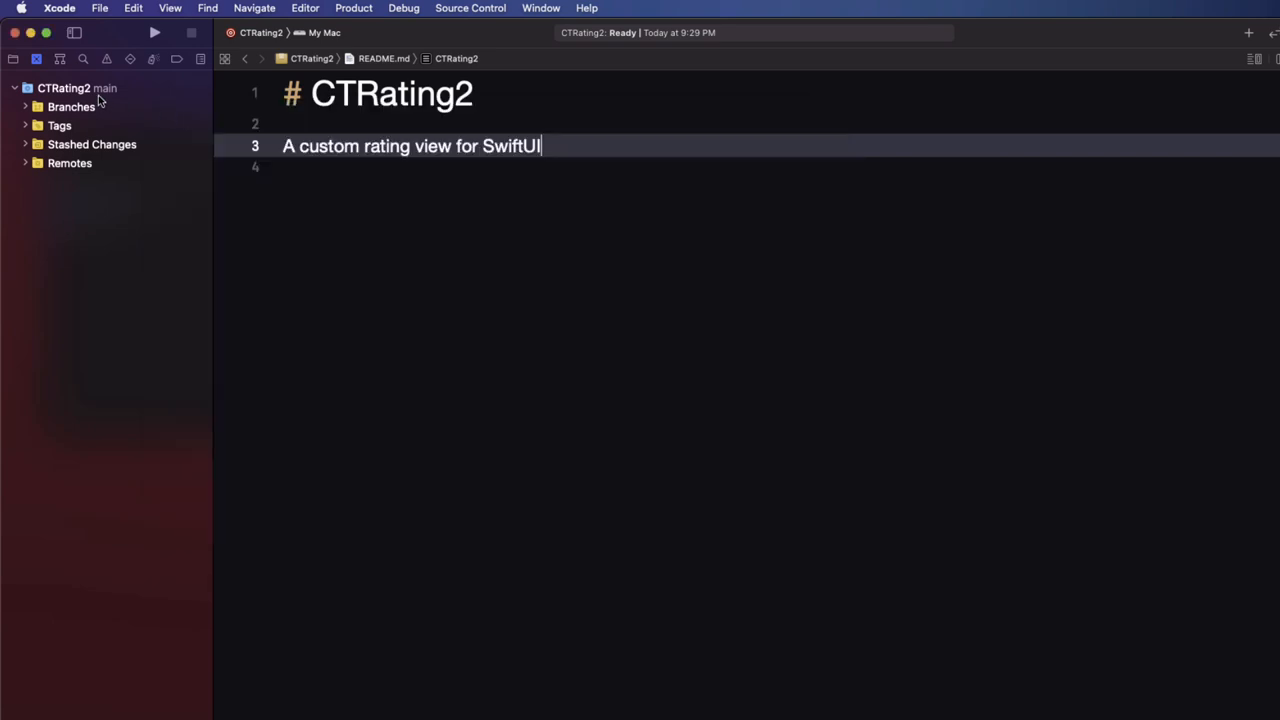
Step: Create and push a private CTRating2 GitHub remote described as 'Custom Rating View for SwiftUI'
{"action": "right_click", "coordinate": [64, 88]}
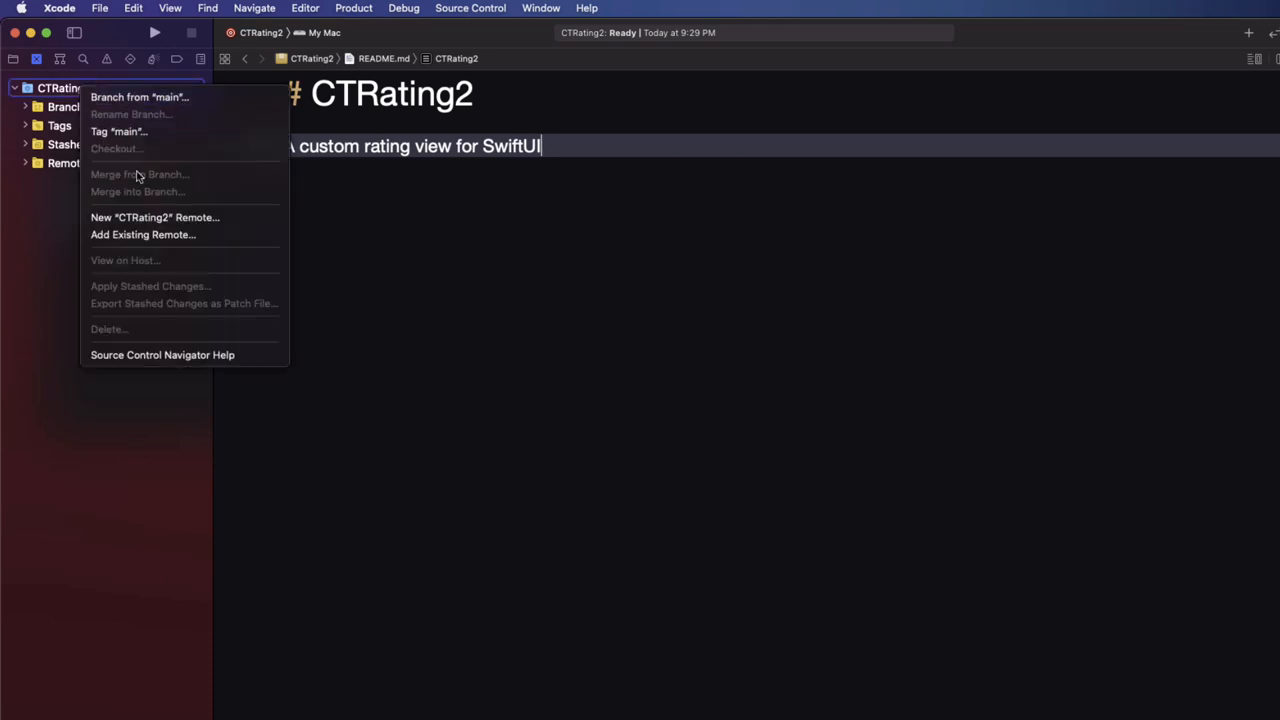
{"action": "mouse_move", "coordinate": [155, 217]}
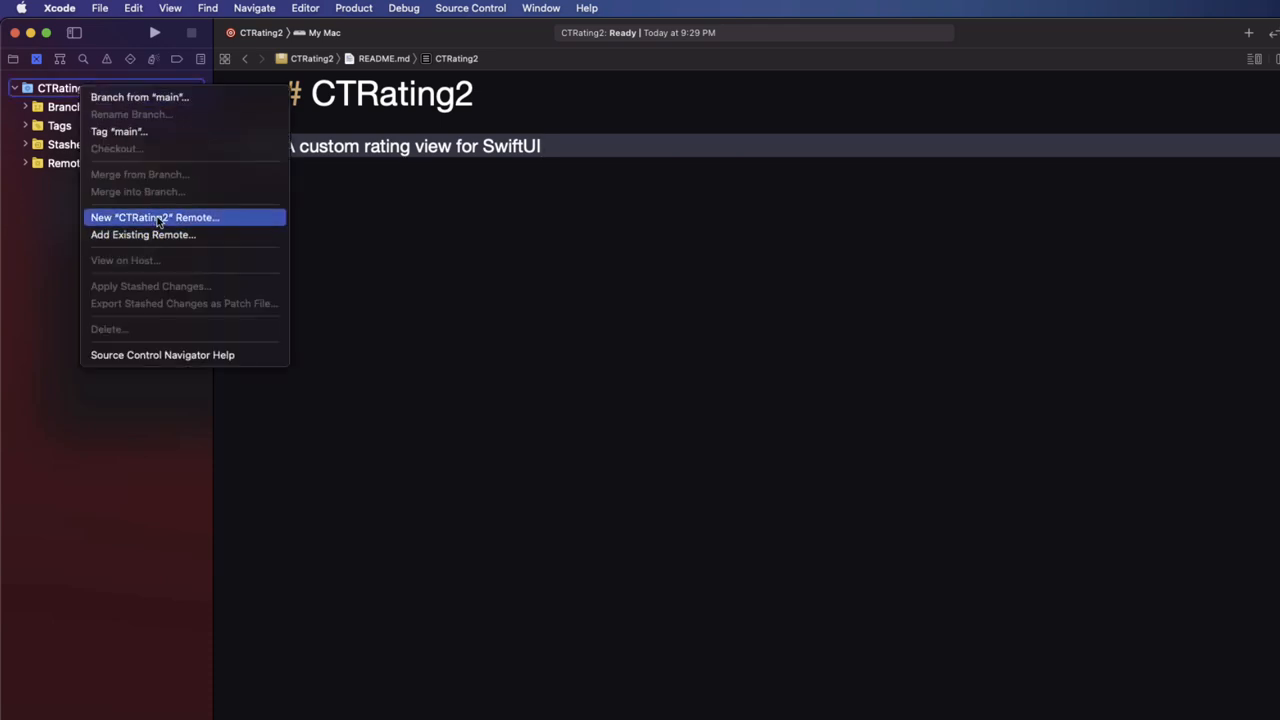
{"action": "left_click", "coordinate": [154, 217]}
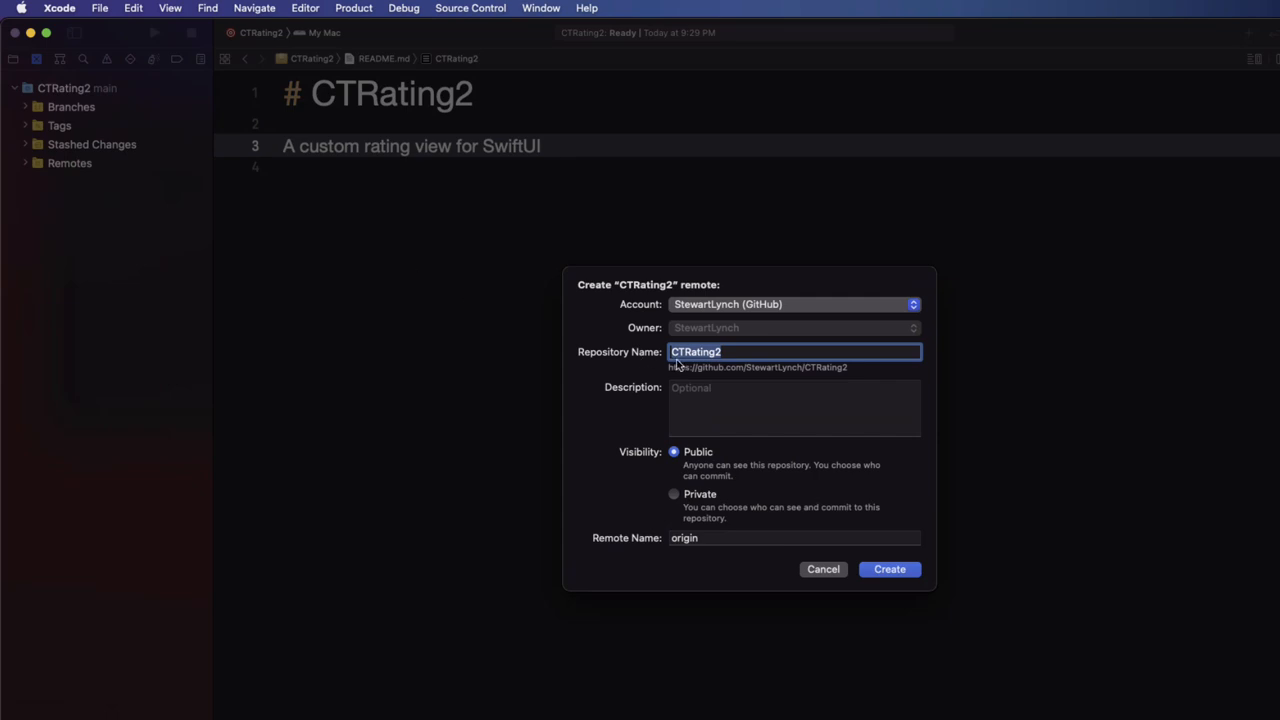
{"action": "left_click", "coordinate": [793, 408]}
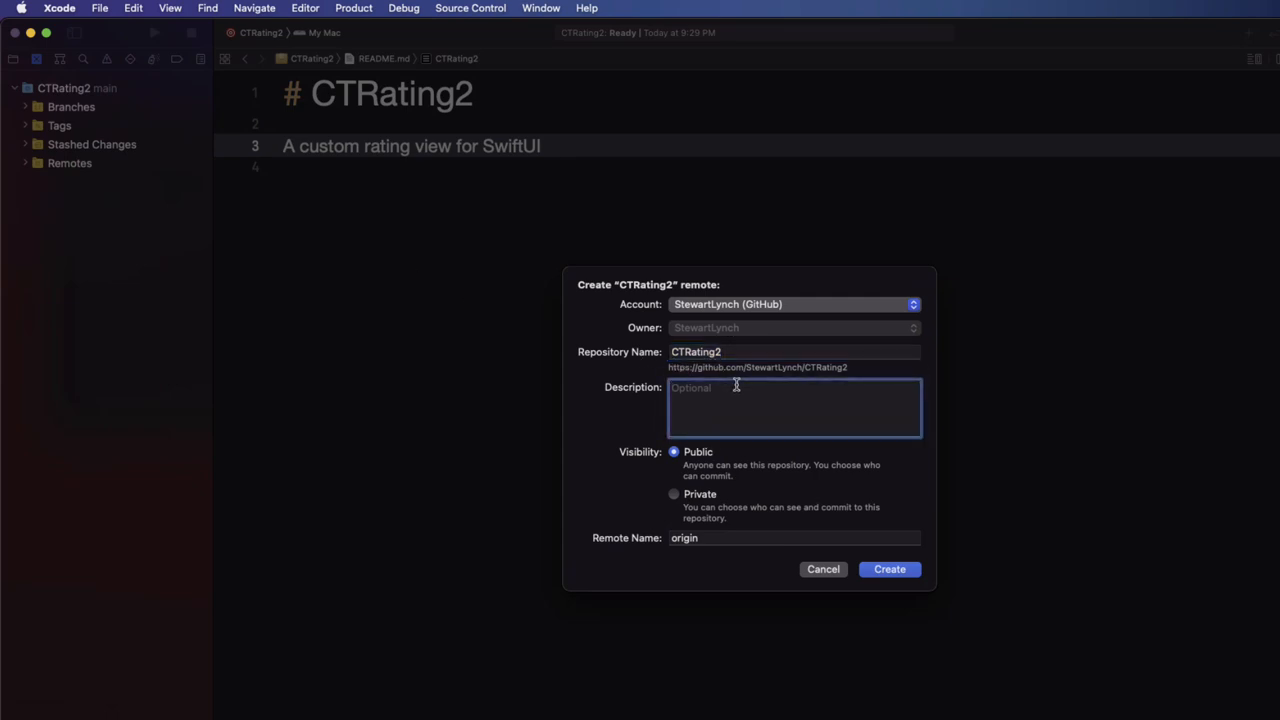
{"action": "type", "text": "Custom Rat"}
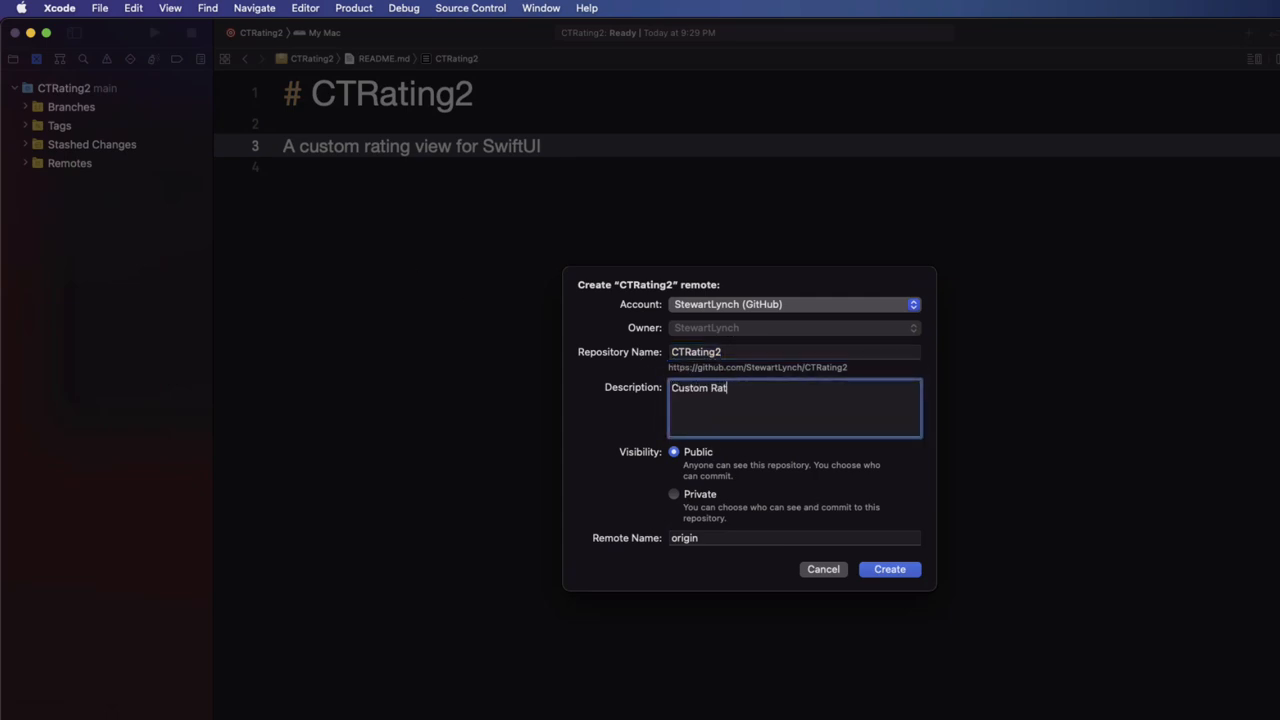
{"action": "type", "text": "ing View for S"}
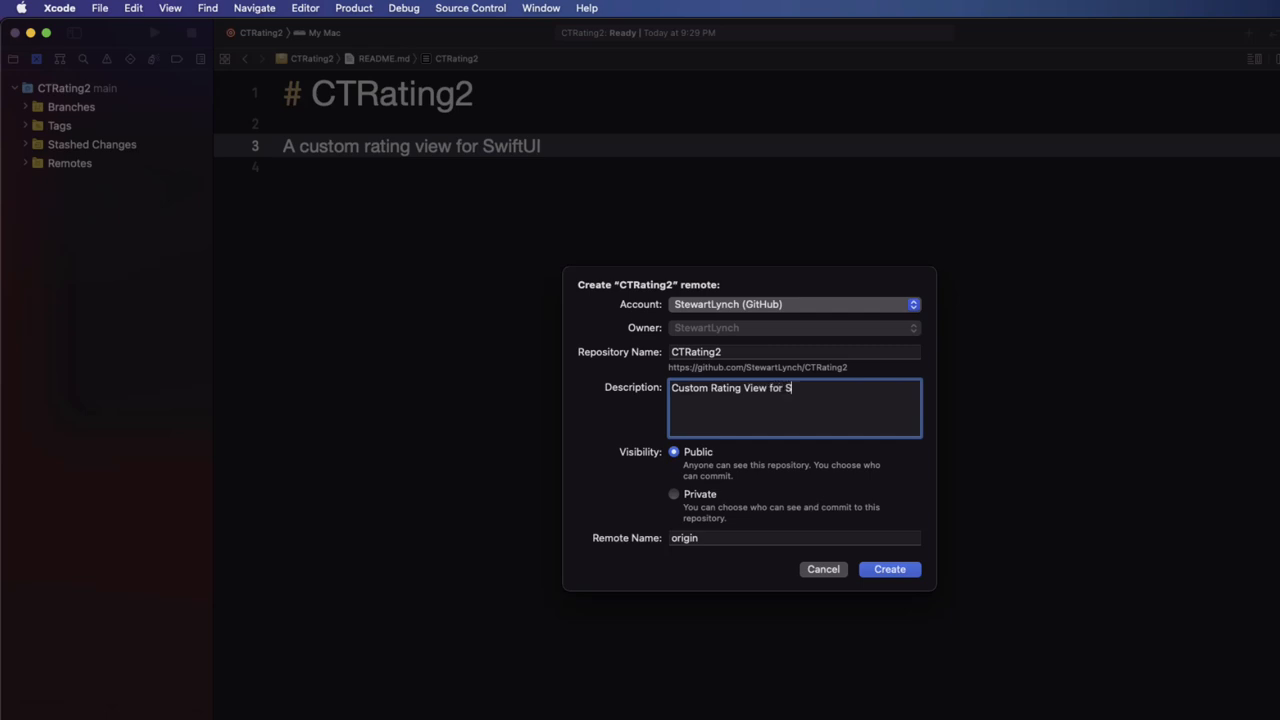
{"action": "type", "text": "wiftUI"}
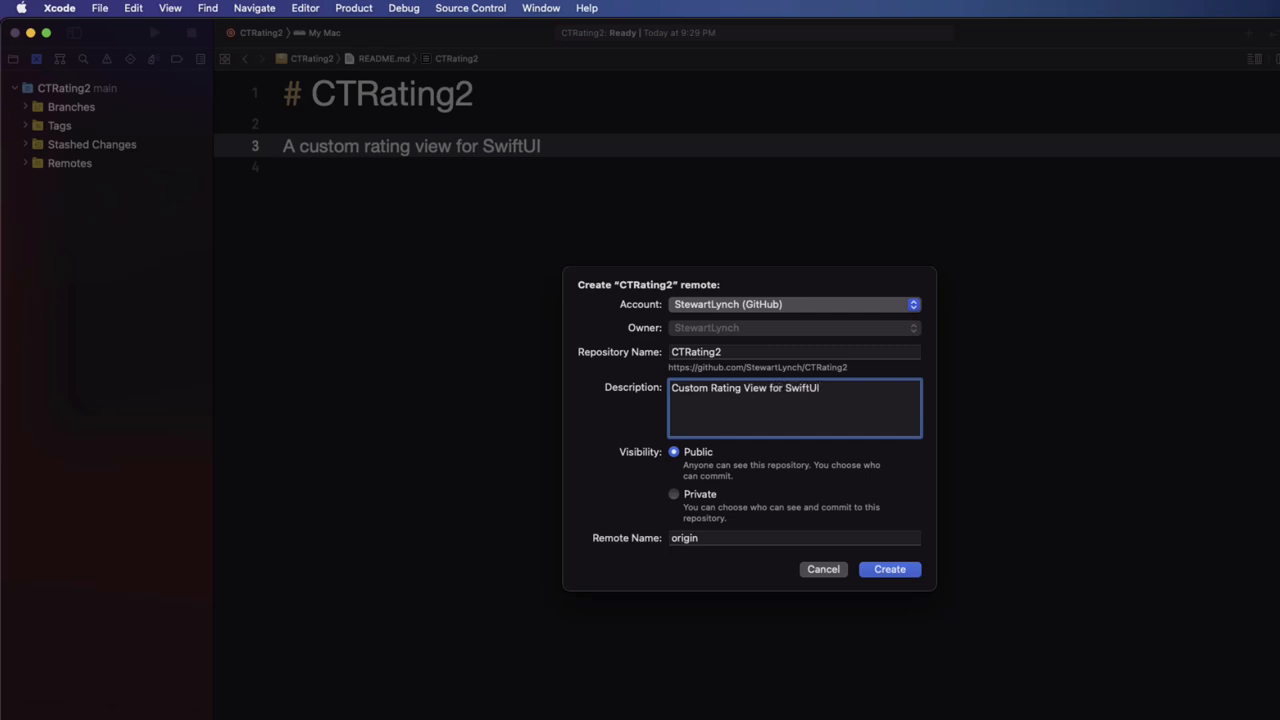
{"action": "left_click", "coordinate": [673, 493]}
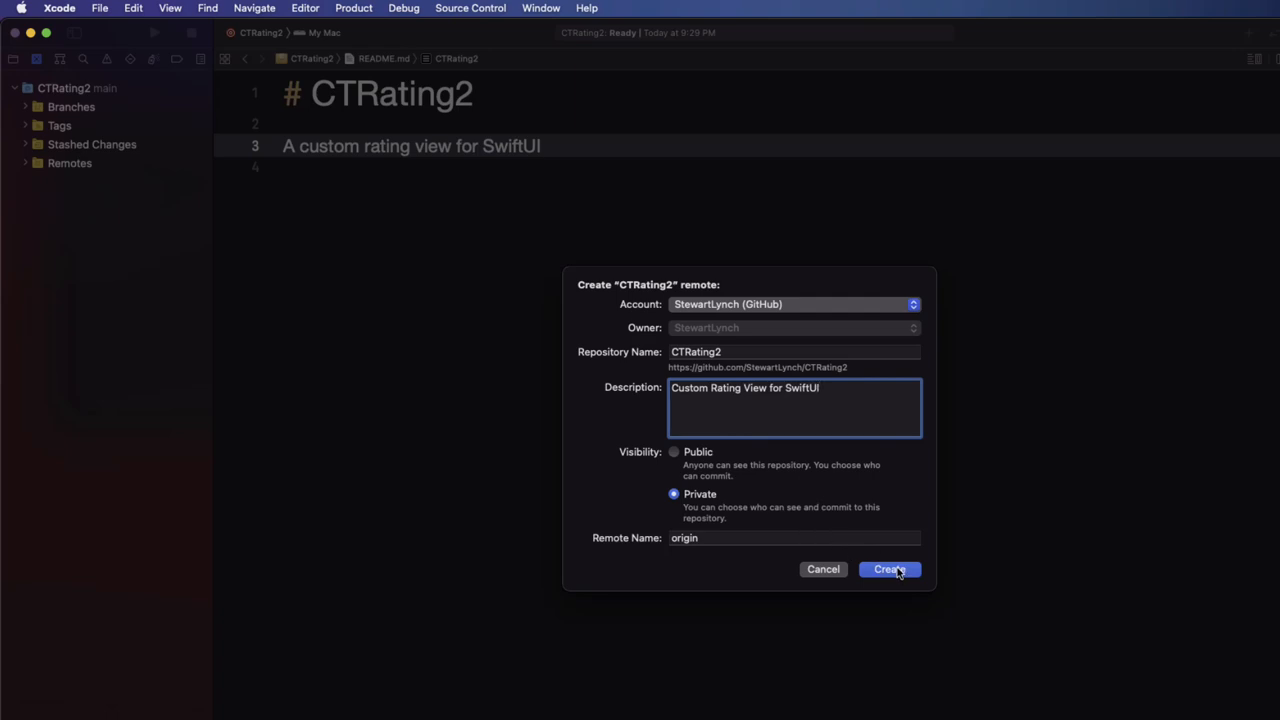
{"action": "left_click", "coordinate": [889, 569]}
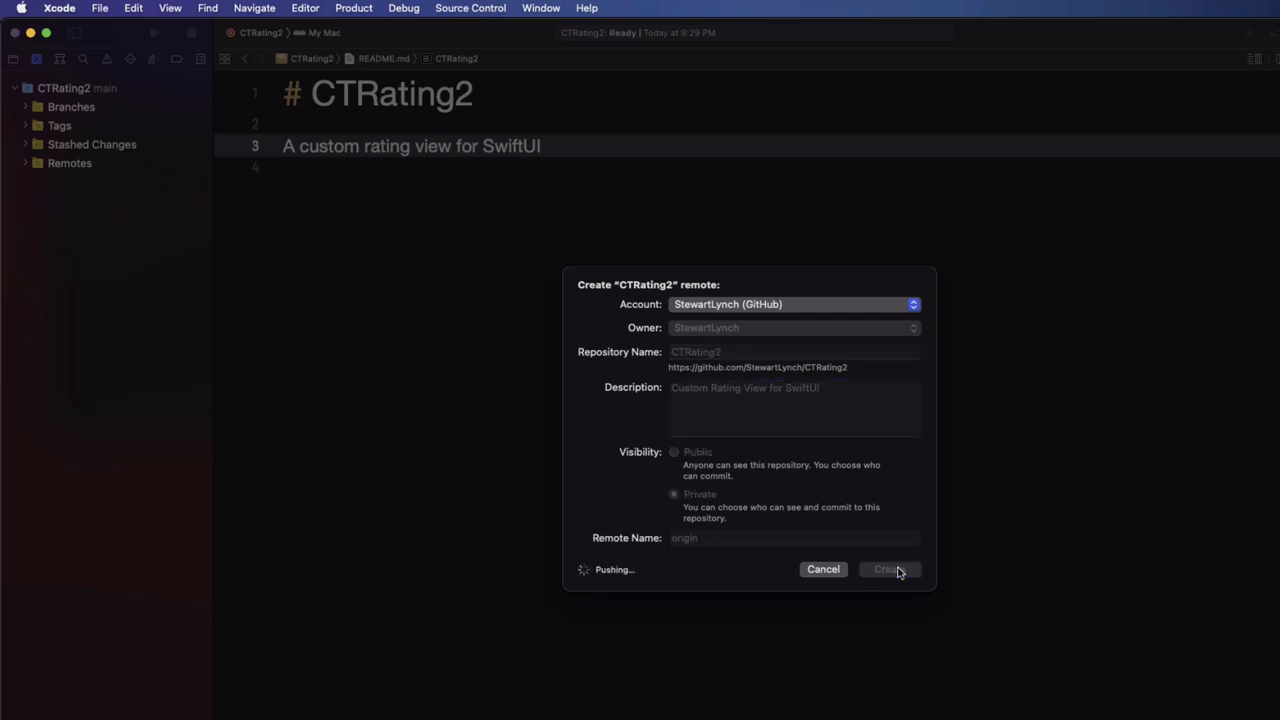
{"action": "left_click", "coordinate": [889, 569]}
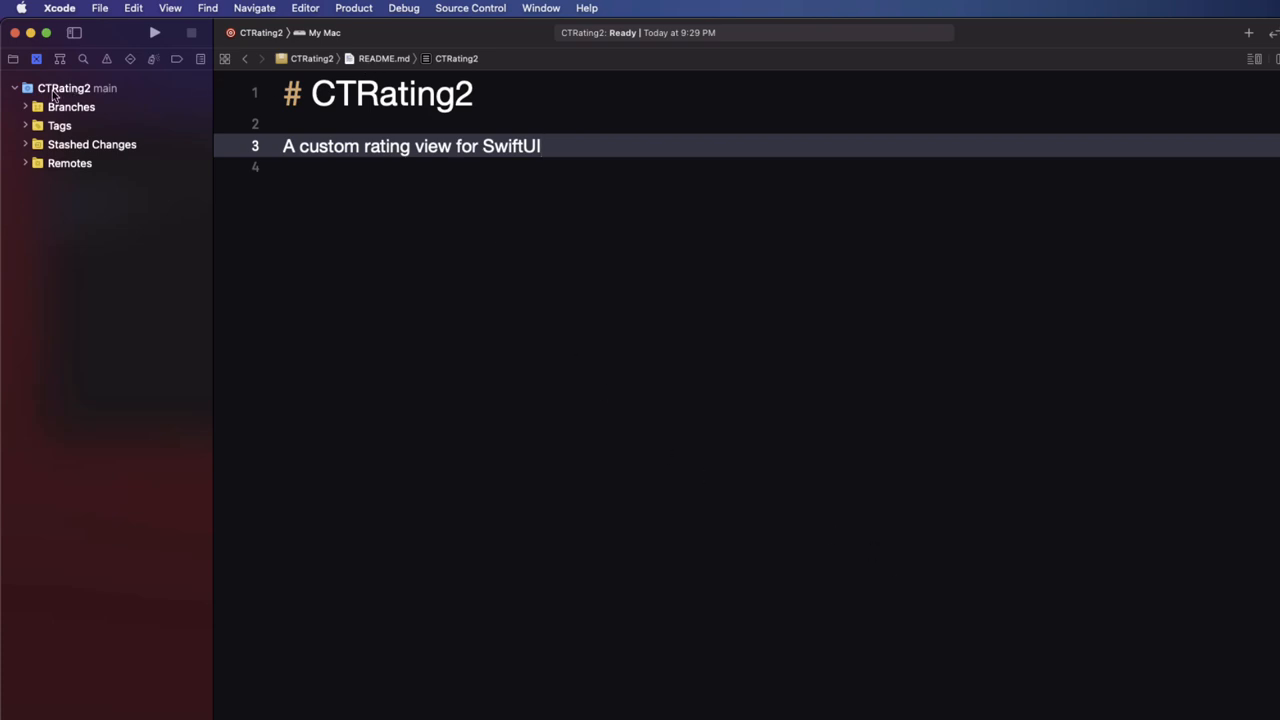
Step: Tag the main commit as 1.0.0 and expand Branches and Tags to show it
{"action": "right_click", "coordinate": [64, 88]}
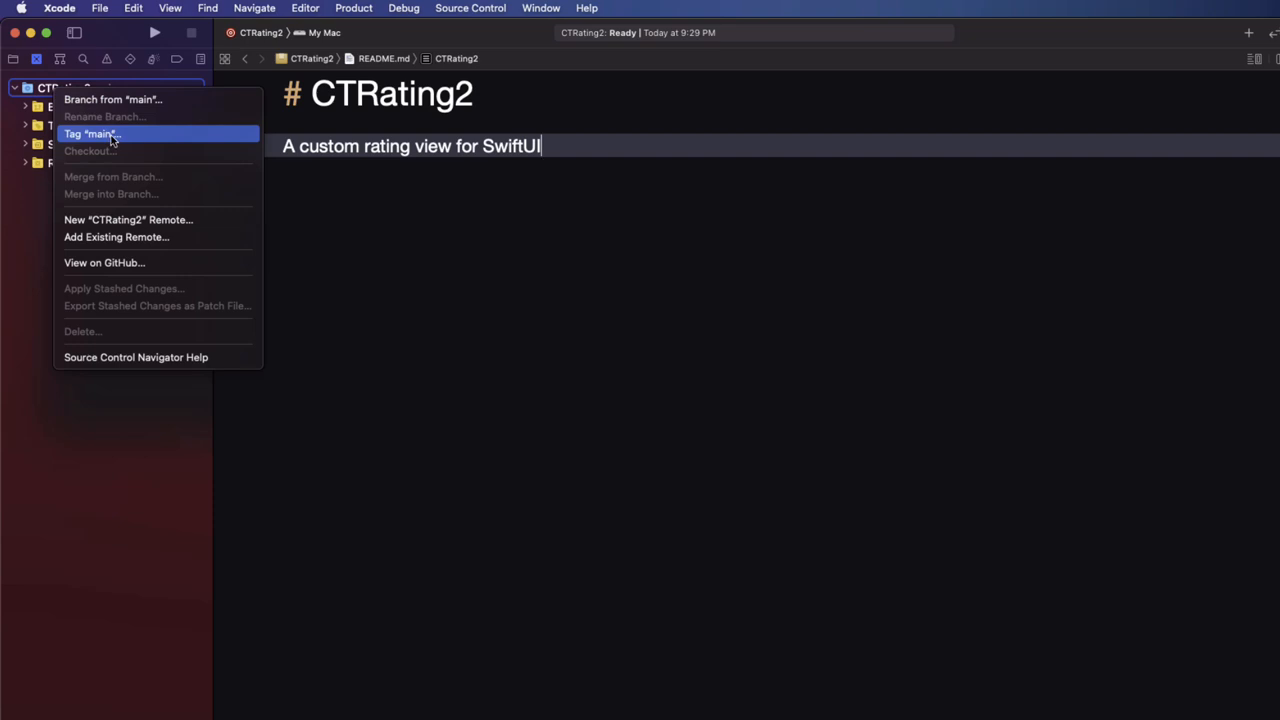
{"action": "left_click", "coordinate": [91, 134]}
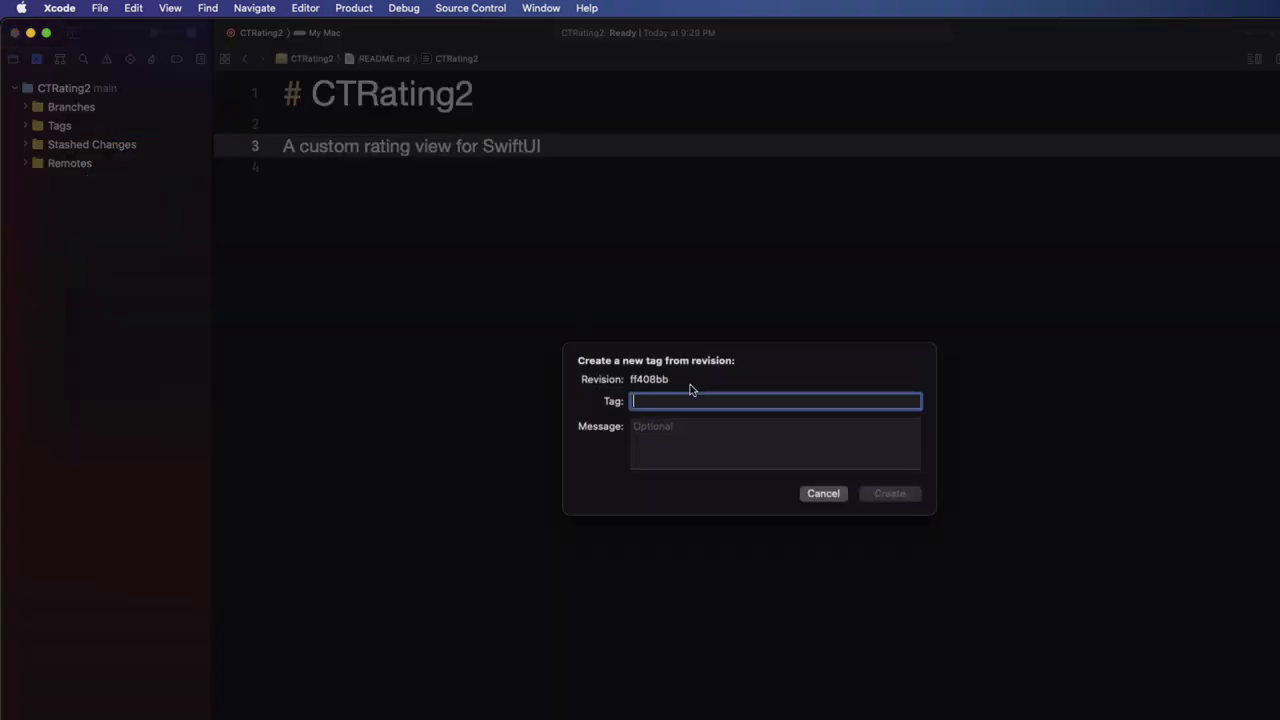
{"action": "type", "text": "1.0."}
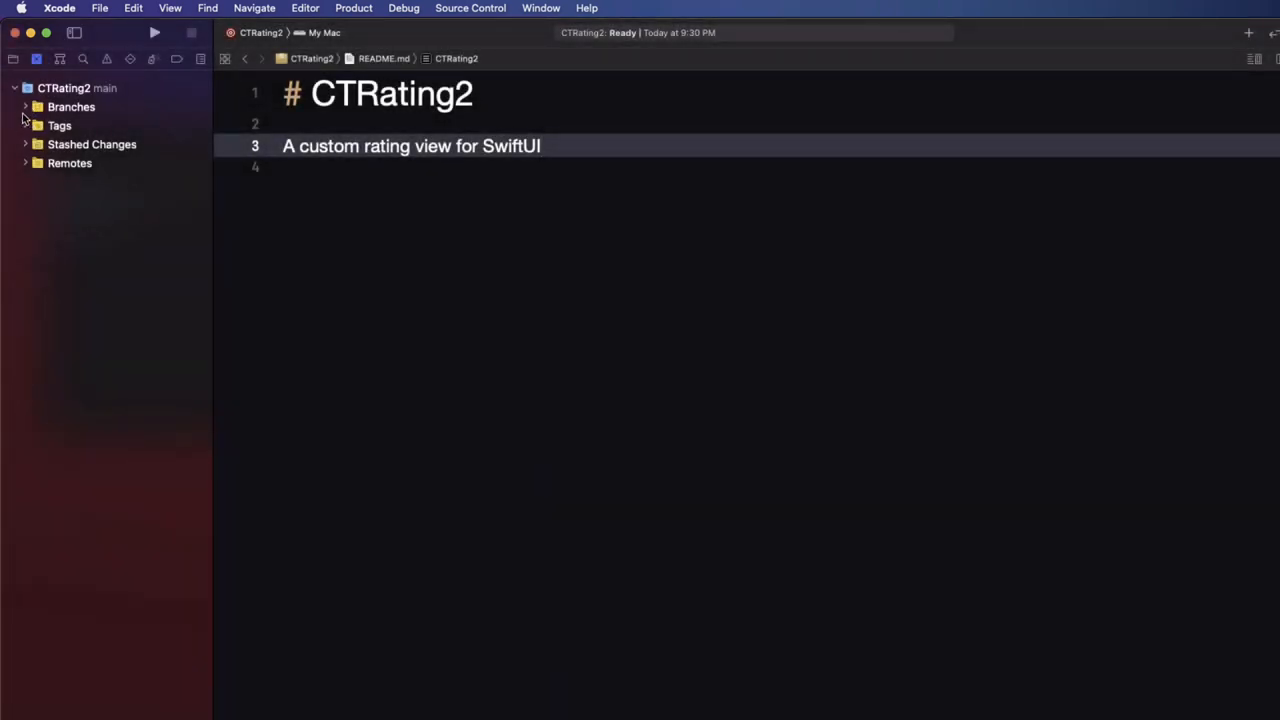
{"action": "left_click", "coordinate": [26, 107]}
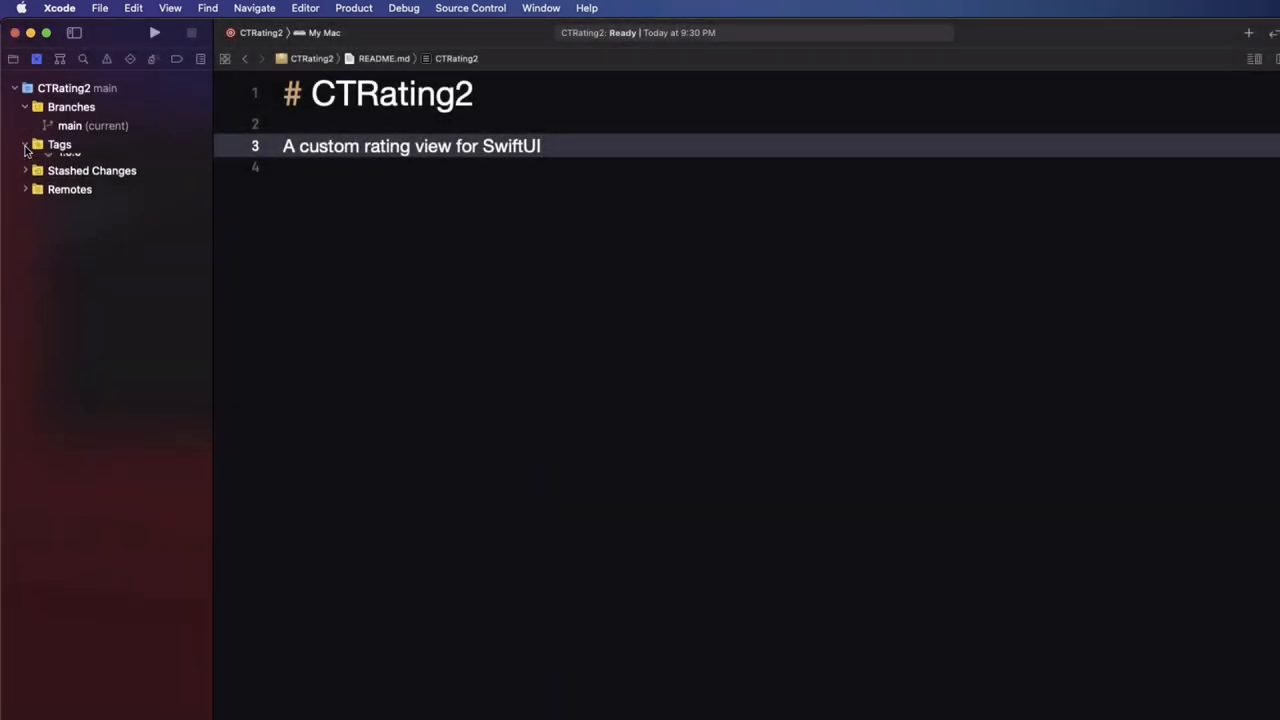
{"action": "left_click", "coordinate": [25, 144]}
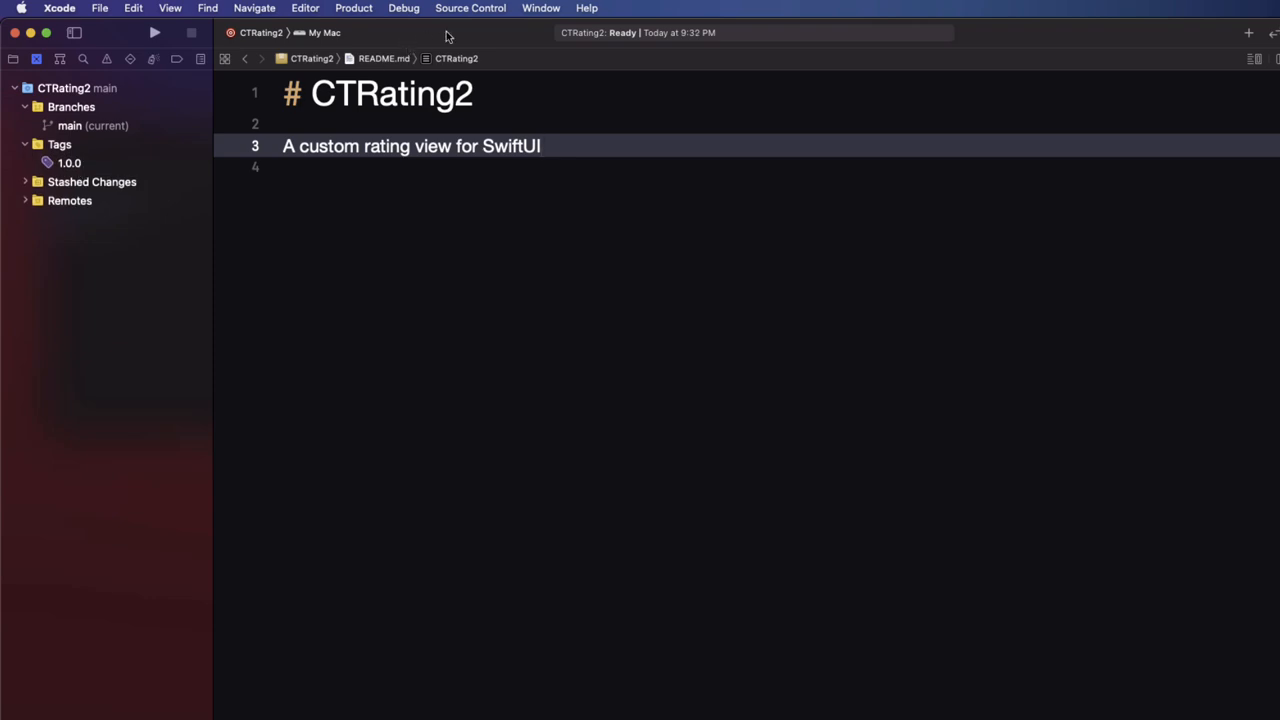
{"action": "left_click", "coordinate": [470, 8]}
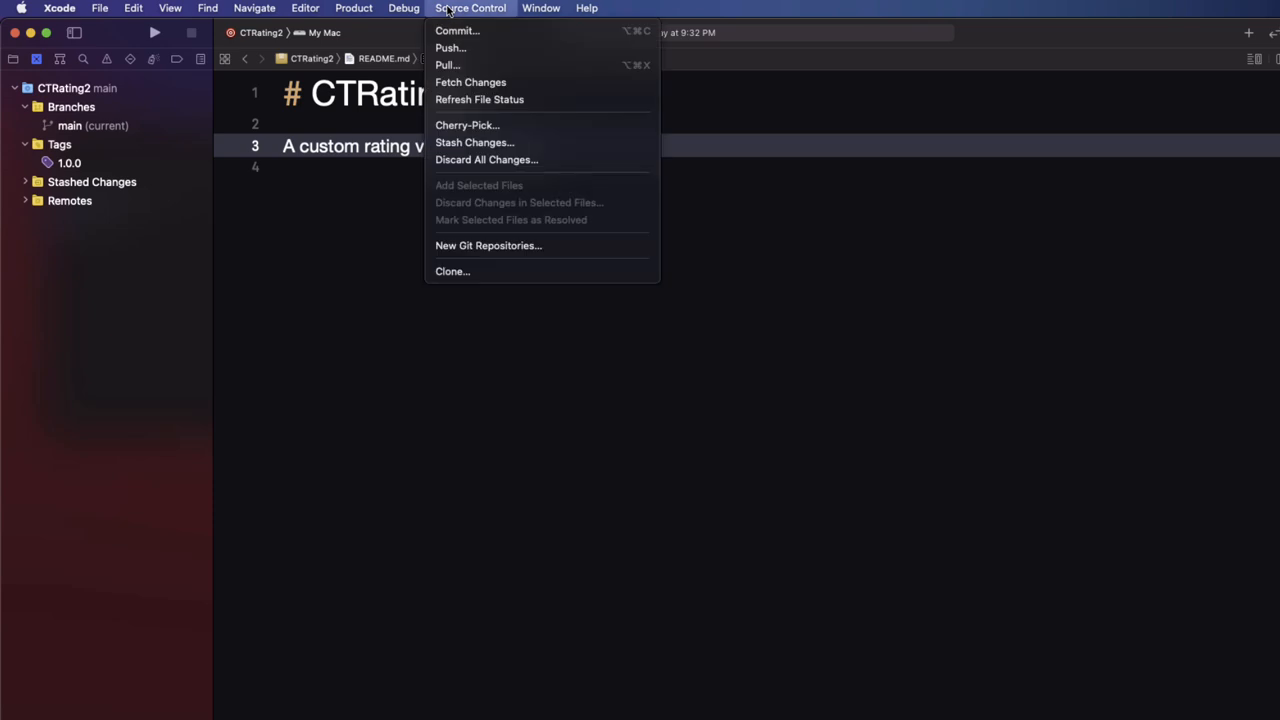
Step: Push main to origin including the 1.0.0 tag
{"action": "left_click", "coordinate": [447, 48]}
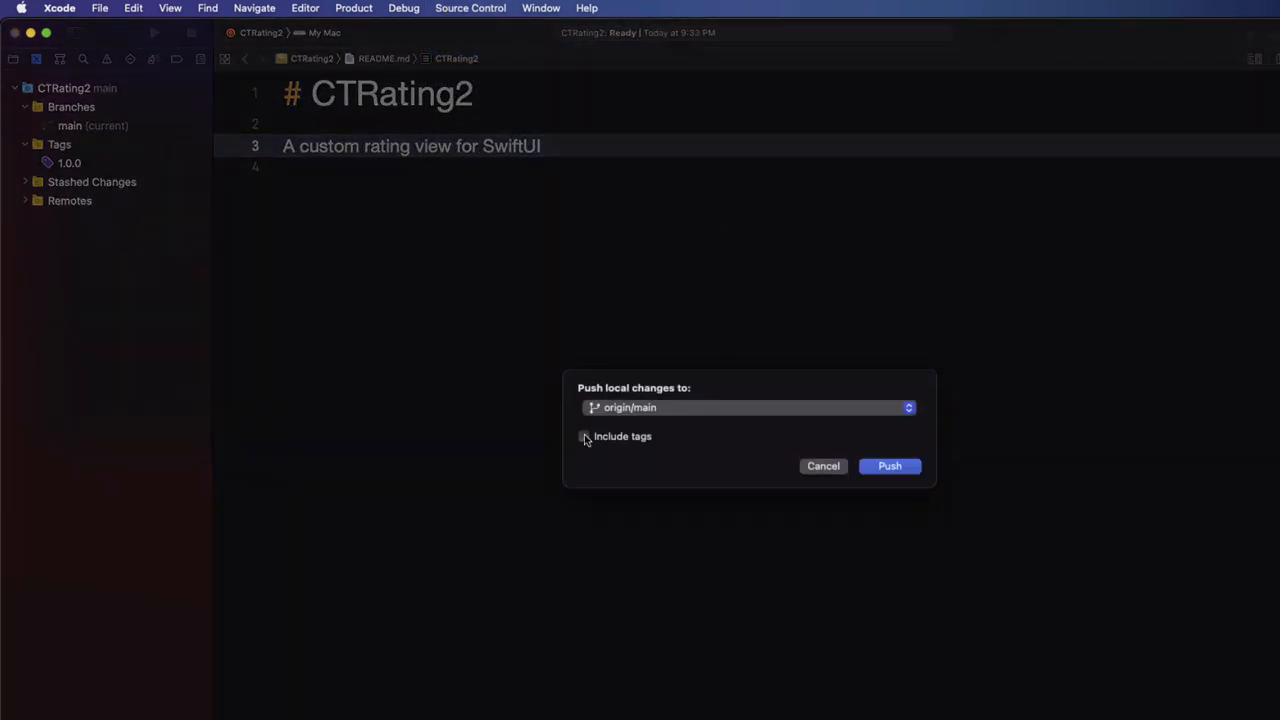
{"action": "left_click", "coordinate": [584, 436]}
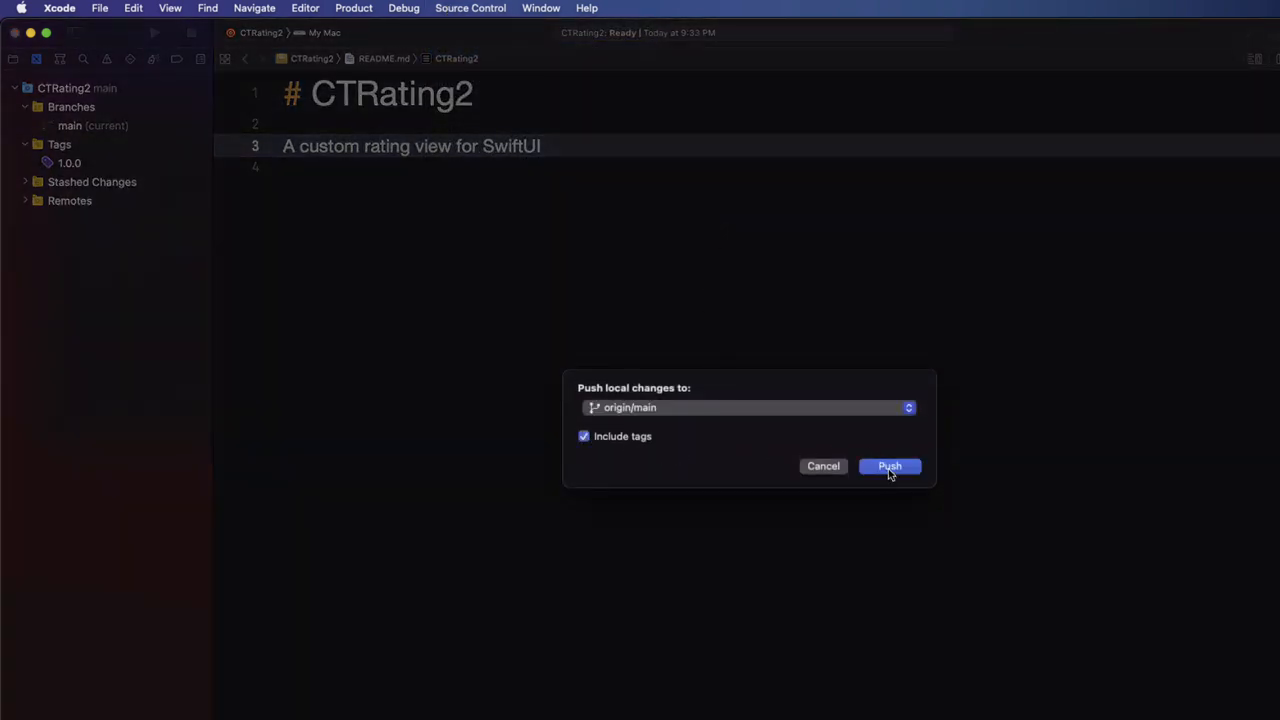
{"action": "left_click", "coordinate": [889, 466]}
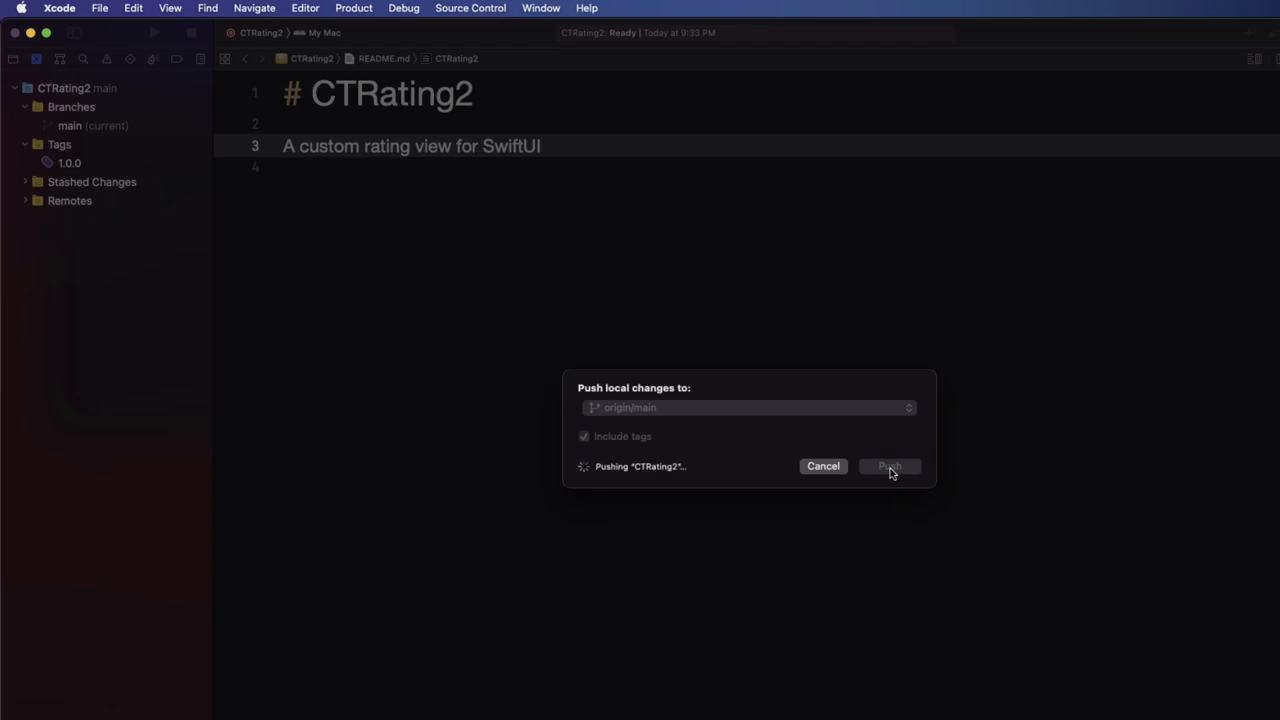
{"action": "left_click", "coordinate": [888, 466]}
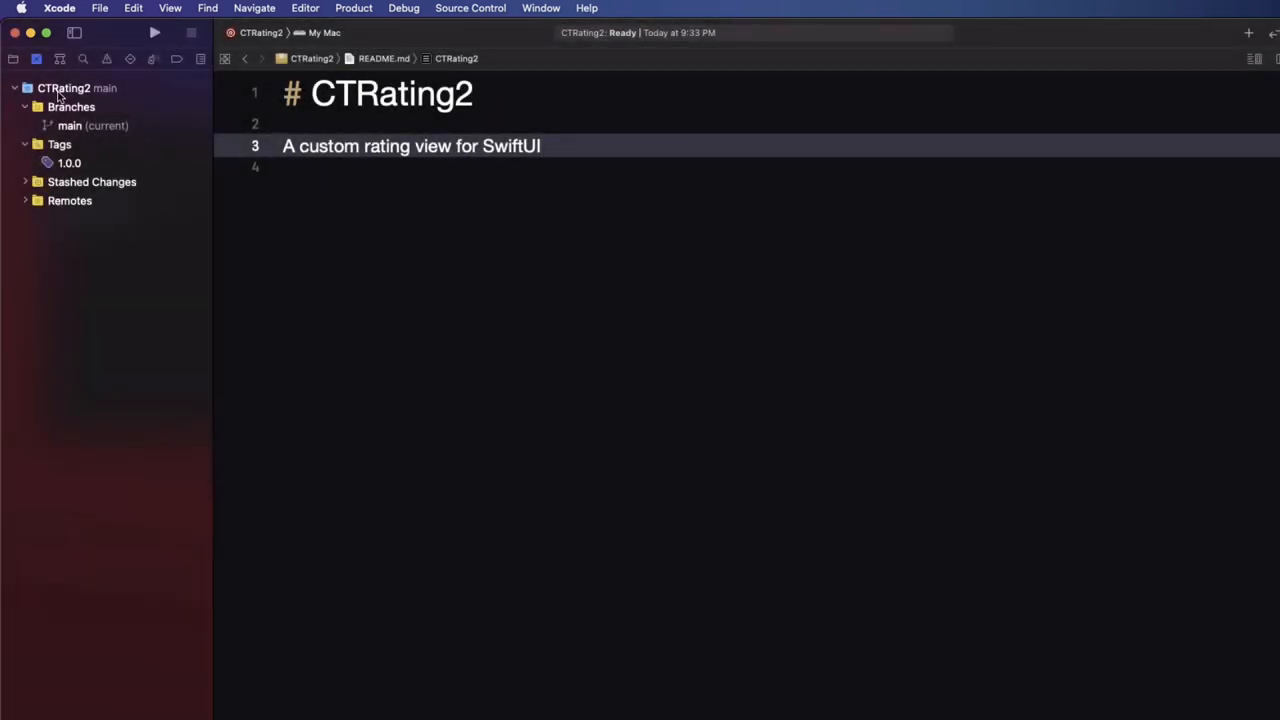
{"action": "right_click", "coordinate": [65, 88]}
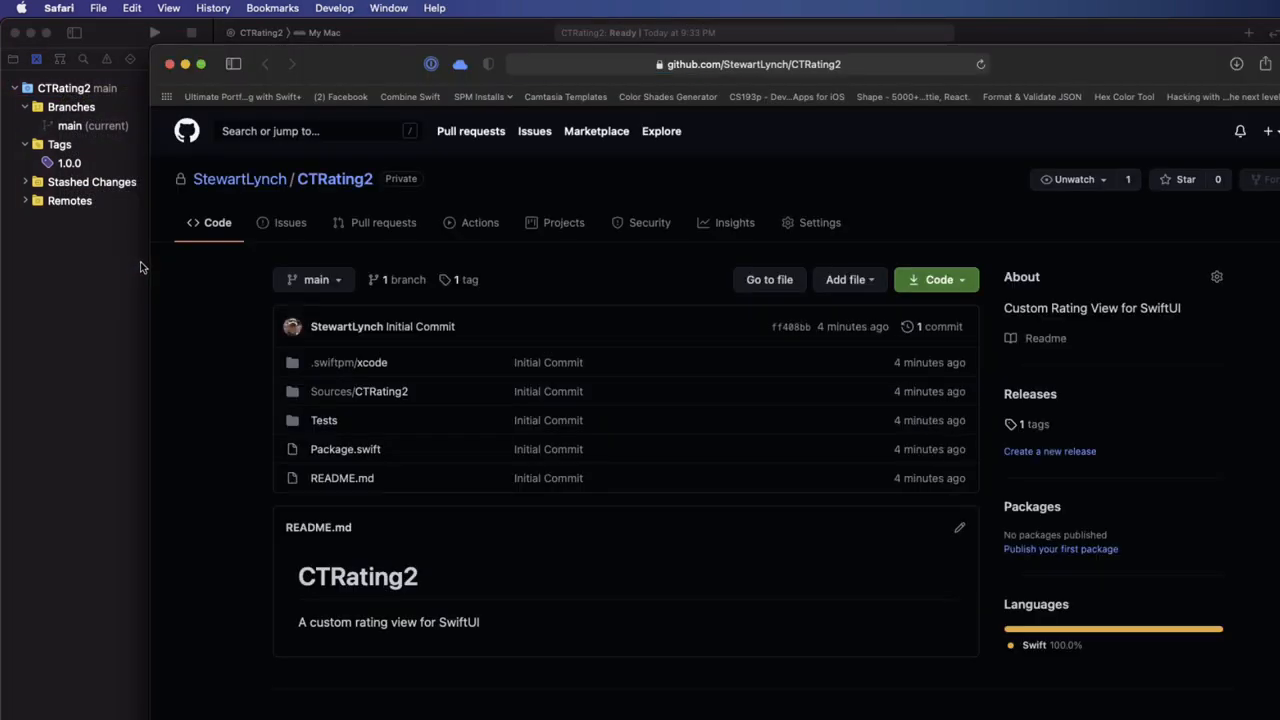
{"action": "mouse_move", "coordinate": [463, 287]}
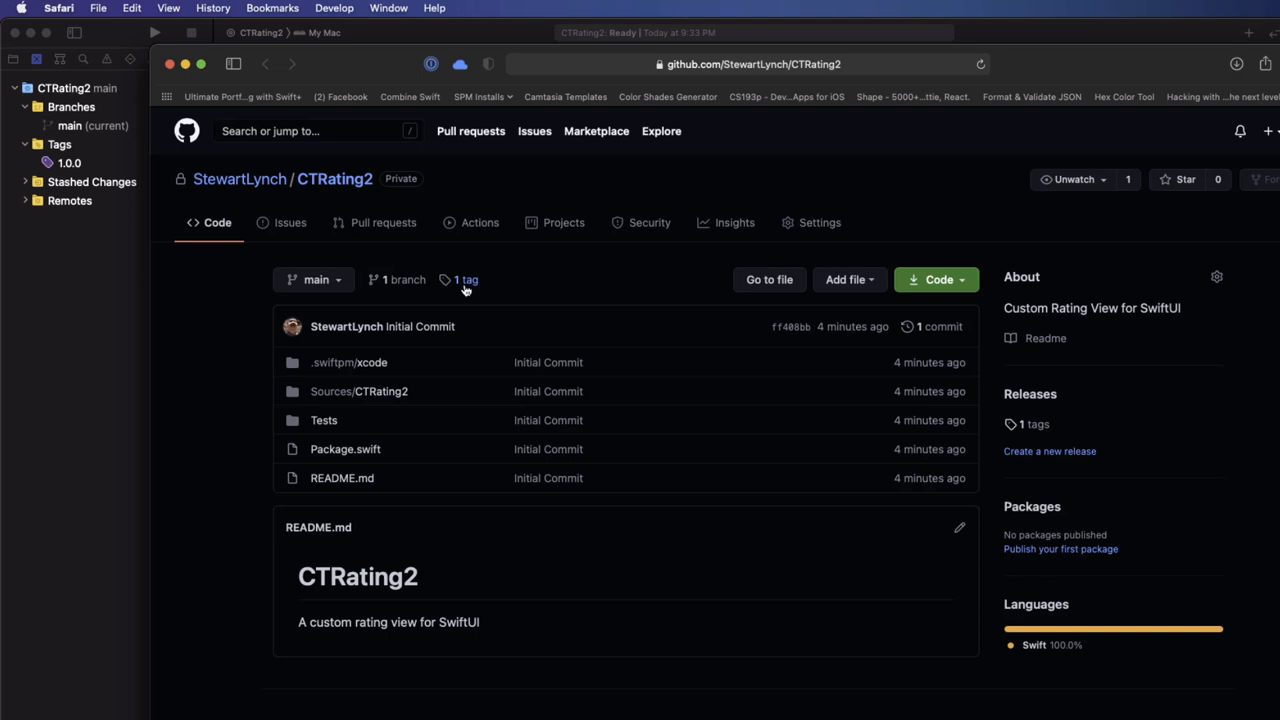
Step: Select the CTRating2 GitHub repository URL in Safari's address bar
{"action": "left_click", "coordinate": [745, 64]}
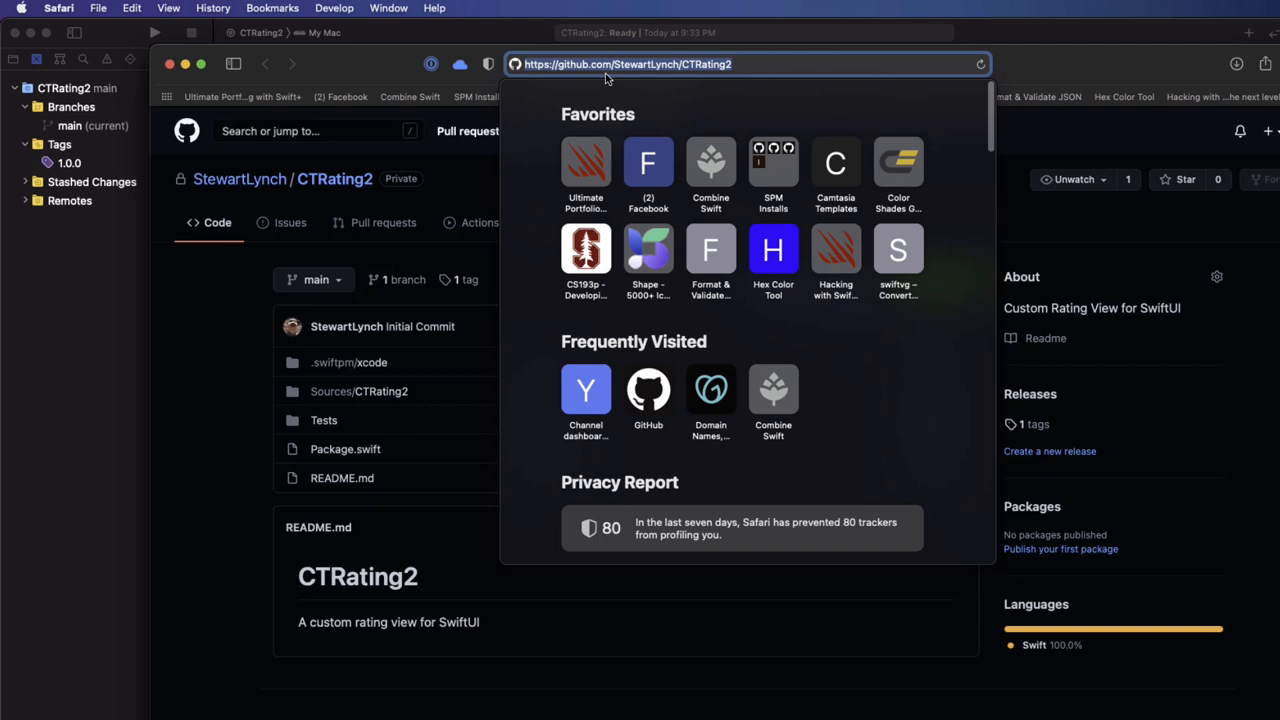
{"action": "mouse_move", "coordinate": [568, 82]}
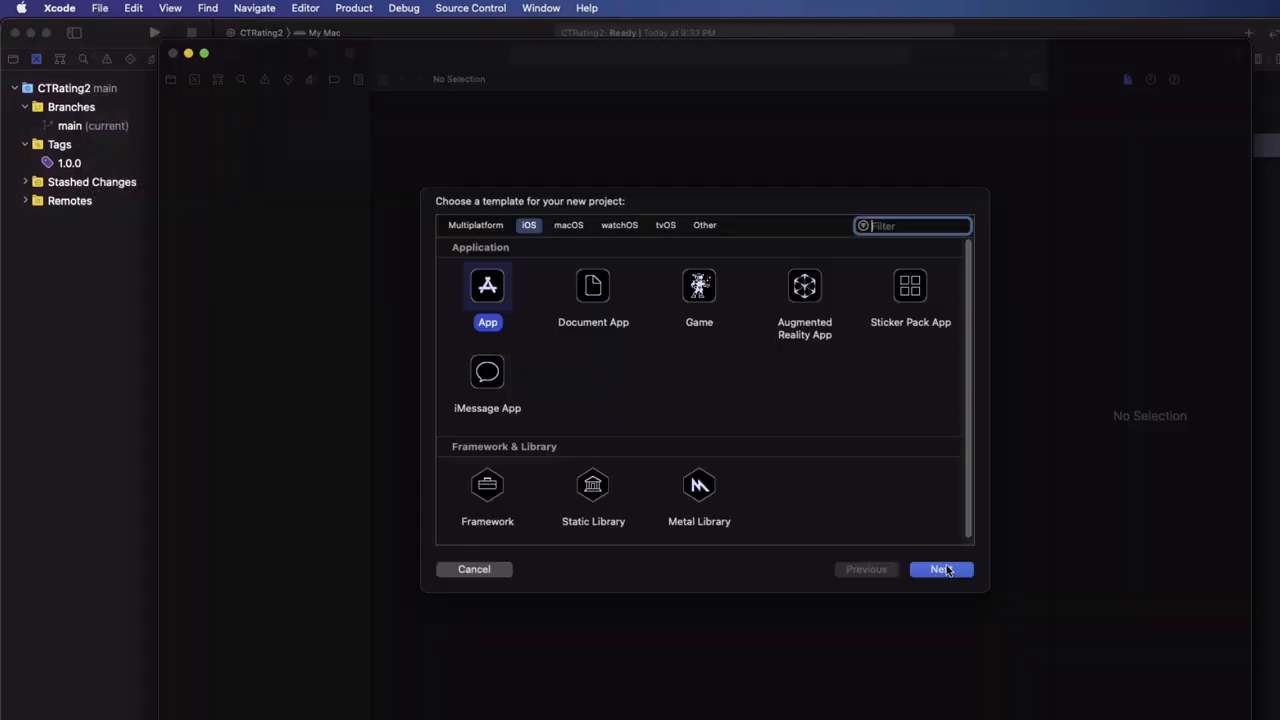
Step: Create an iOS App project named Testing CTRating2 from the App template
{"action": "left_click", "coordinate": [940, 569]}
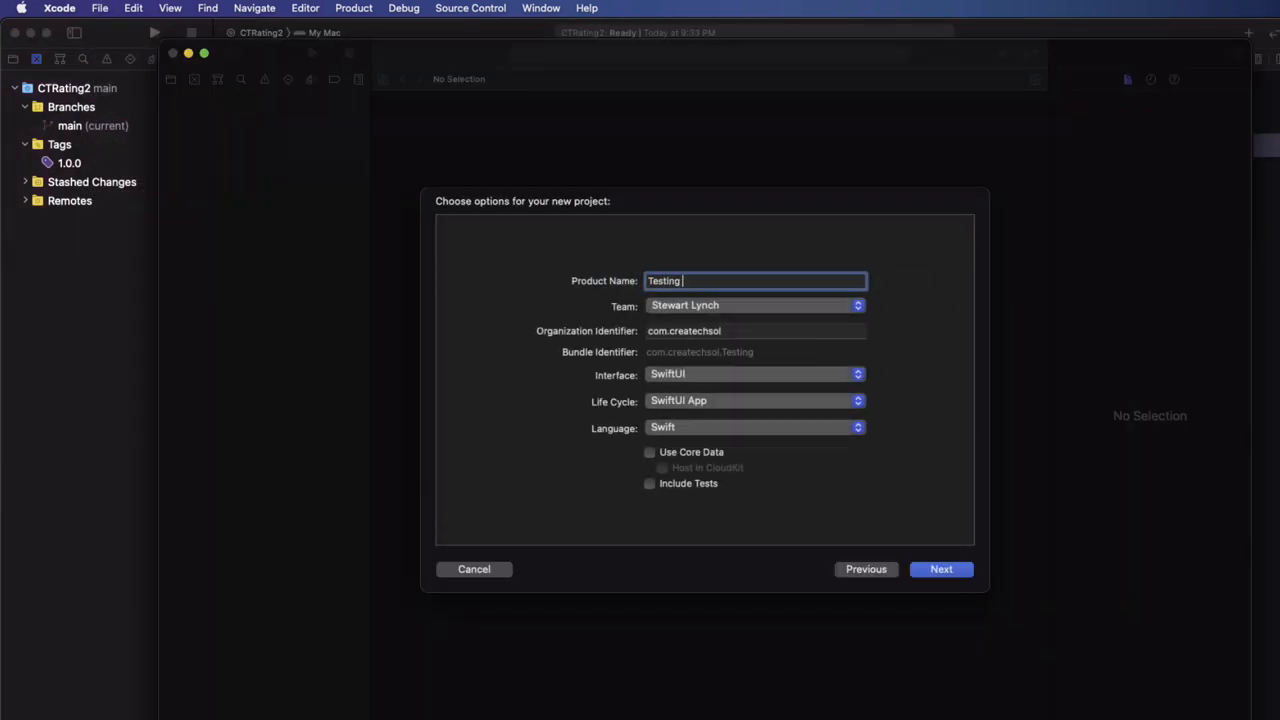
{"action": "type", "text": "CTRating2"}
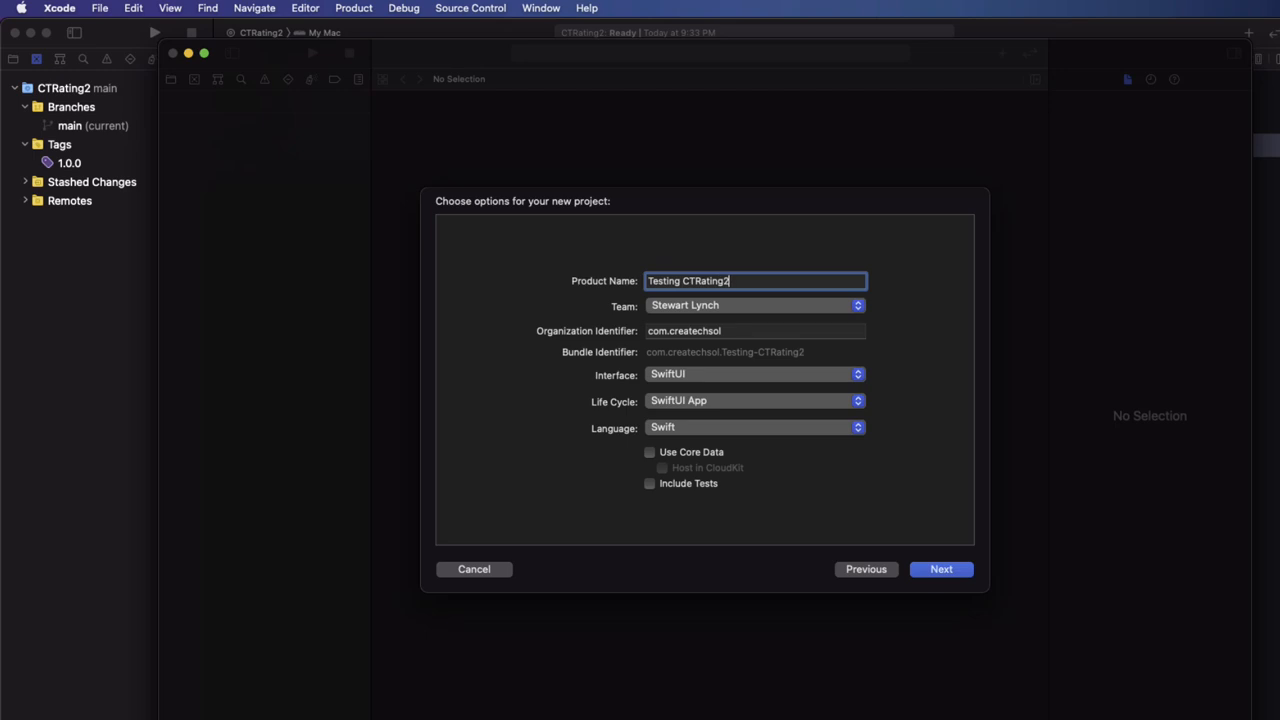
{"action": "left_click", "coordinate": [940, 569]}
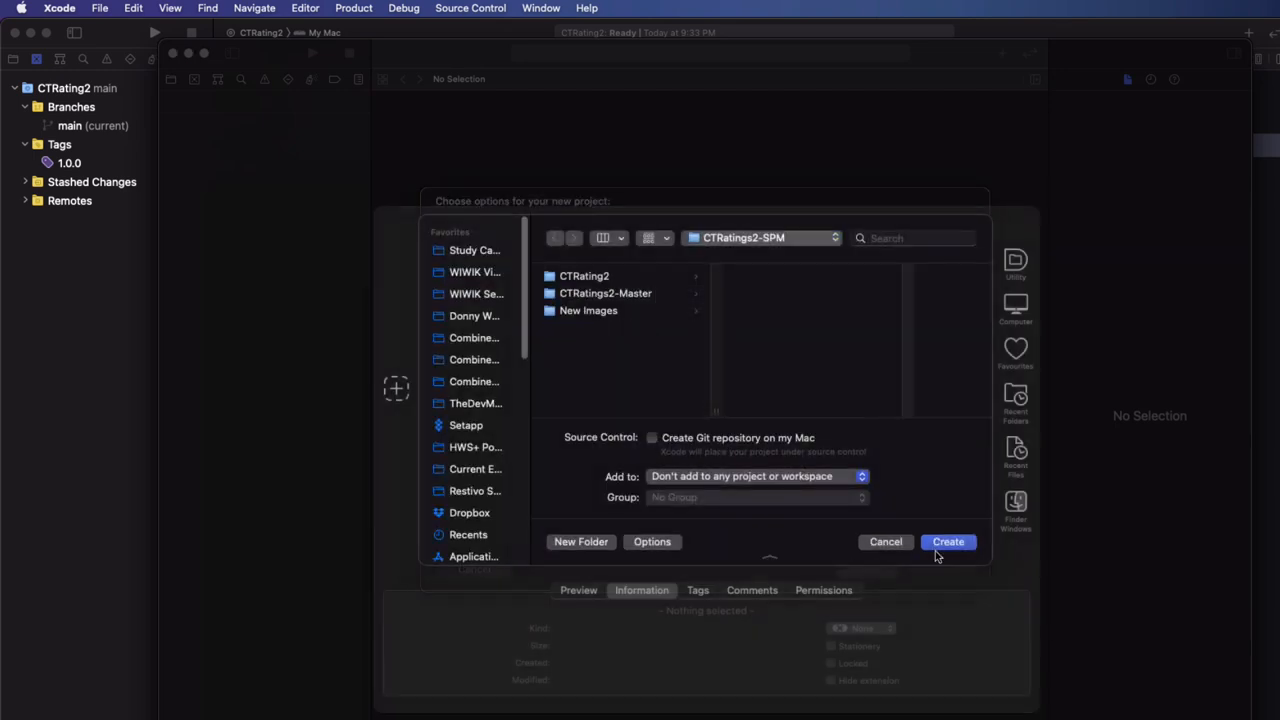
{"action": "mouse_move", "coordinate": [948, 541]}
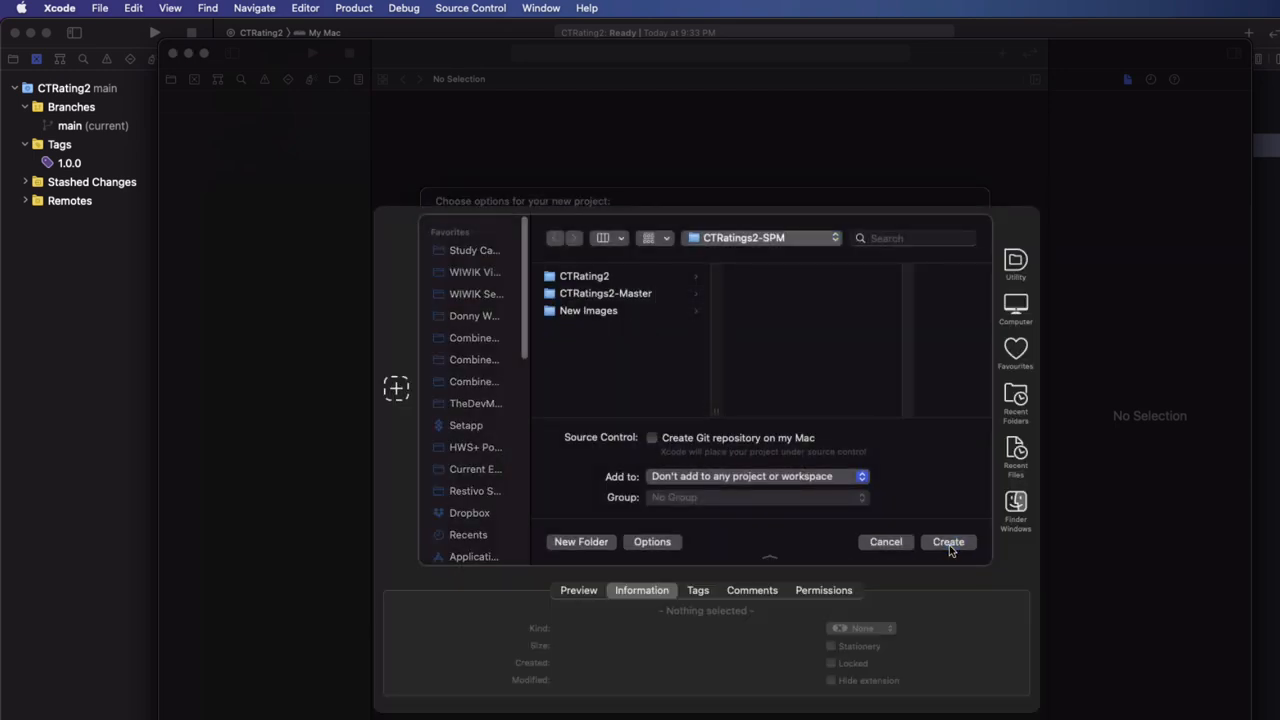
{"action": "left_click", "coordinate": [947, 541]}
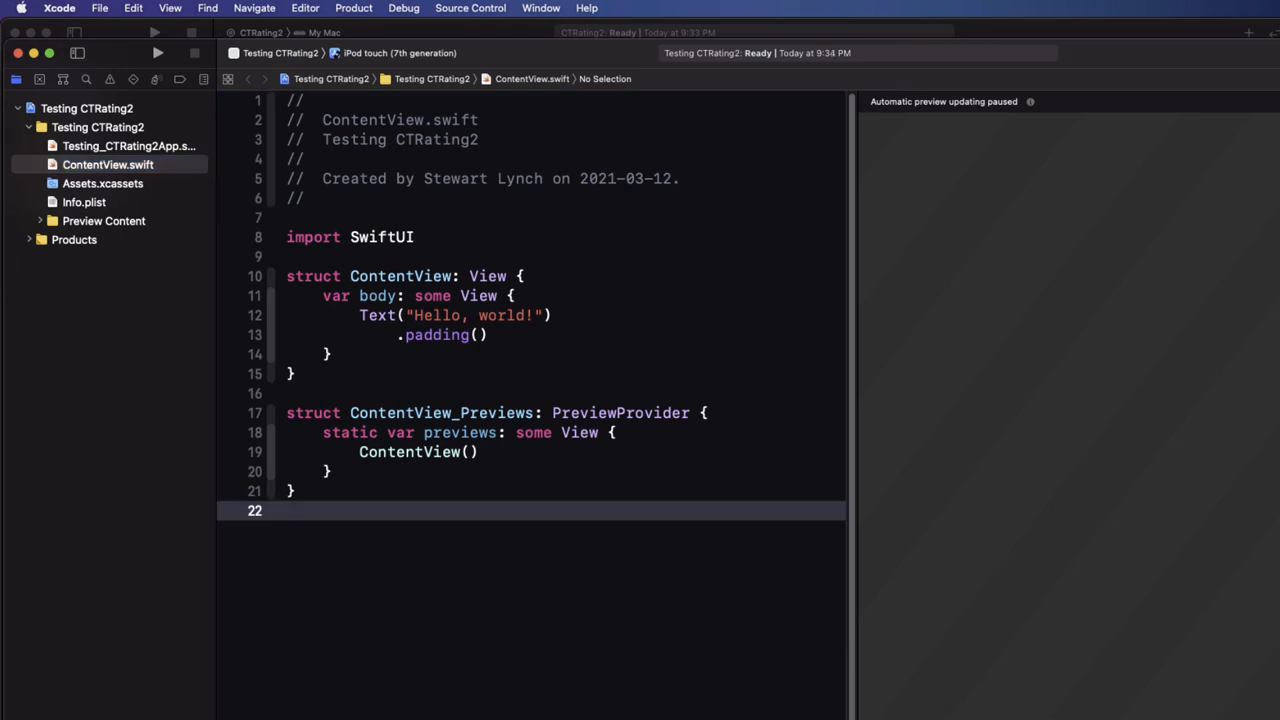
Step: Target iPhone 12 Pro and add github.com/StewartLynch/CTRating2, up to next major version
{"action": "left_click", "coordinate": [399, 53]}
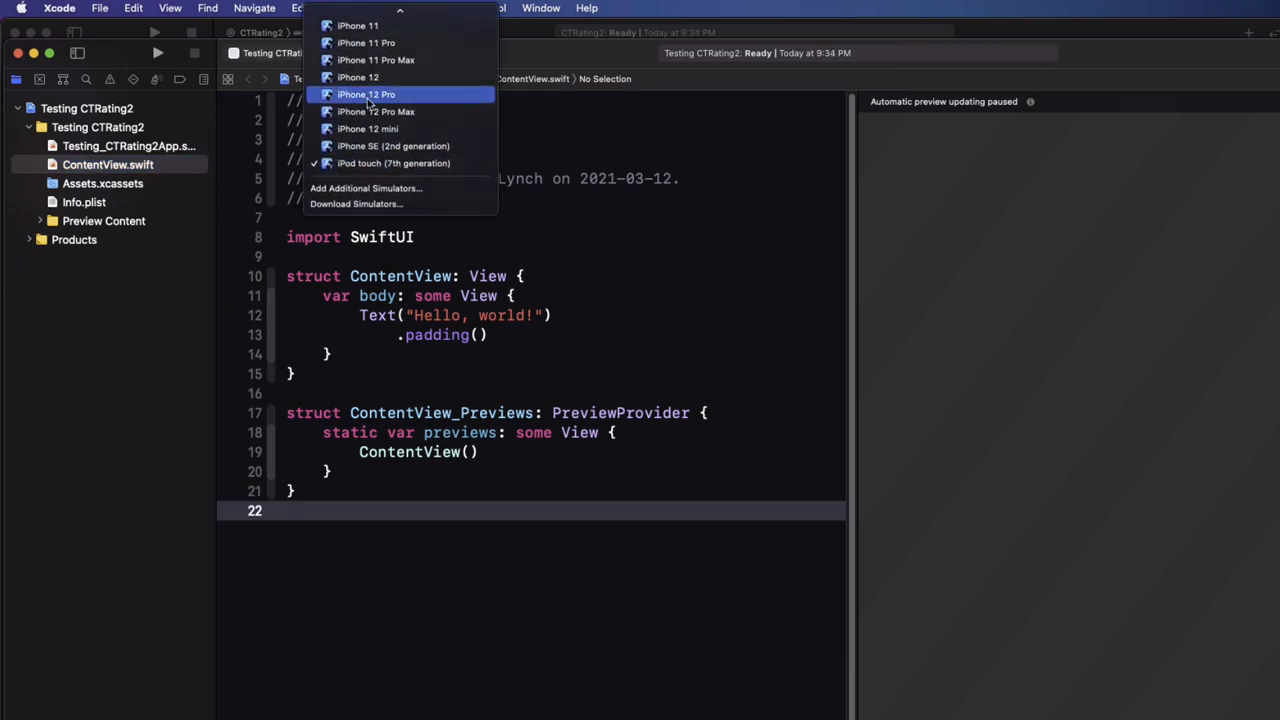
{"action": "left_click", "coordinate": [366, 94]}
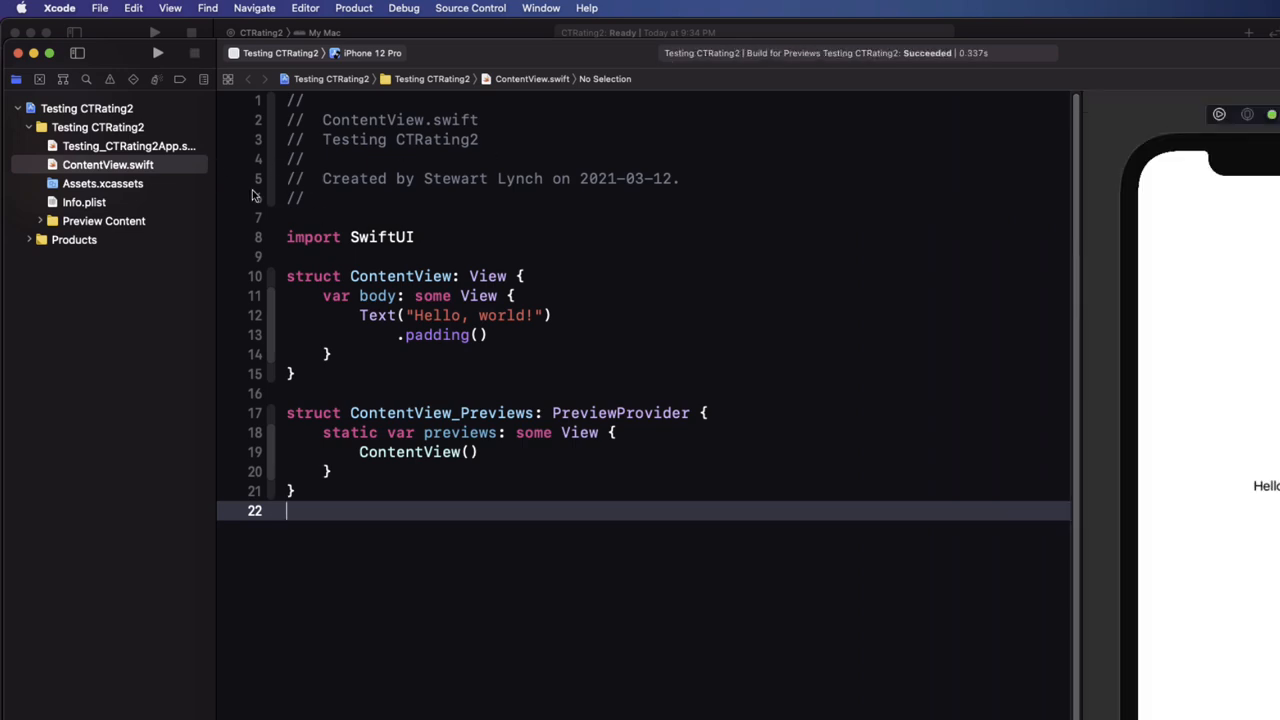
{"action": "left_click", "coordinate": [99, 8]}
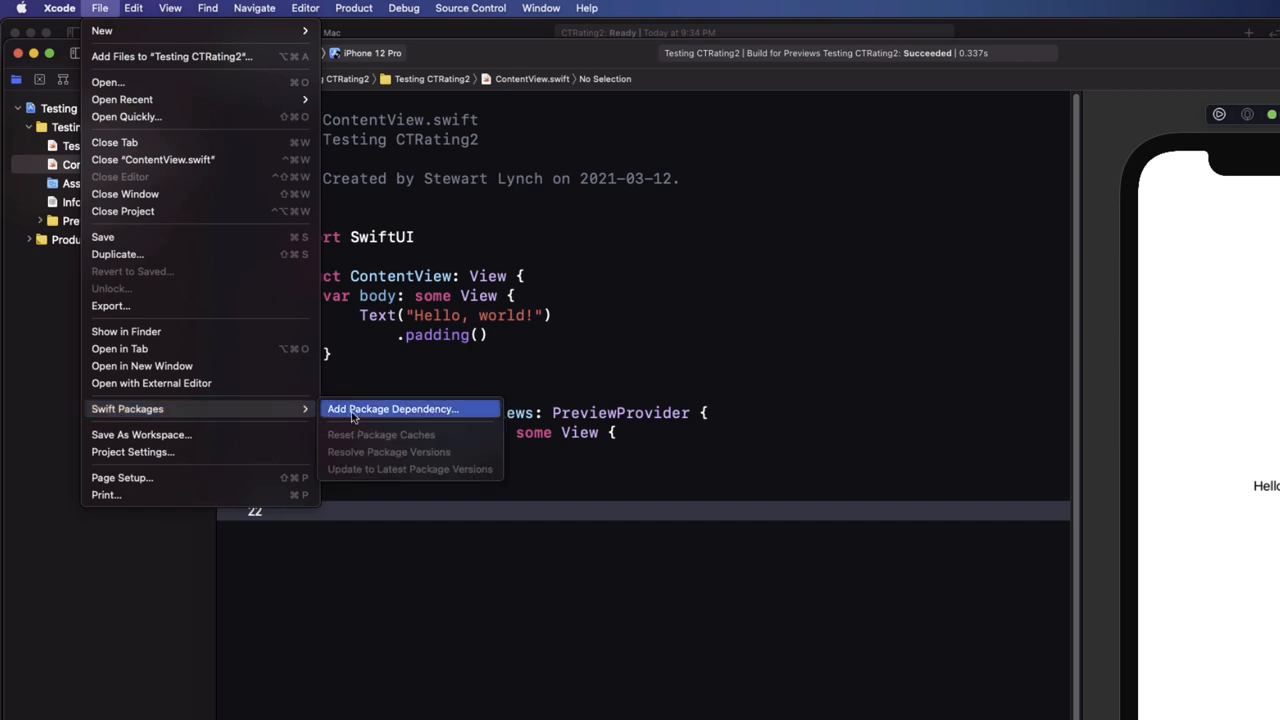
{"action": "left_click", "coordinate": [393, 408]}
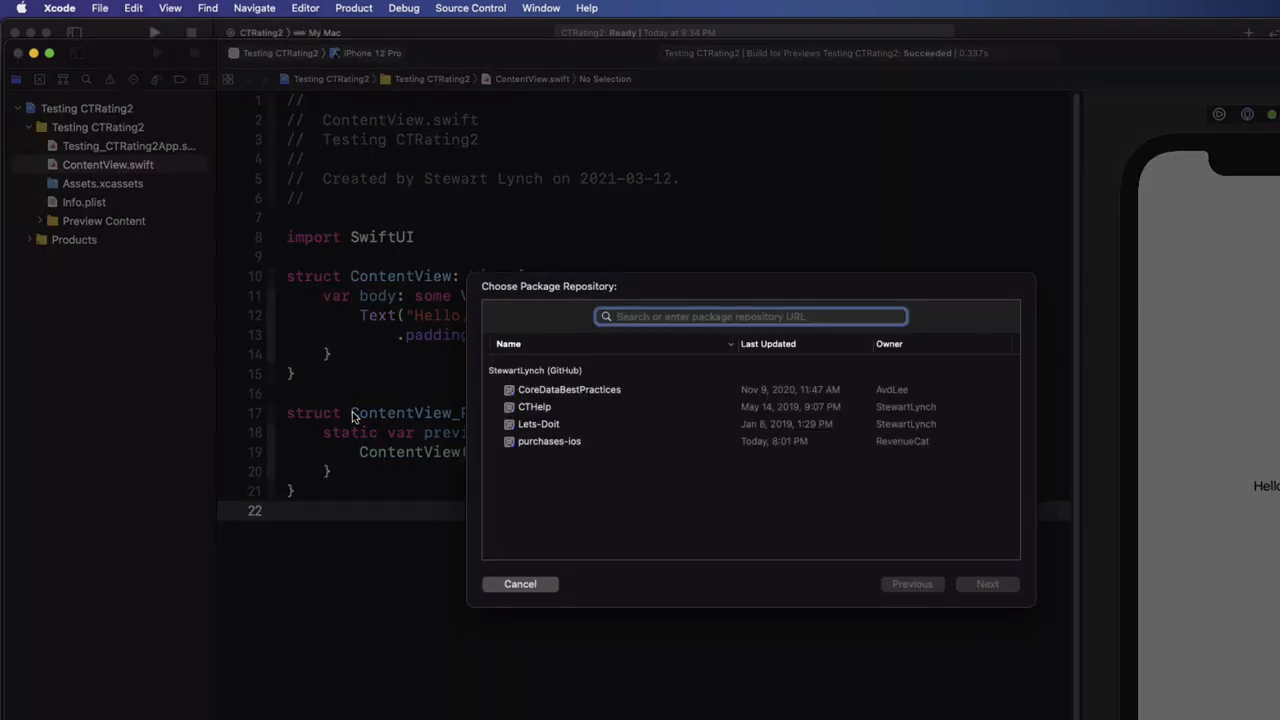
{"action": "type", "text": "https://github.com/StewartLynch/CTRating2"}
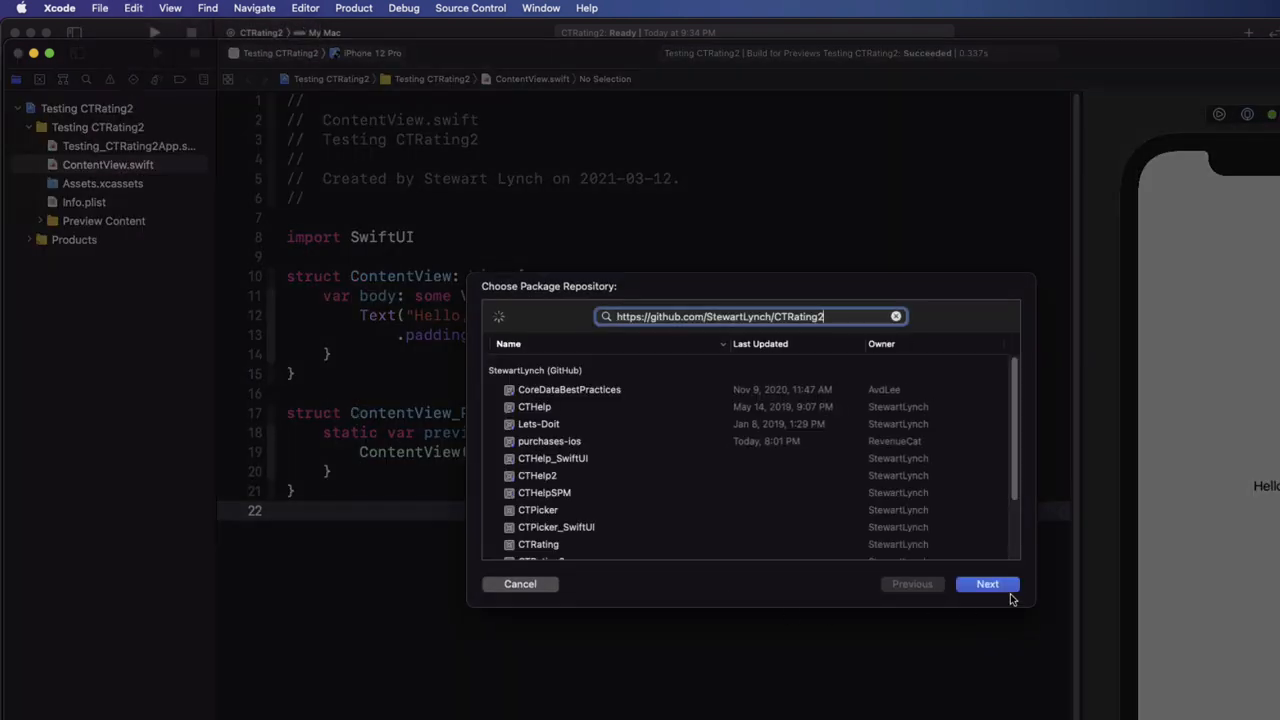
{"action": "left_click", "coordinate": [987, 584]}
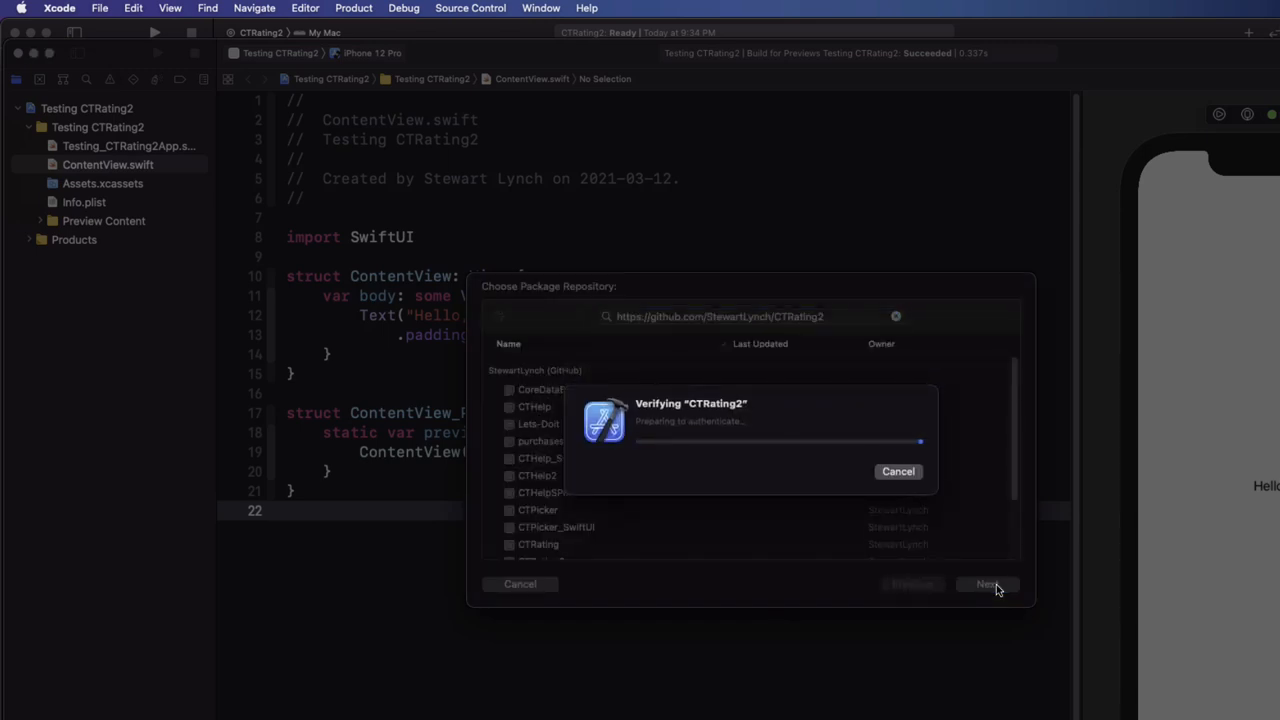
{"action": "left_click", "coordinate": [987, 584]}
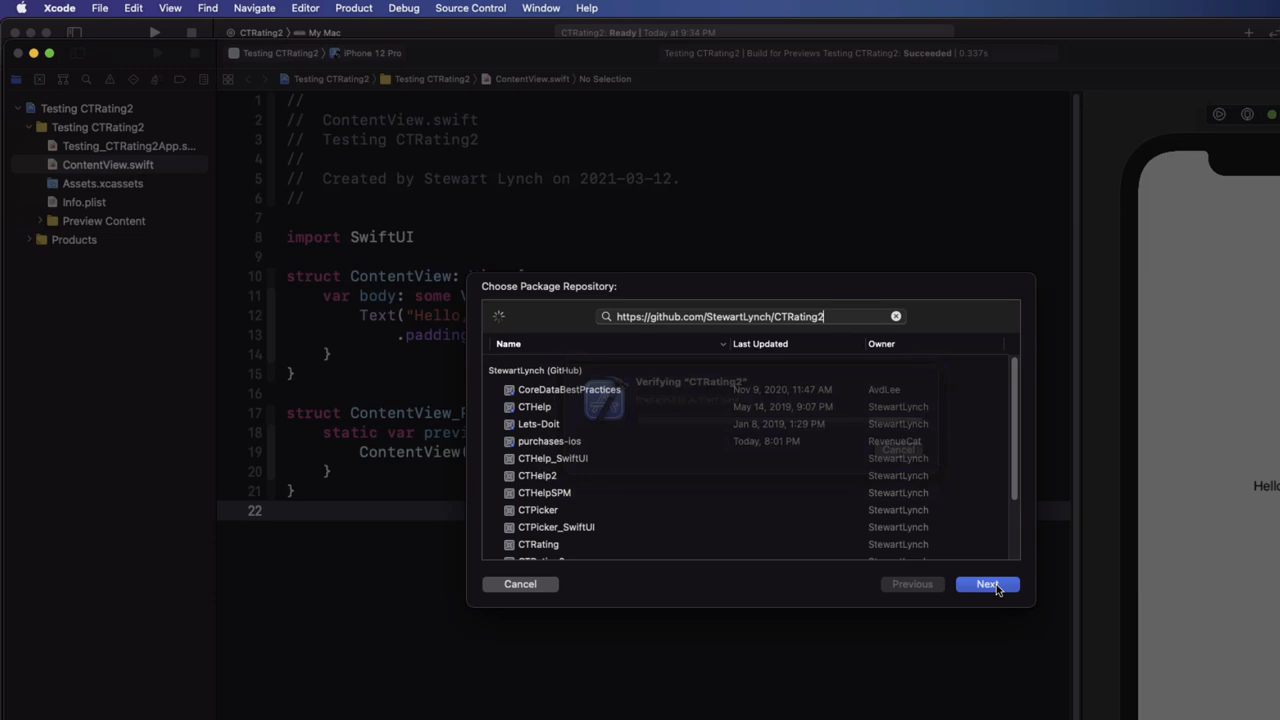
{"action": "left_click", "coordinate": [987, 584]}
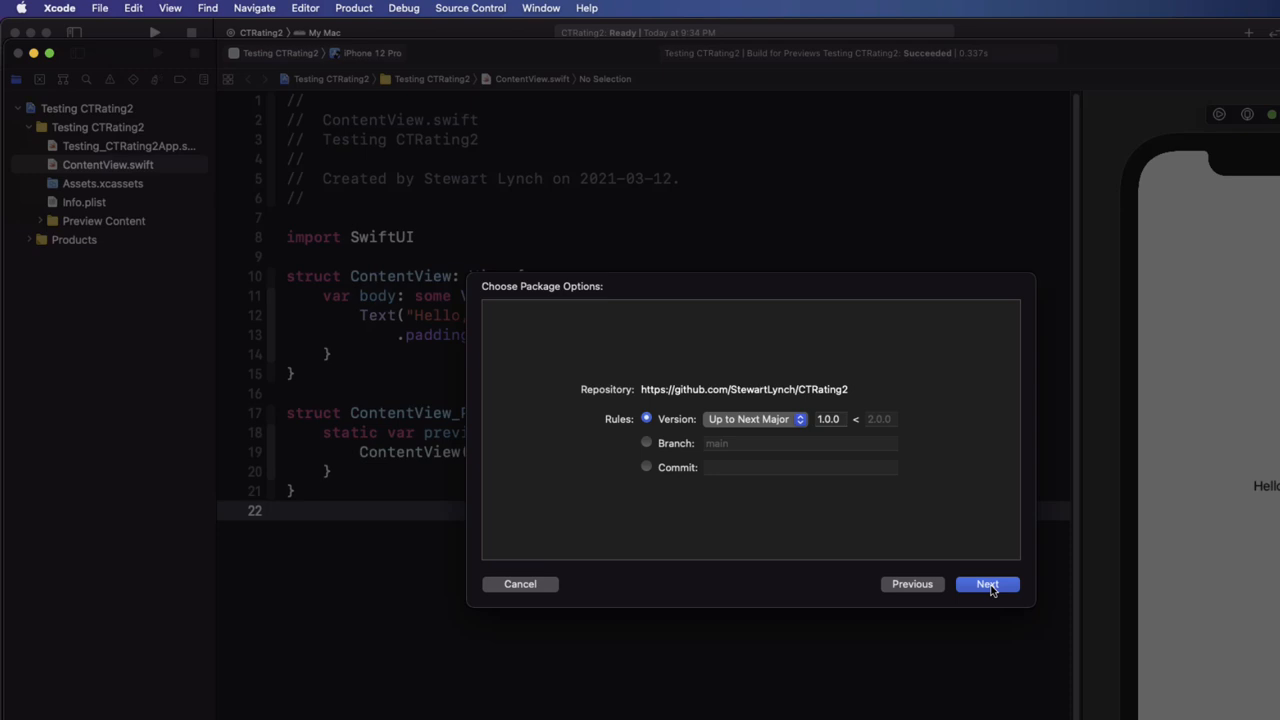
{"action": "left_click", "coordinate": [987, 584]}
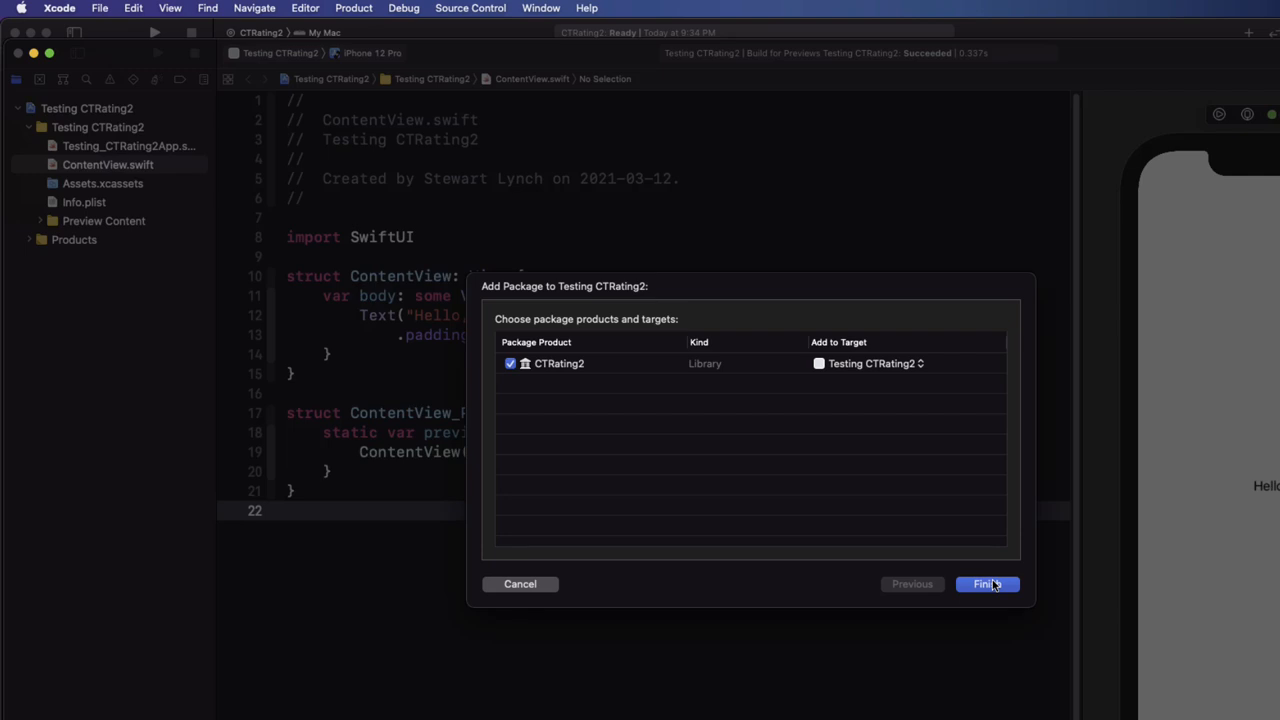
{"action": "left_click", "coordinate": [986, 584]}
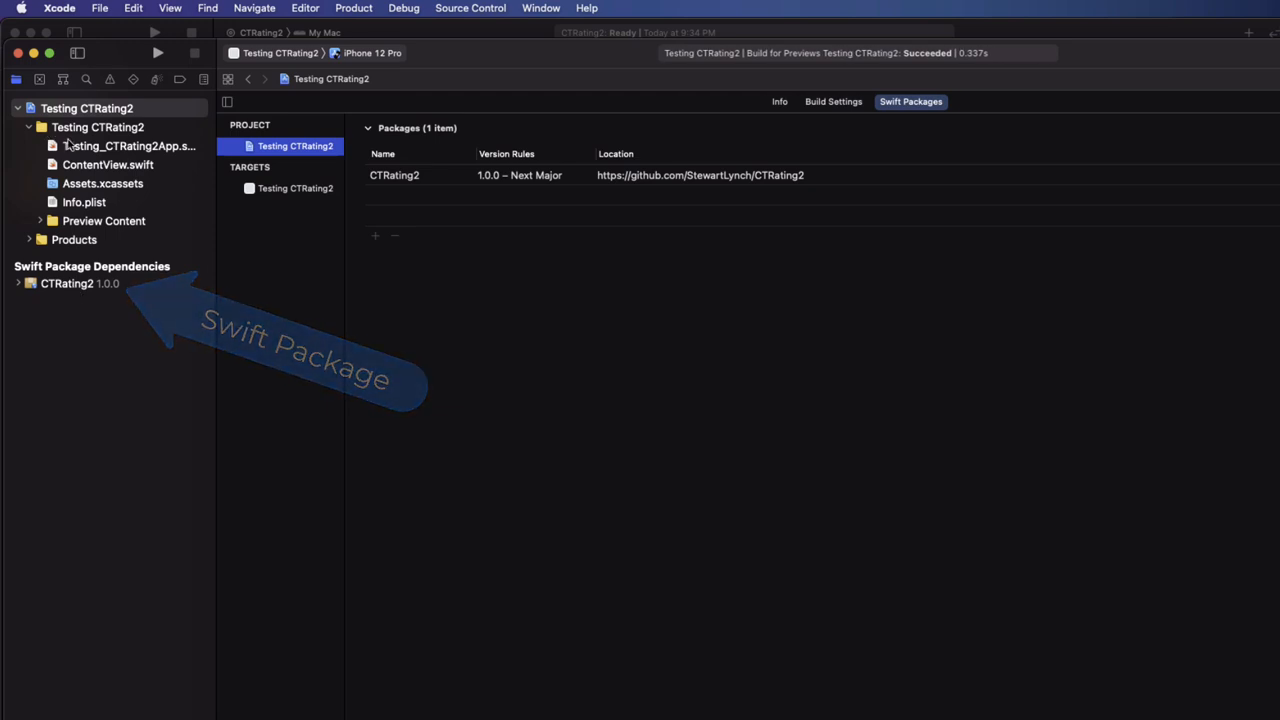
Step: In ContentView, replace the default content with a VStack holding a 5-star CTRating2 view
{"action": "left_click", "coordinate": [108, 164]}
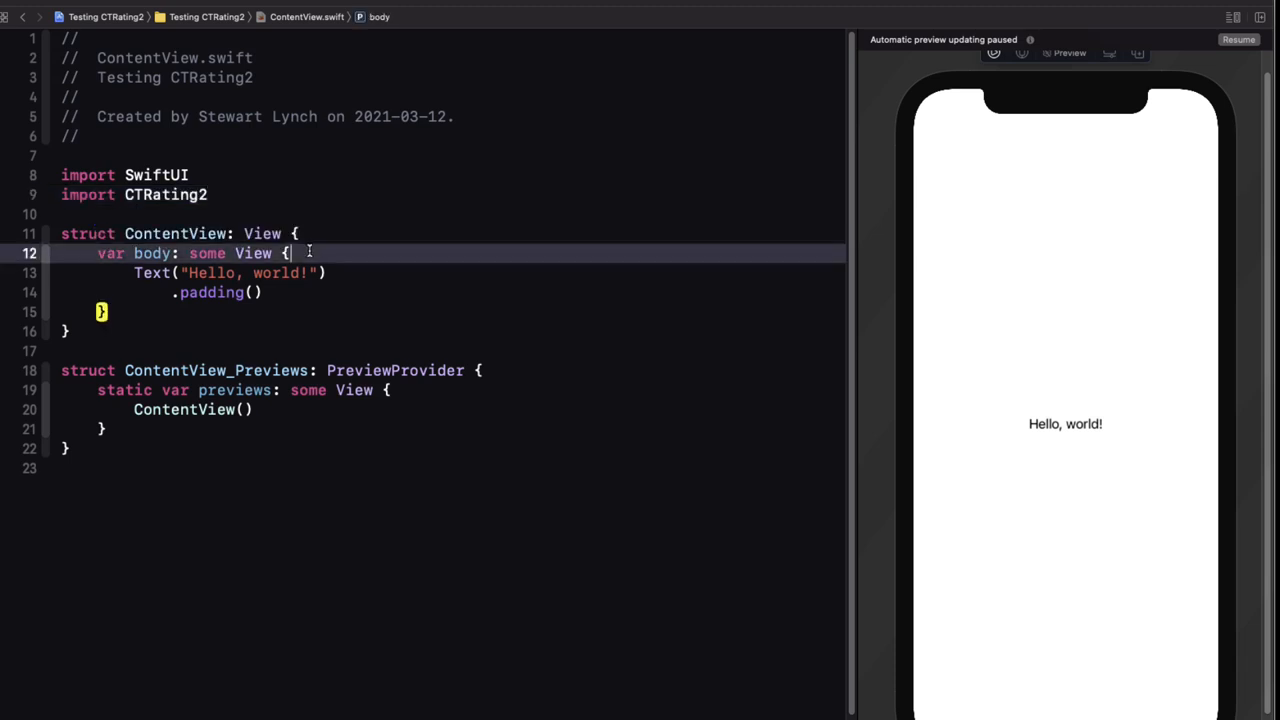
{"action": "type", "text": "VStack {"}
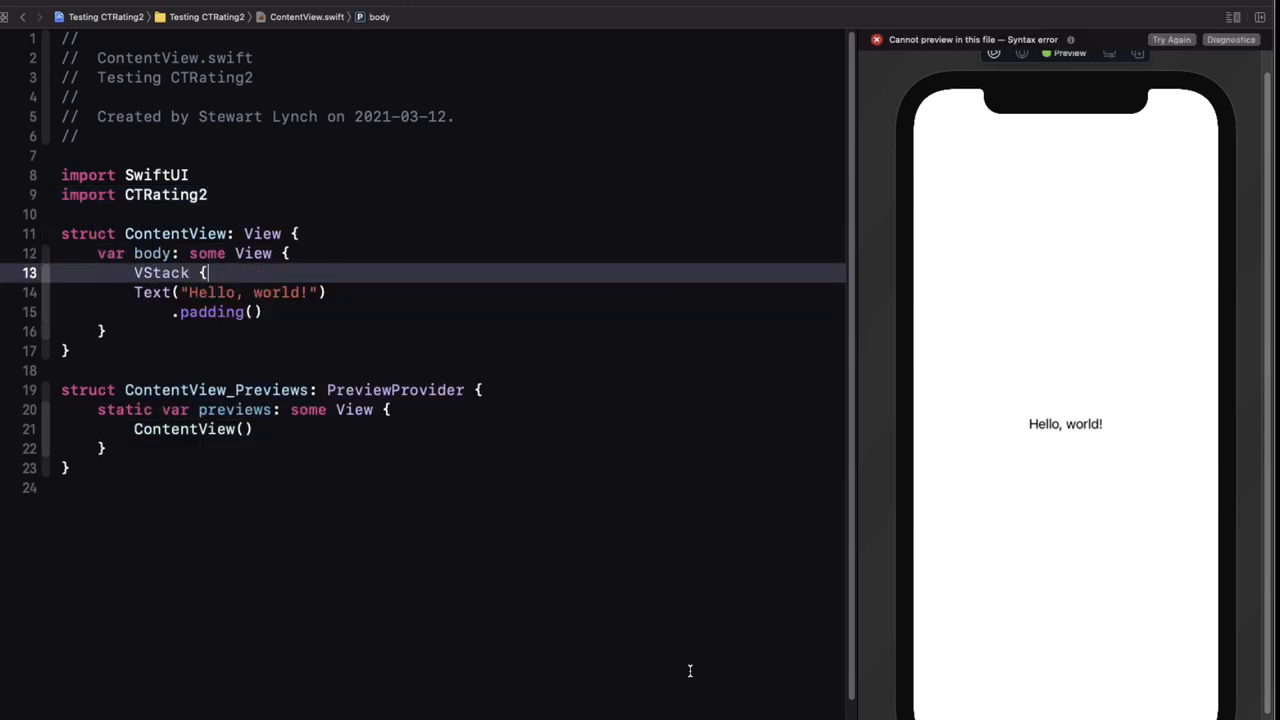
{"action": "key", "text": "Backspace"}
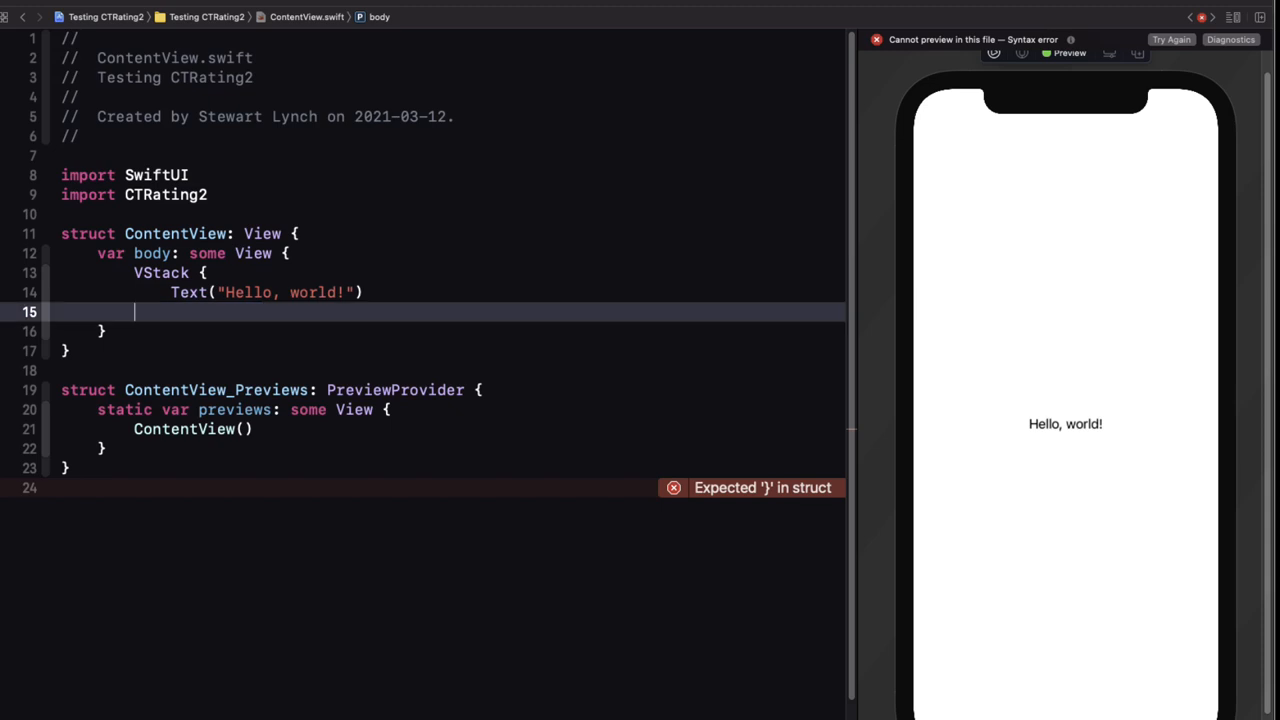
{"action": "key", "text": "Backspace"}
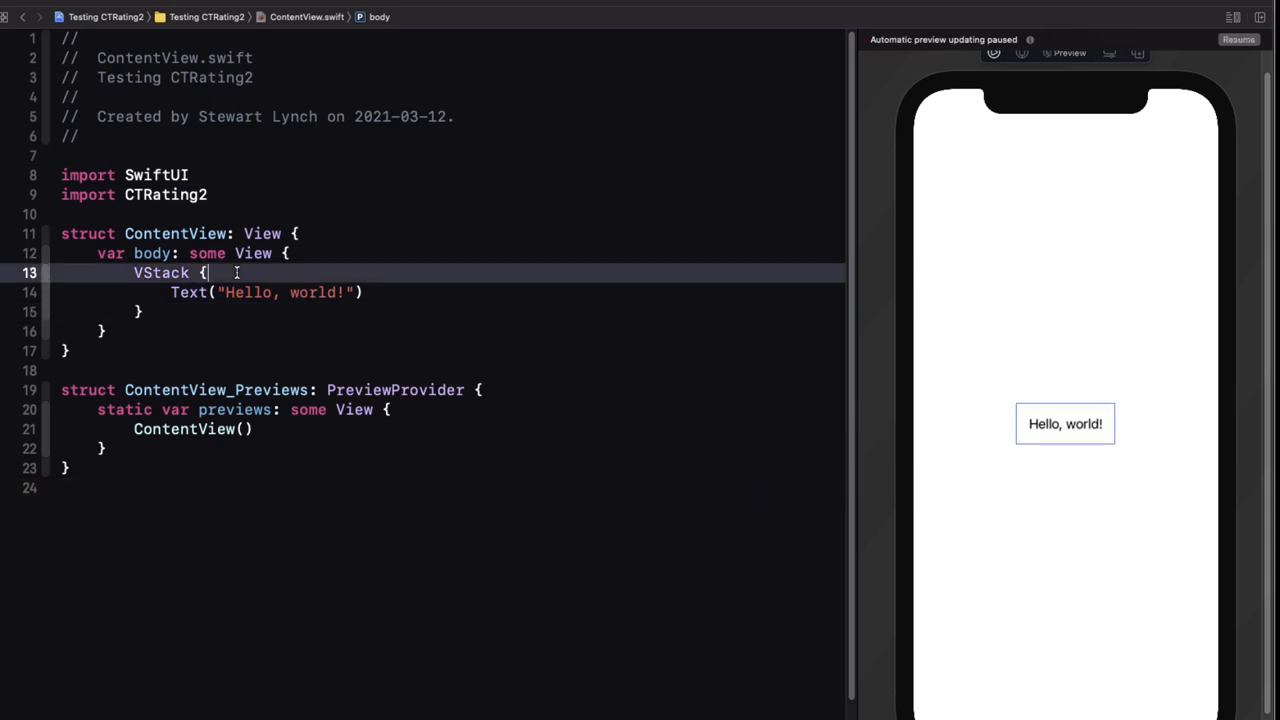
{"action": "type", "text": "CTRating2(maxRating: Int, currentRating: Binding<Int>"}
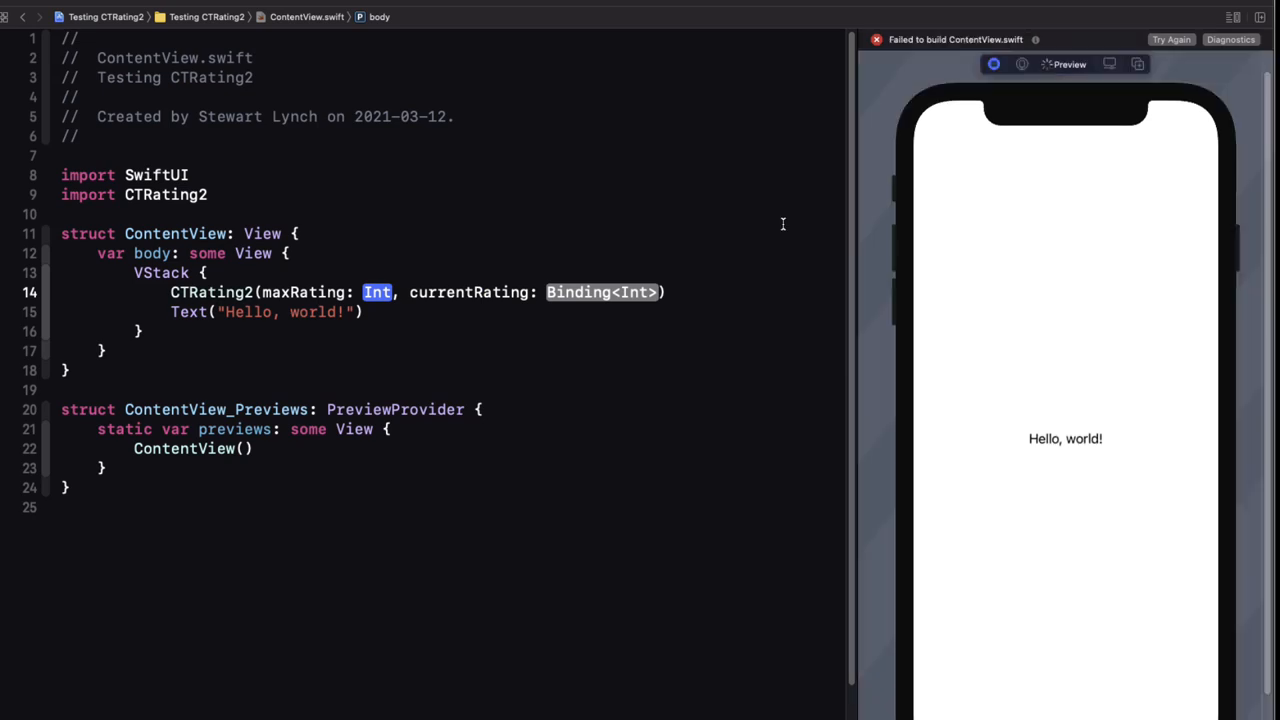
{"action": "type", "text": "5"}
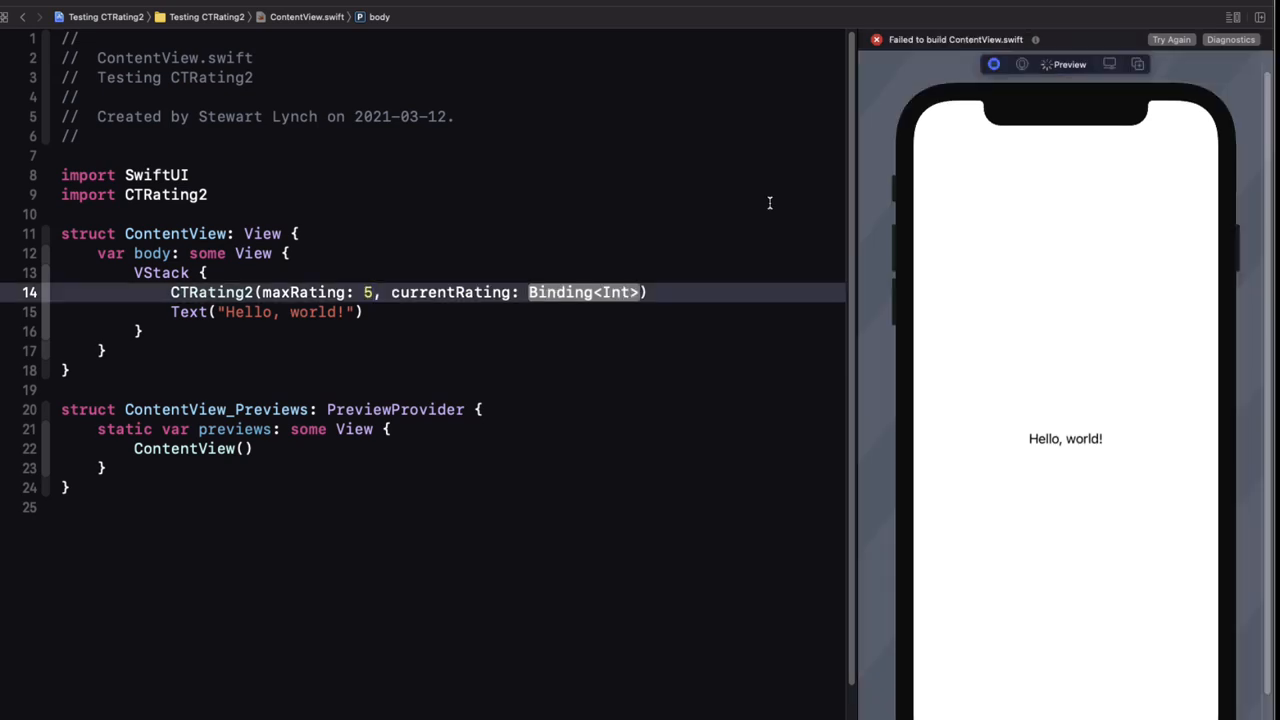
{"action": "mouse_move", "coordinate": [760, 176]}
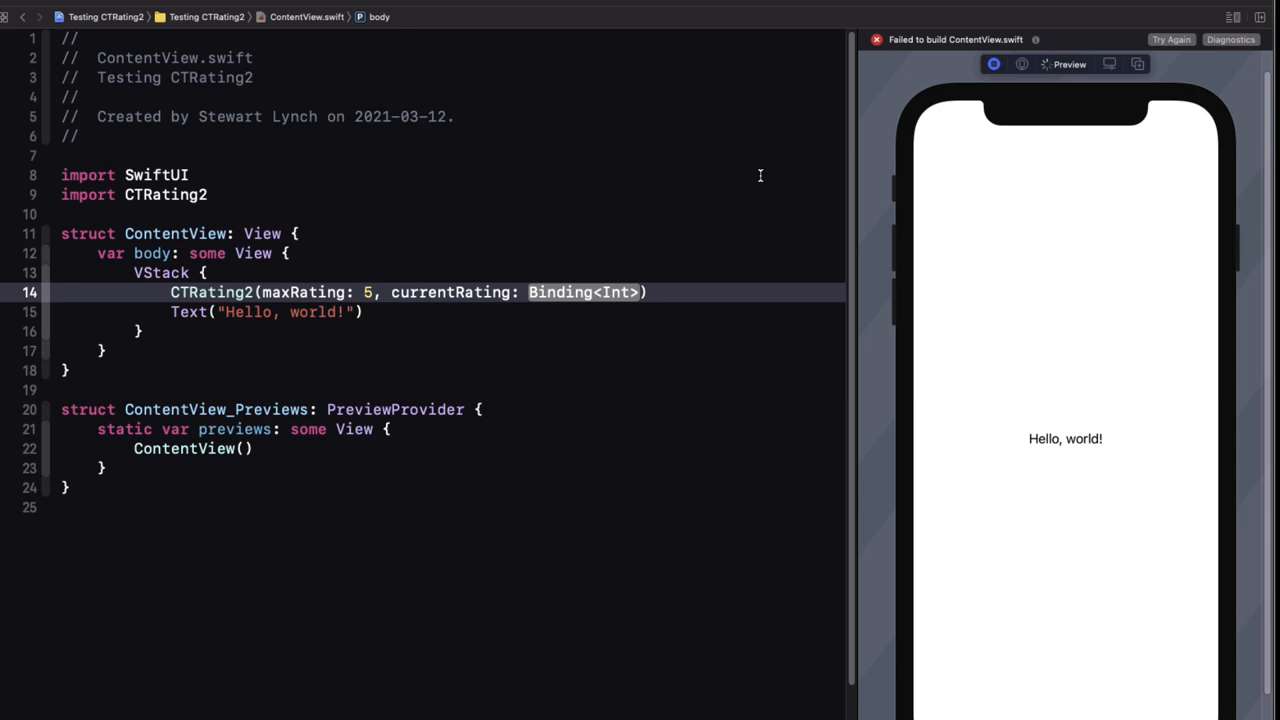
{"action": "mouse_move", "coordinate": [343, 234]}
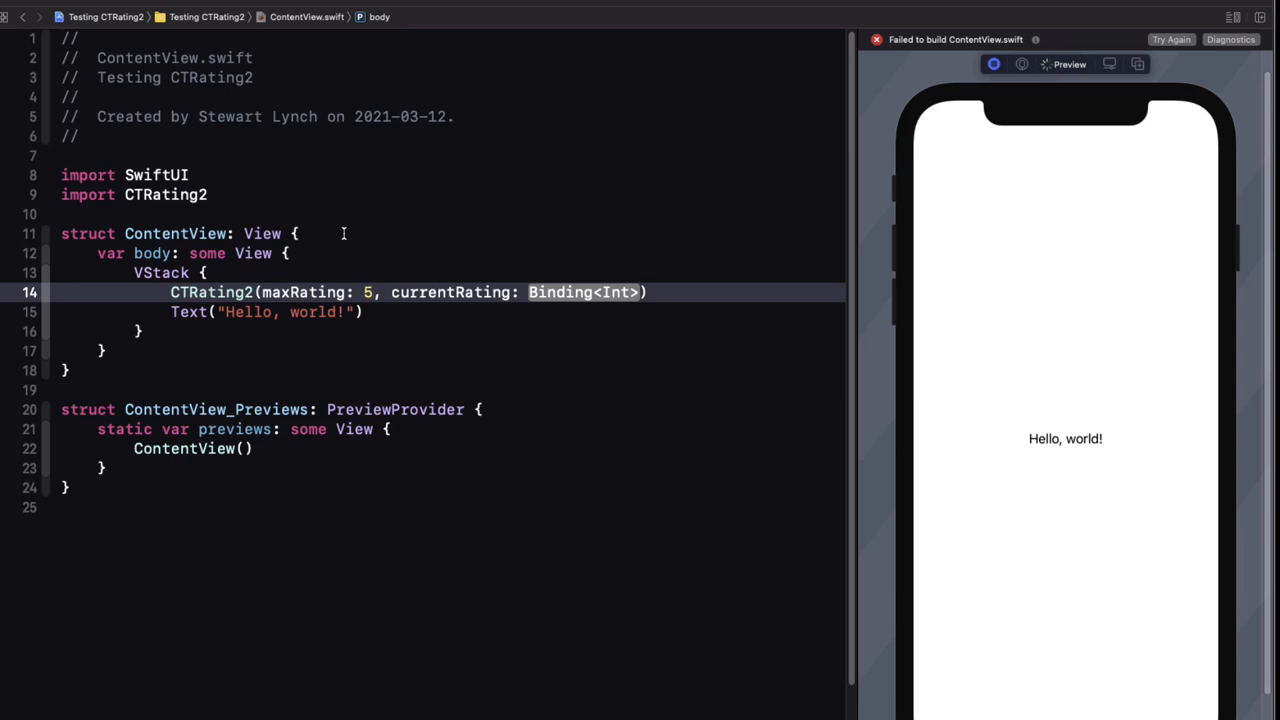
{"action": "type", "text": "@"}
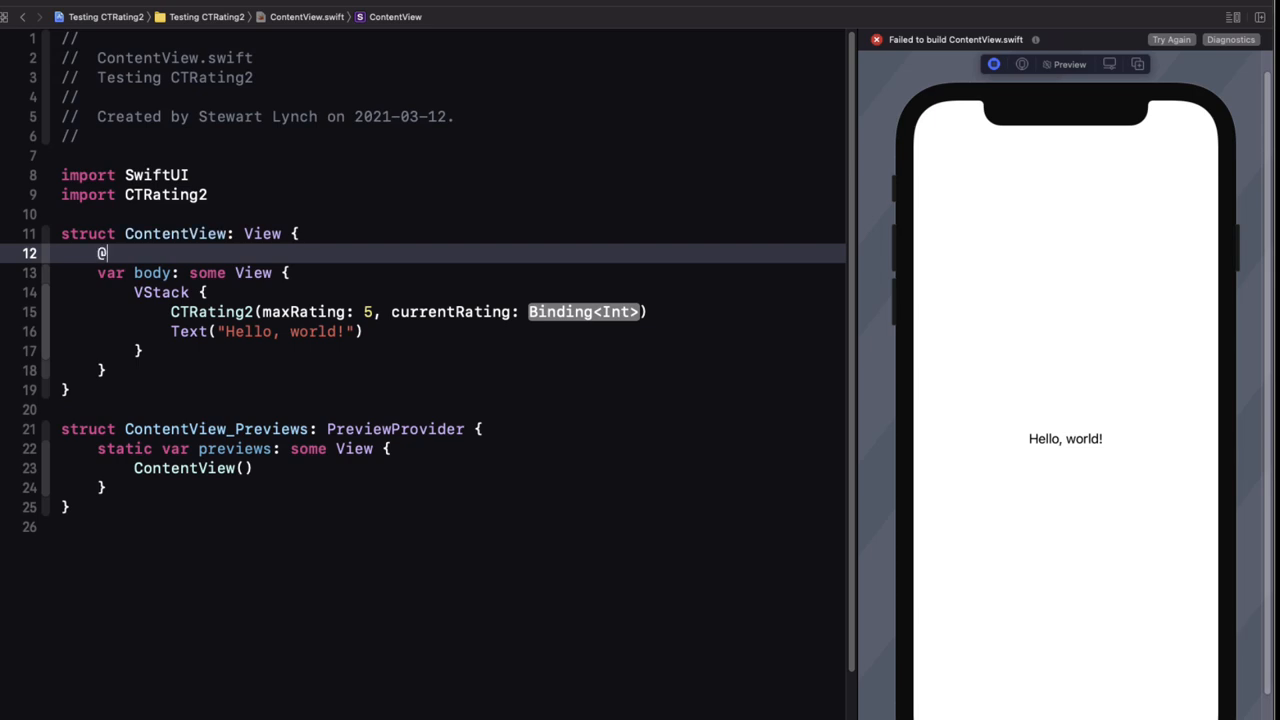
{"action": "type", "text": "State private vara"}
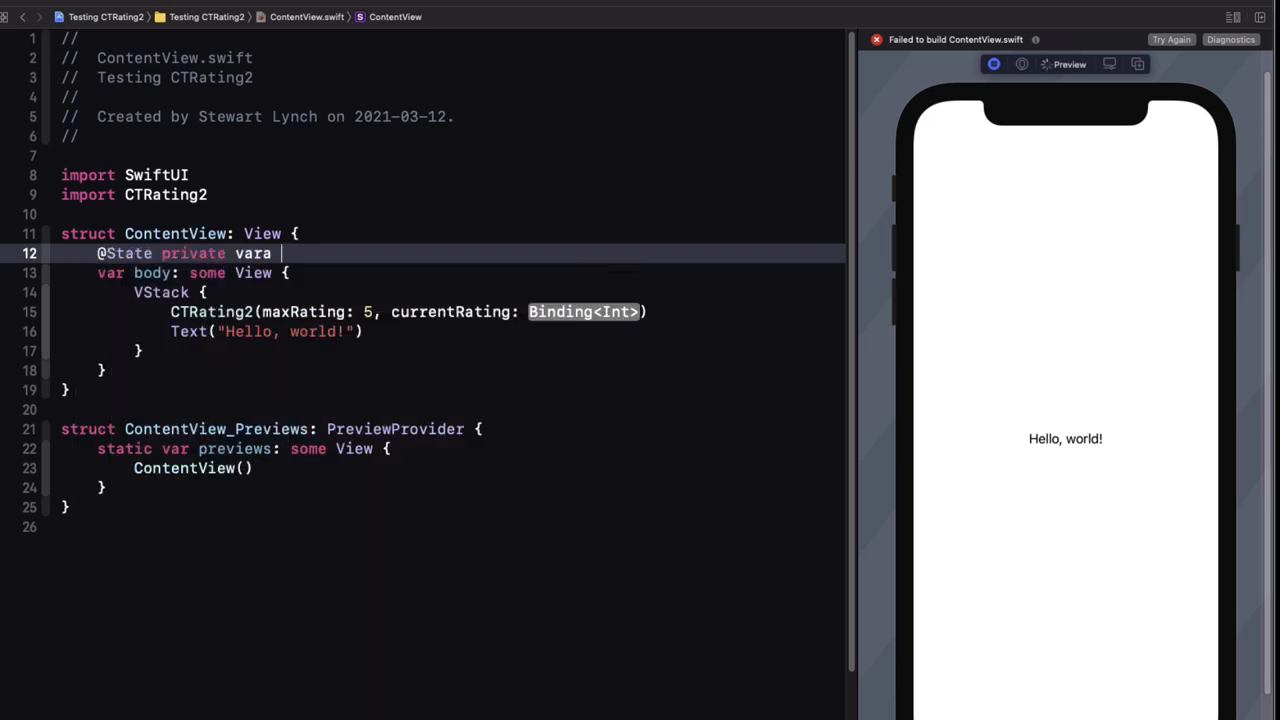
{"action": "type", "text": "current"}
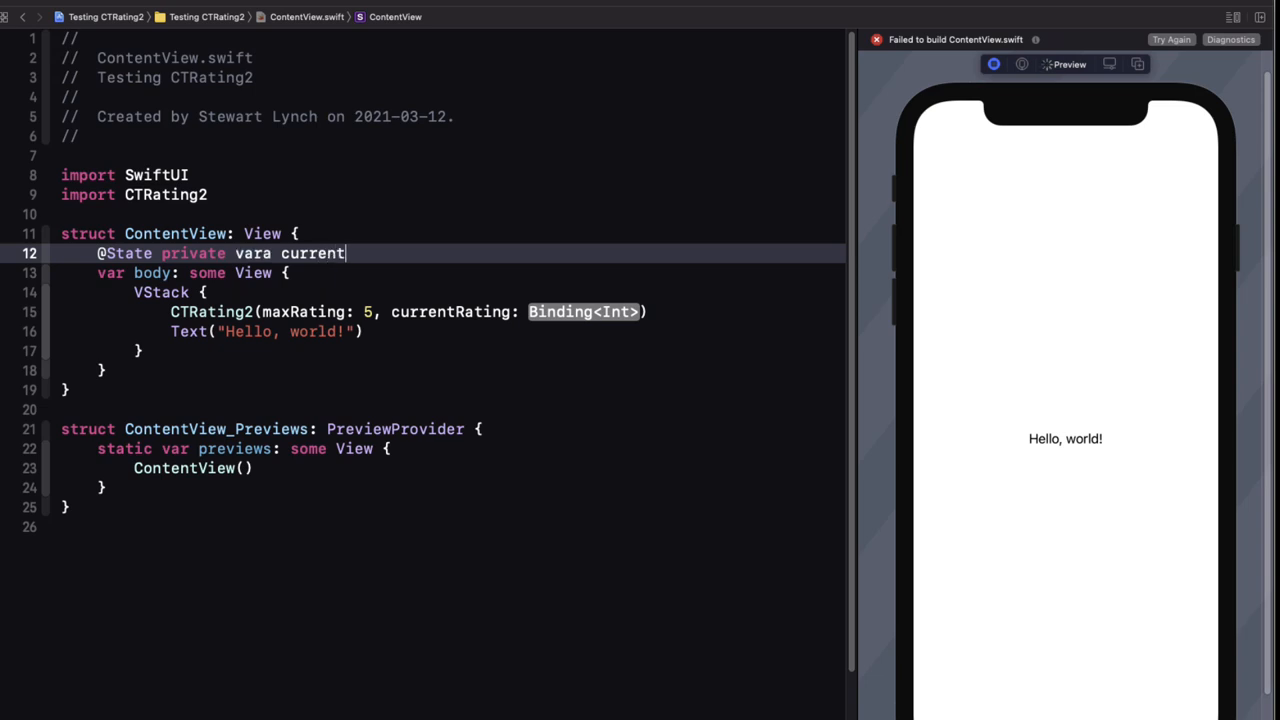
{"action": "type", "text": "Rating ="}
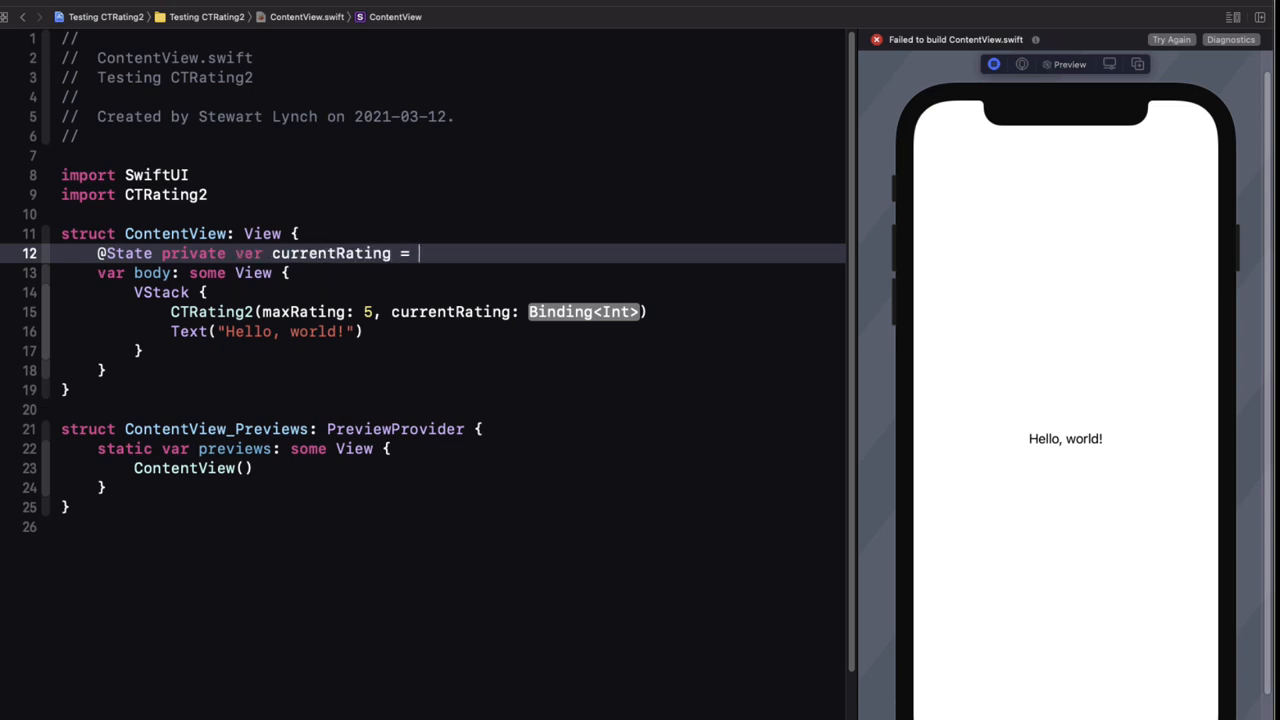
{"action": "type", "text": "0"}
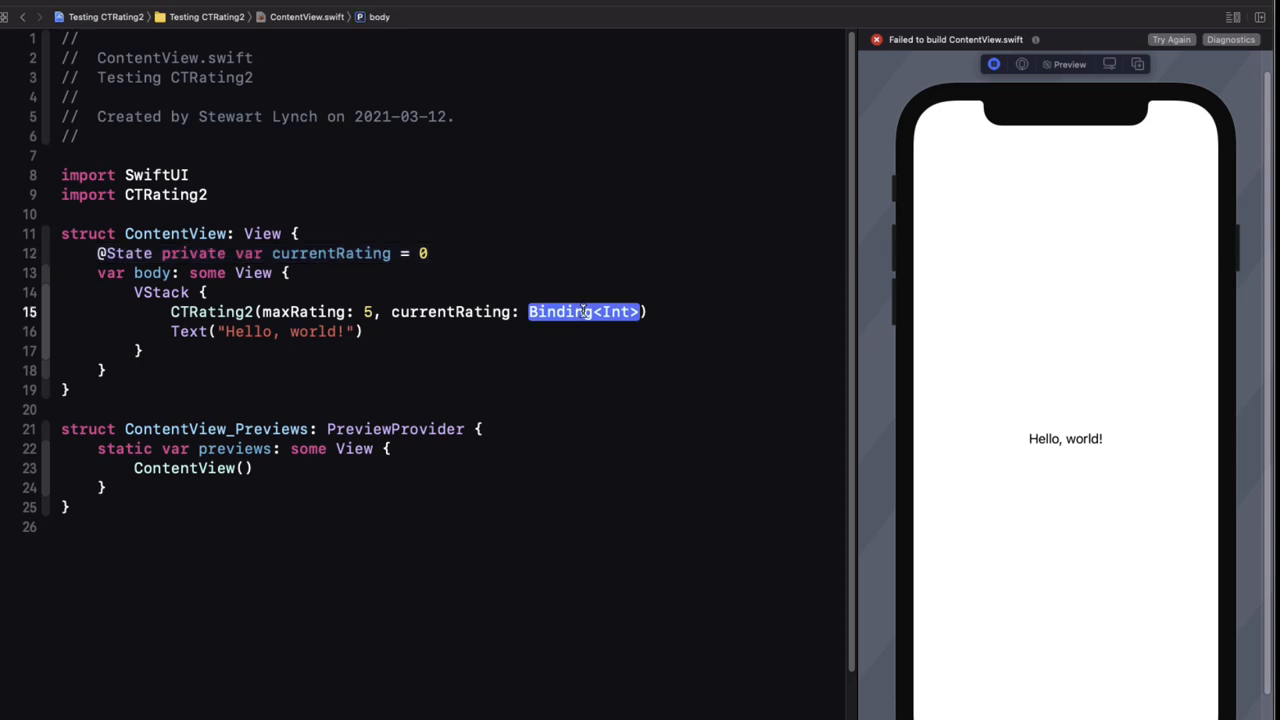
{"action": "type", "text": "$currentRat"}
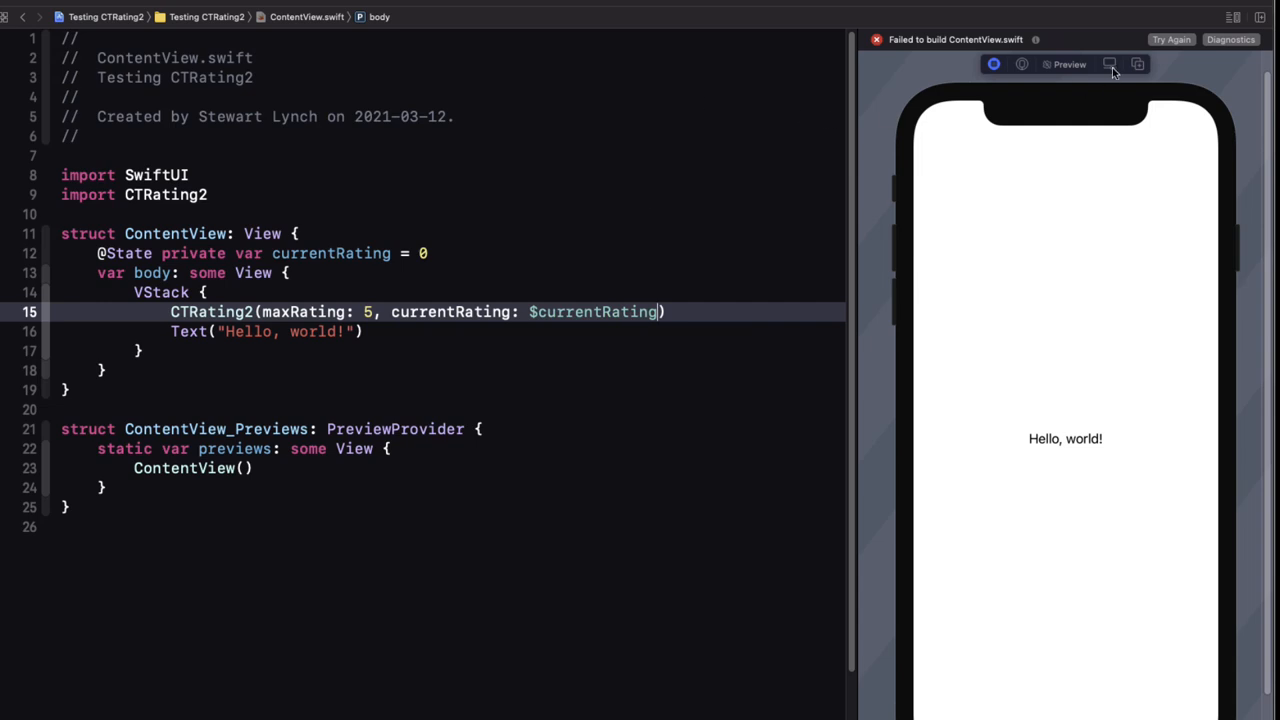
{"action": "left_click", "coordinate": [1171, 39]}
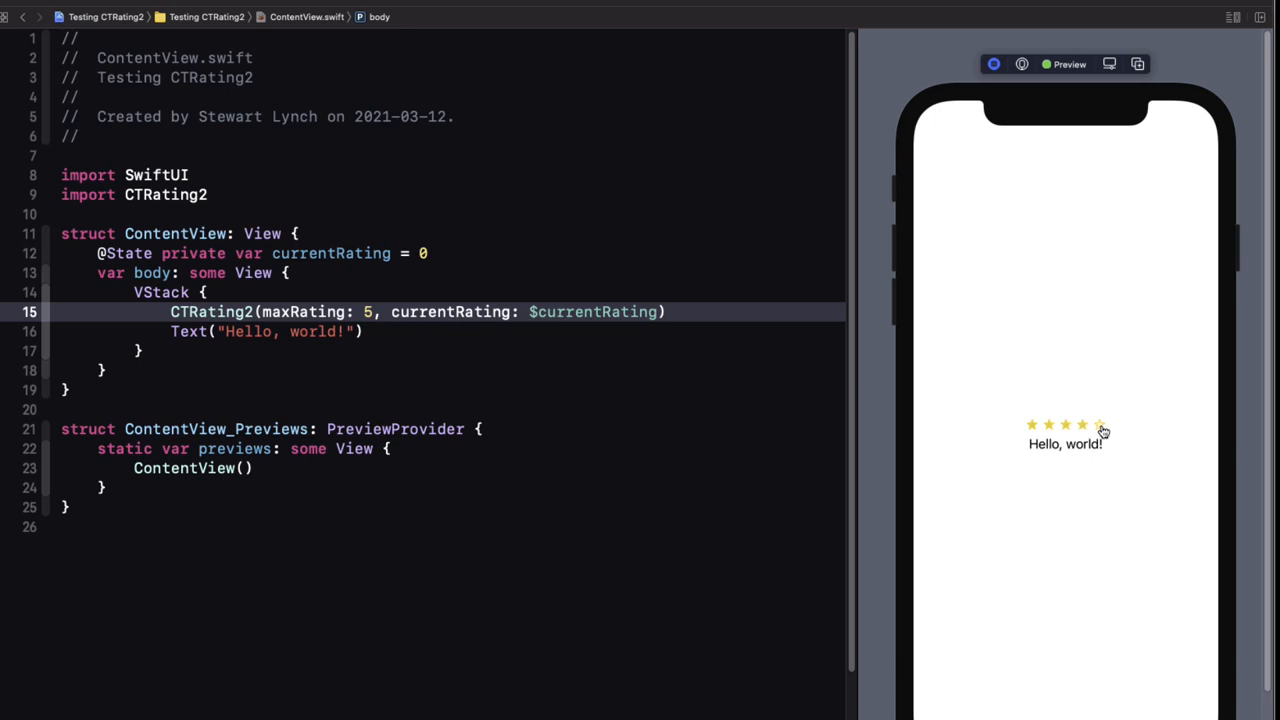
Step: Split the CTRating2 arguments onto lines and add width 40, red color and heart image
{"action": "key", "text": "Return"}
{"action": "type", "text": "color: .red,"}
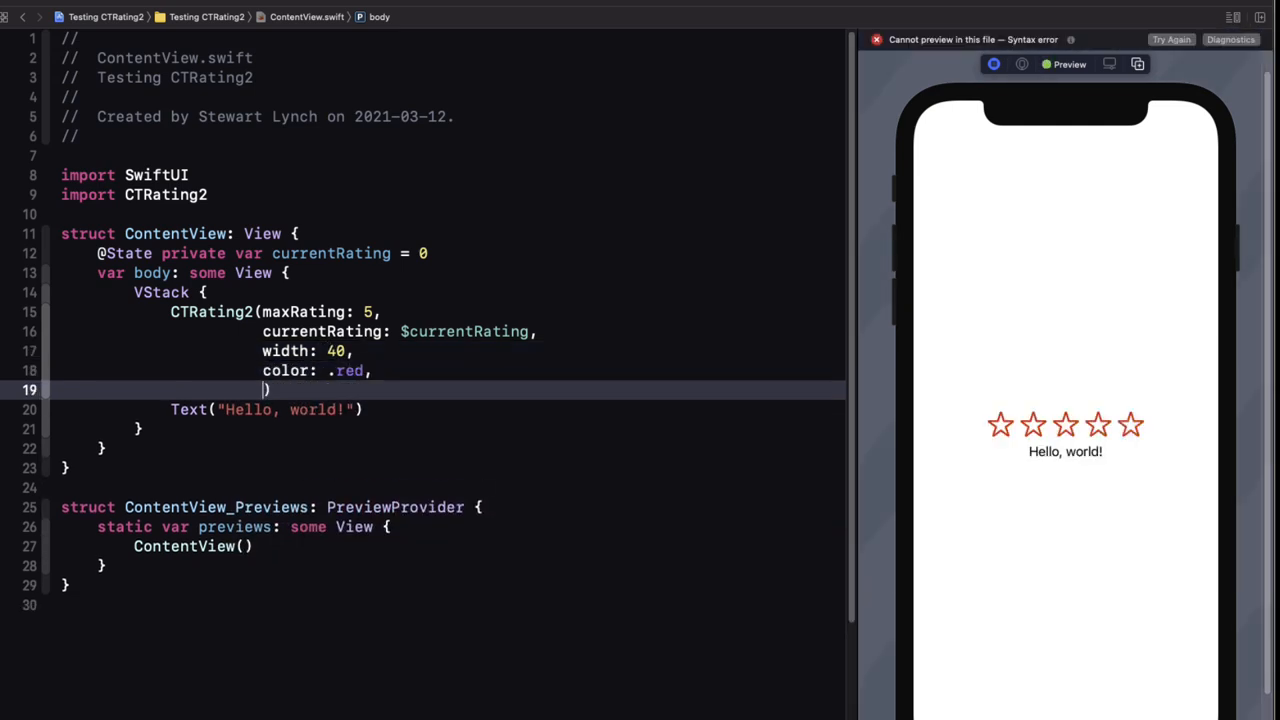
{"action": "type", "text": "ratingImage: .heart"}
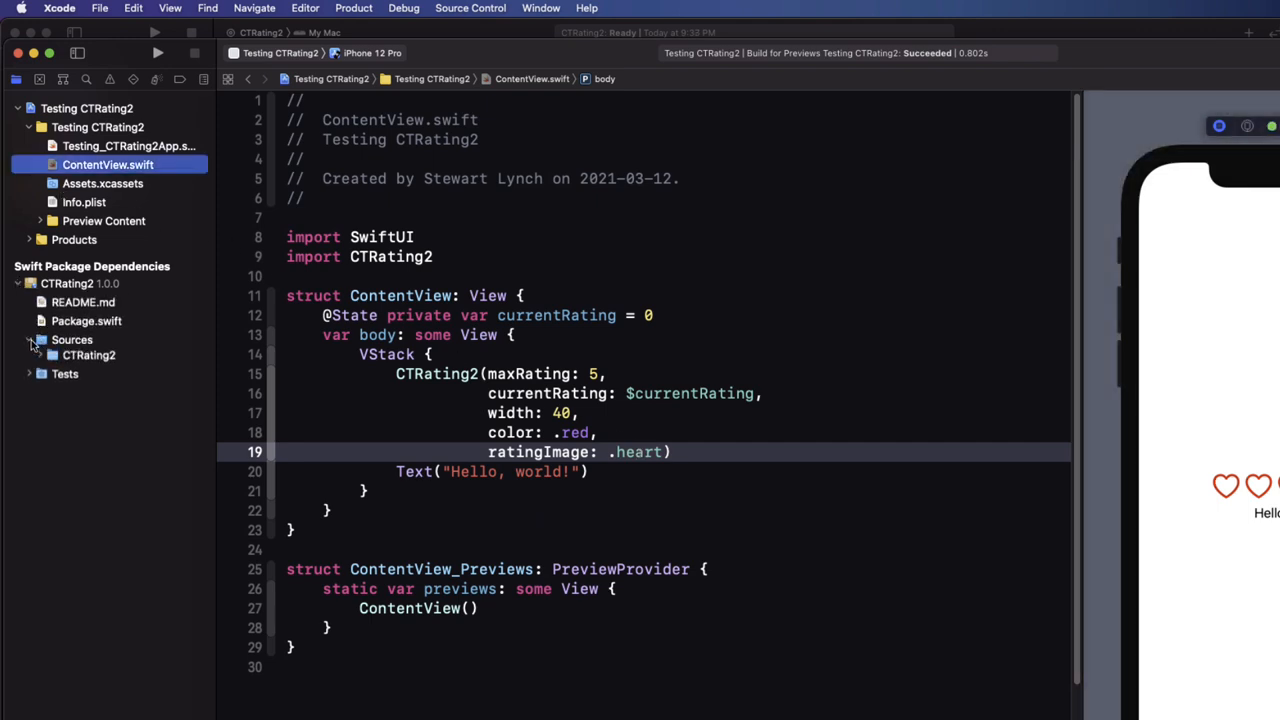
Step: Inspect the package's CTRating2Images asset catalog, then return to editing ContentView
{"action": "left_click", "coordinate": [30, 358]}
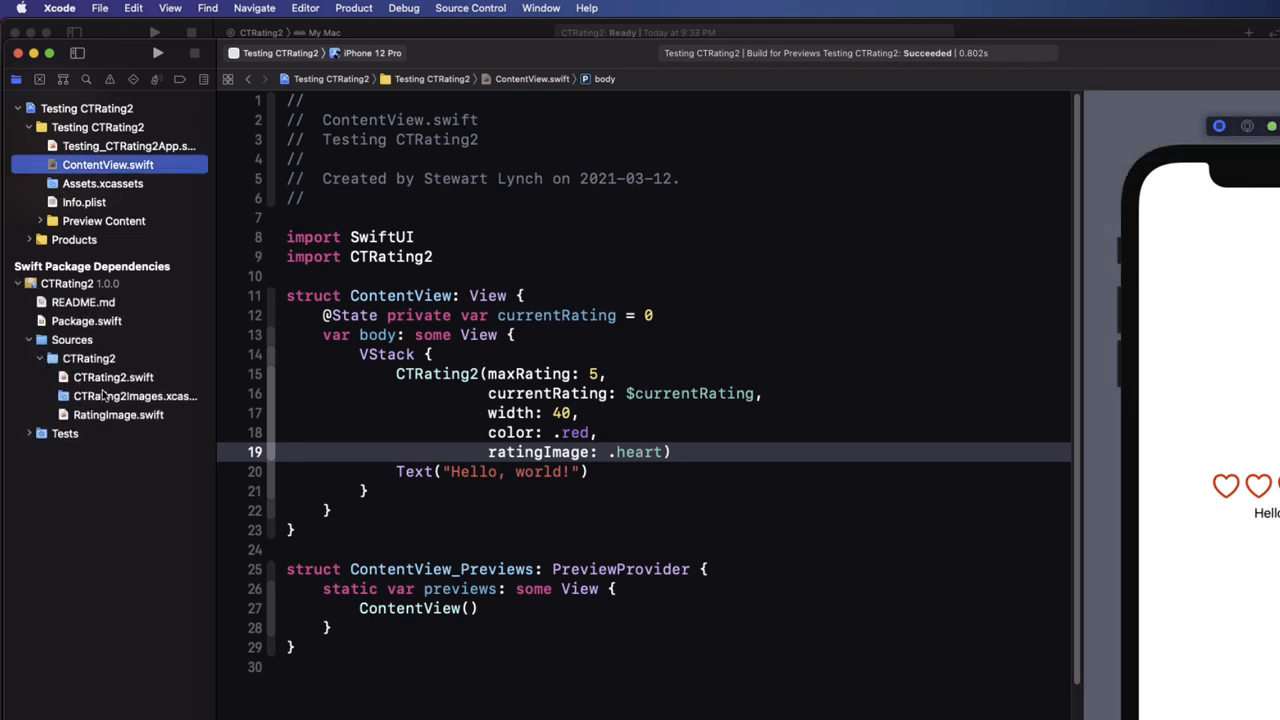
{"action": "left_click", "coordinate": [135, 395]}
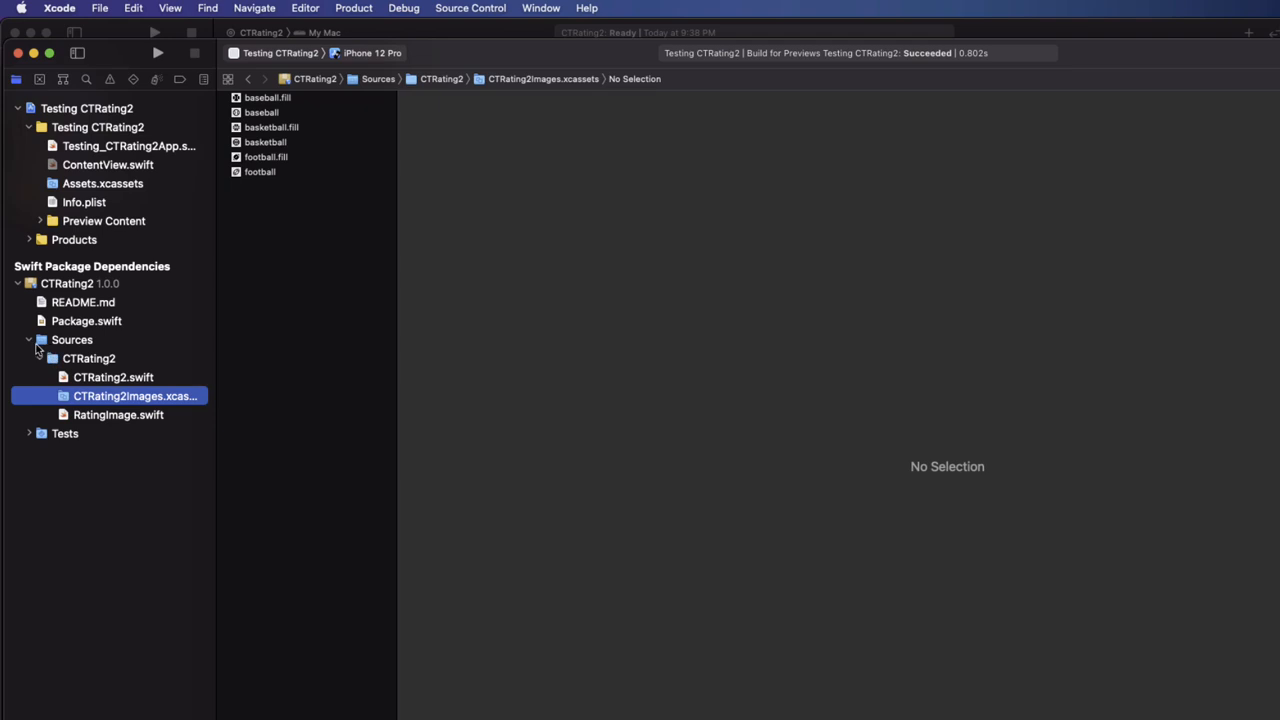
{"action": "mouse_move", "coordinate": [57, 297]}
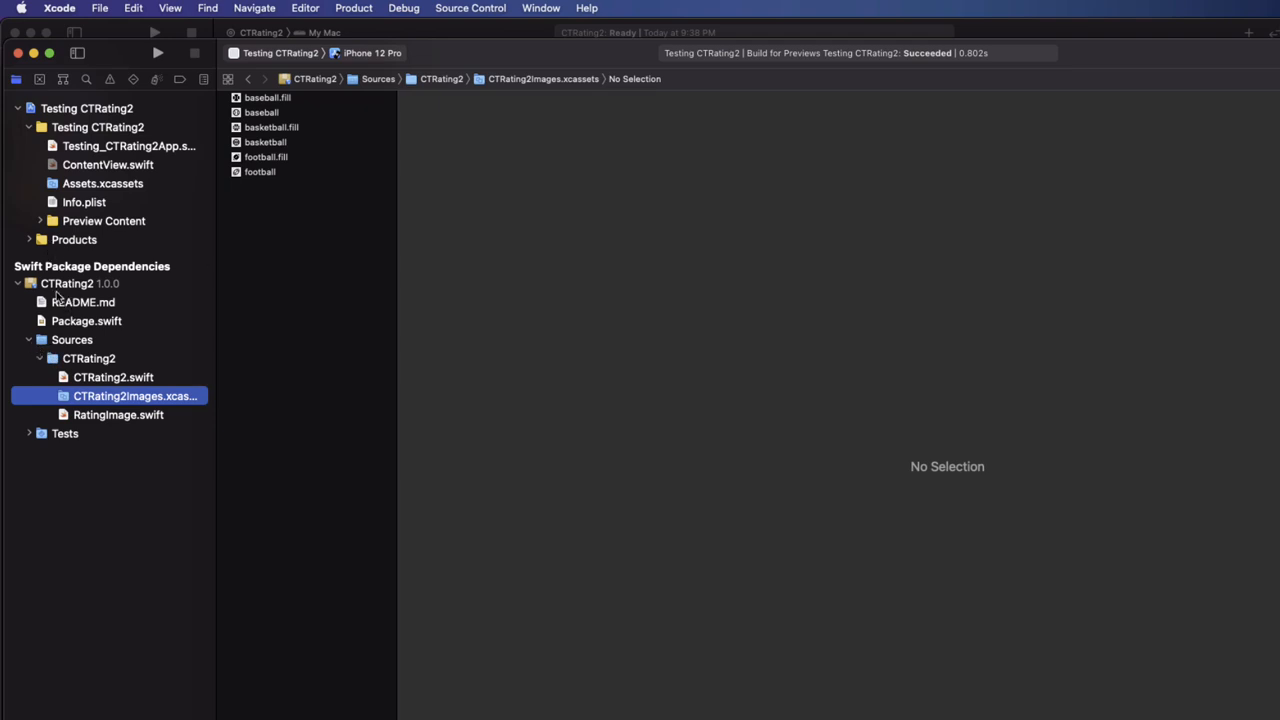
{"action": "left_click", "coordinate": [108, 164]}
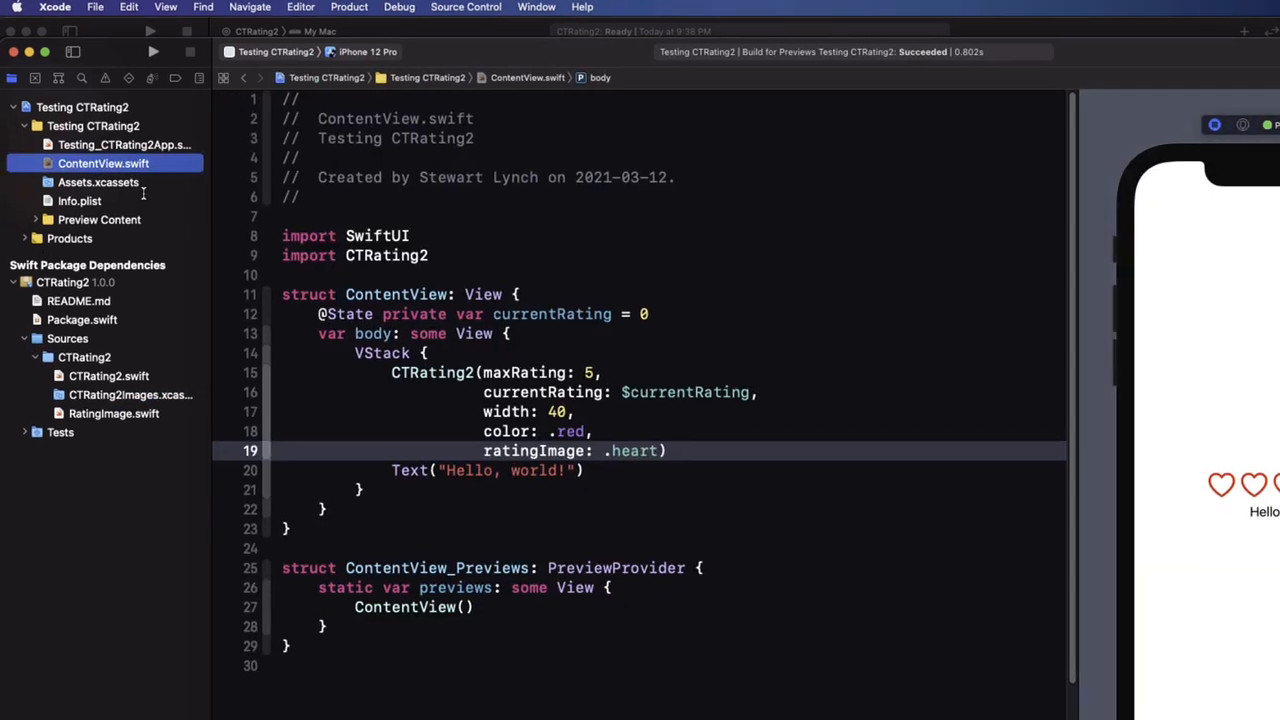
{"action": "type", "text": ".f"}
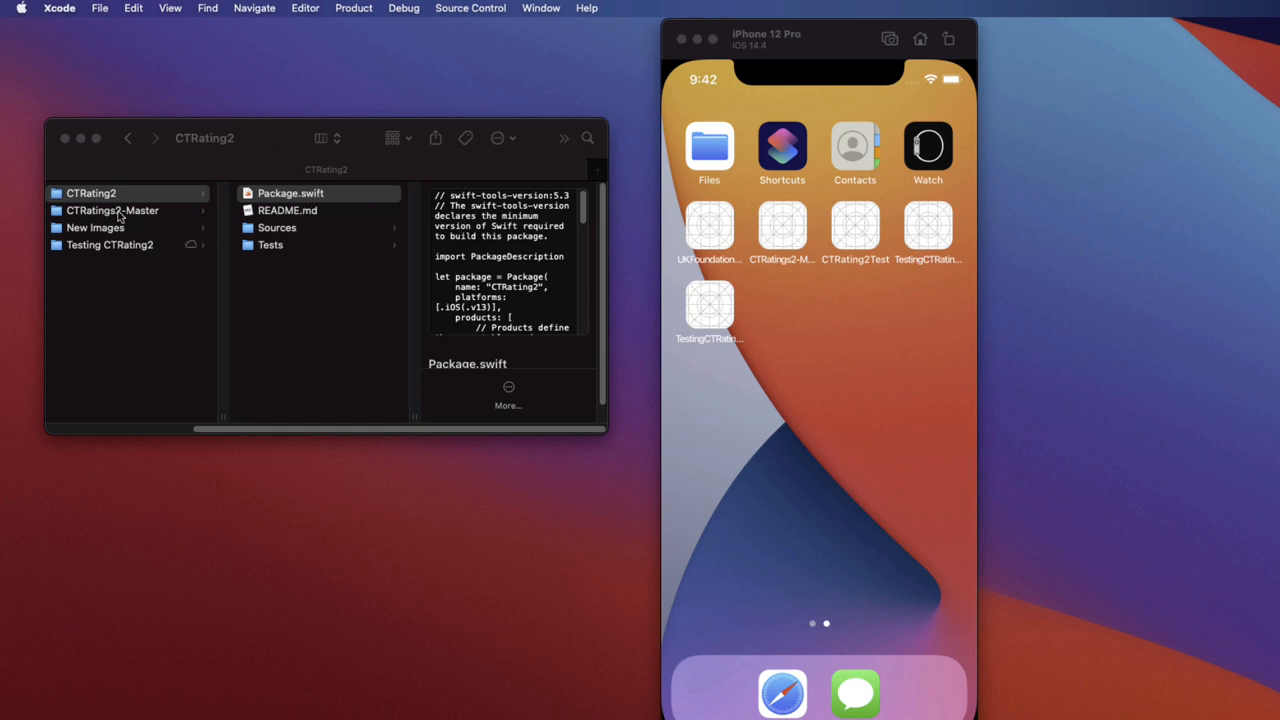
Step: Open the CTRatings2-Master project, with its local CTRating2 package, in Xcode
{"action": "left_click", "coordinate": [119, 210]}
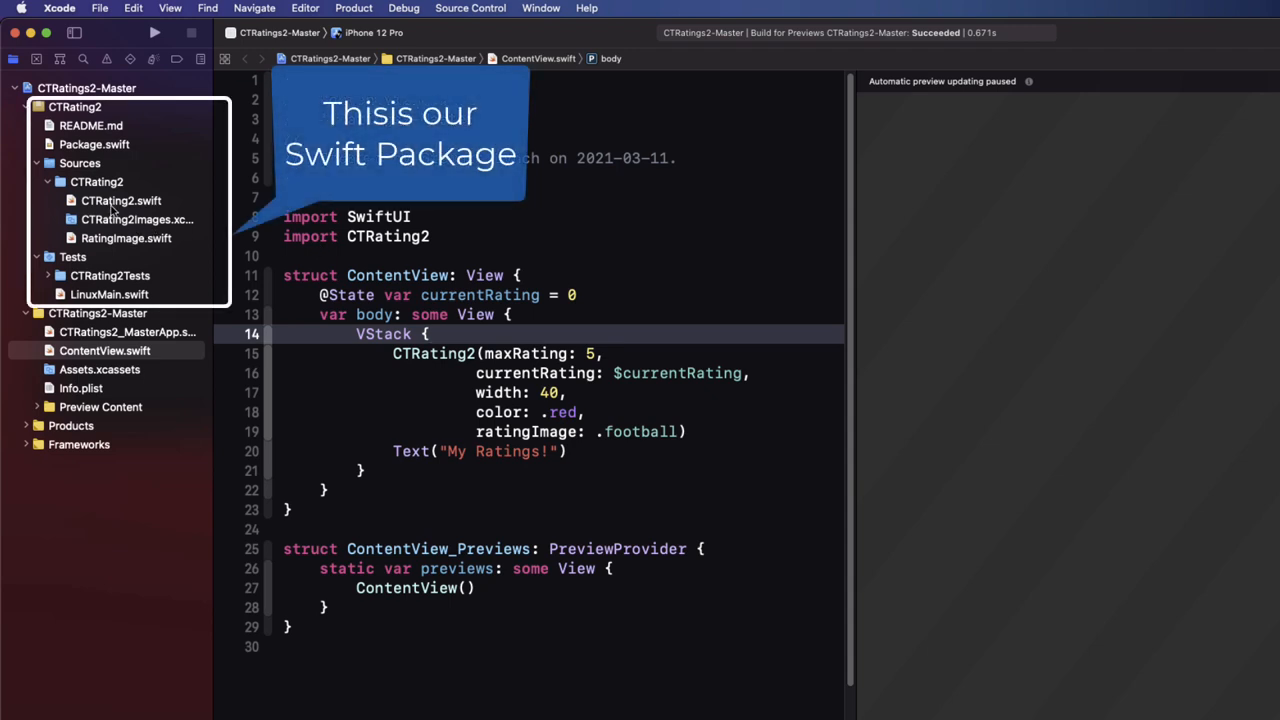
Step: Add a 'case custom' after the football case in RatingImage.swift
{"action": "left_click", "coordinate": [126, 238]}
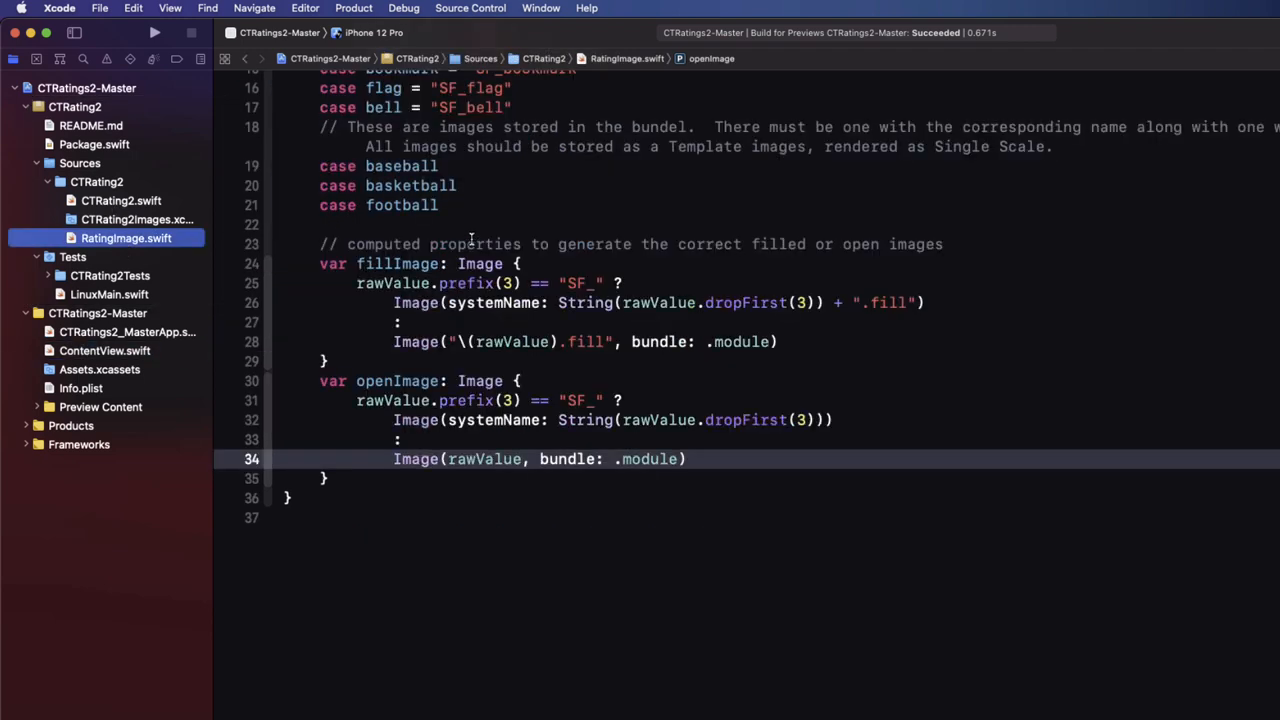
{"action": "scroll", "scroll_direction": "up", "scroll_amount": 3}
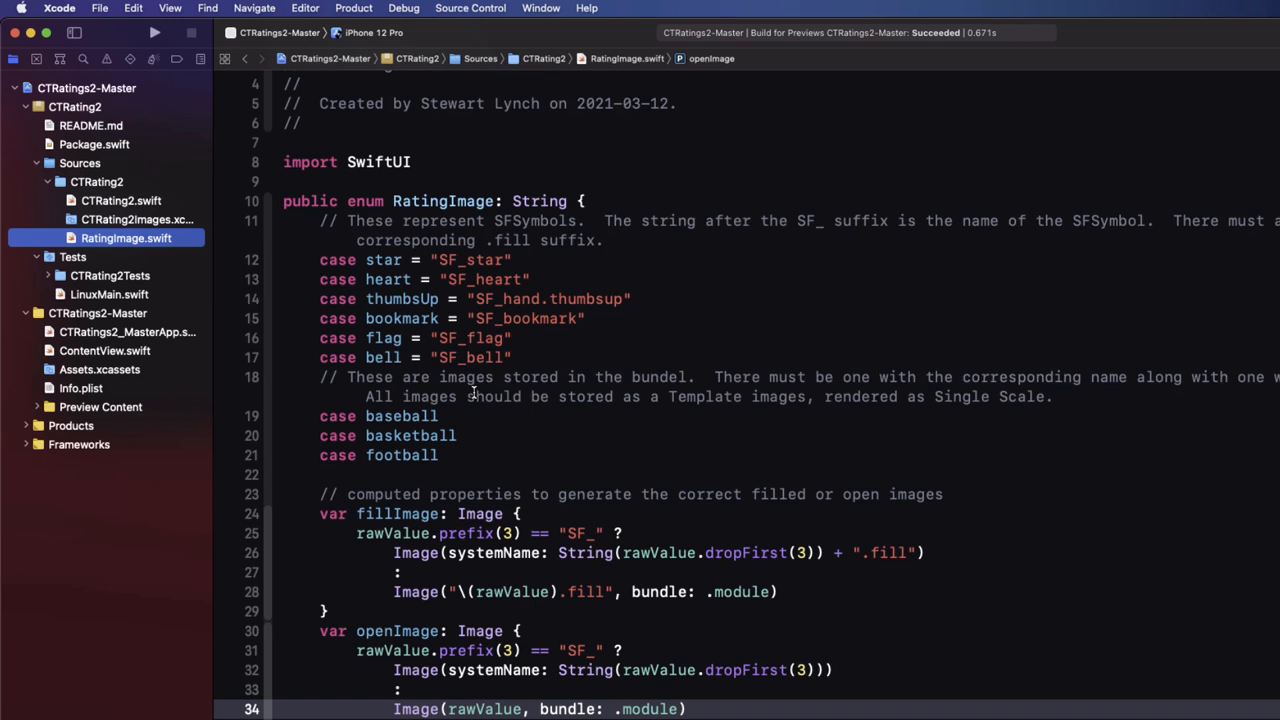
{"action": "left_click", "coordinate": [438, 455]}
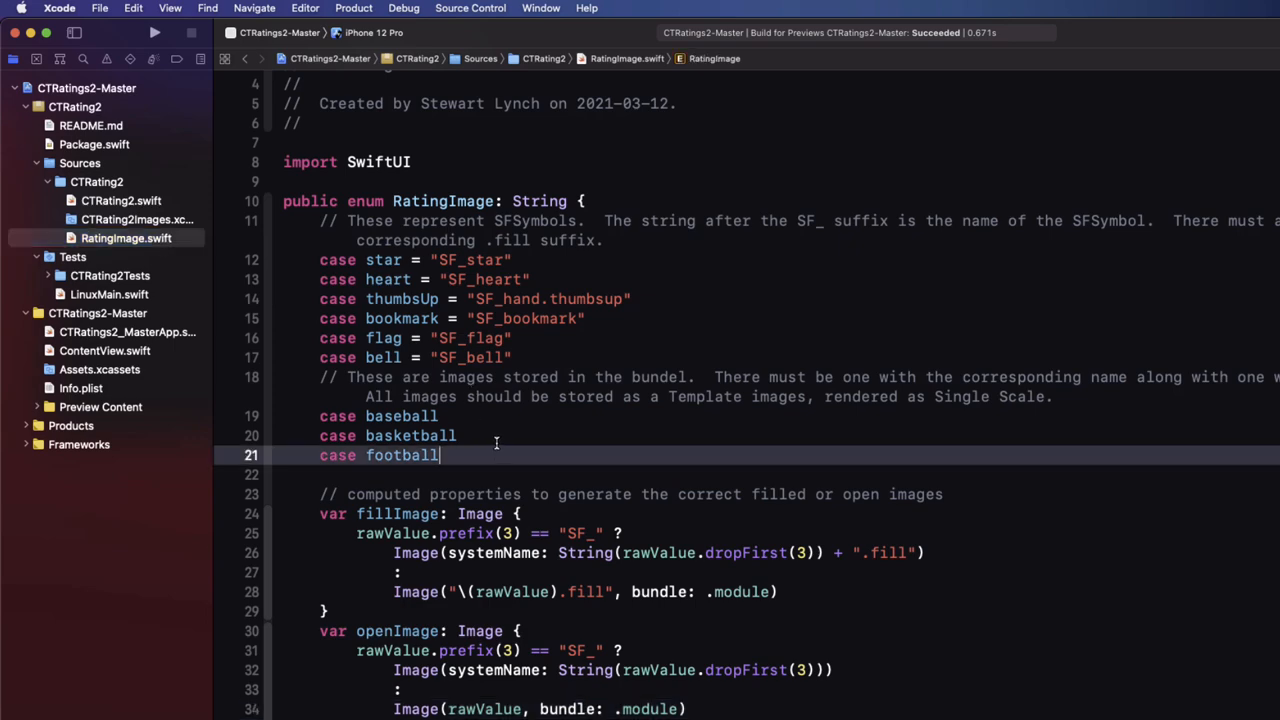
{"action": "type", "text": "case"}
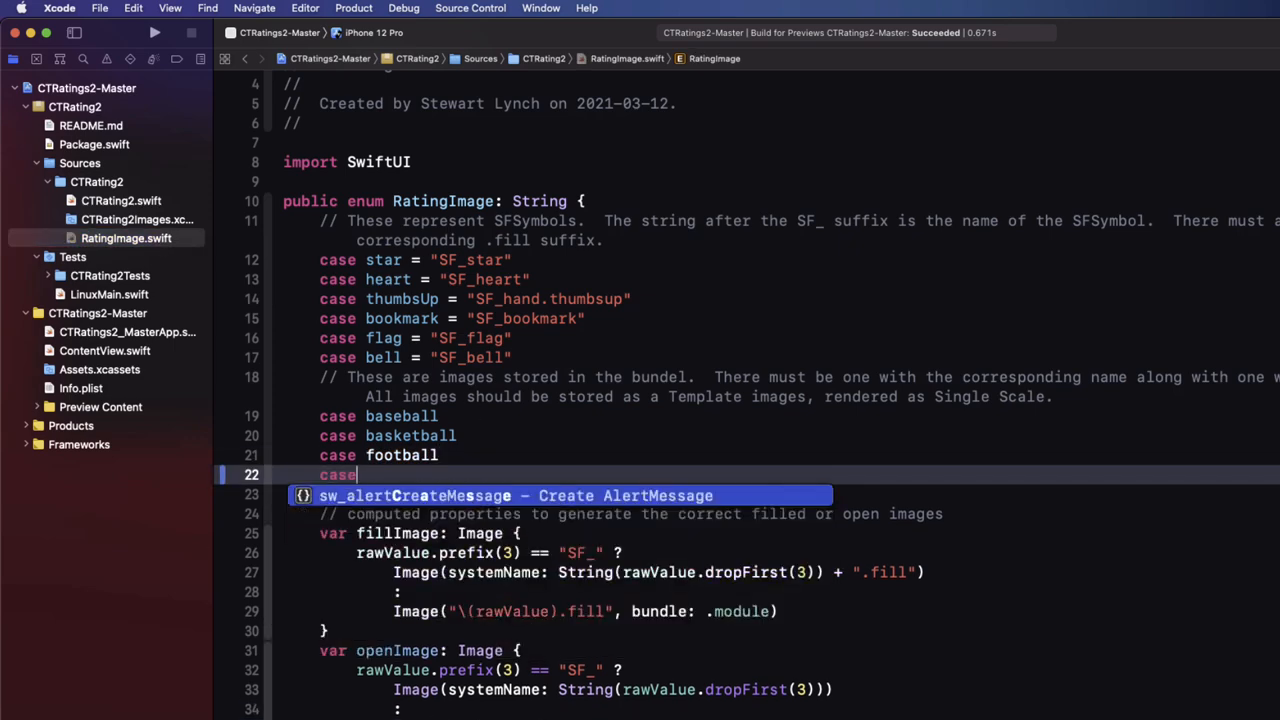
{"action": "type", "text": "custo"}
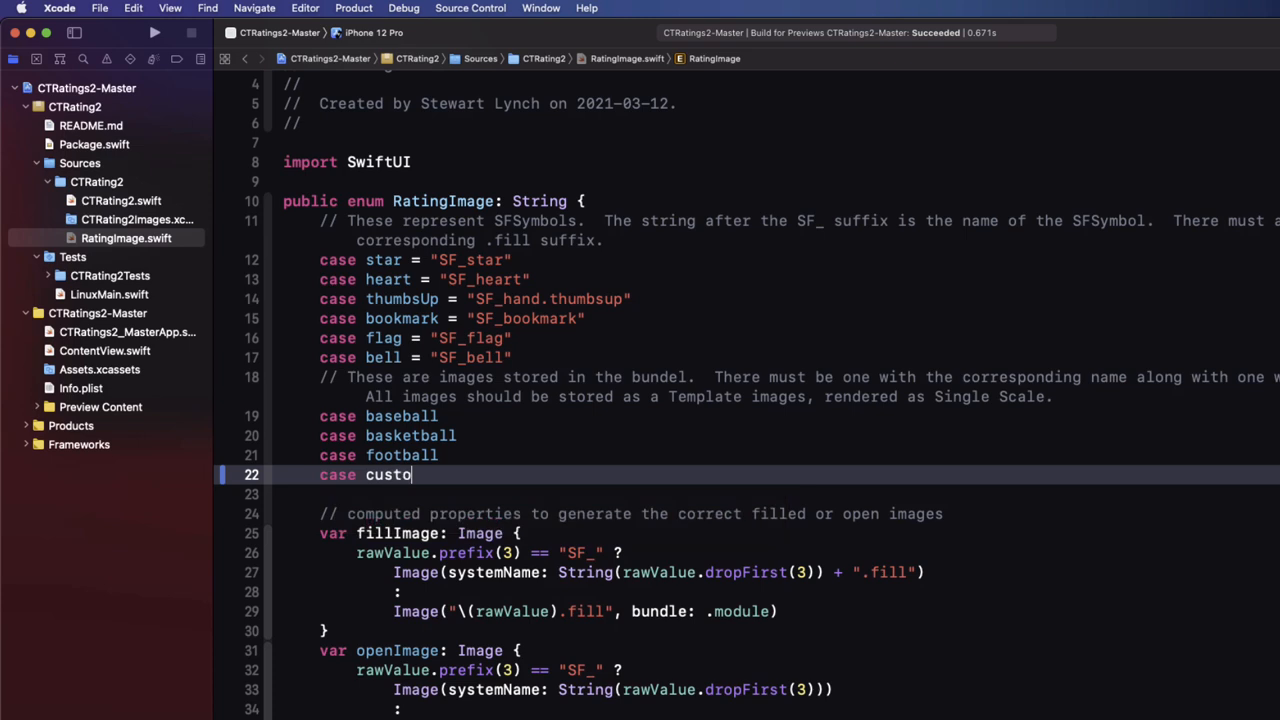
{"action": "type", "text": "m"}
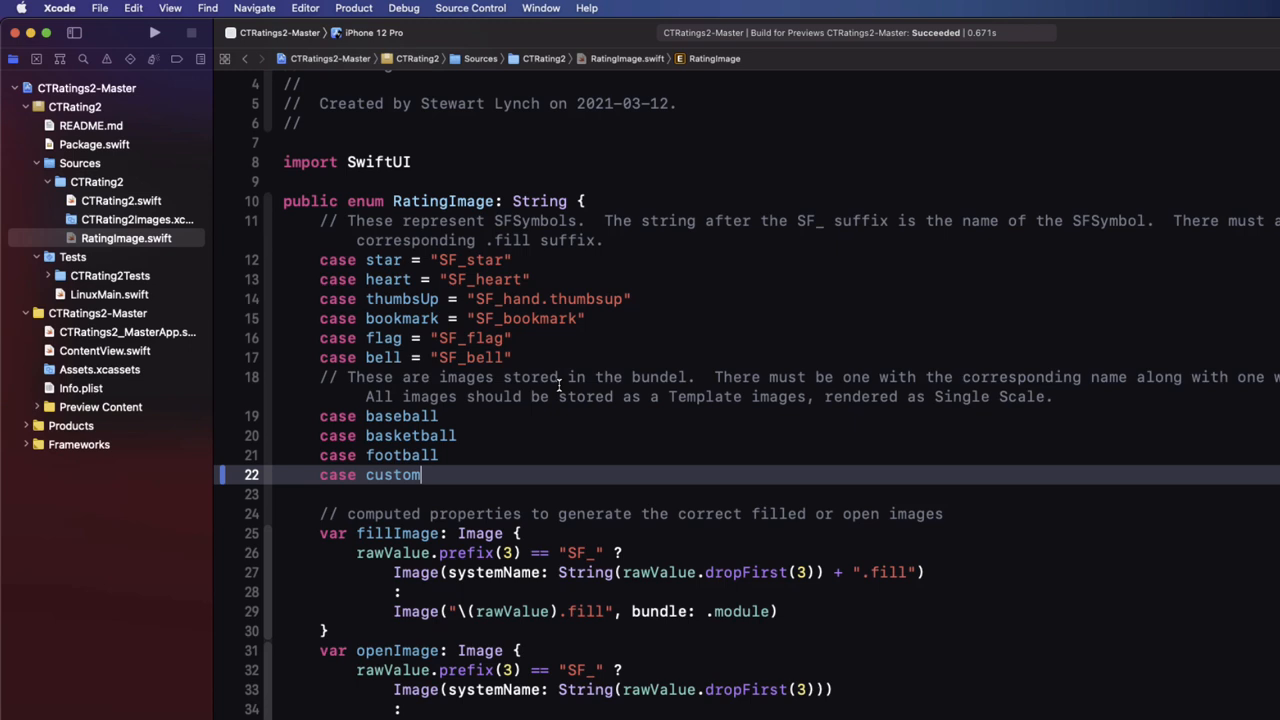
{"action": "mouse_move", "coordinate": [710, 443]}
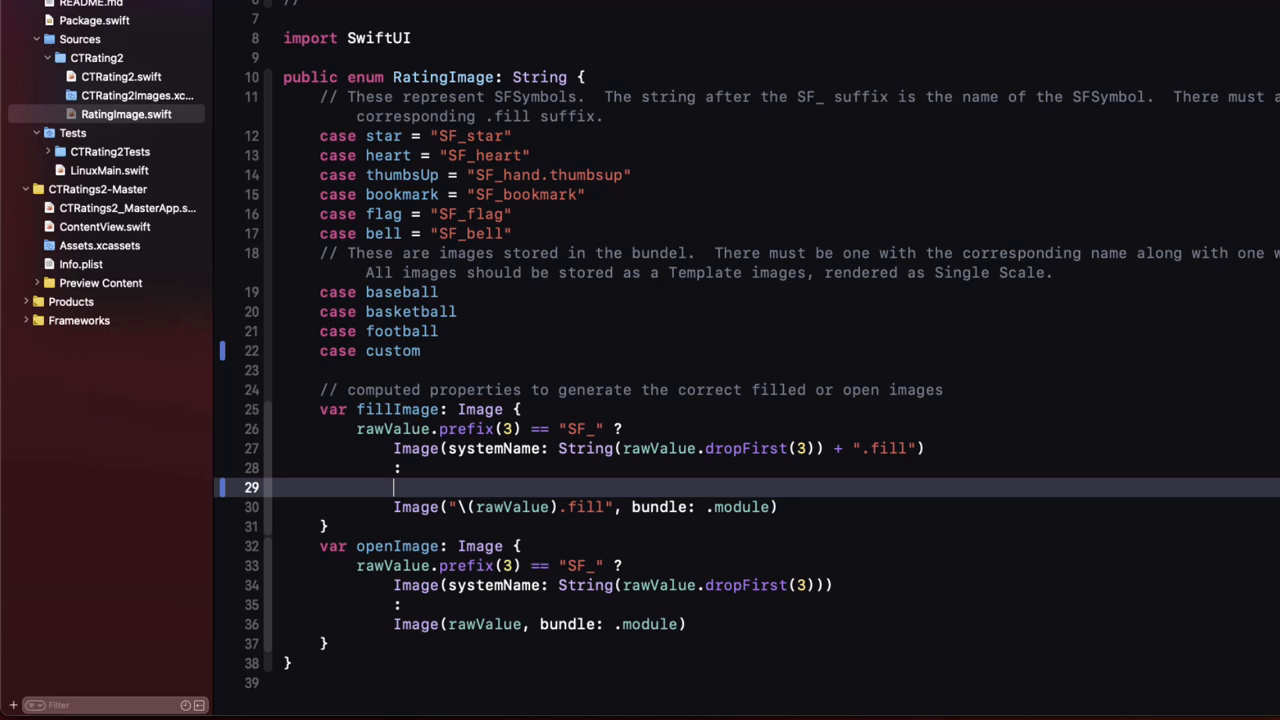
Step: Make fillImage and openImage load app-asset images when rawValue == "custom"
{"action": "type", "text": "rawValue =="}
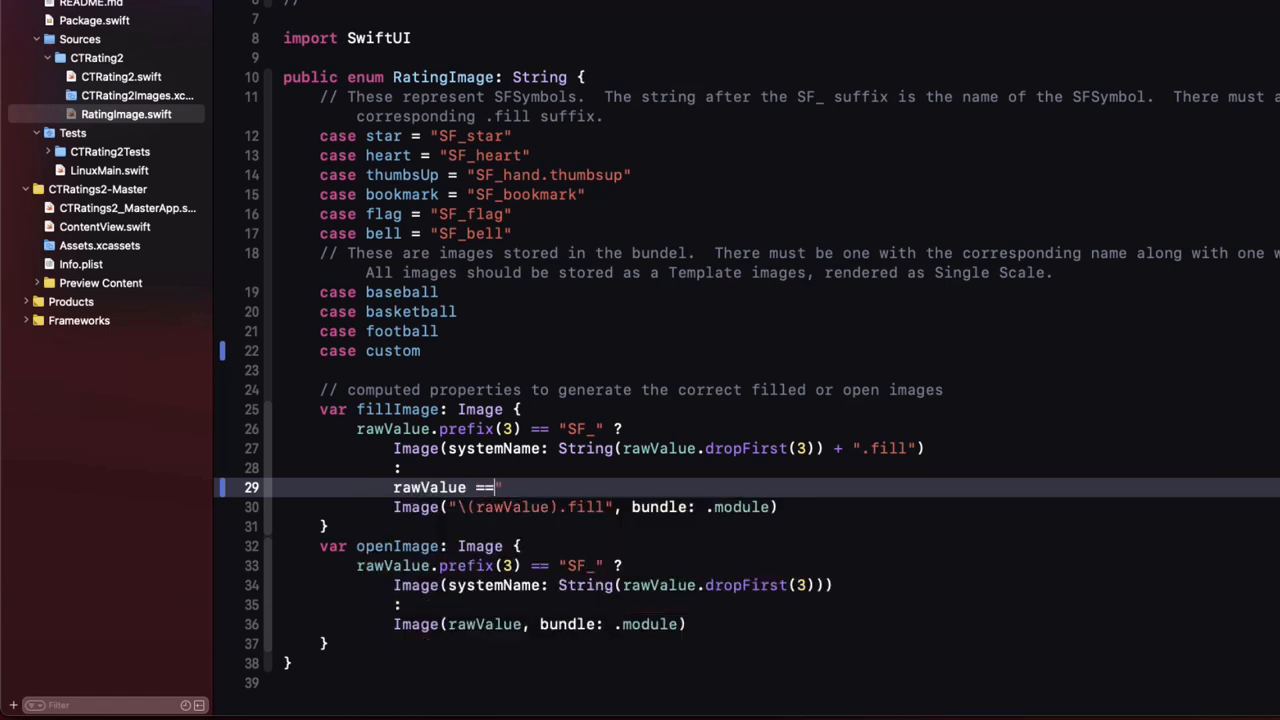
{"action": "type", "text": "\""}
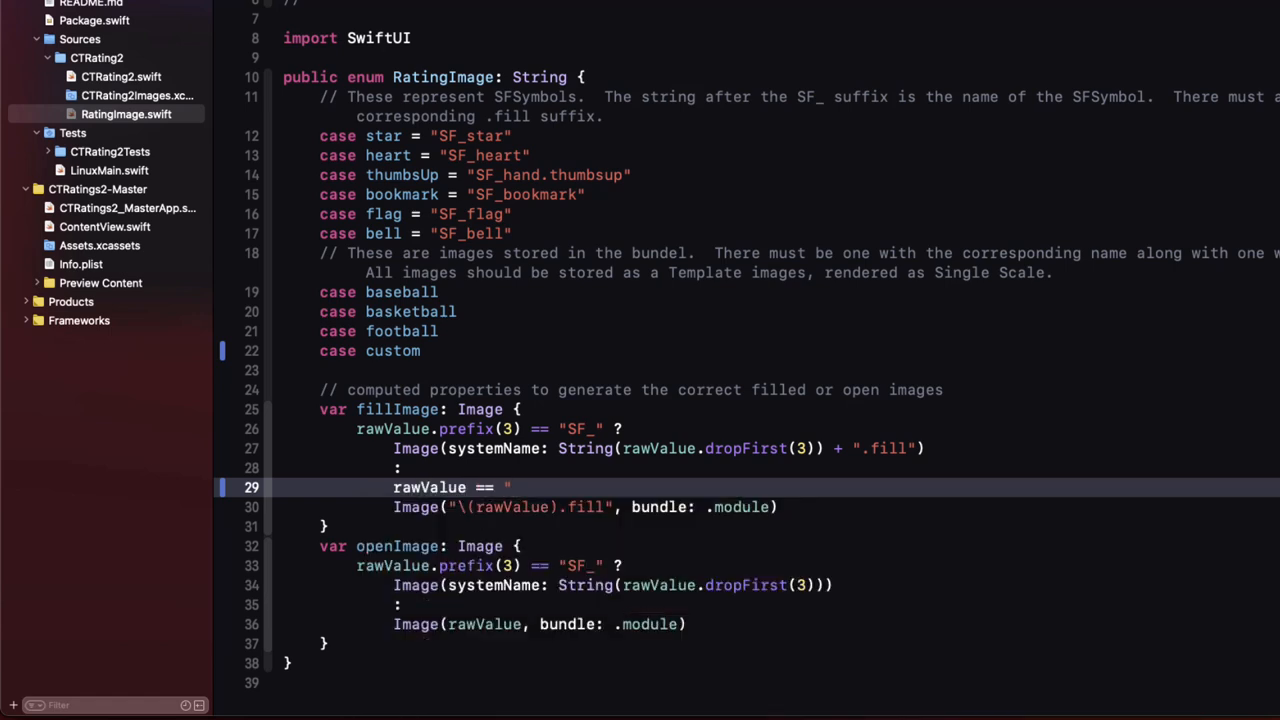
{"action": "type", "text": "custom"}
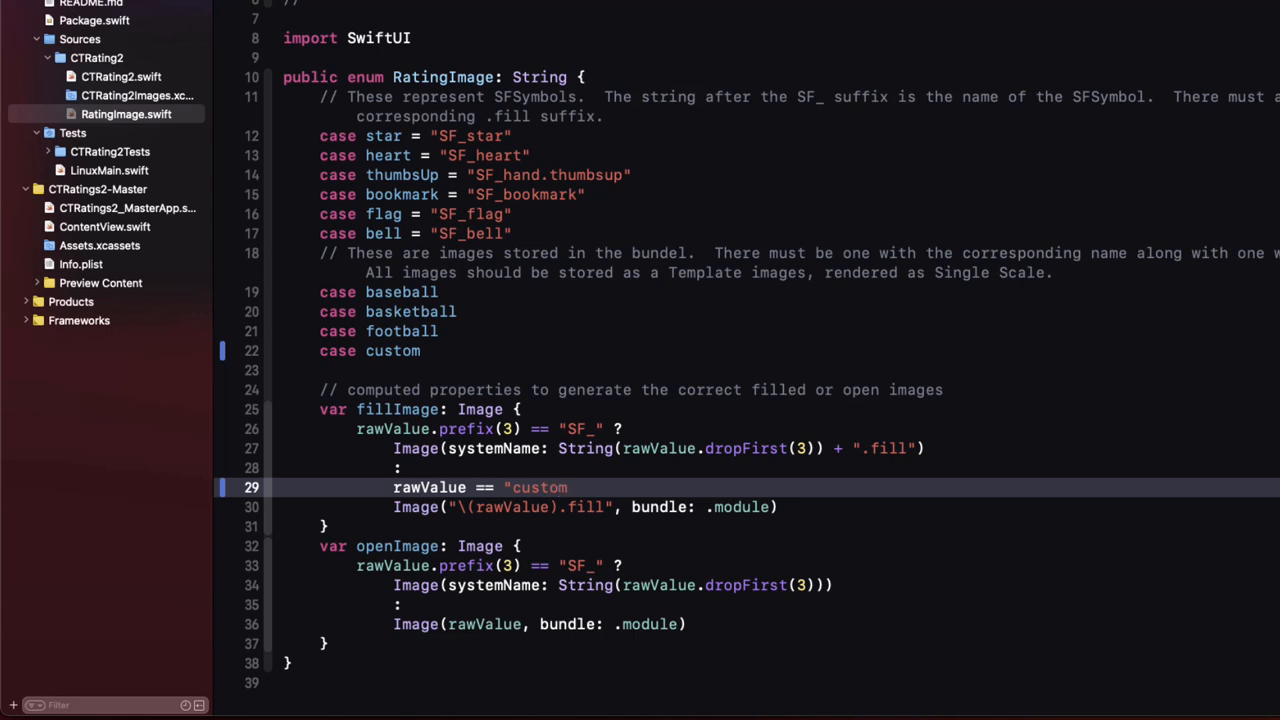
{"action": "type", "text": "\" ?"}
{"action": "type", "text": "Image(\"\\(rawValue).fill\")"}
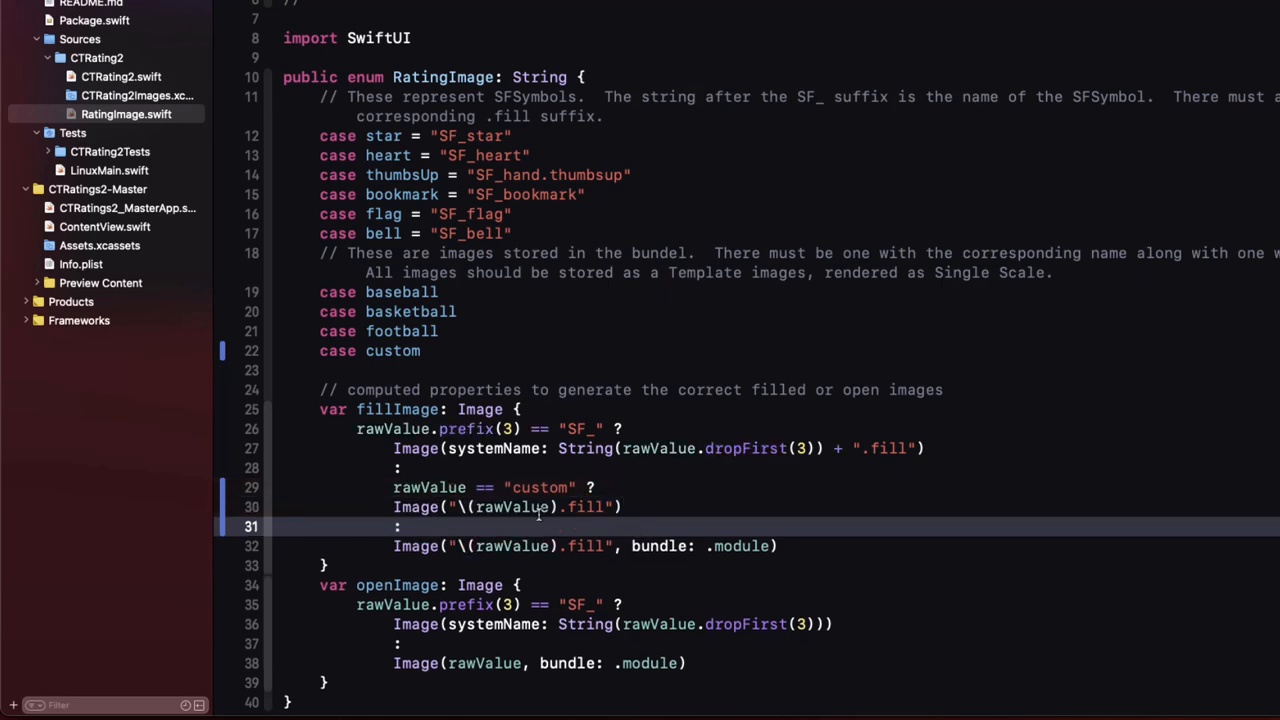
{"action": "scroll", "scroll_direction": "down", "scroll_amount": 3}
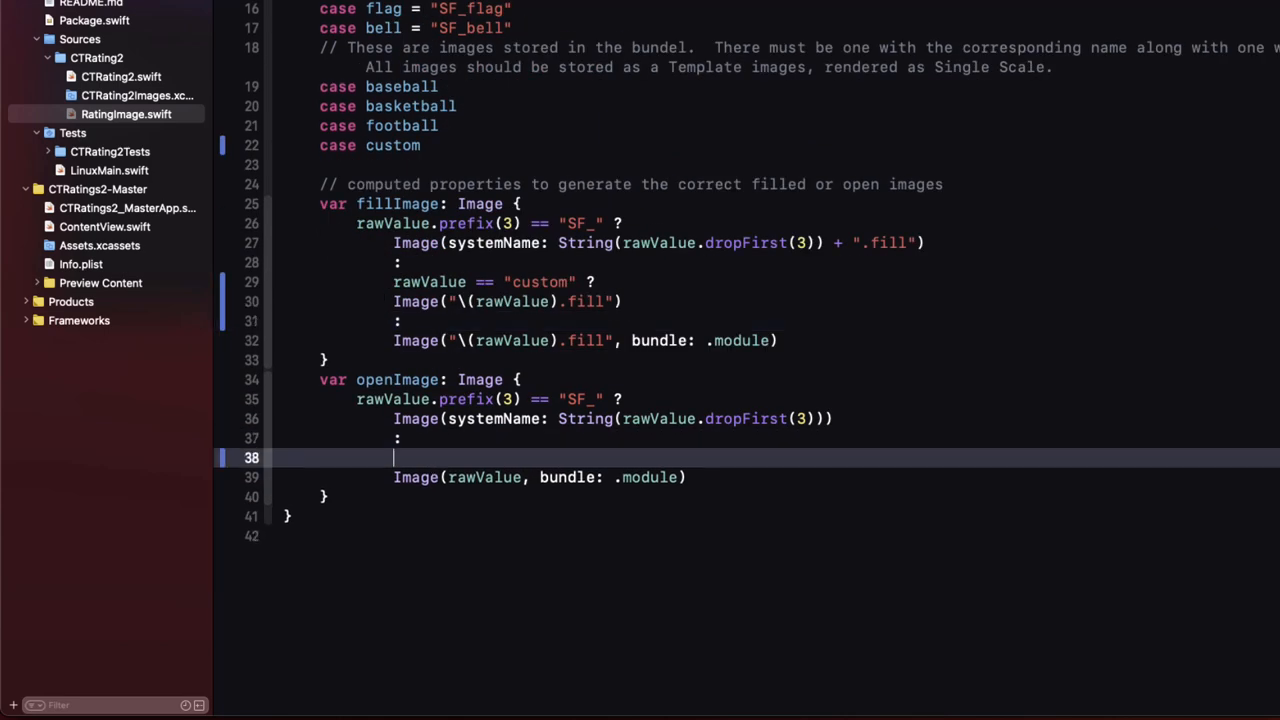
{"action": "type", "text": "rawValue == \"c\""}
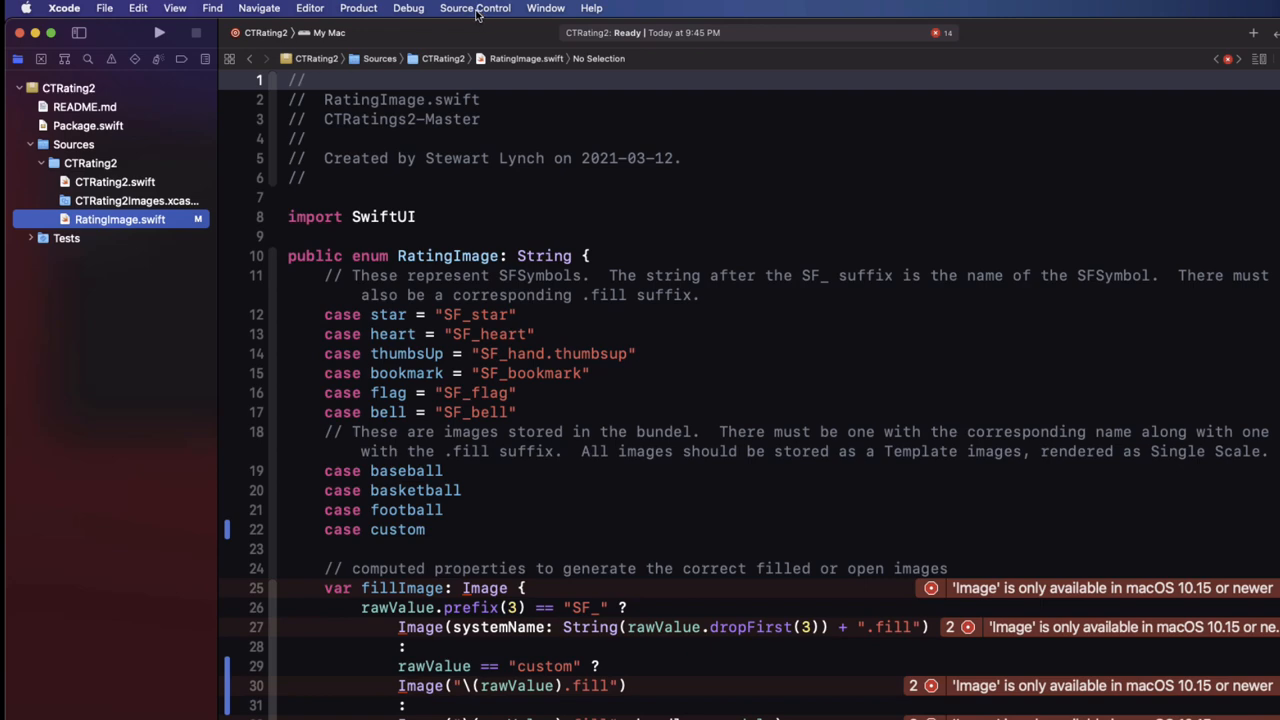
Step: Target iPhone 12 Pro and commit the RatingImage change as 'Added Custom Rating'
{"action": "left_click", "coordinate": [328, 32]}
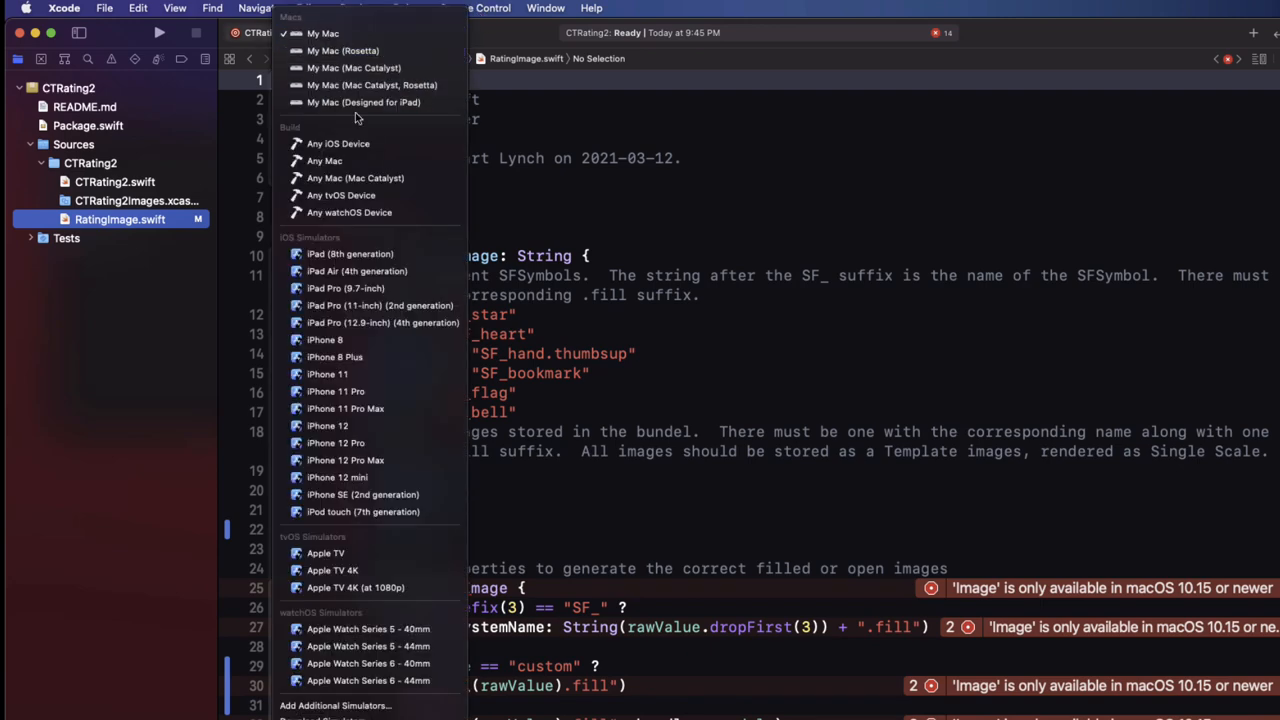
{"action": "left_click", "coordinate": [335, 425]}
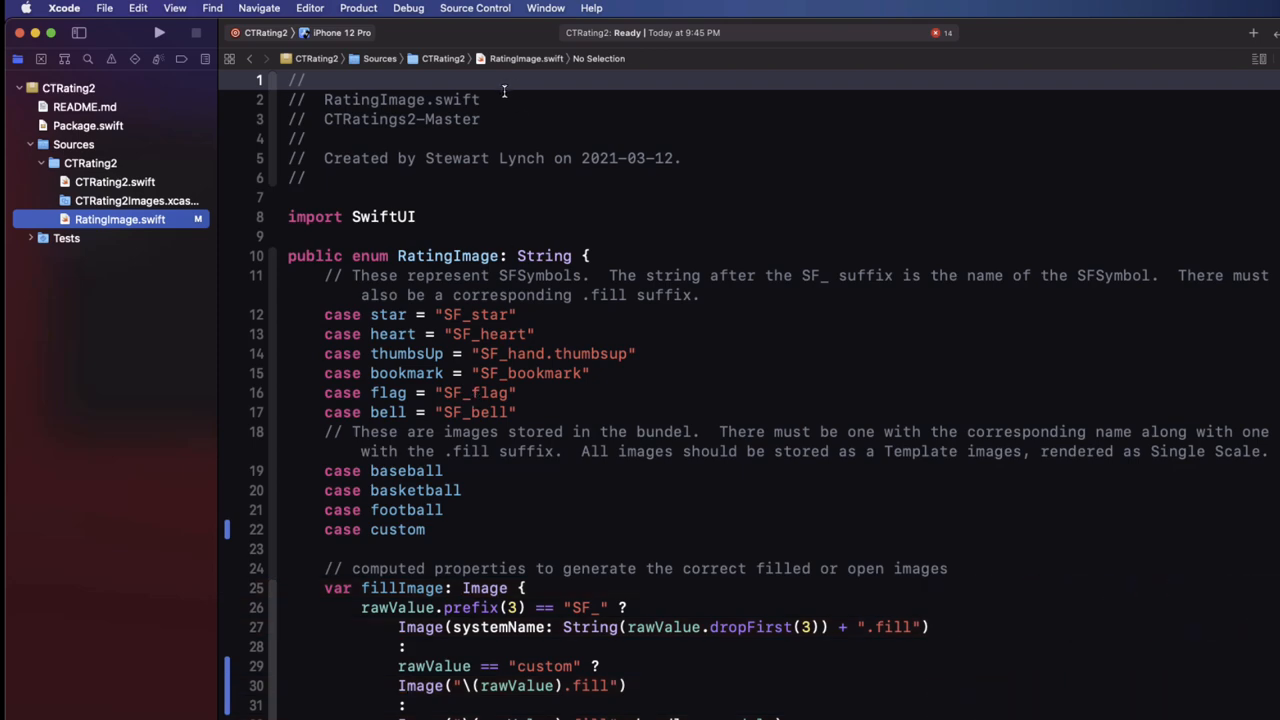
{"action": "left_click", "coordinate": [475, 8]}
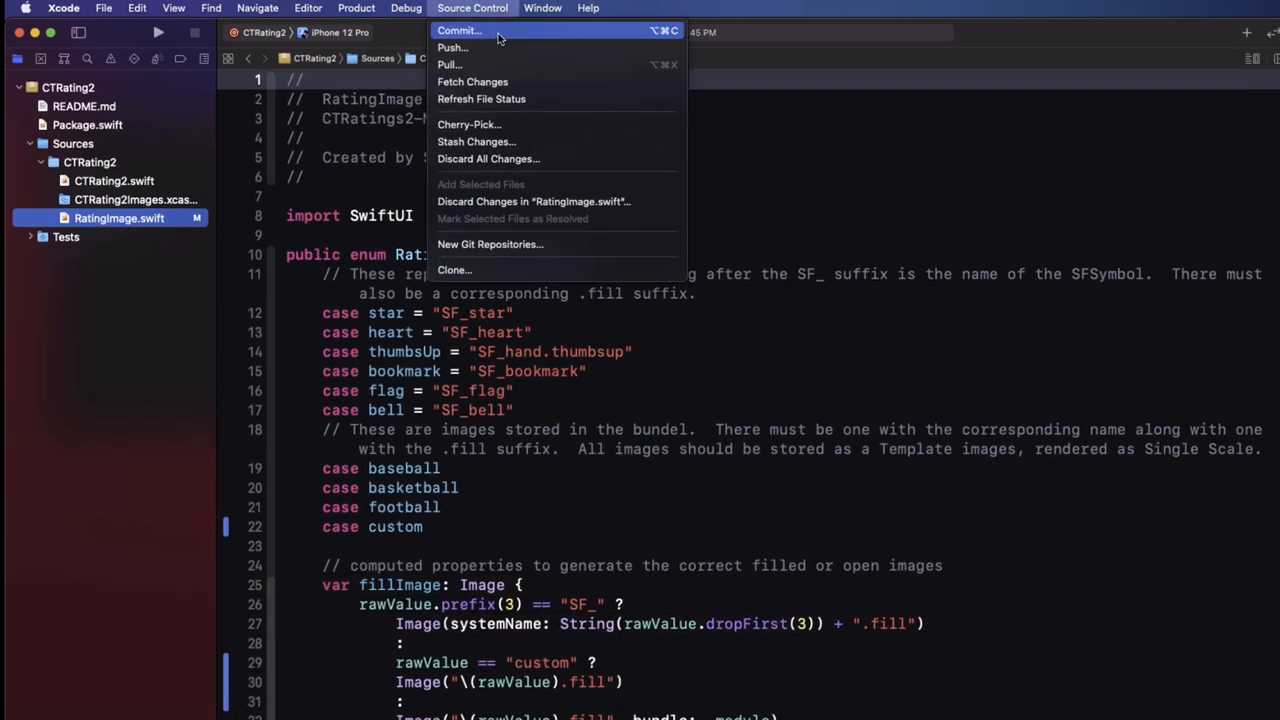
{"action": "left_click", "coordinate": [459, 30]}
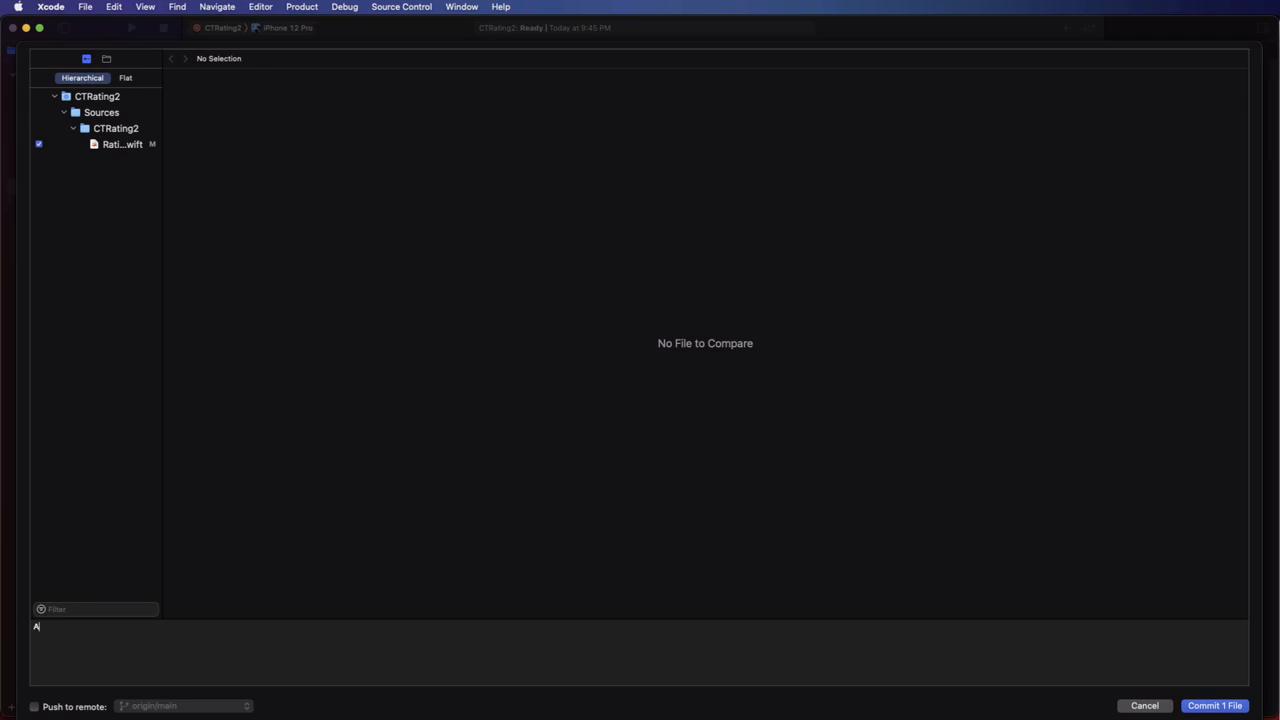
{"action": "type", "text": "dded Custom Rating"}
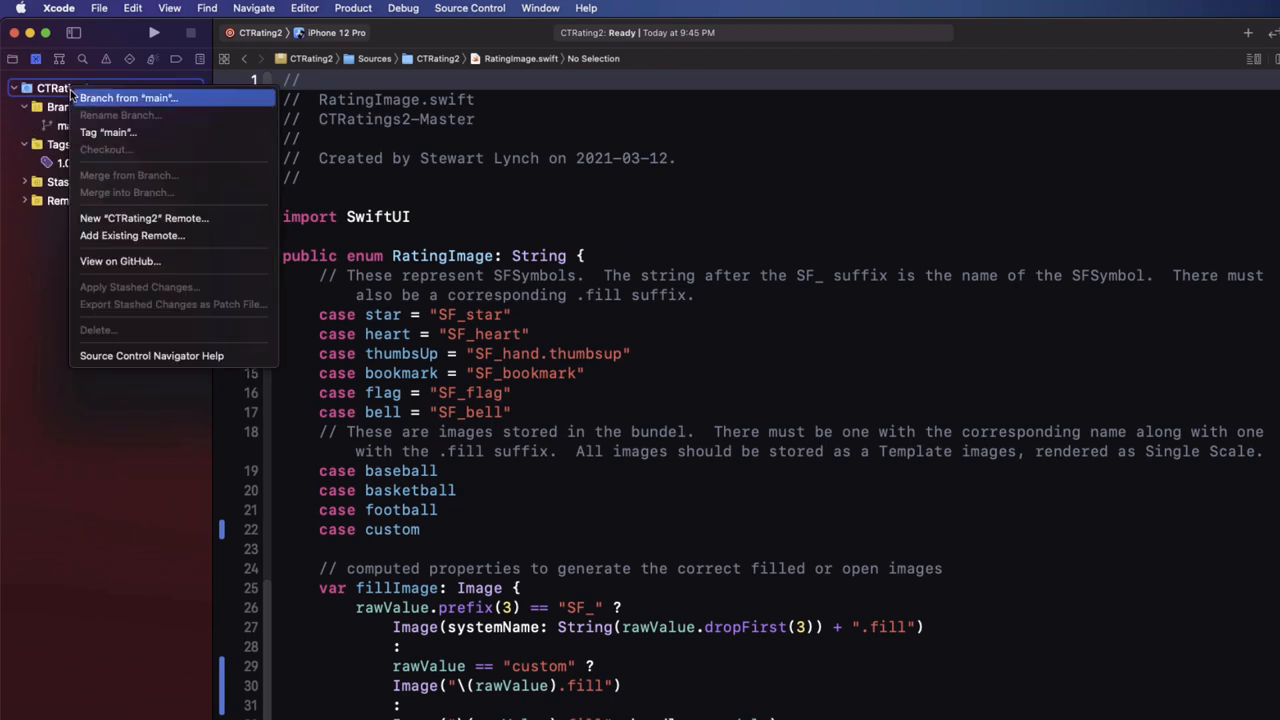
Step: Create a 1.0.1 tag on main
{"action": "left_click", "coordinate": [108, 132]}
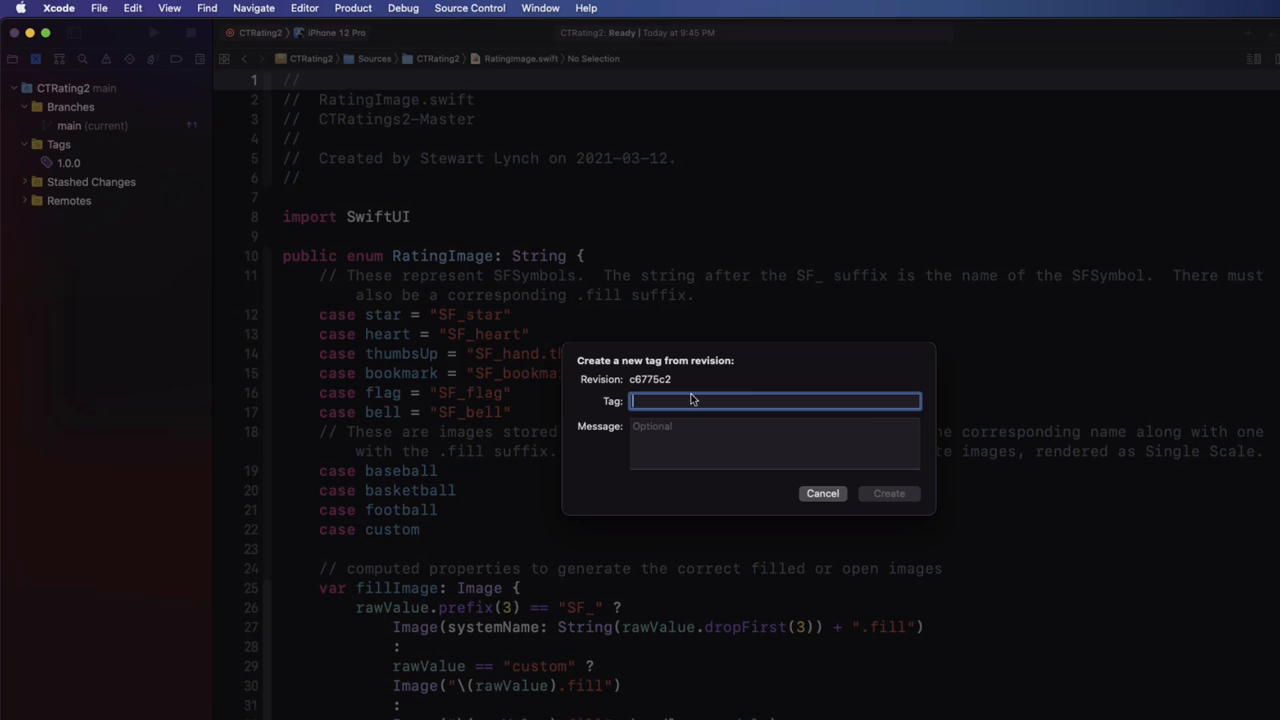
{"action": "type", "text": "1.0.1"}
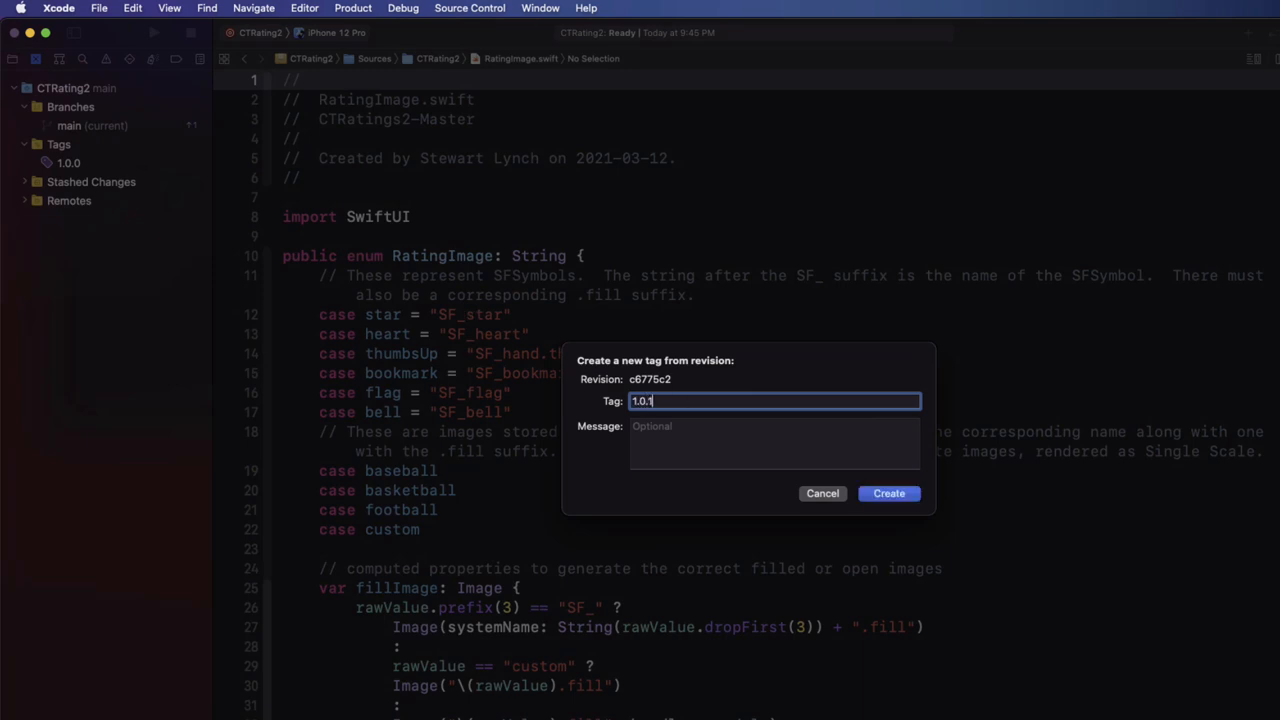
{"action": "left_click", "coordinate": [888, 493]}
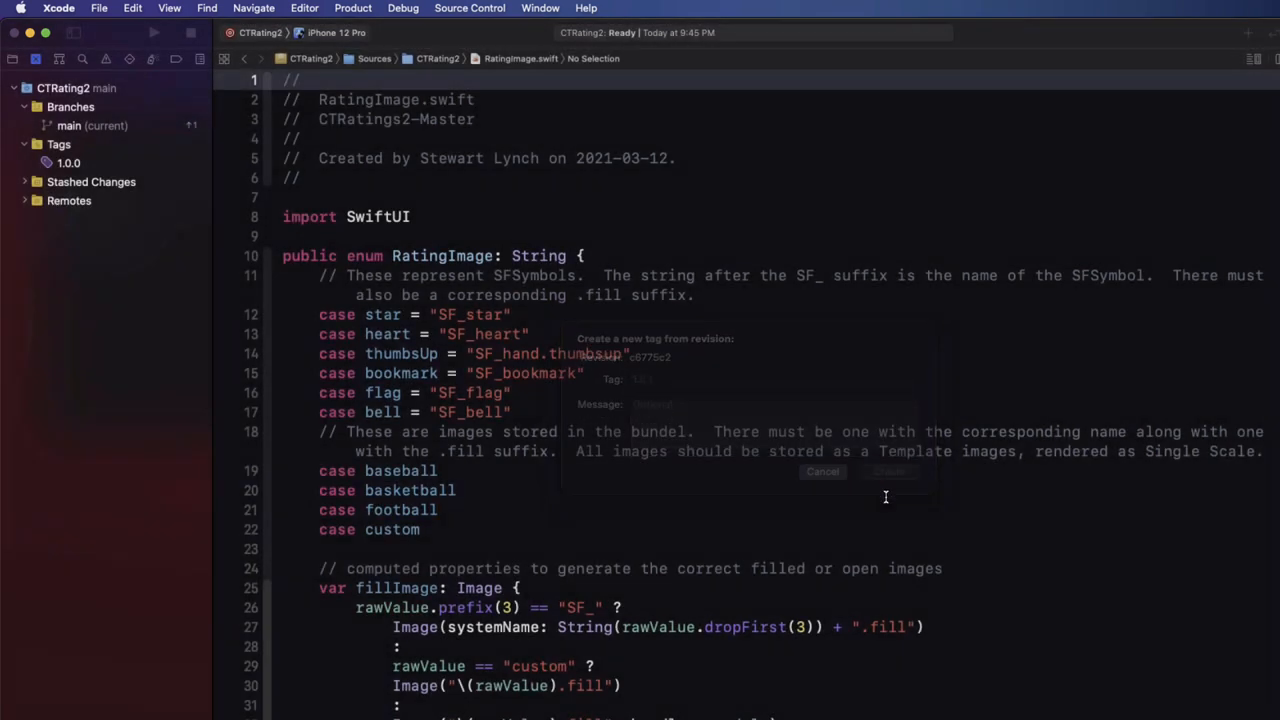
Step: Push main to origin with tags included
{"action": "left_click", "coordinate": [888, 471]}
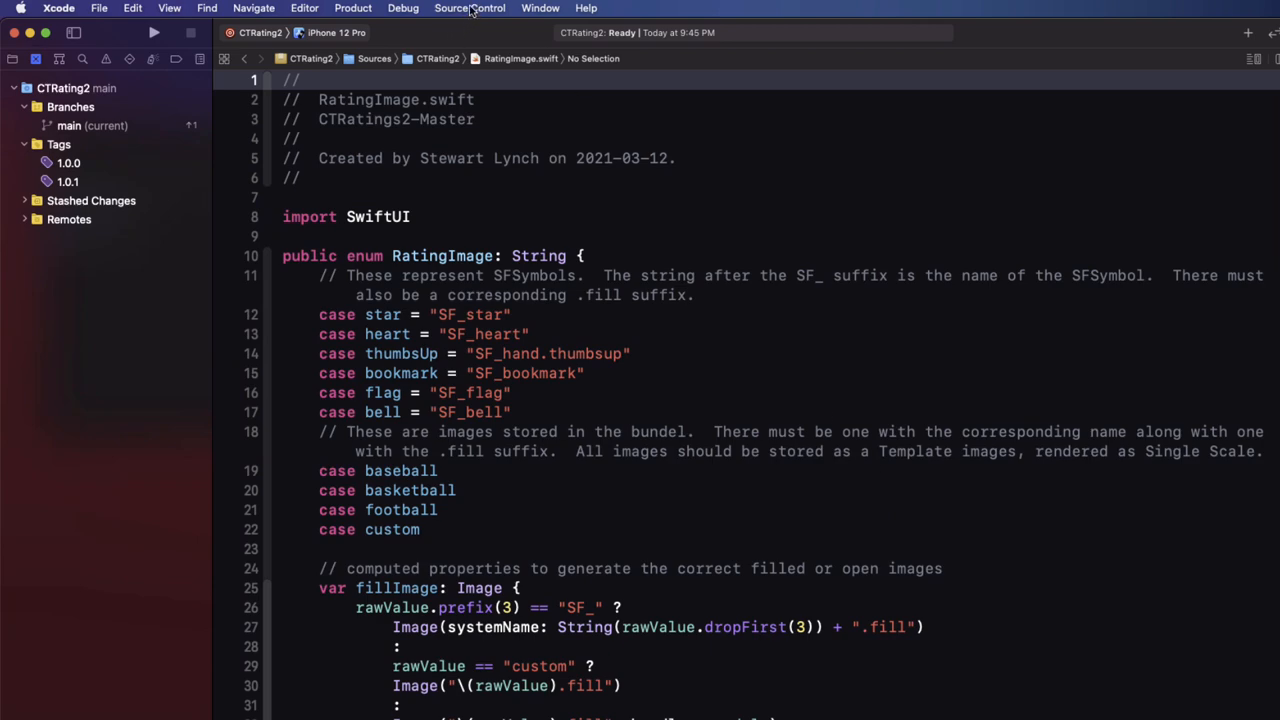
{"action": "left_click", "coordinate": [469, 8]}
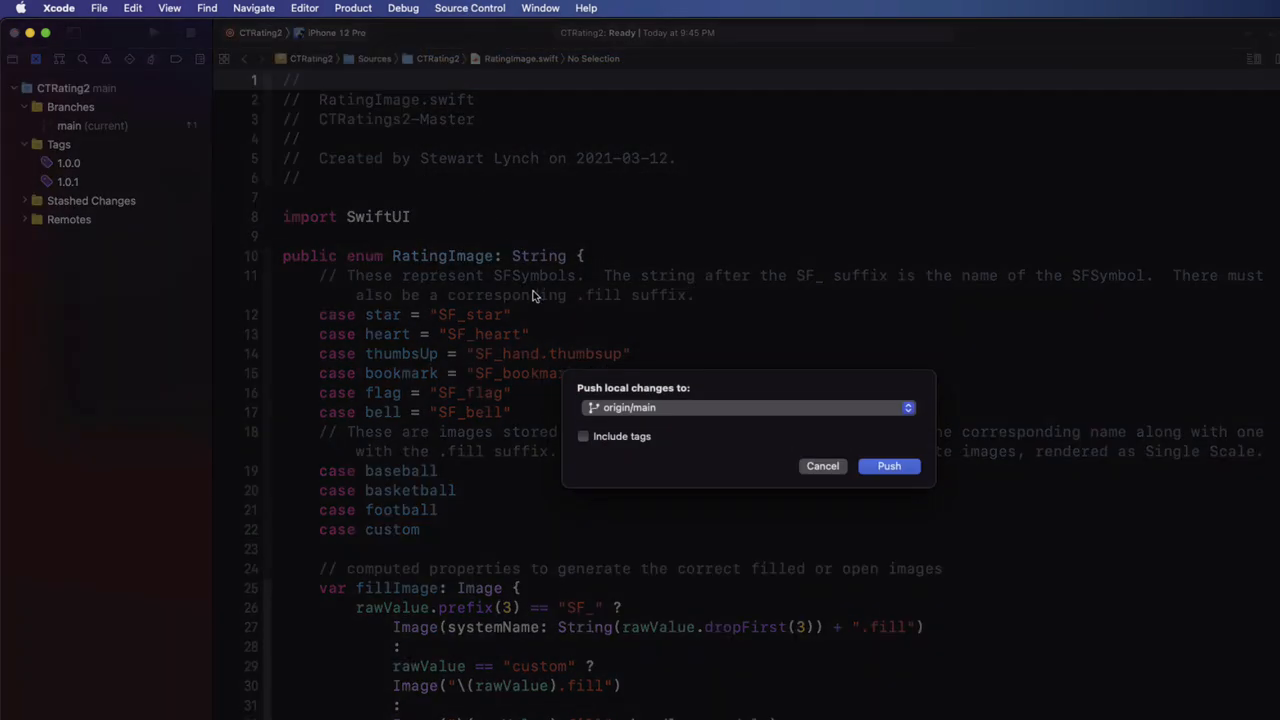
{"action": "left_click", "coordinate": [583, 436]}
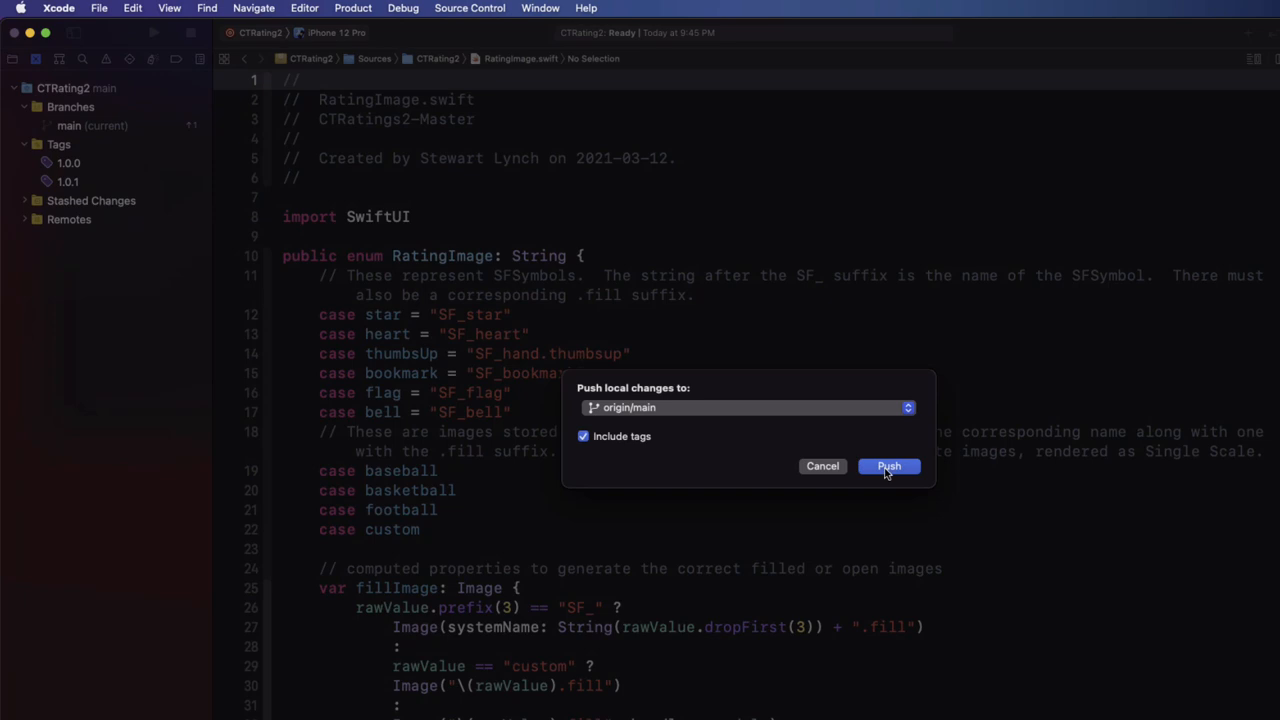
{"action": "left_click", "coordinate": [888, 466]}
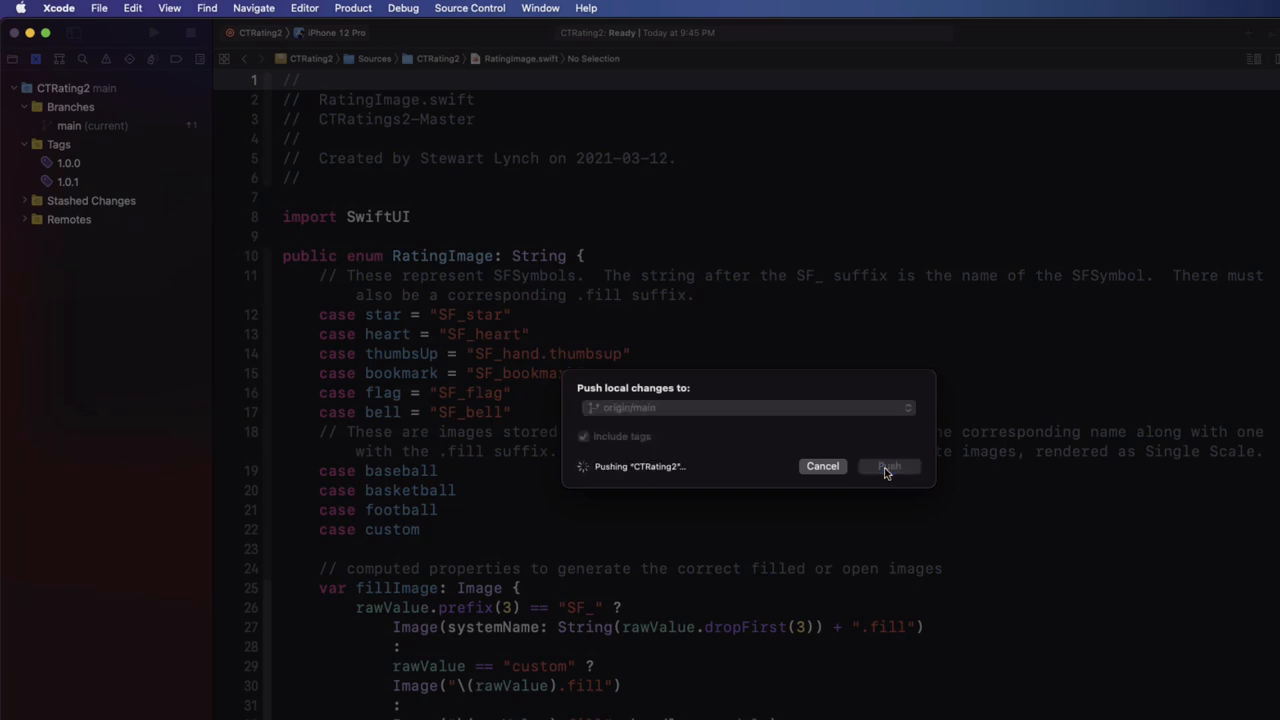
{"action": "left_click", "coordinate": [888, 466]}
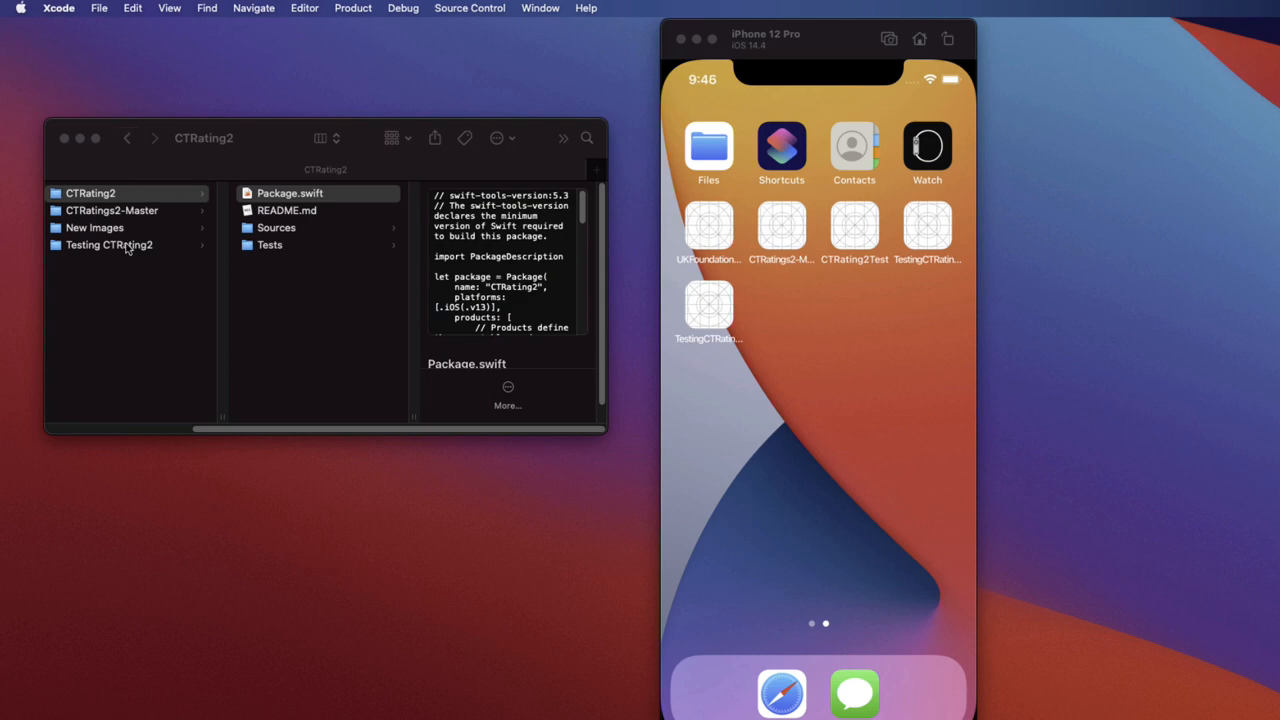
Step: Open the Testing CTRating2 project and update its Swift packages to the latest versions
{"action": "left_click", "coordinate": [108, 244]}
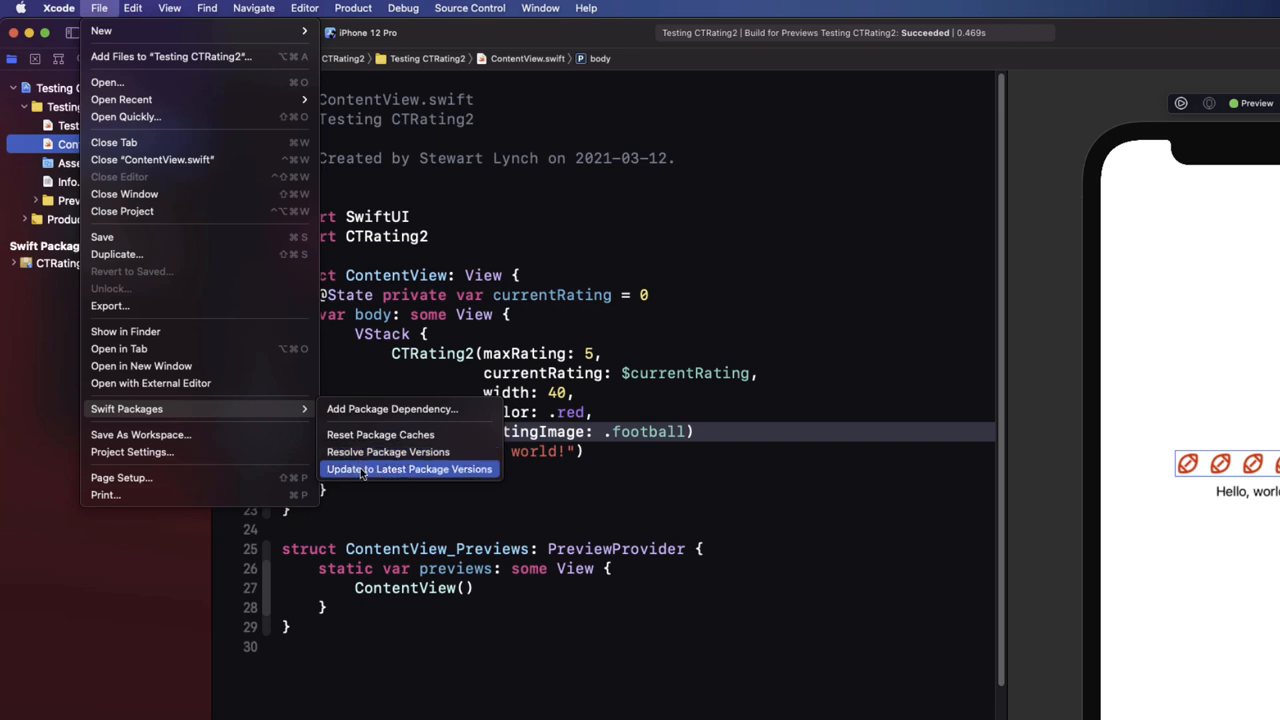
{"action": "left_click", "coordinate": [409, 469]}
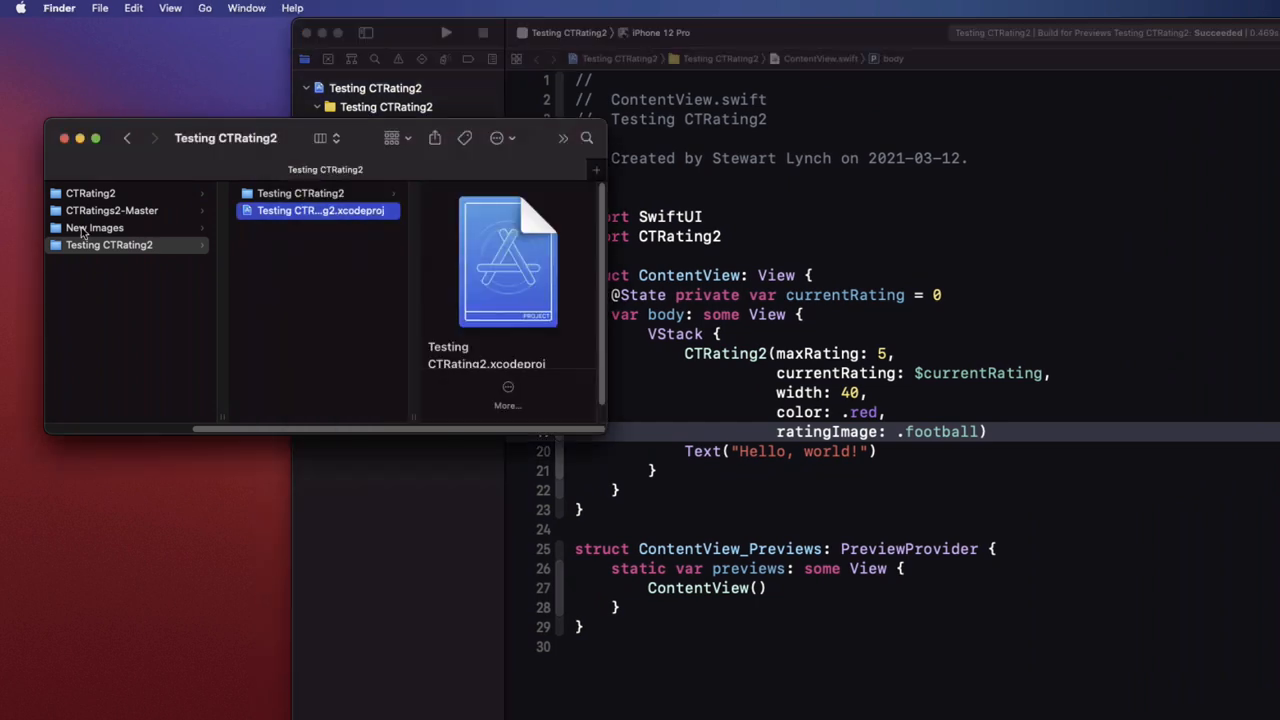
Step: Import school-24px.svg and school-outlined-24px.svg into Assets as custom.fill and custom
{"action": "left_click", "coordinate": [95, 227]}
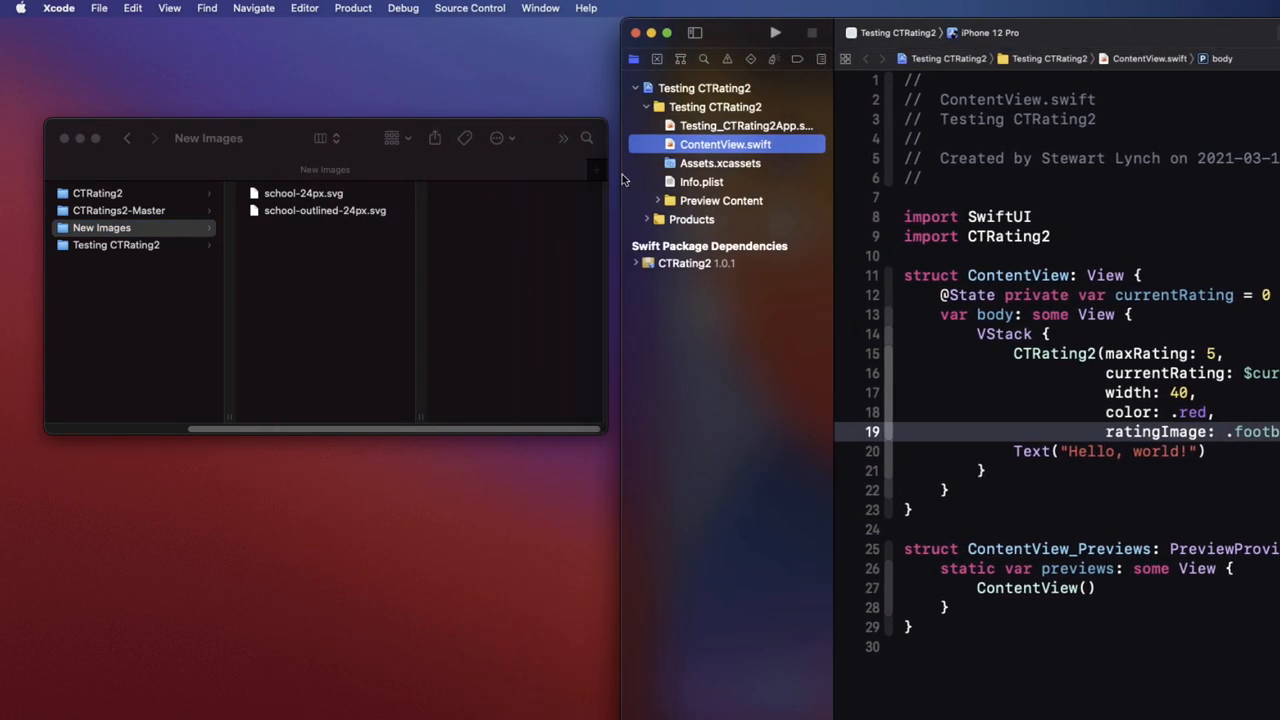
{"action": "left_click", "coordinate": [720, 163]}
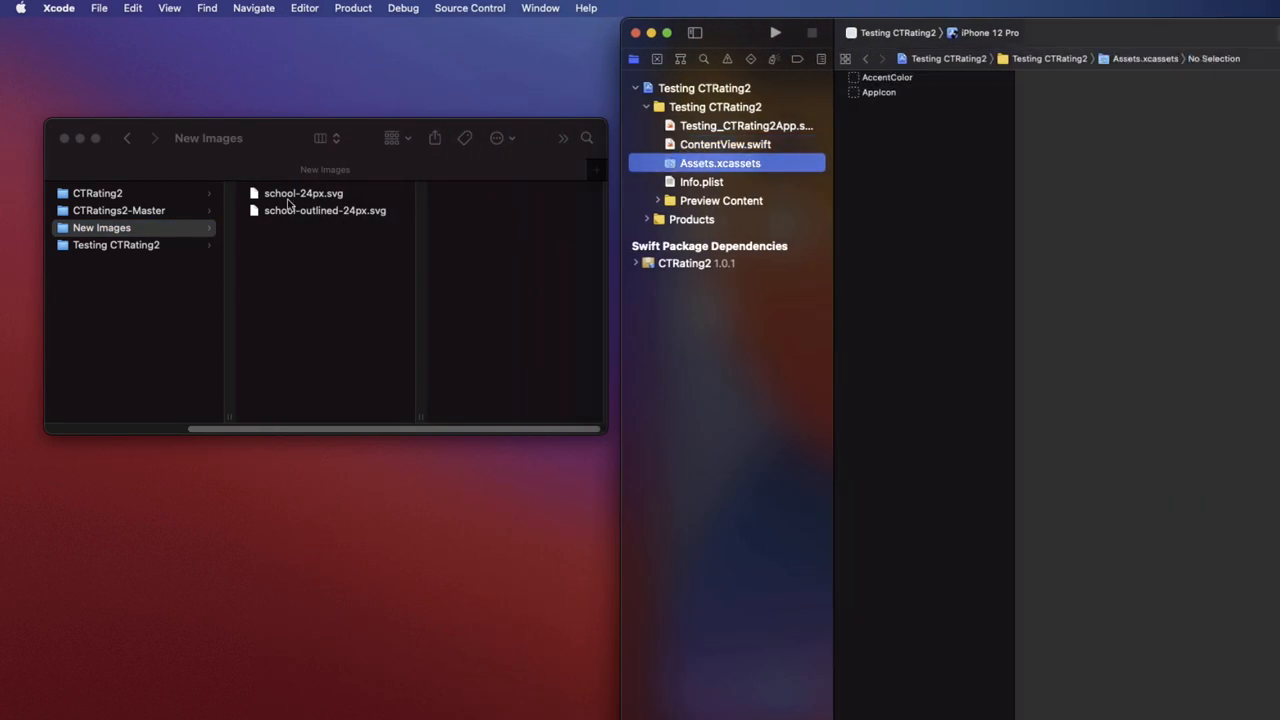
{"action": "left_click", "coordinate": [296, 193]}
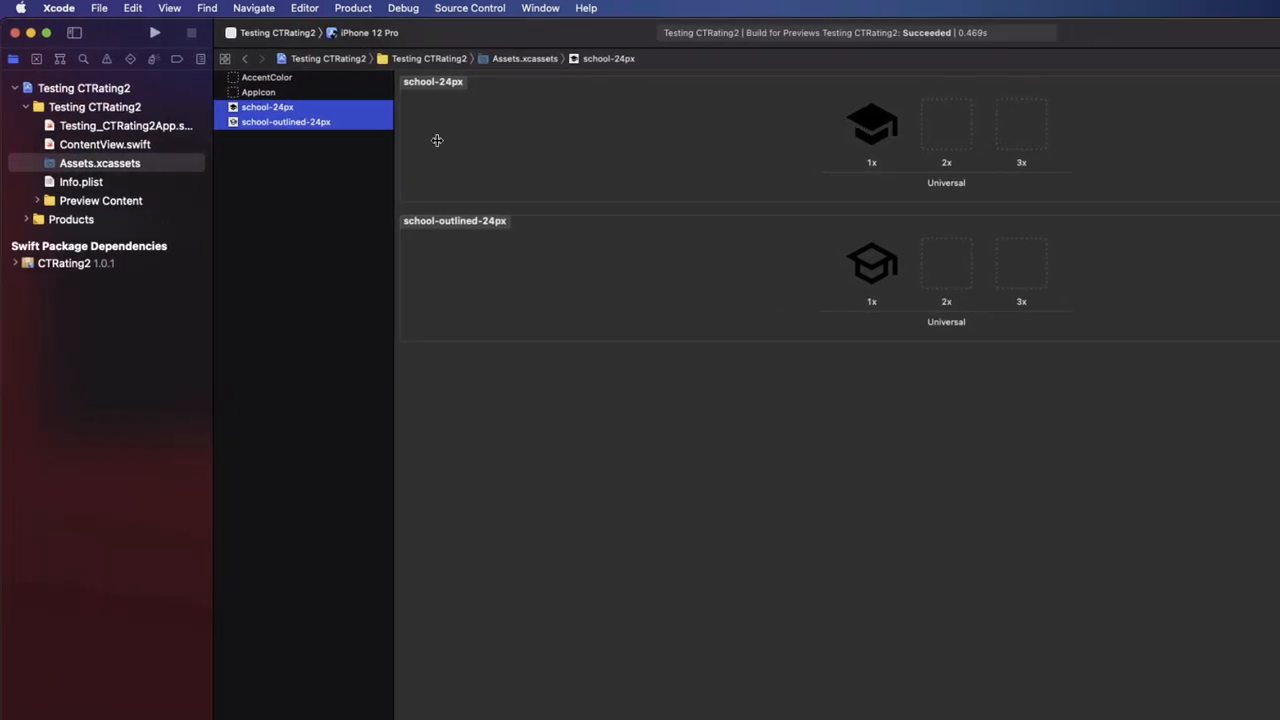
{"action": "left_click", "coordinate": [871, 125]}
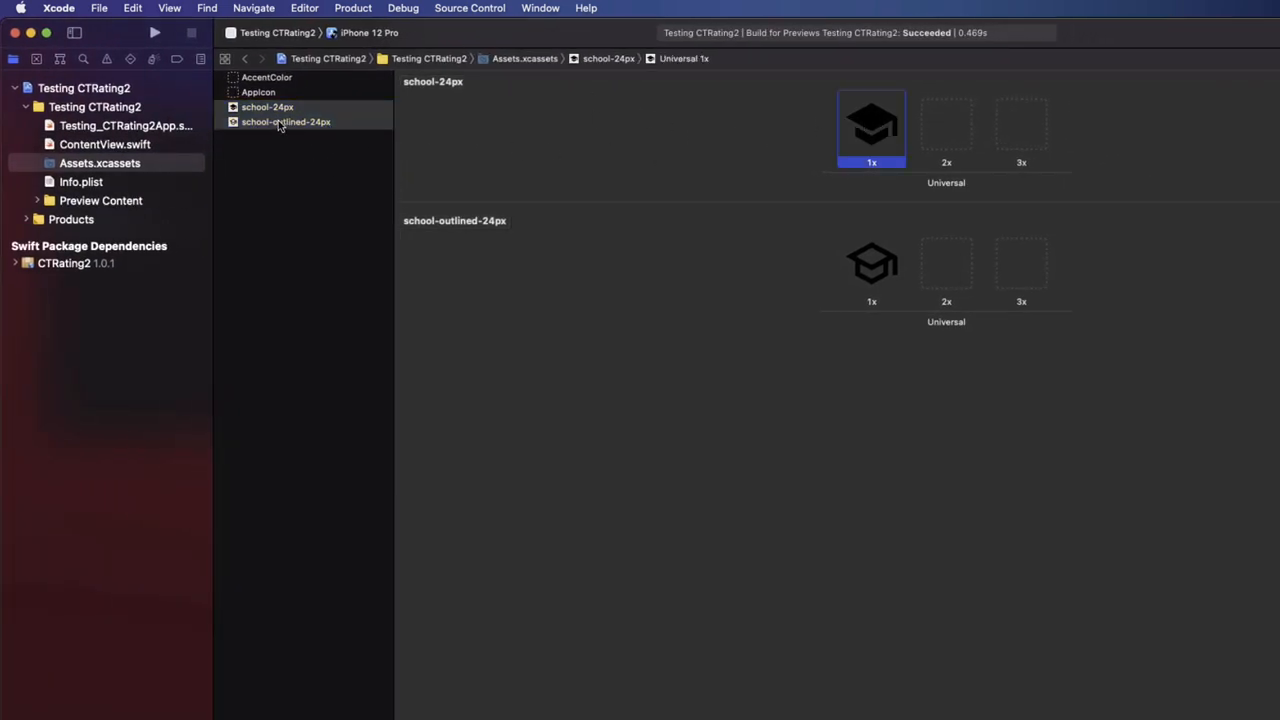
{"action": "left_click", "coordinate": [267, 107]}
{"action": "type", "text": "custom.fill"}
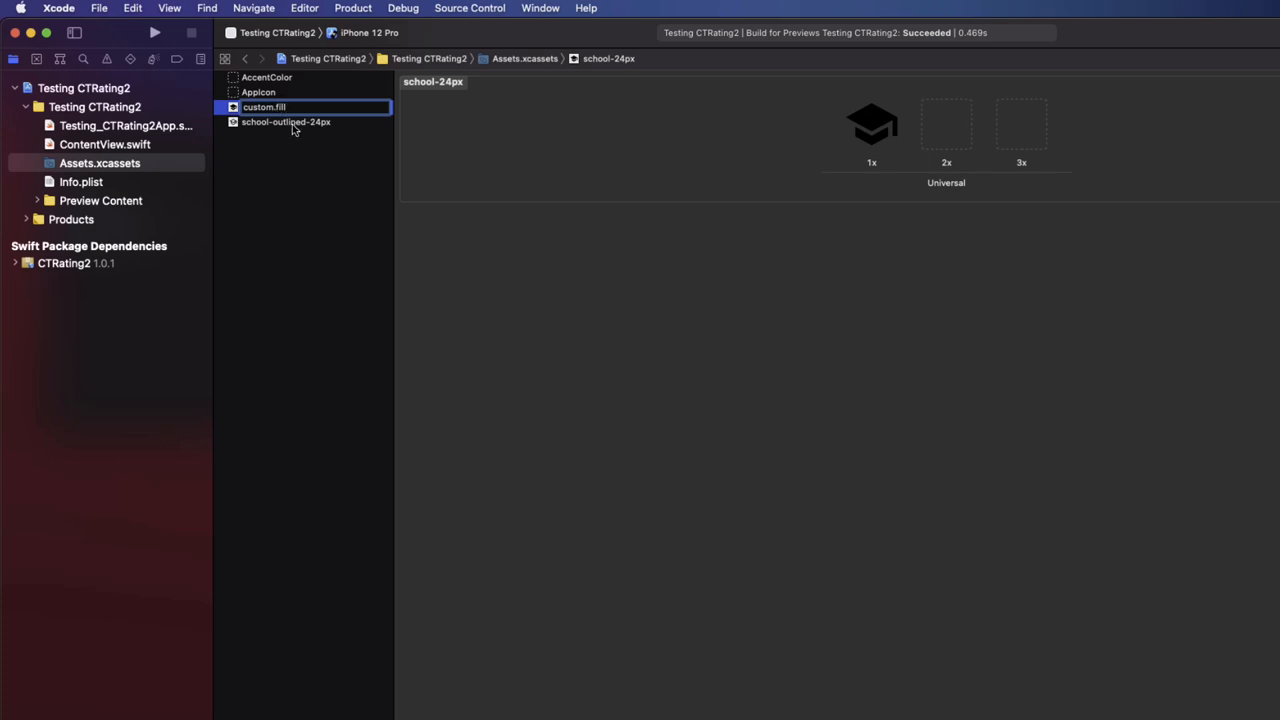
{"action": "left_click", "coordinate": [285, 121]}
{"action": "type", "text": "custom"}
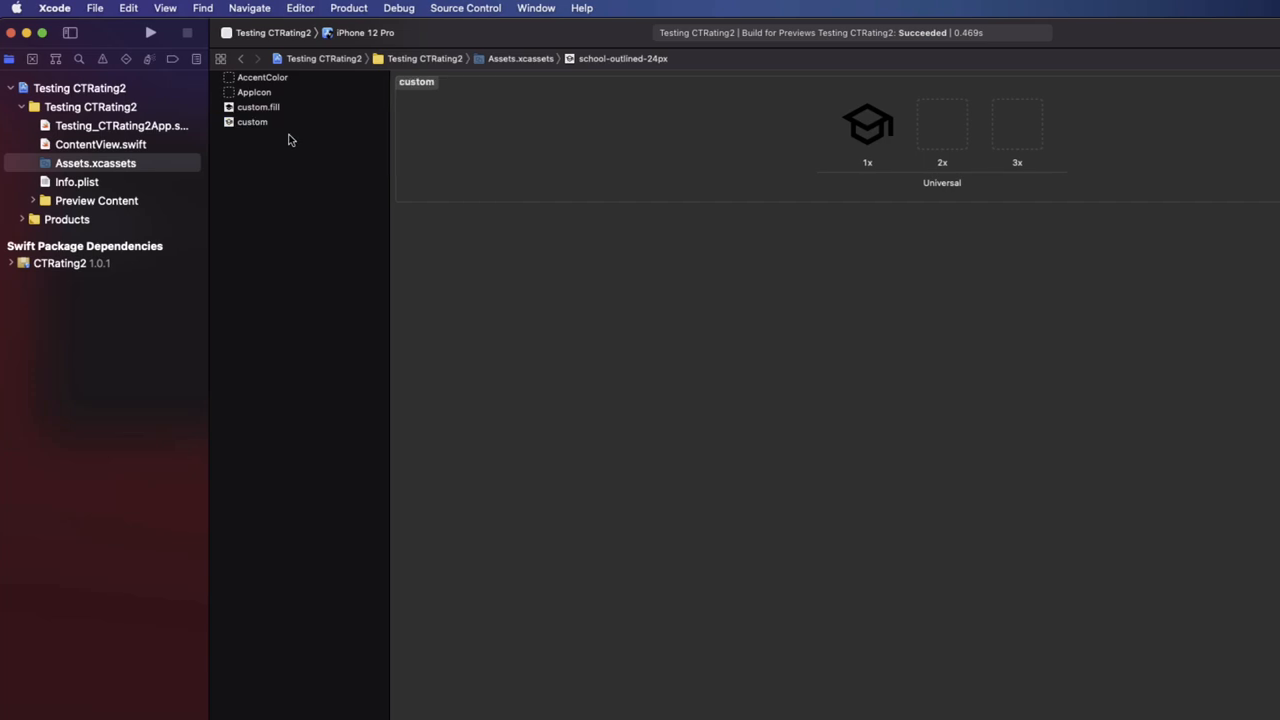
{"action": "left_click", "coordinate": [258, 107]}
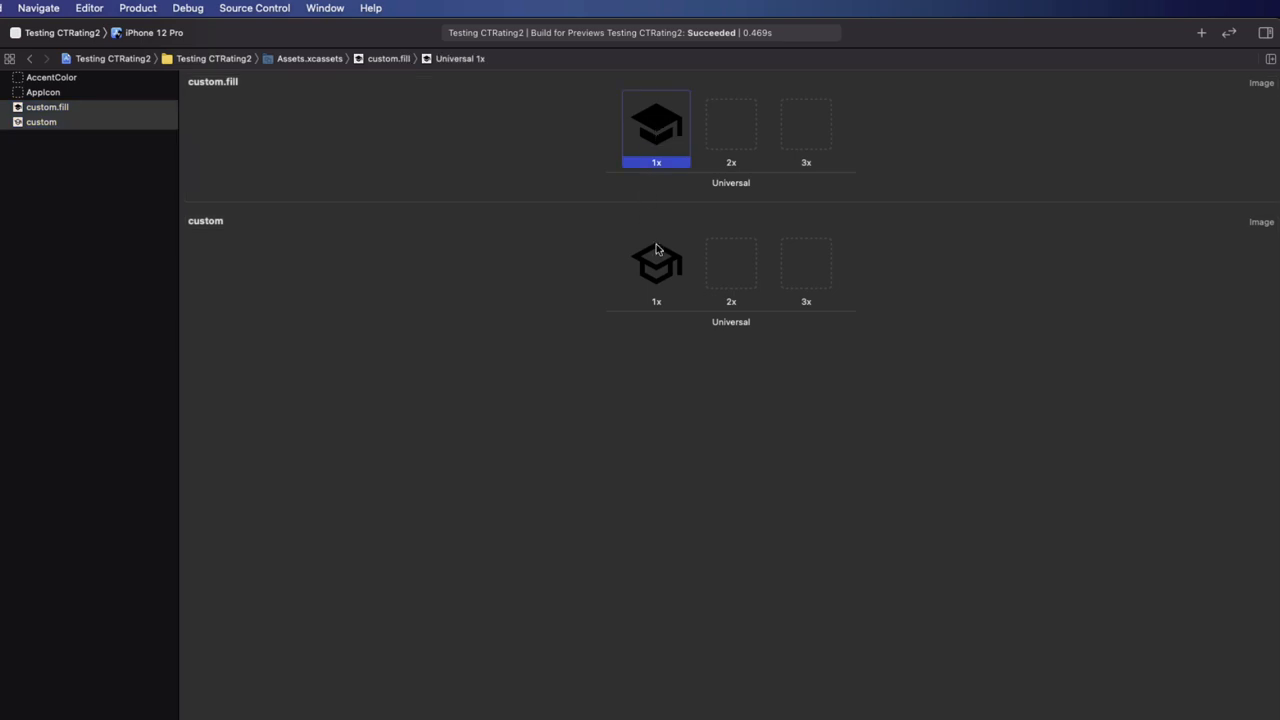
Step: Set both cap image sets to Render As Template Image and Single Scale
{"action": "left_click", "coordinate": [656, 263]}
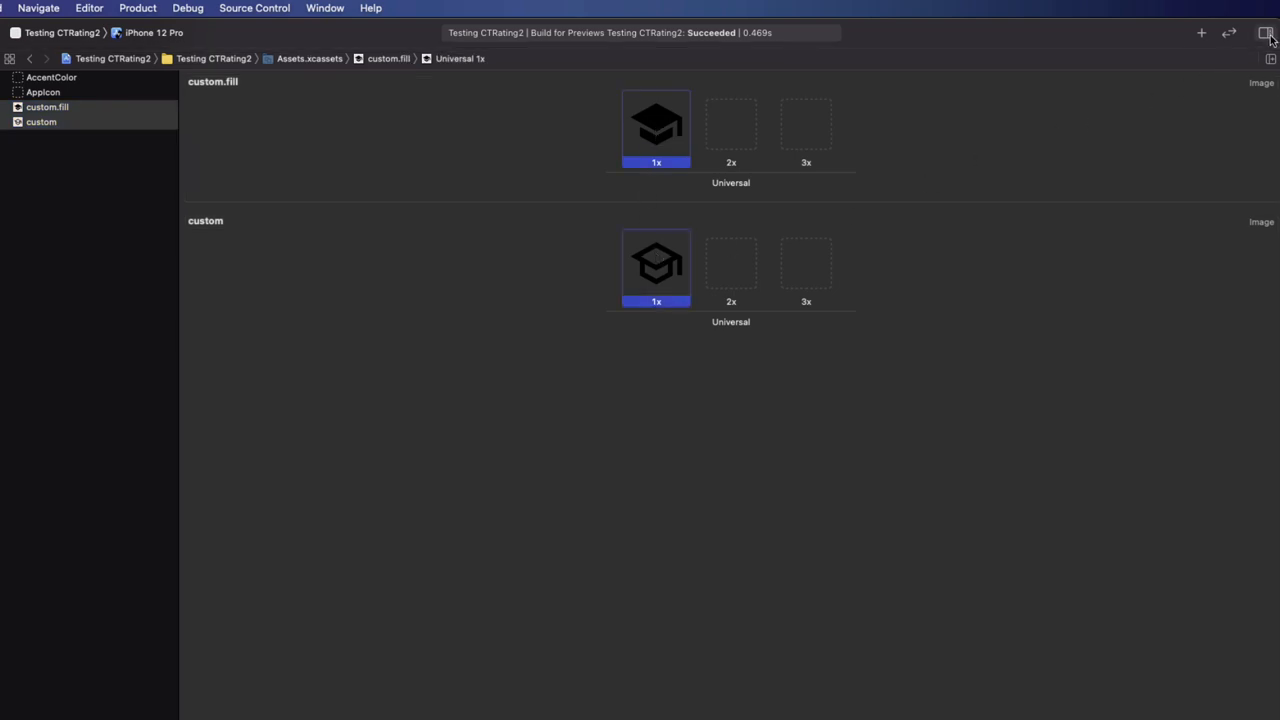
{"action": "left_click", "coordinate": [1266, 33]}
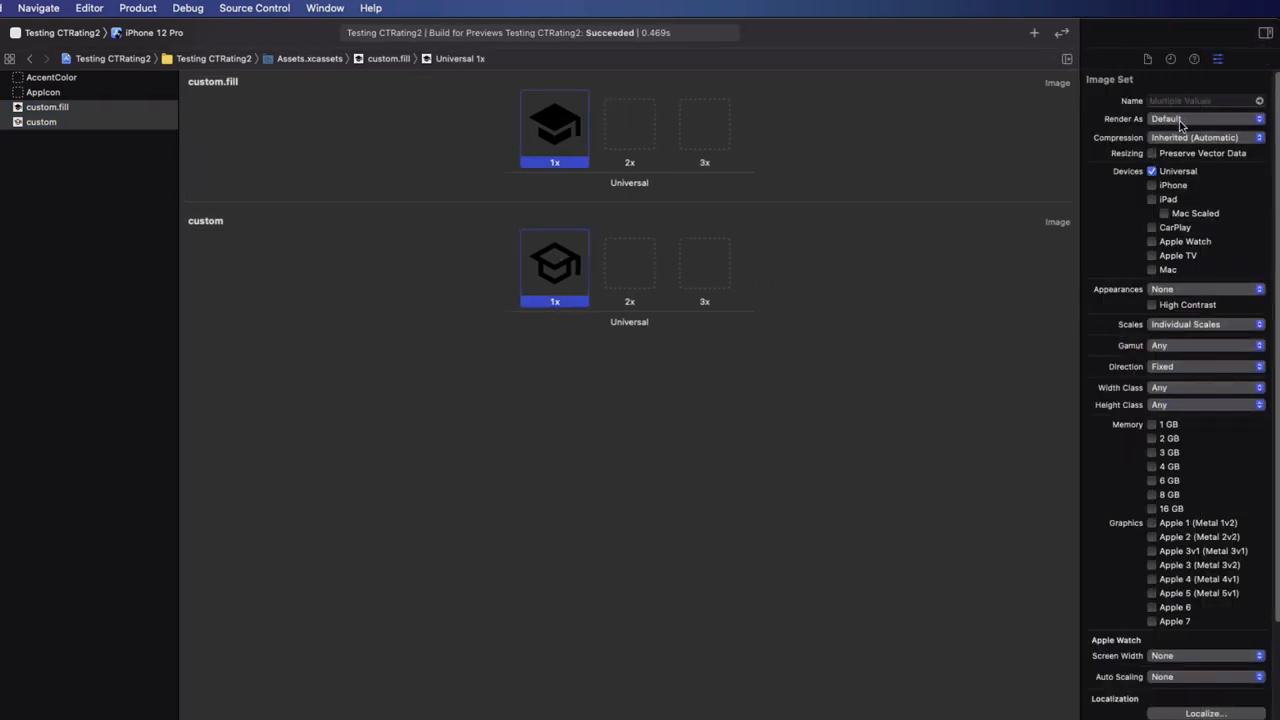
{"action": "left_click", "coordinate": [1205, 119]}
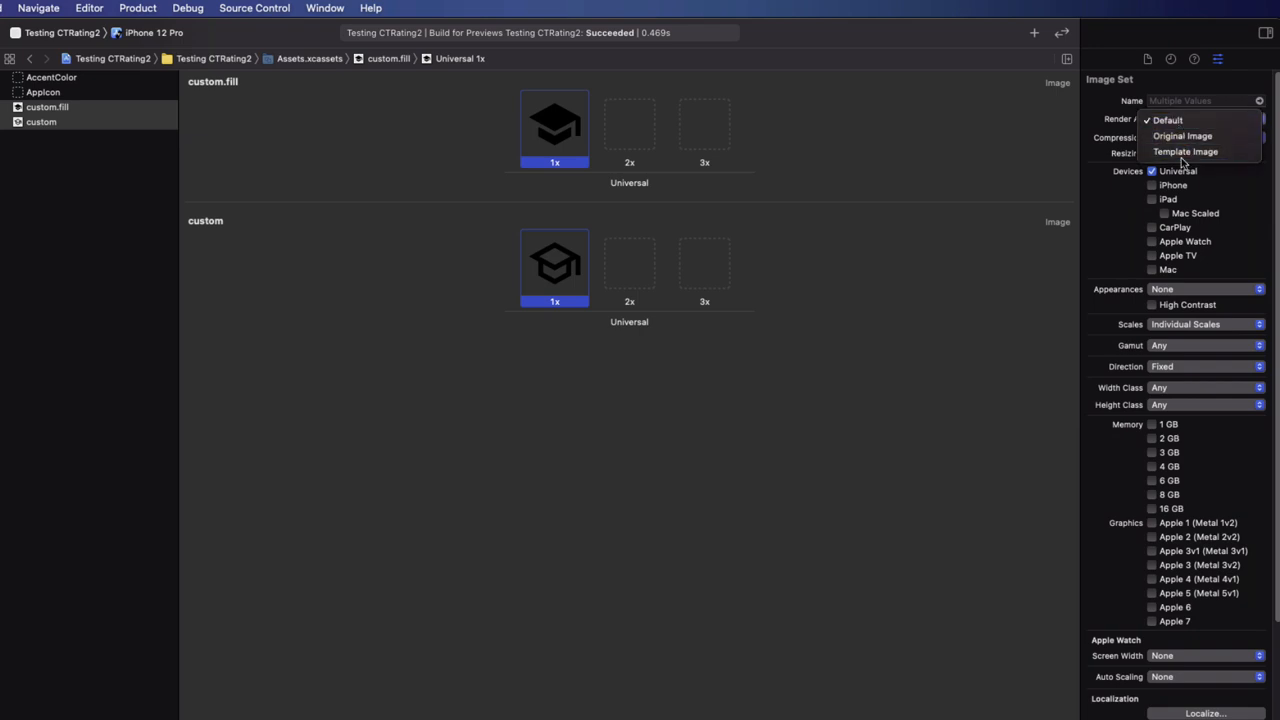
{"action": "left_click", "coordinate": [1186, 151]}
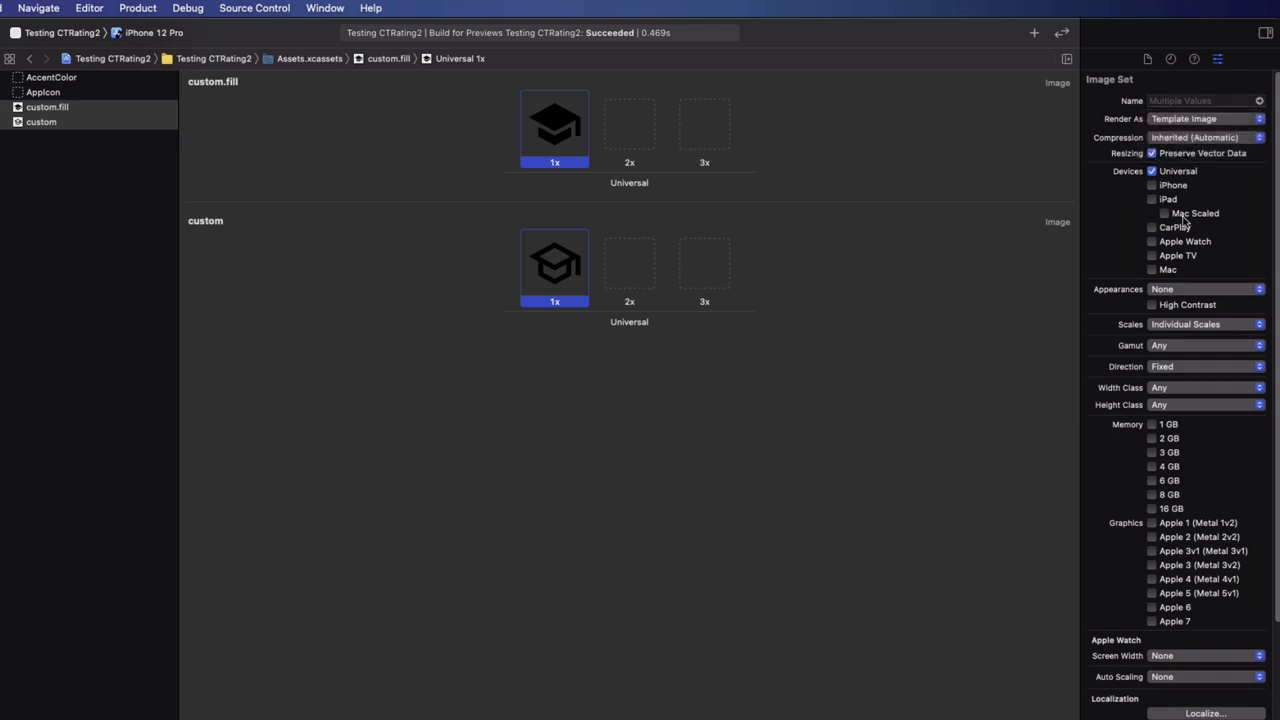
{"action": "left_click", "coordinate": [1205, 323]}
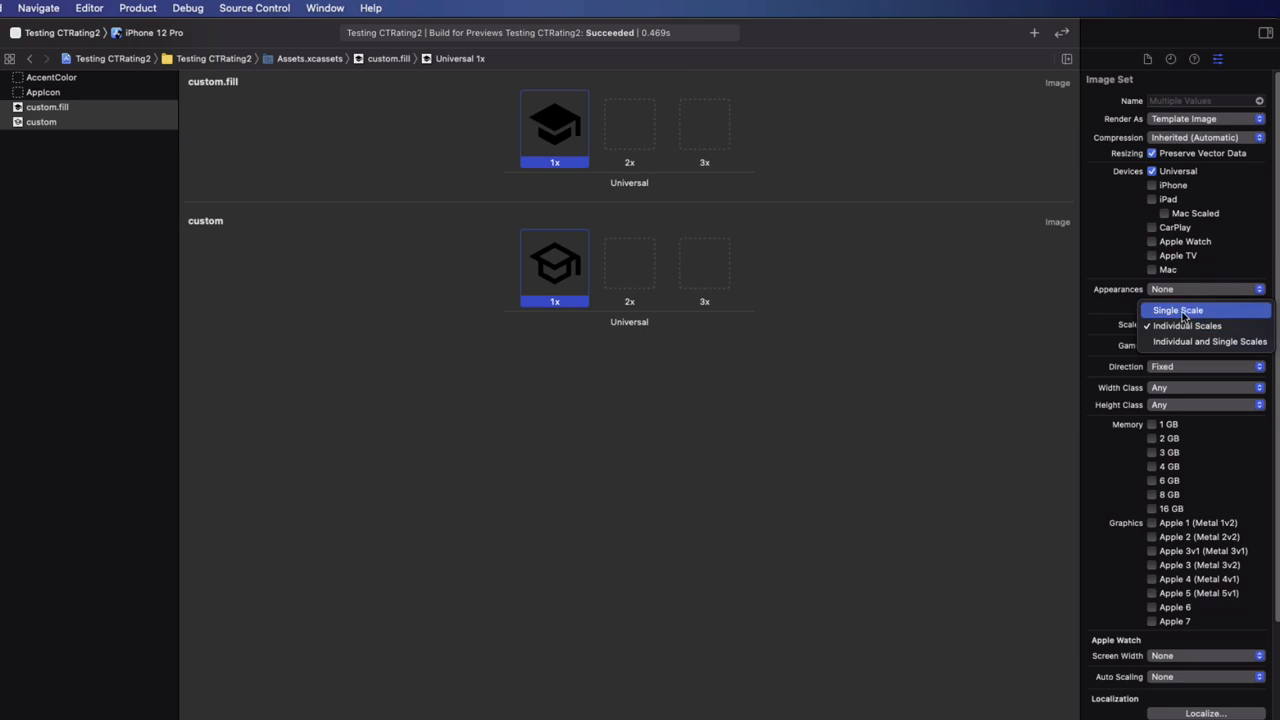
{"action": "left_click", "coordinate": [1178, 310]}
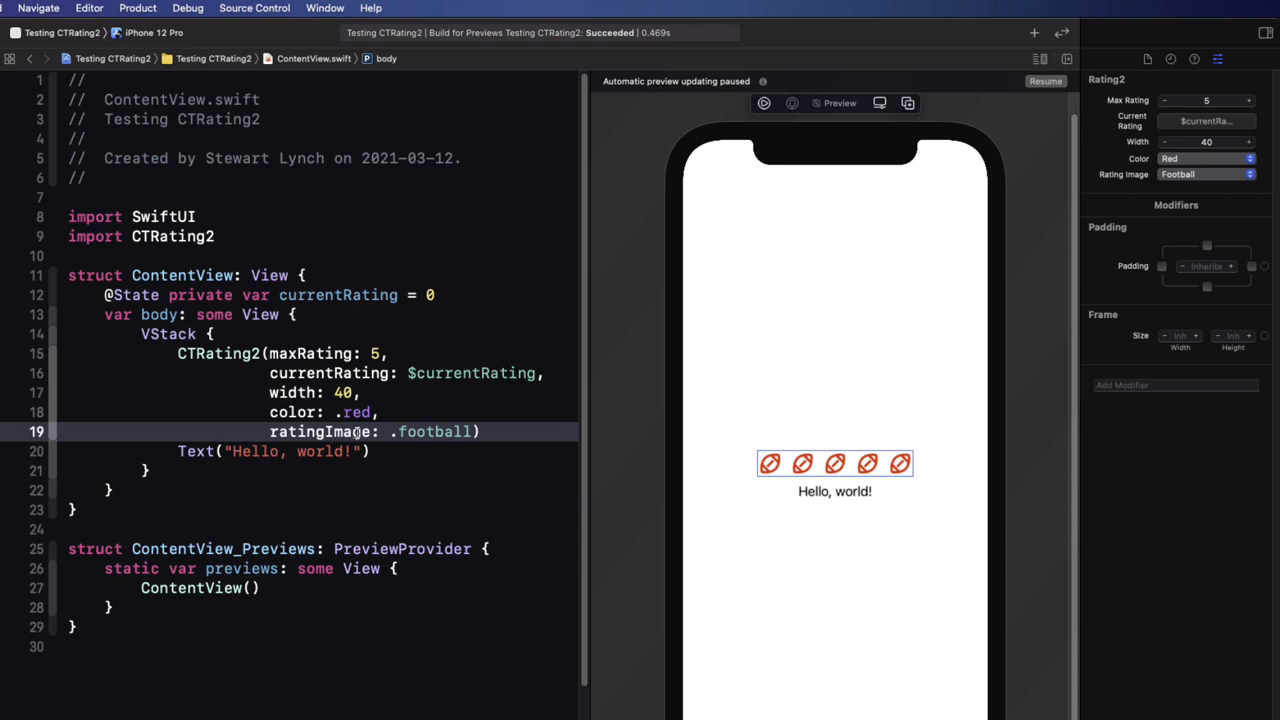
Step: Change .football to .custom, run the app, and tap four then one cap
{"action": "double_click", "coordinate": [435, 431]}
{"action": "type", "text": "cust"}
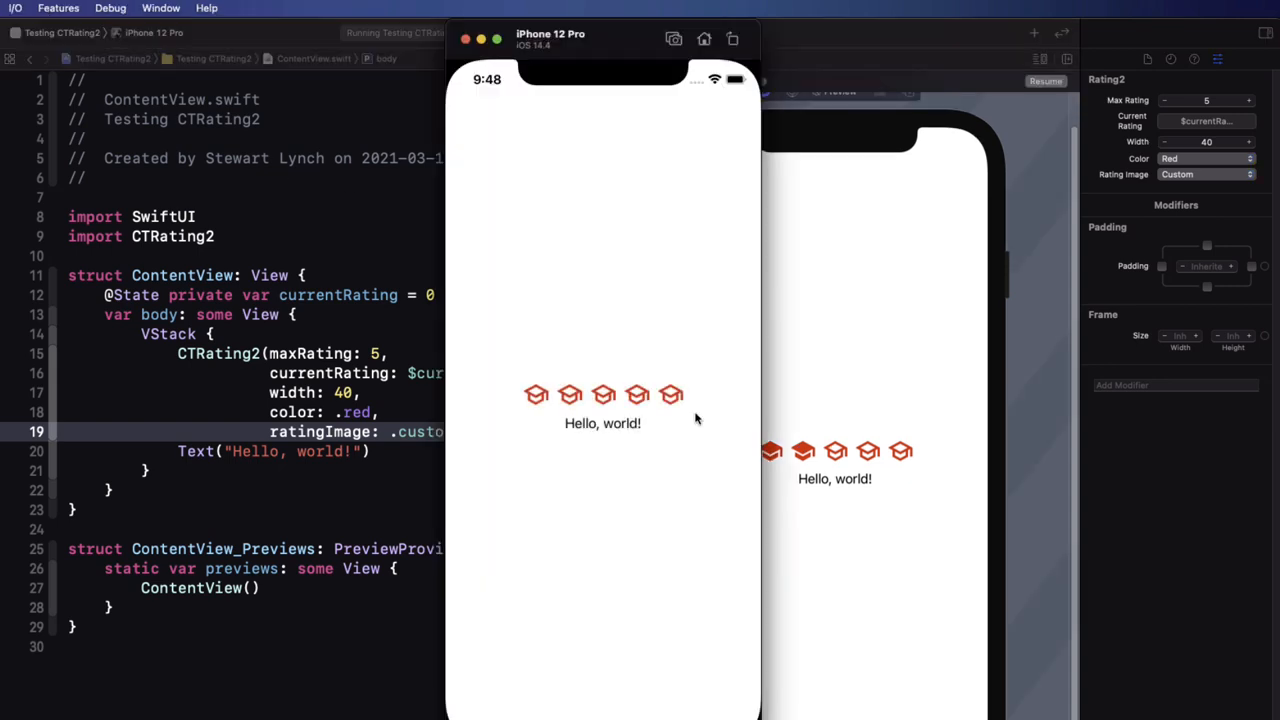
{"action": "left_click", "coordinate": [670, 394]}
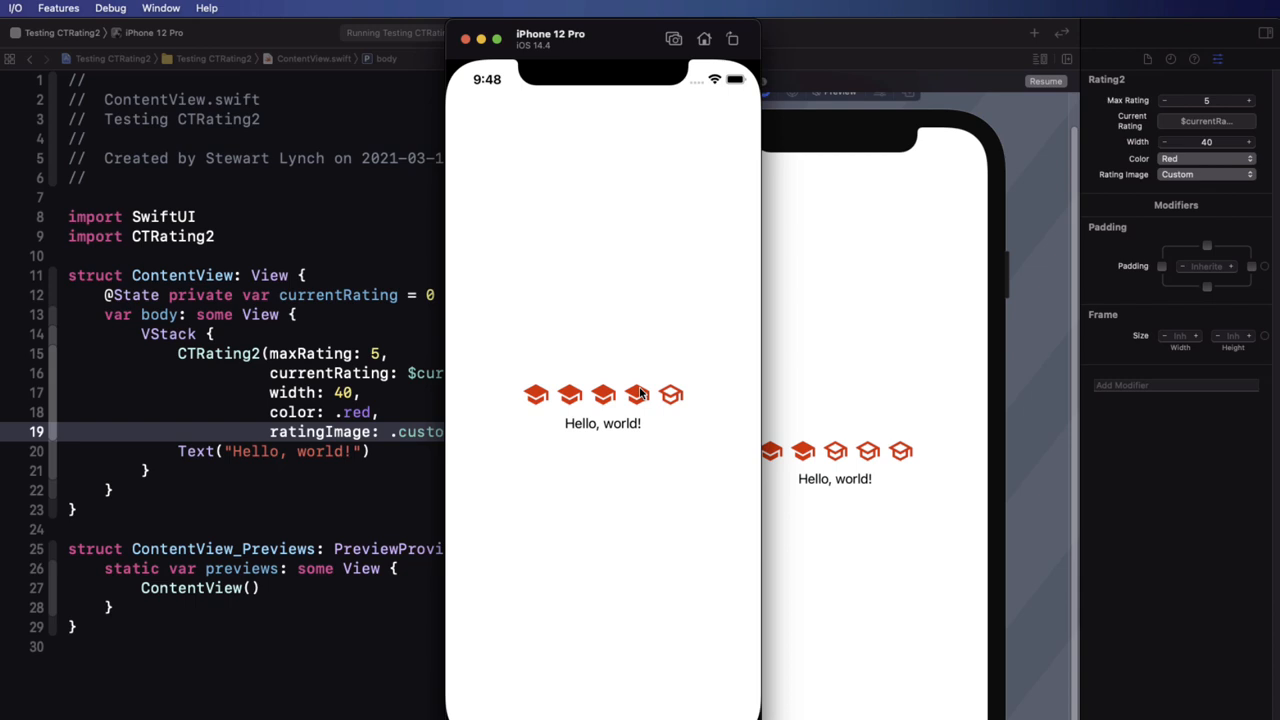
{"action": "left_click", "coordinate": [536, 393]}
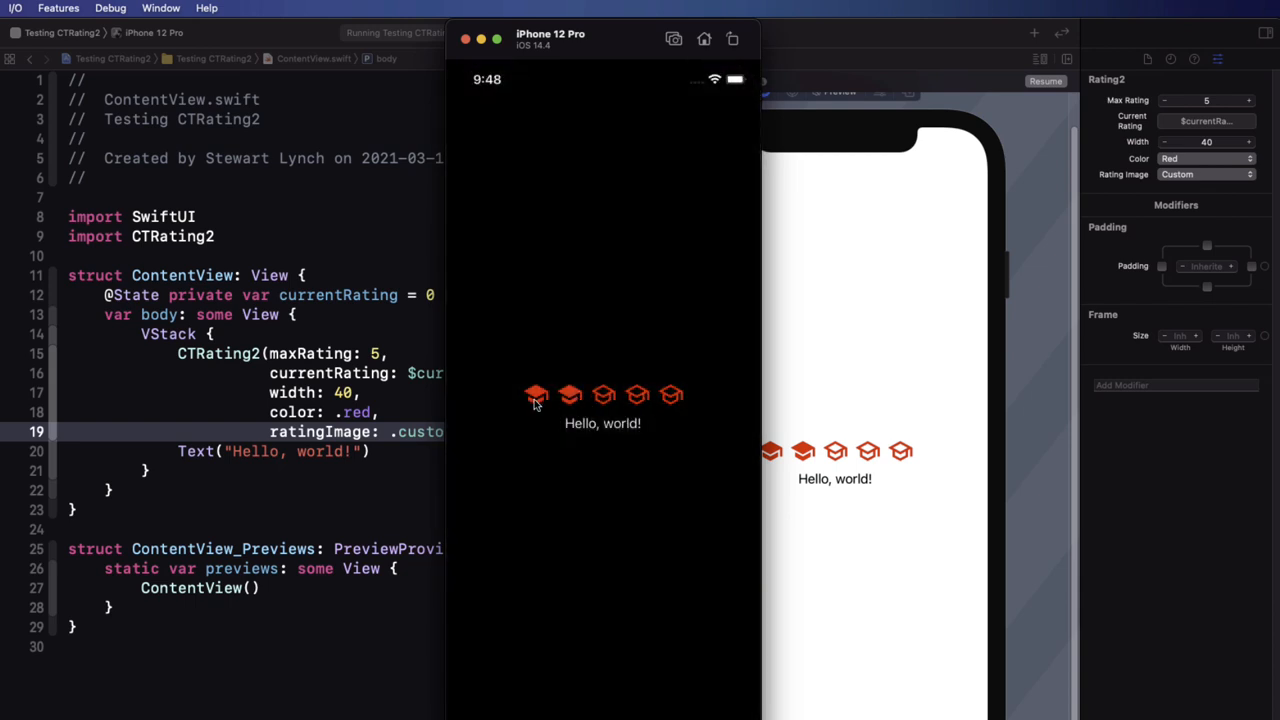